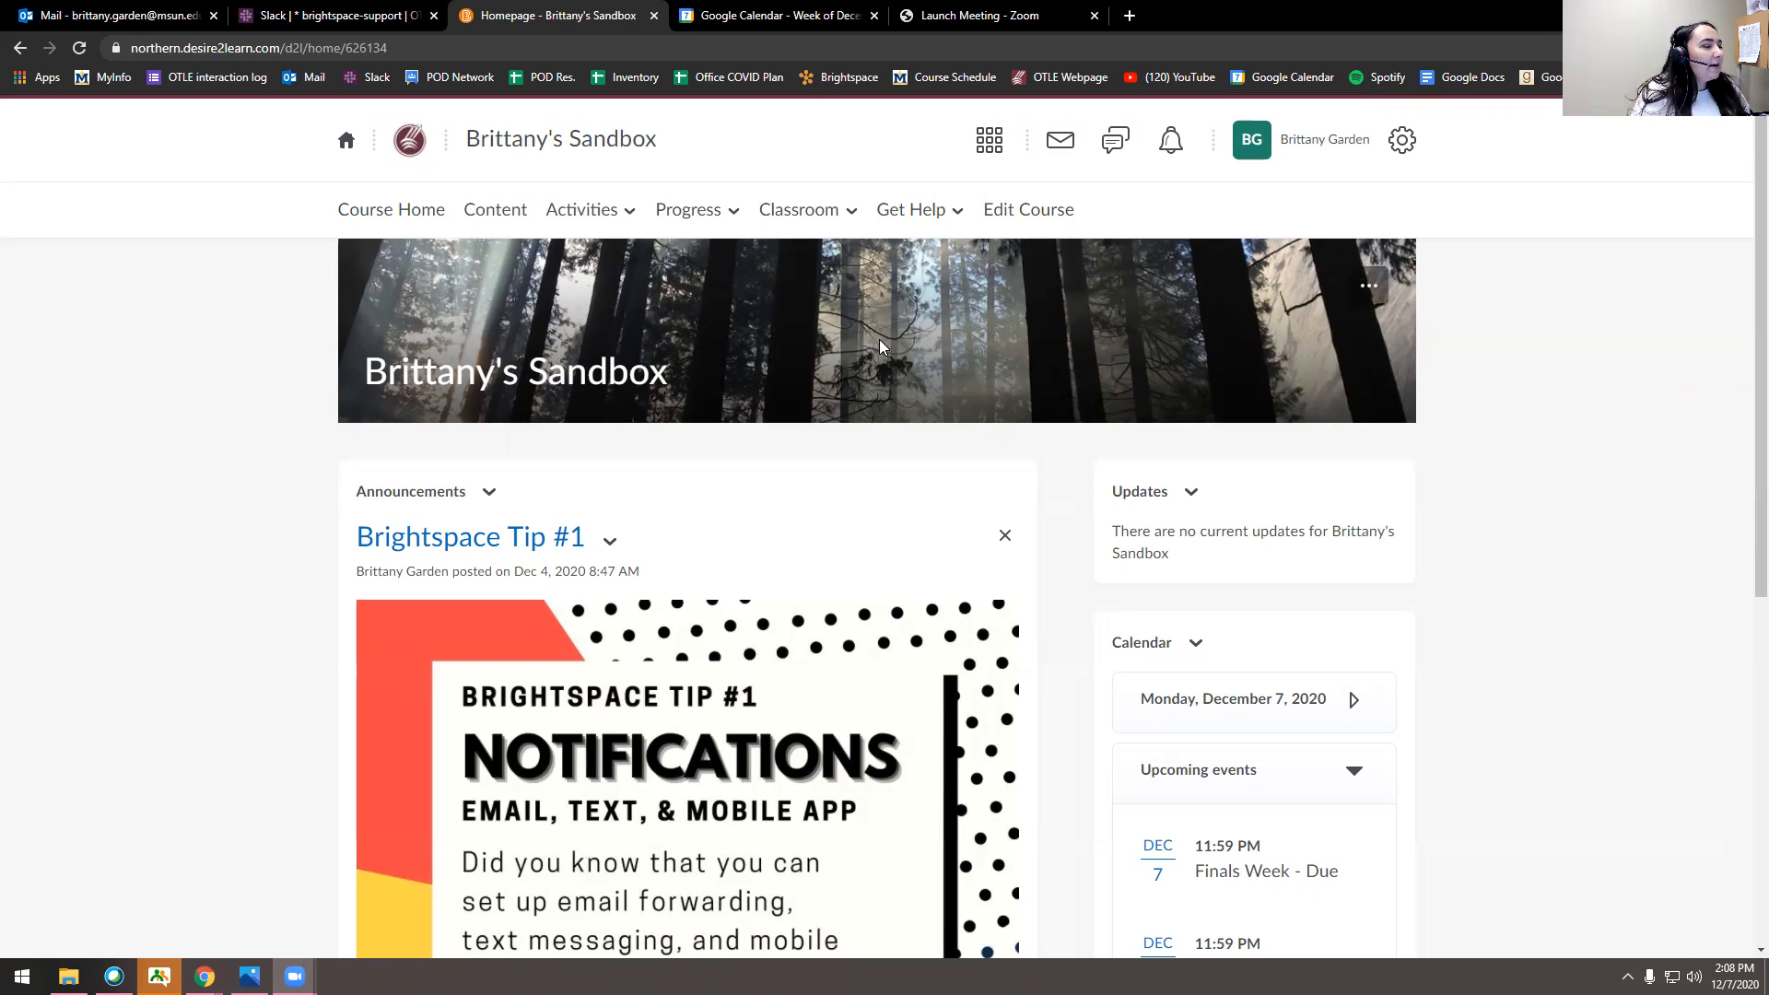
mouse_move(798, 210)
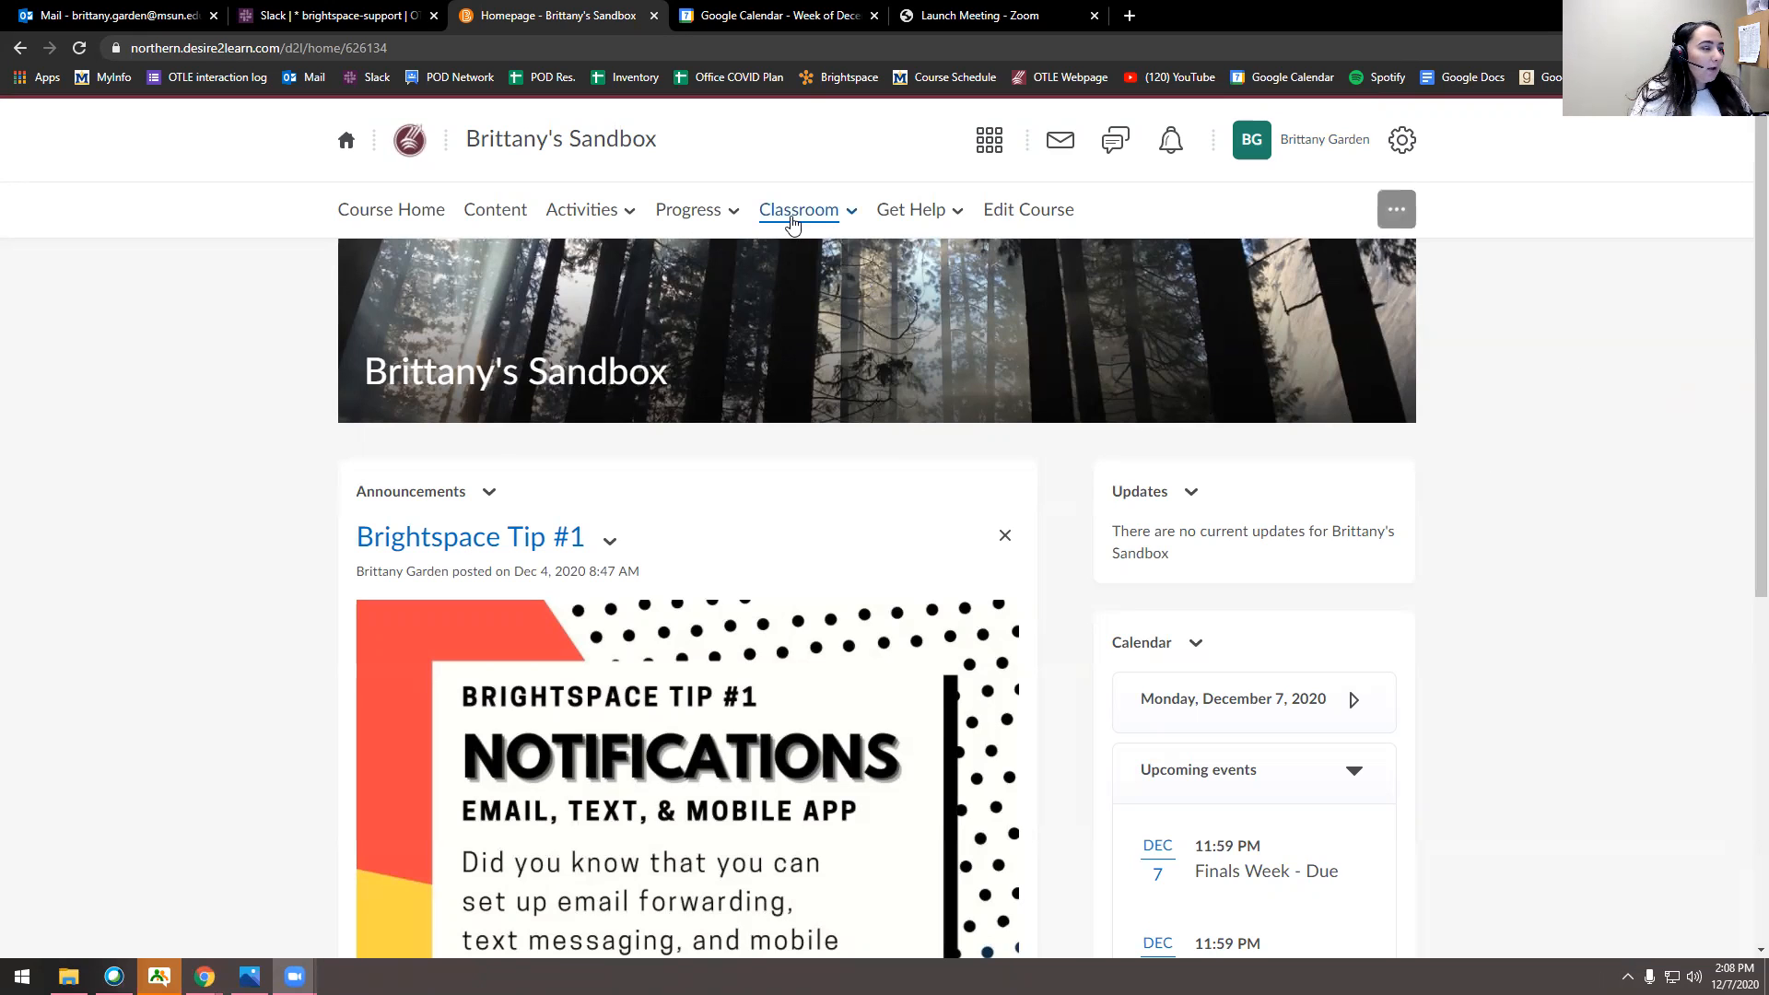
- Open Attendance from the Classroom menu to list the course's three attendance registers
click(798, 209)
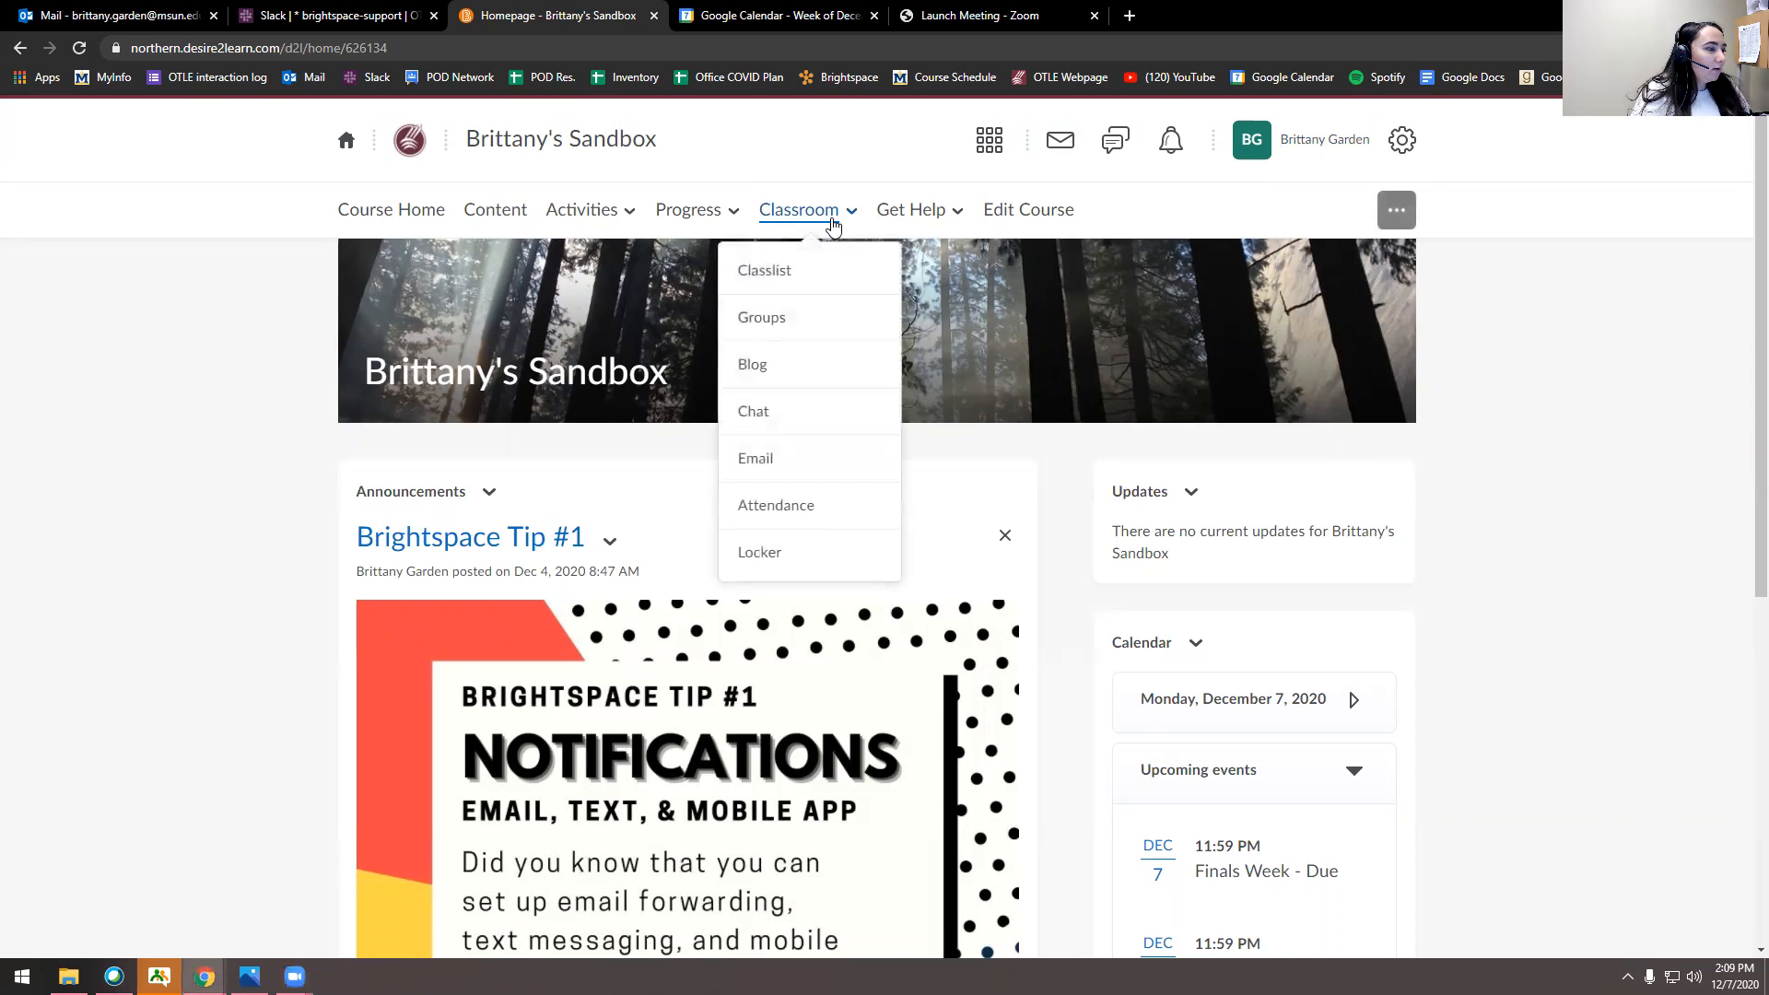
click(774, 503)
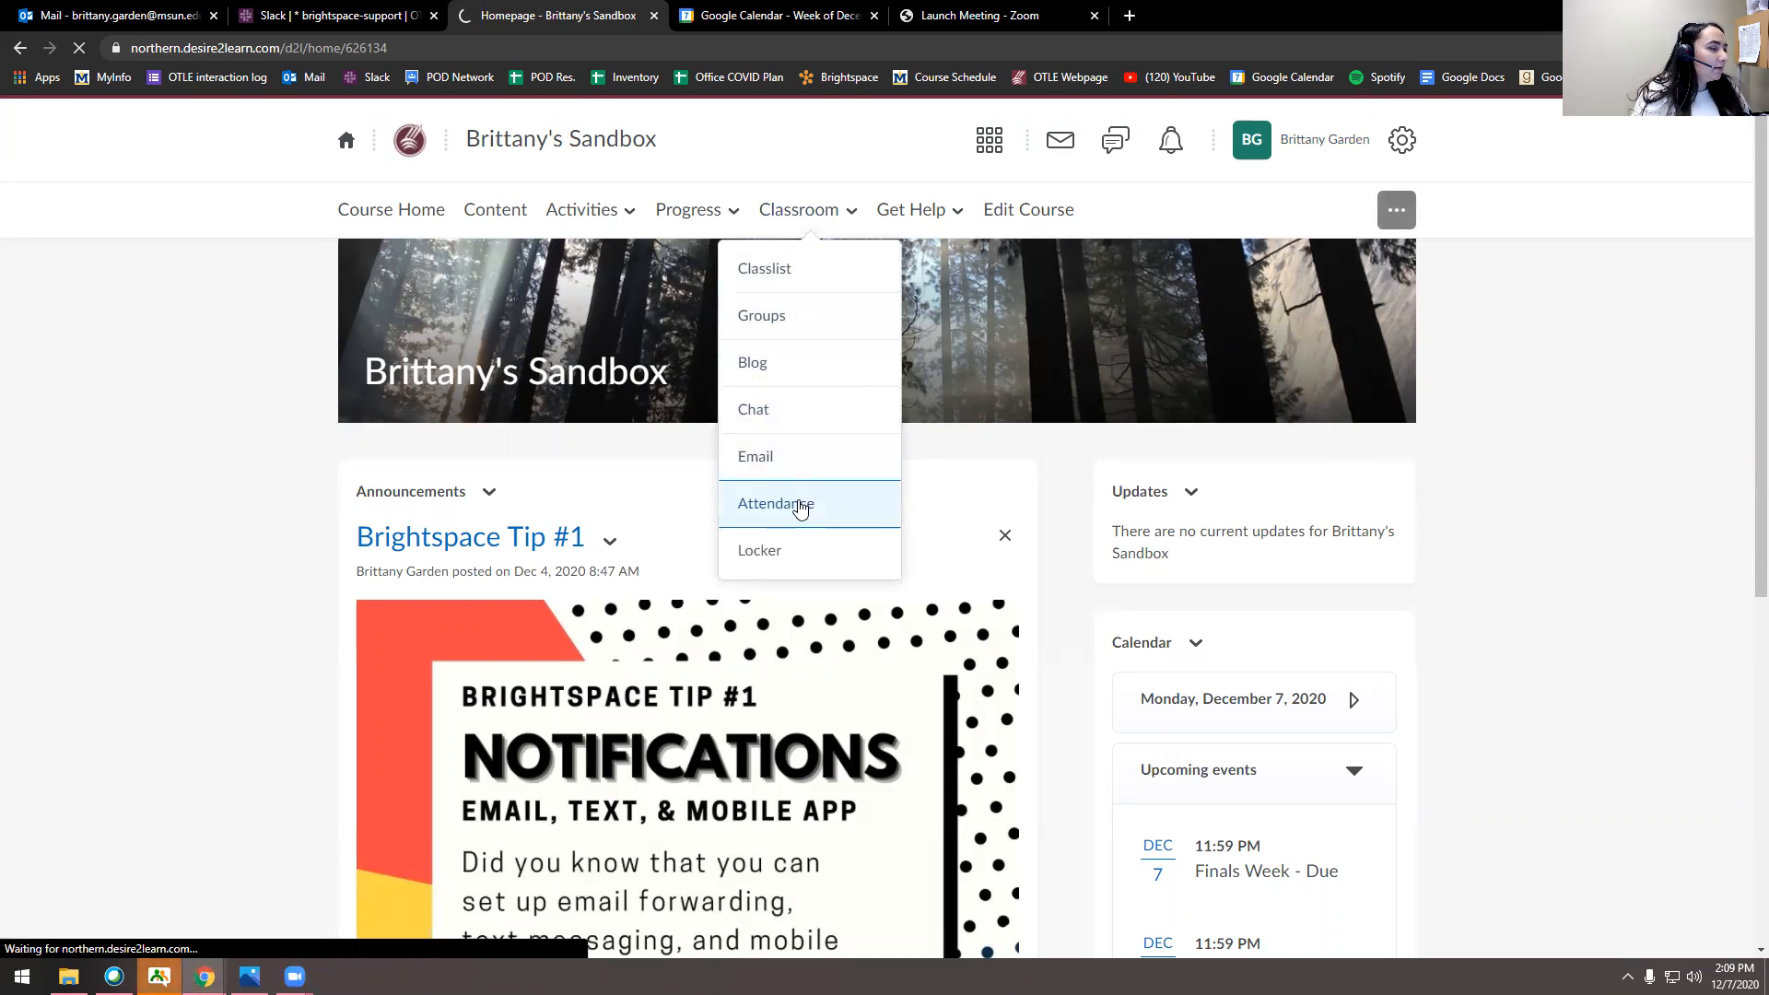
click(774, 503)
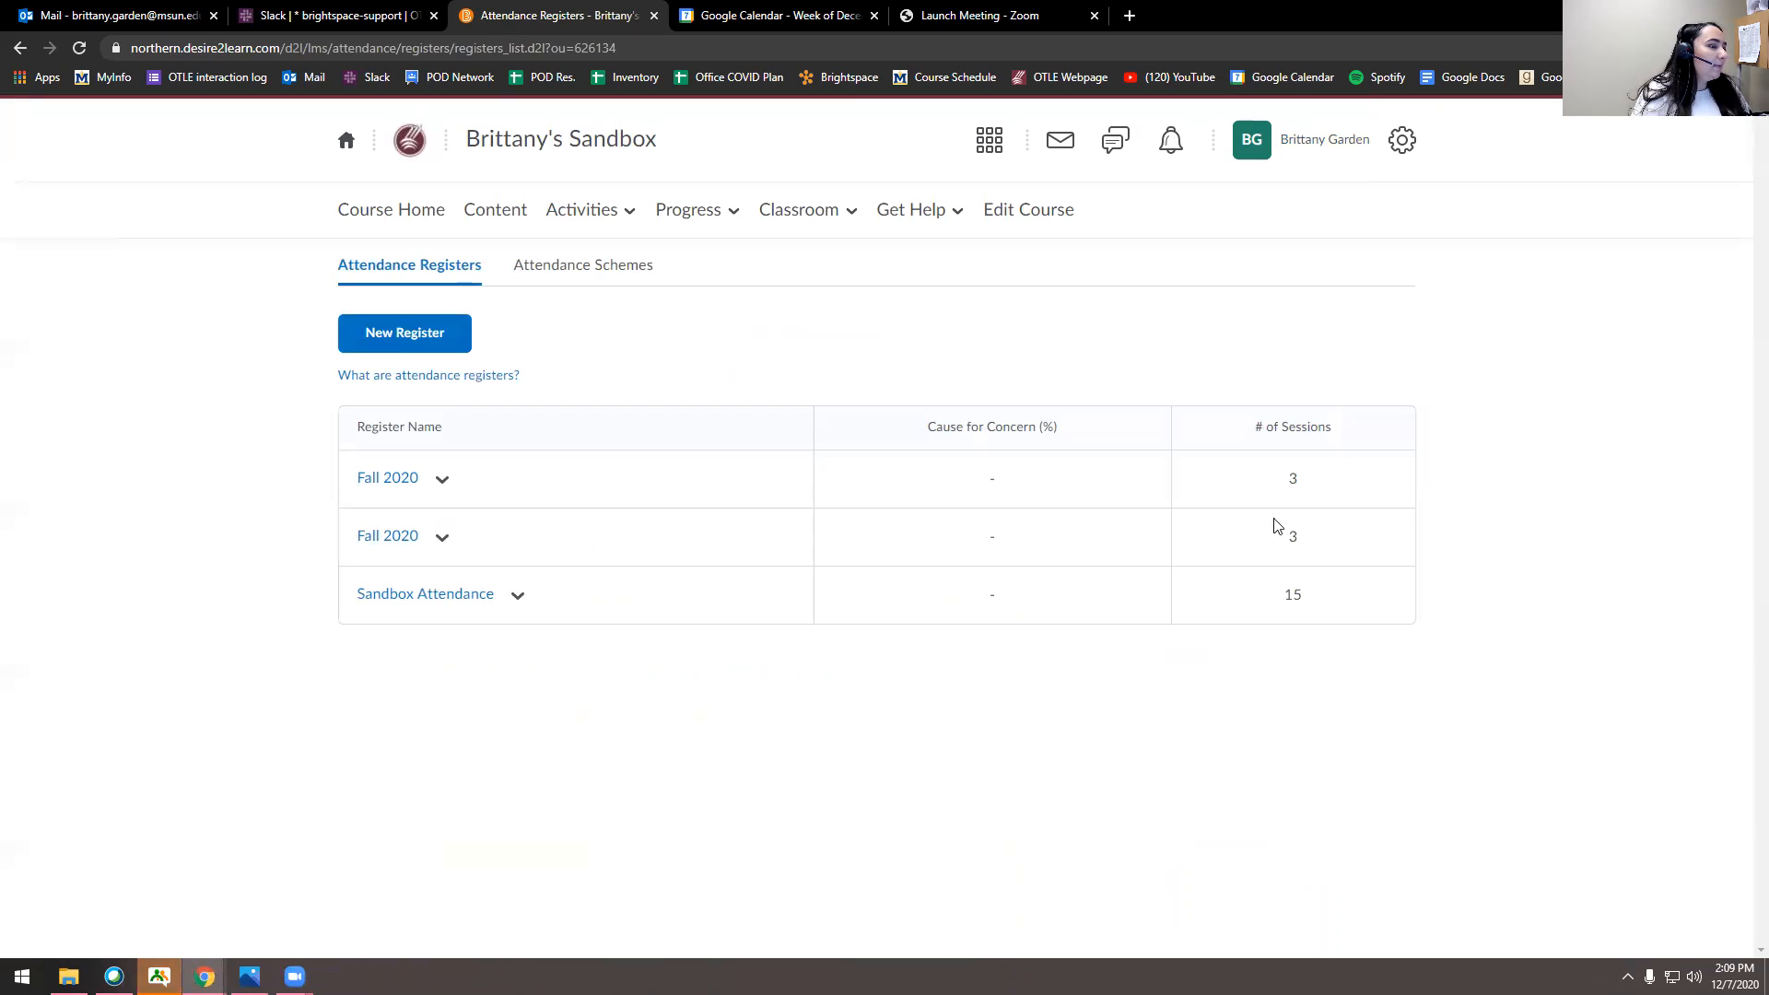
mouse_move(874, 629)
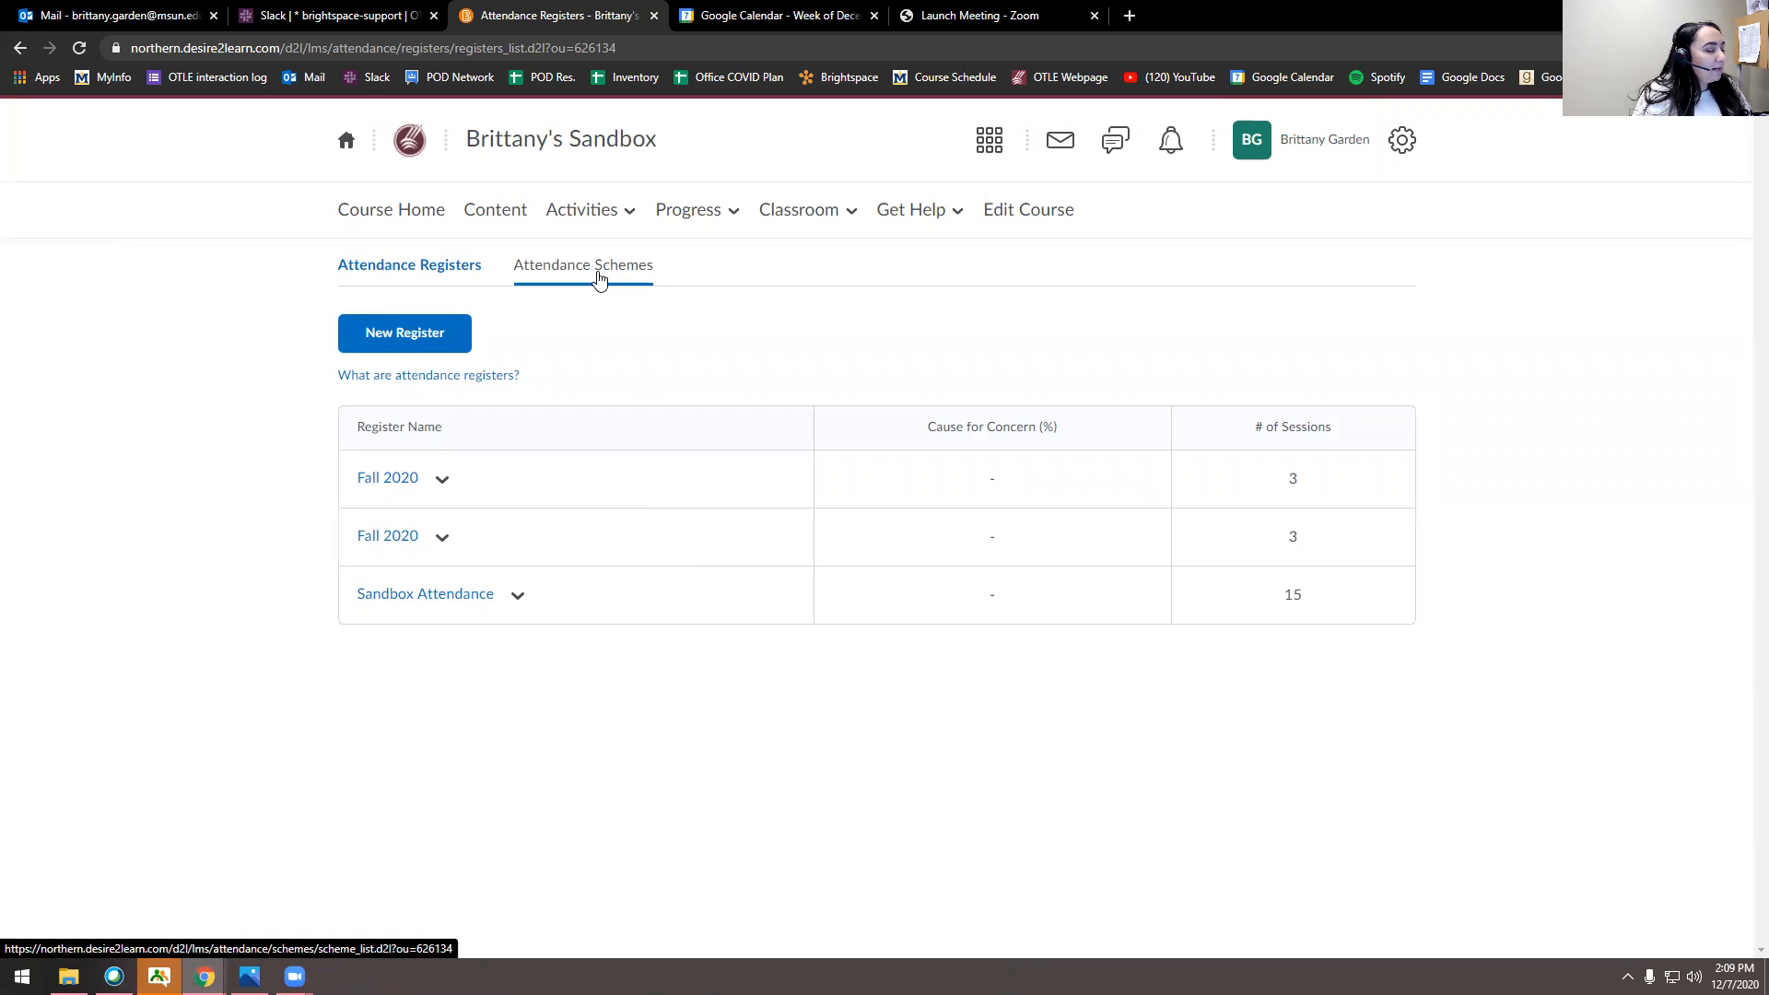
- Create a new attendance scheme and name it 'Sandbox Attendance 2020'
click(583, 264)
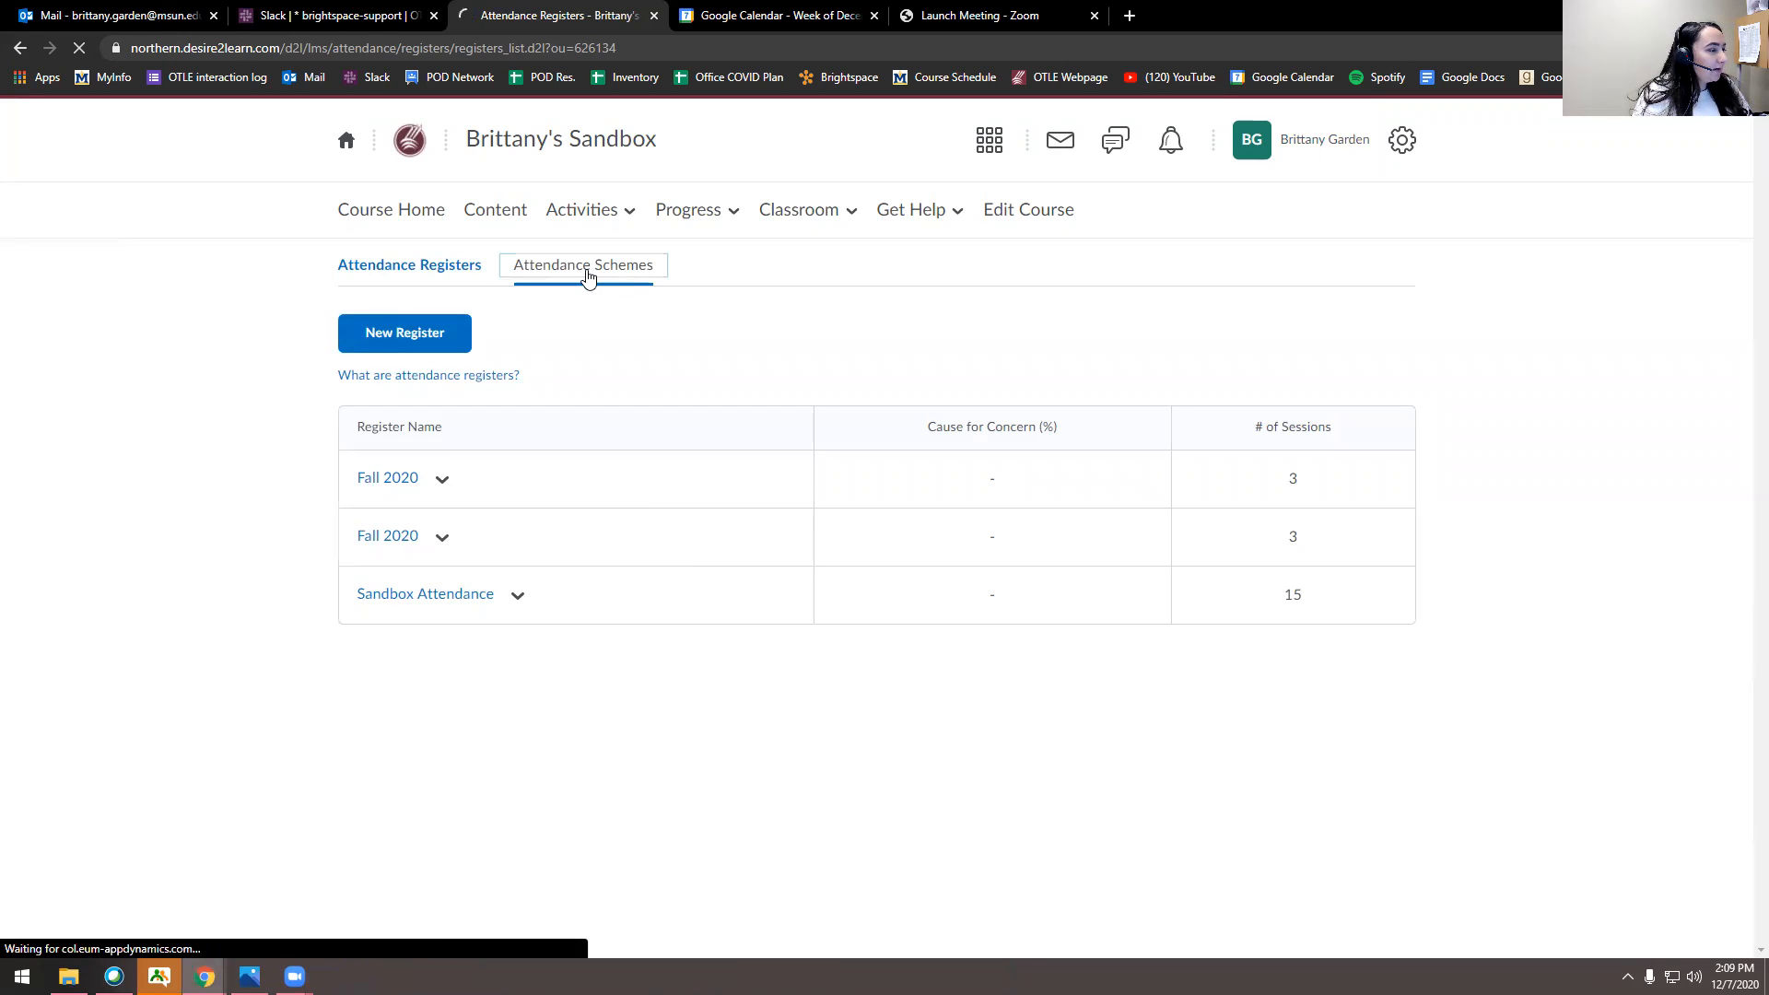
click(582, 265)
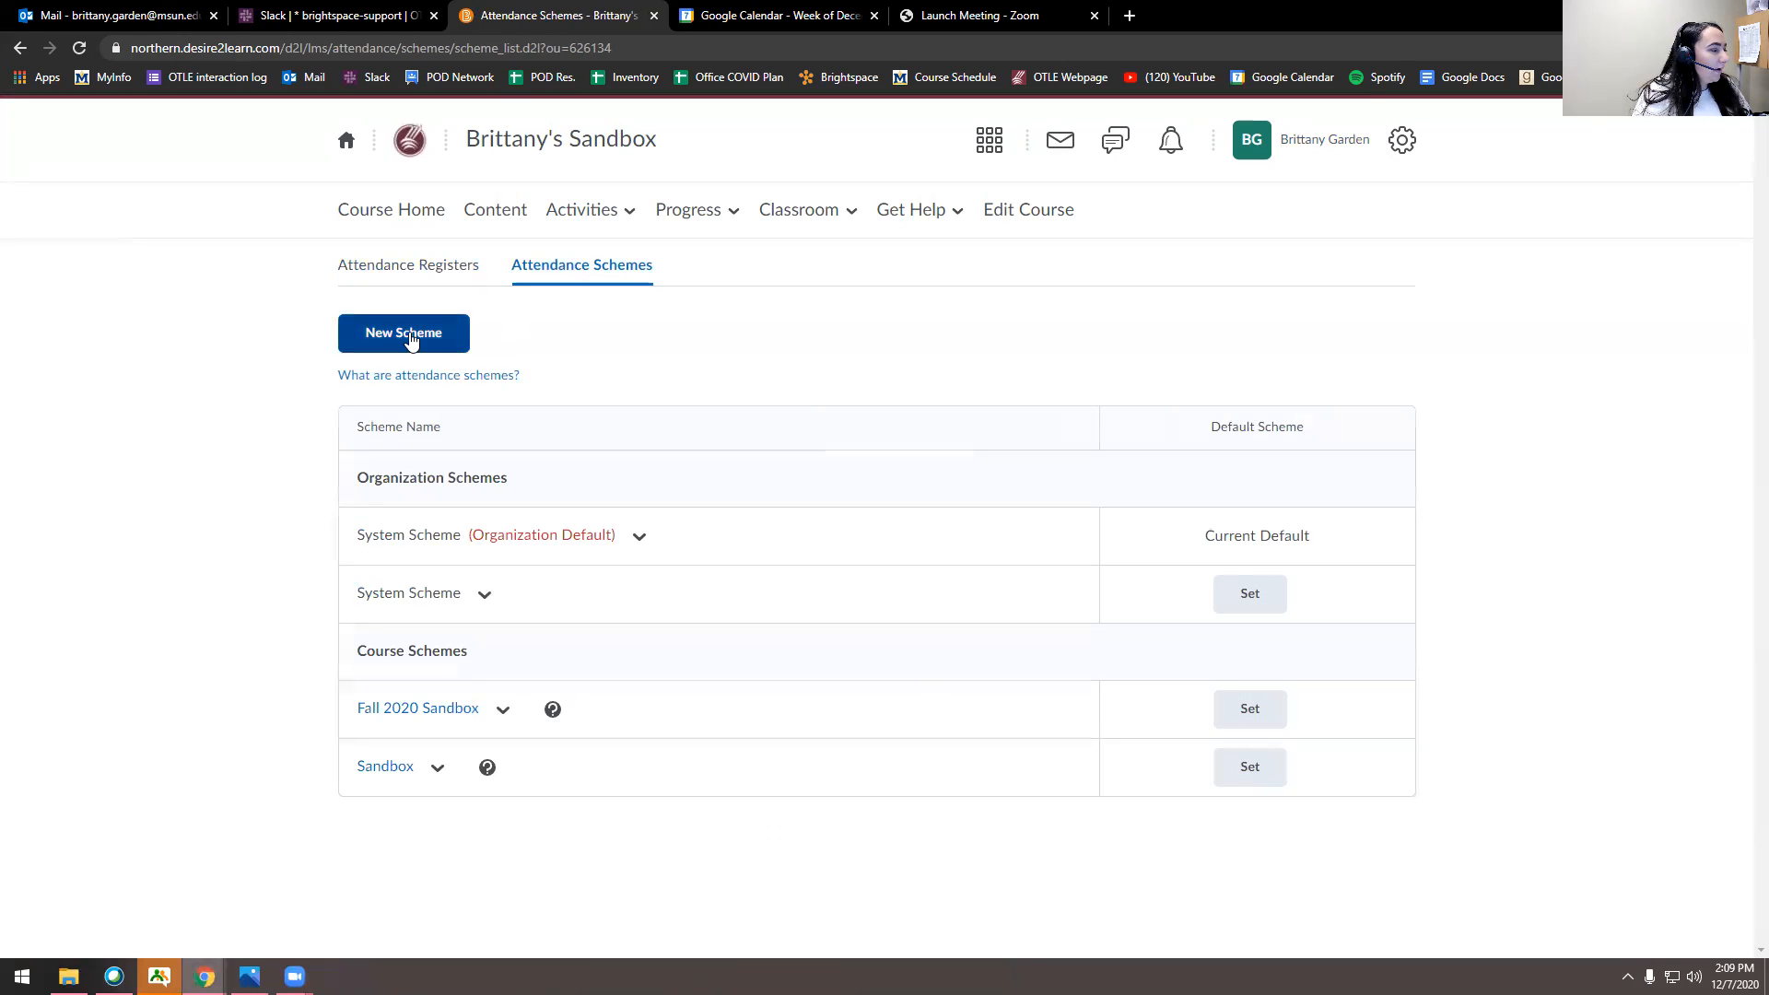
click(402, 333)
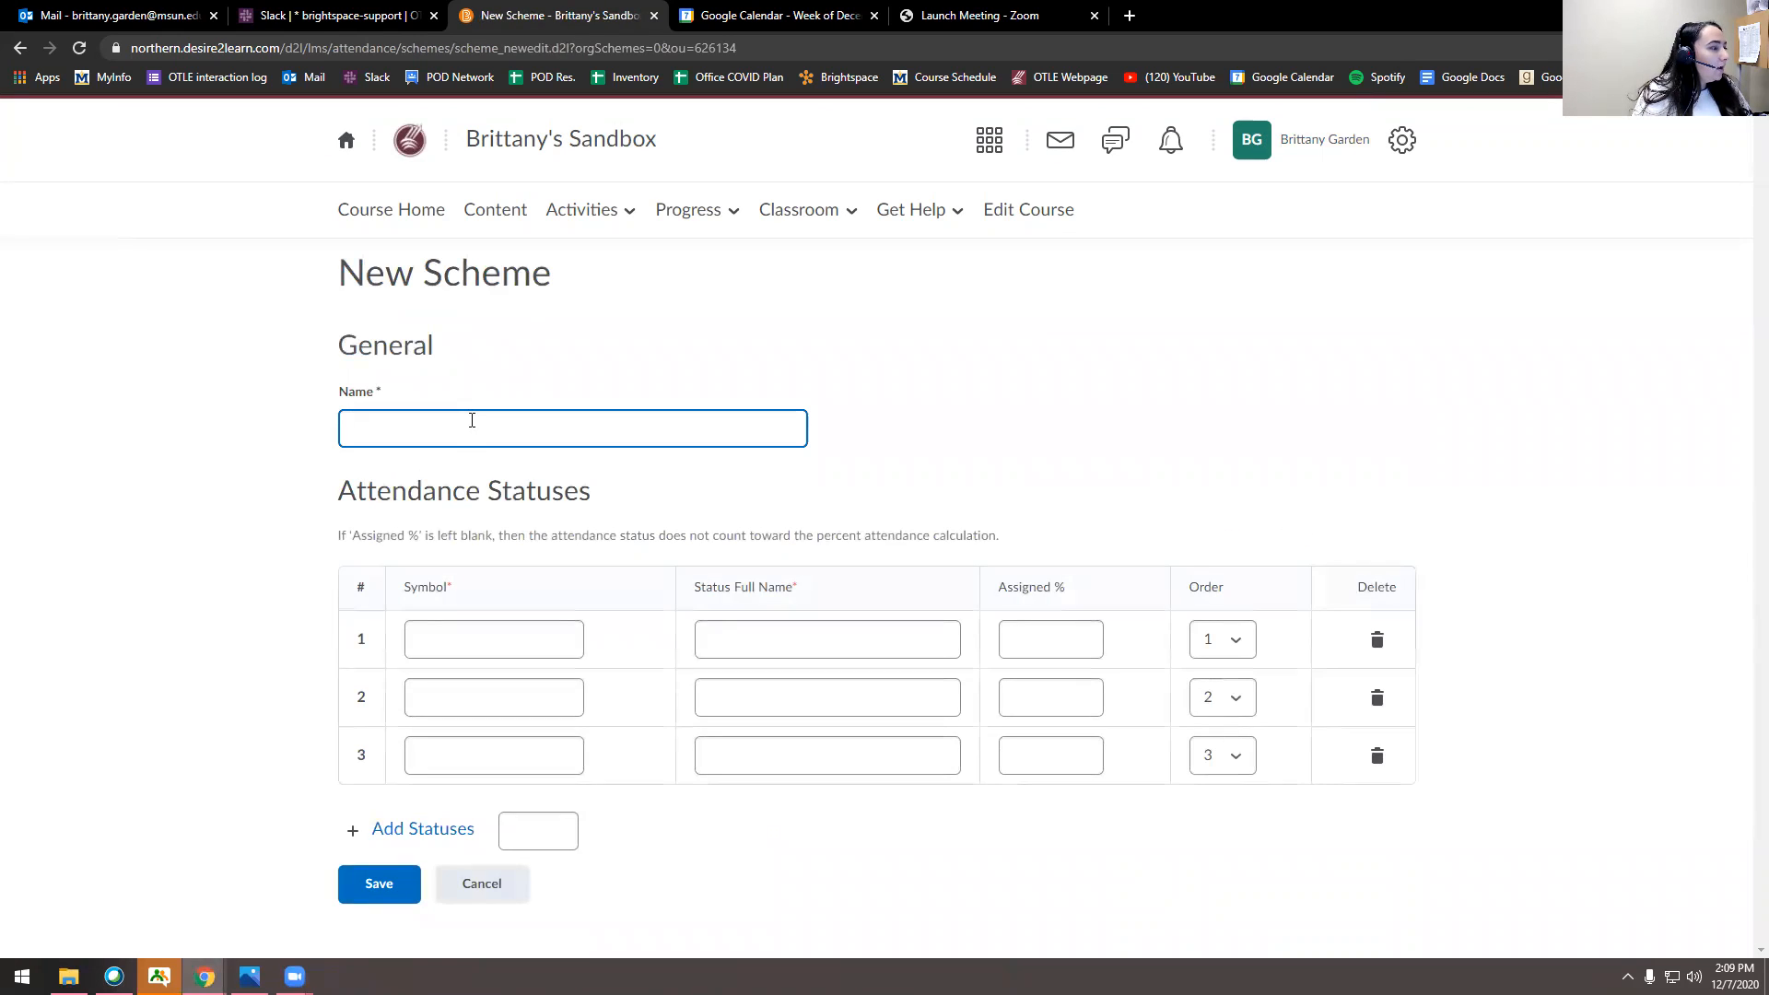
click(572, 428)
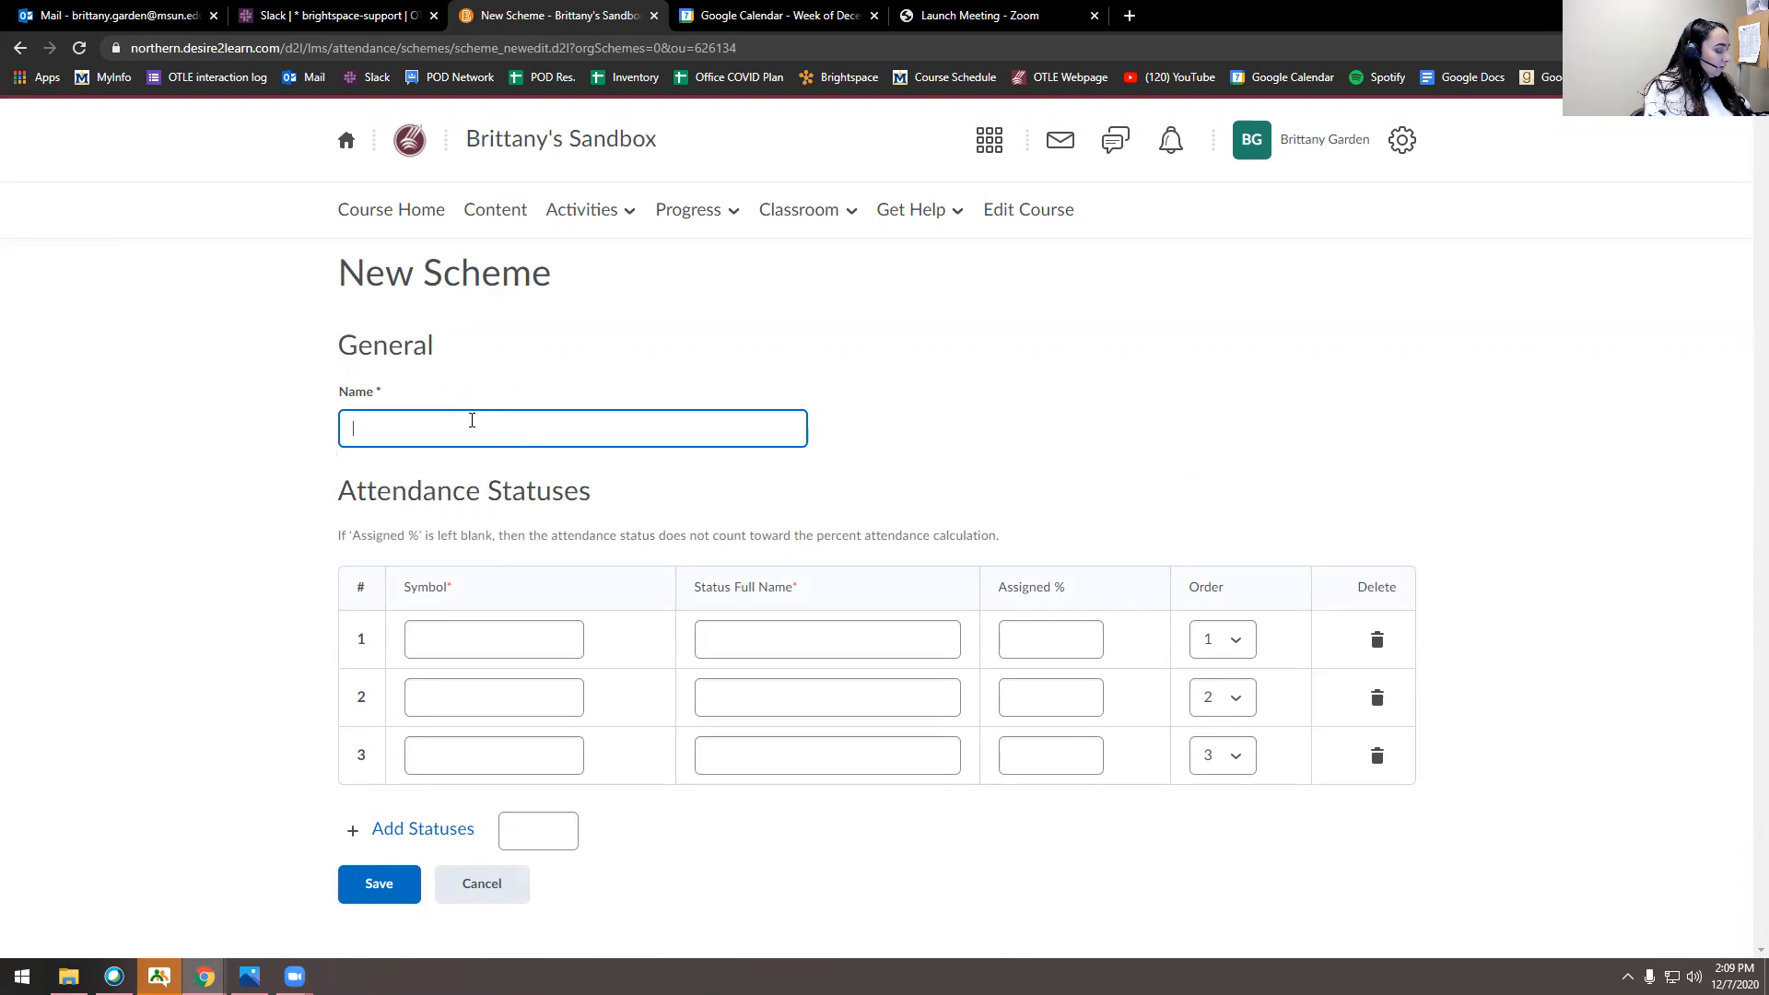
text(Sandbox Attendance 2020)
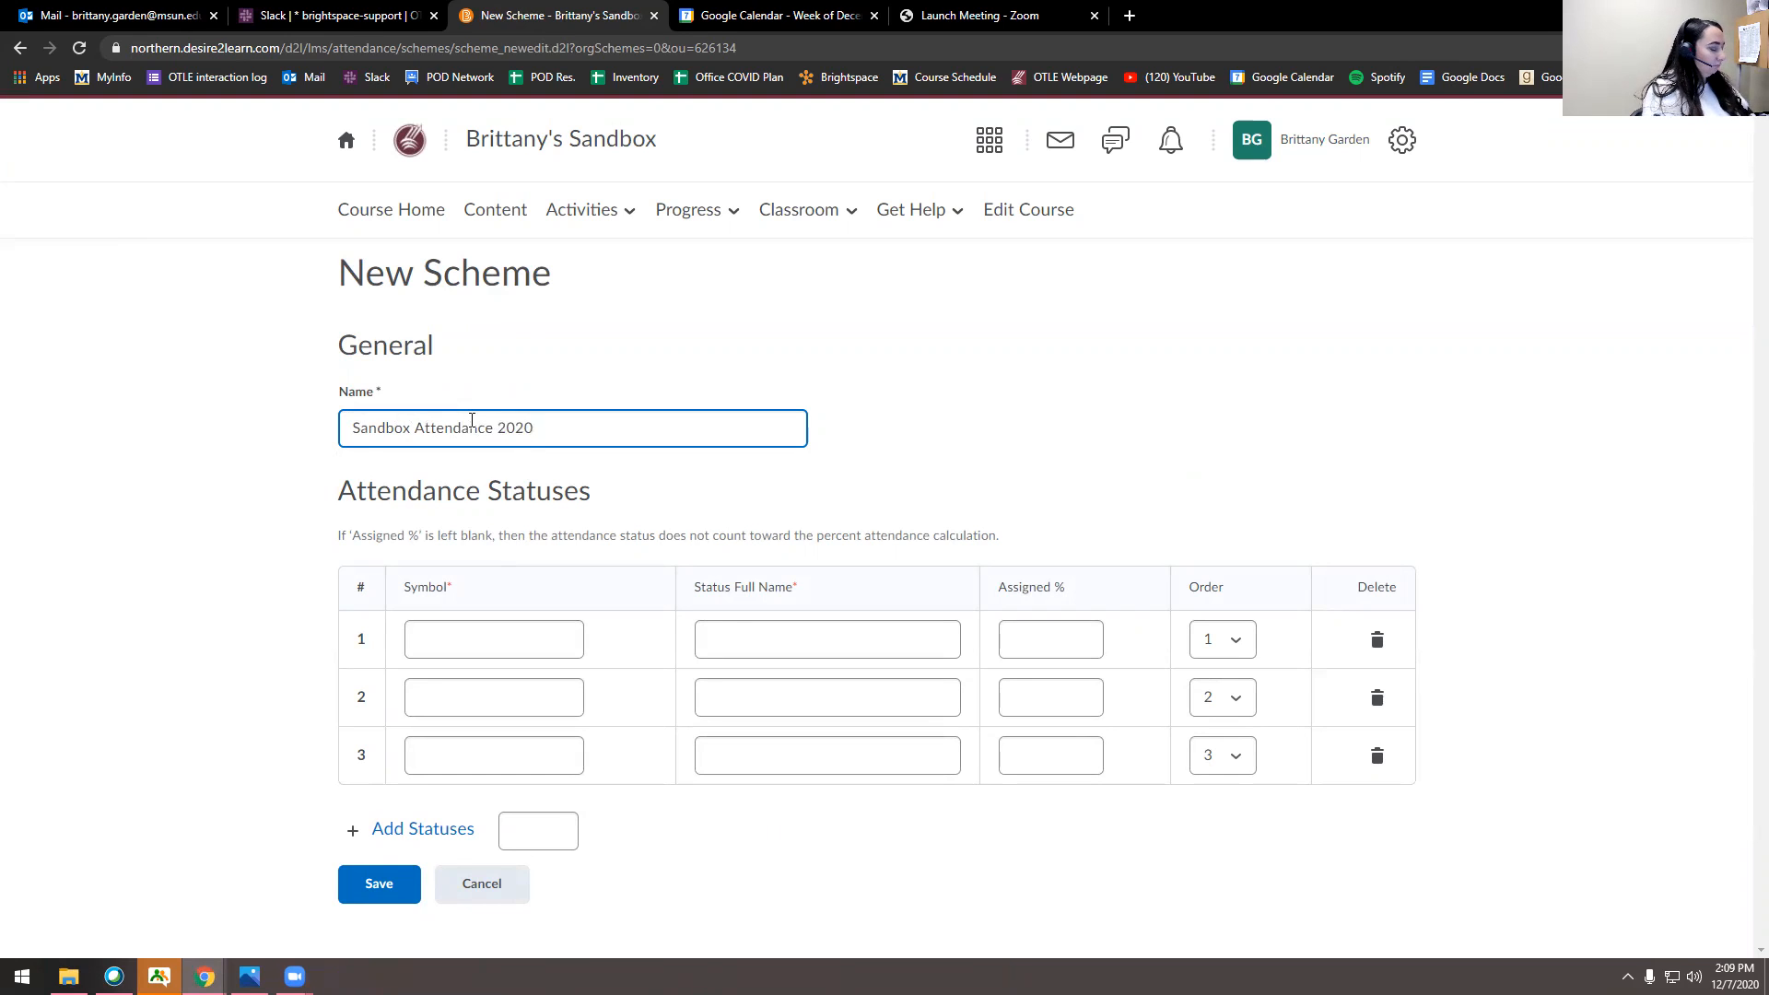
click(493, 638)
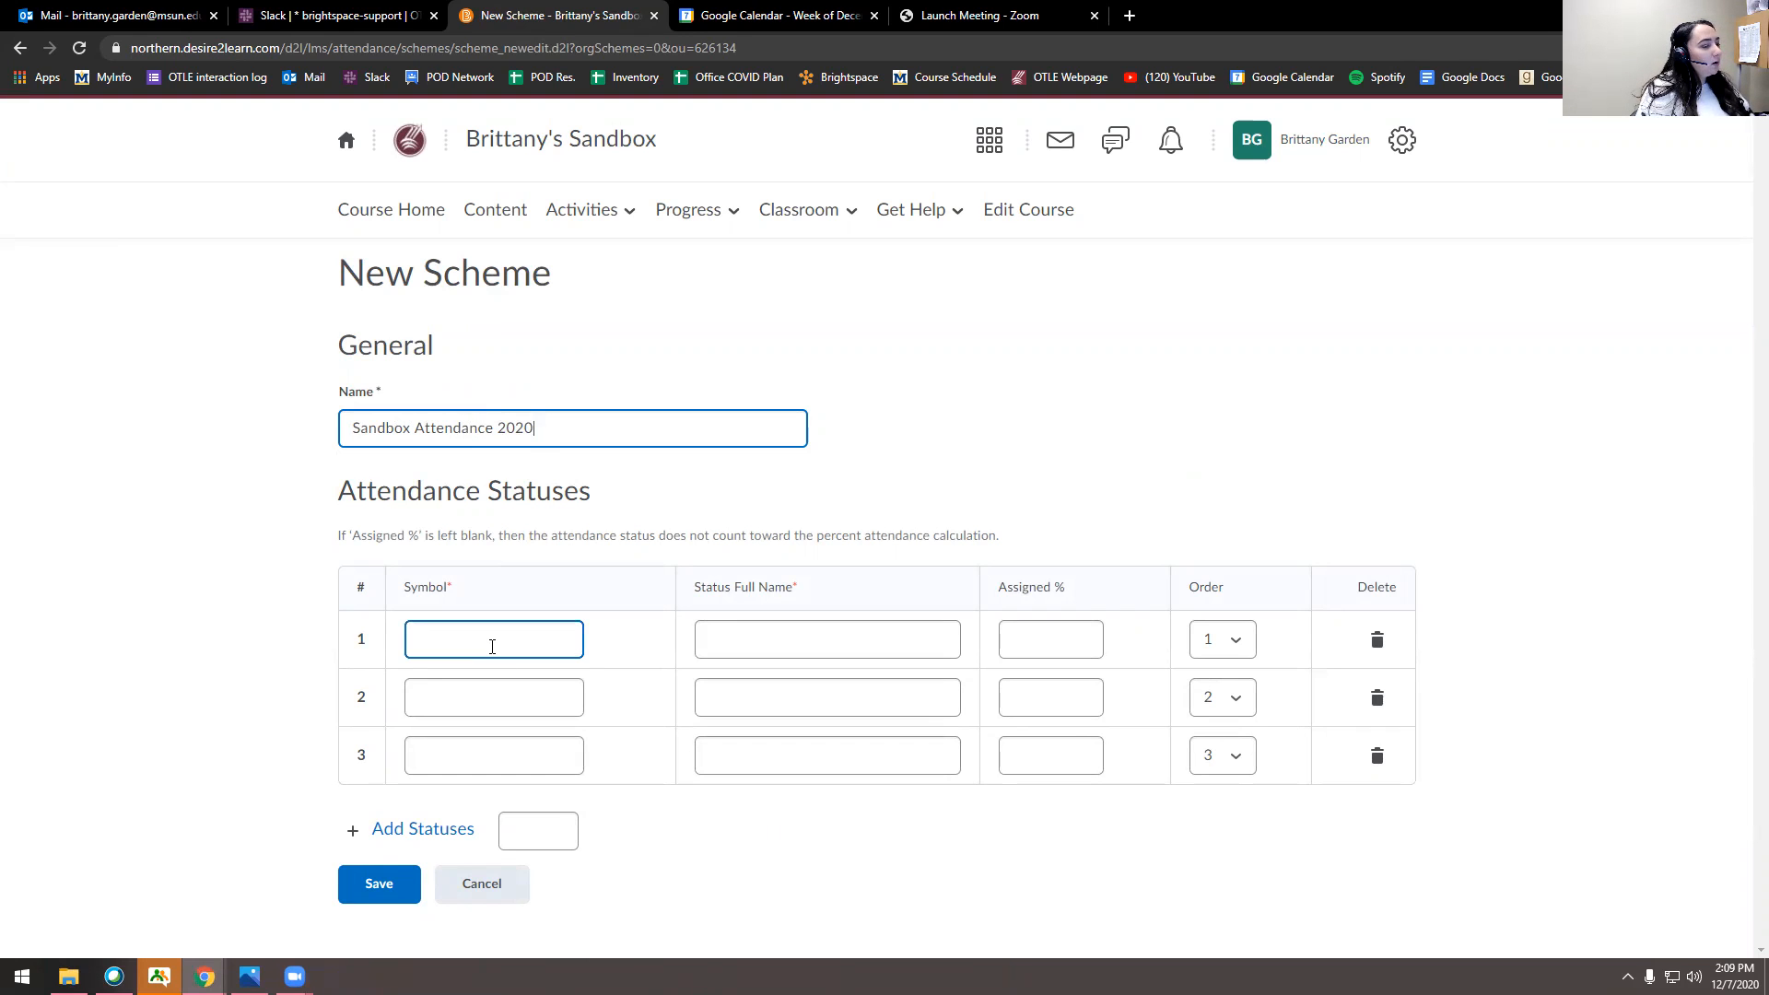
- Enter statuses P Present, A Absent and T Tardy in the scheme's status rows
click(493, 638)
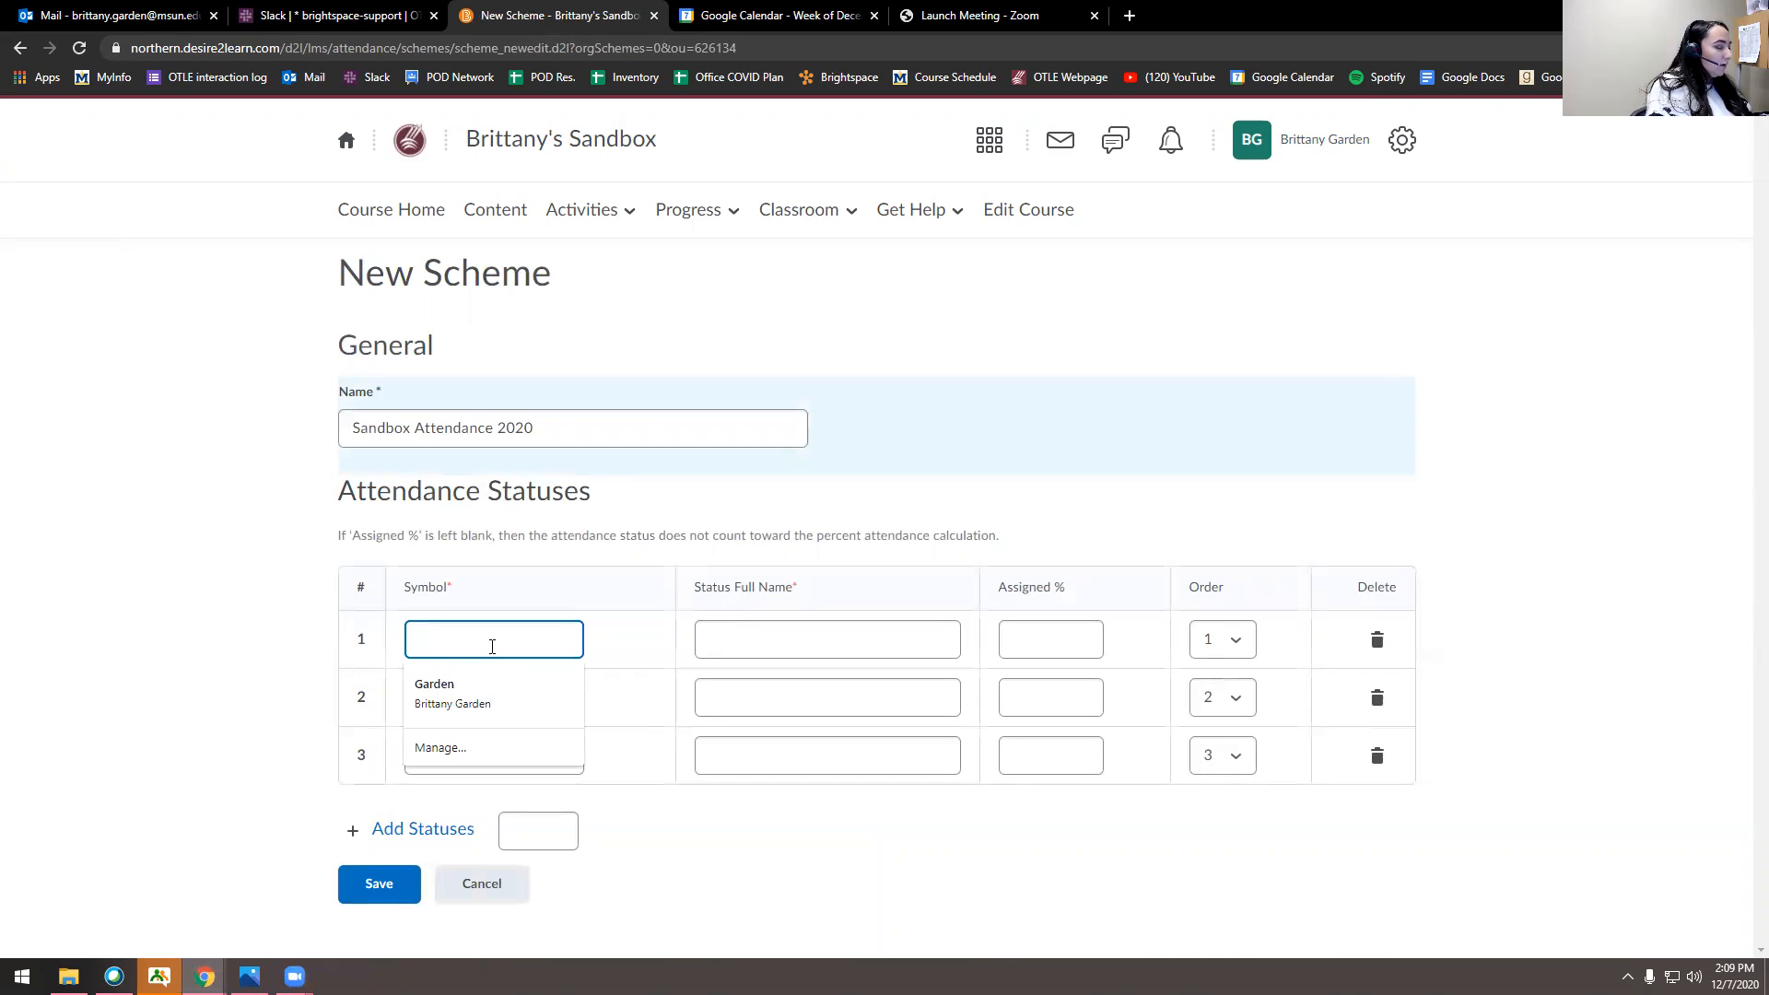
text(P)
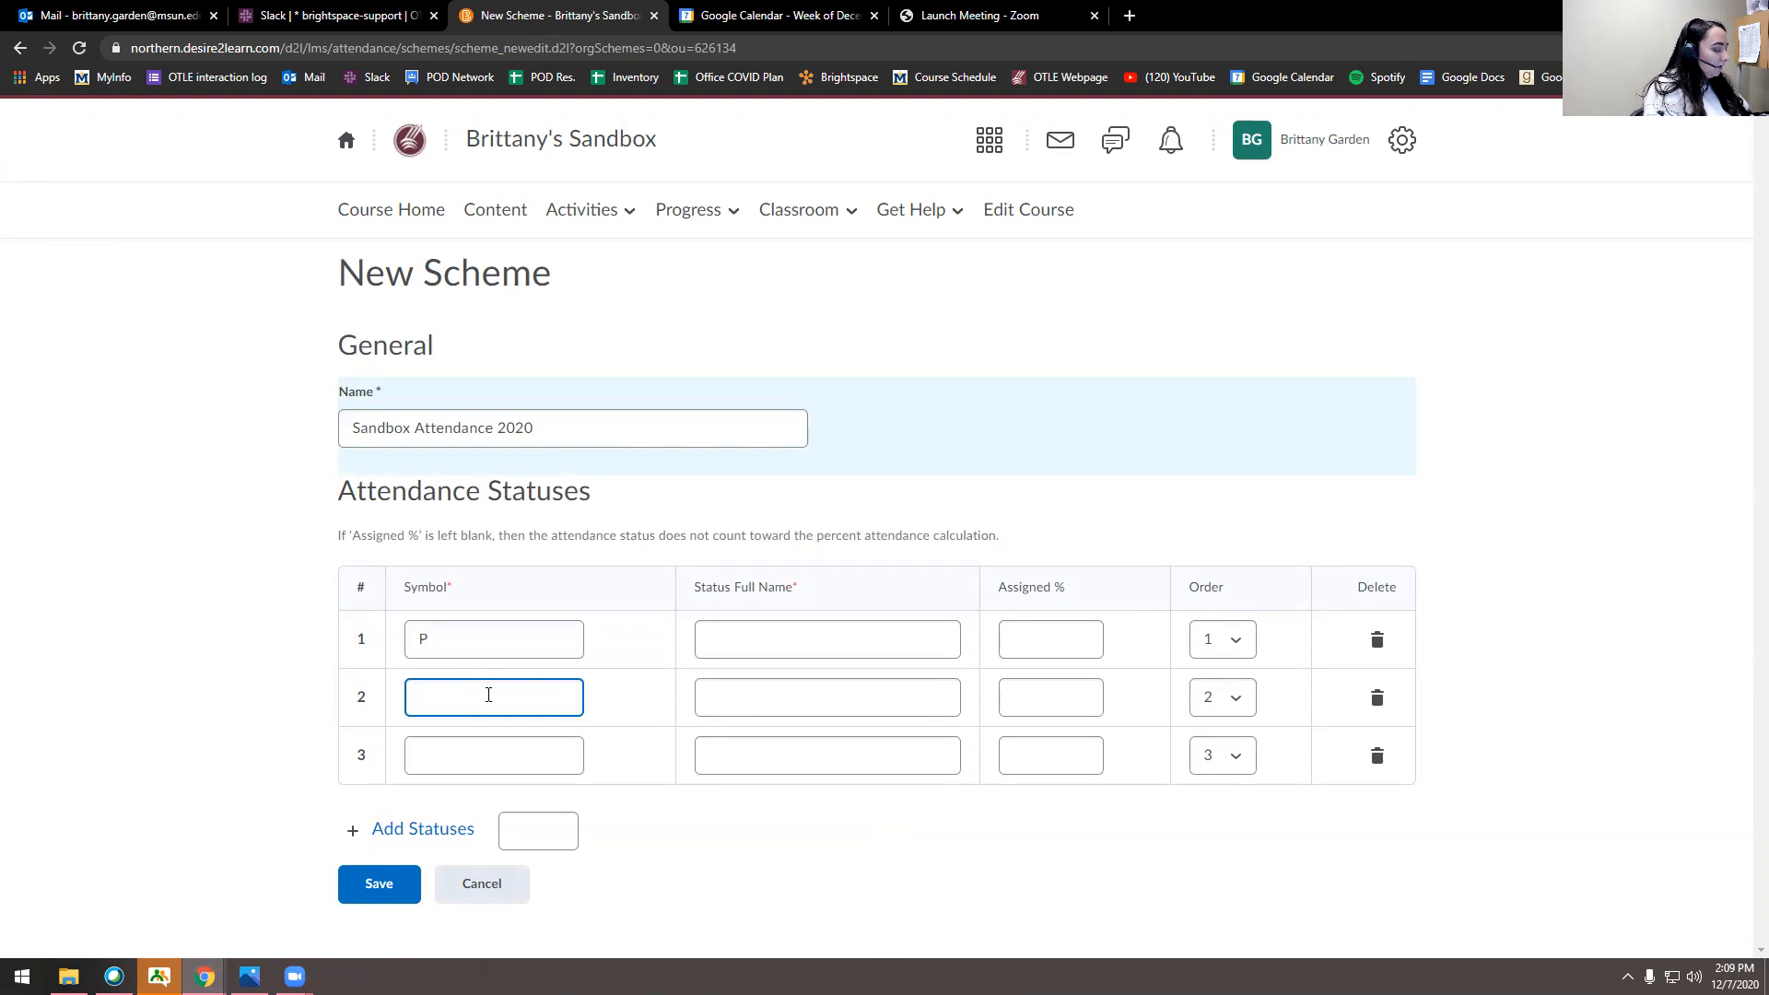
text(A)
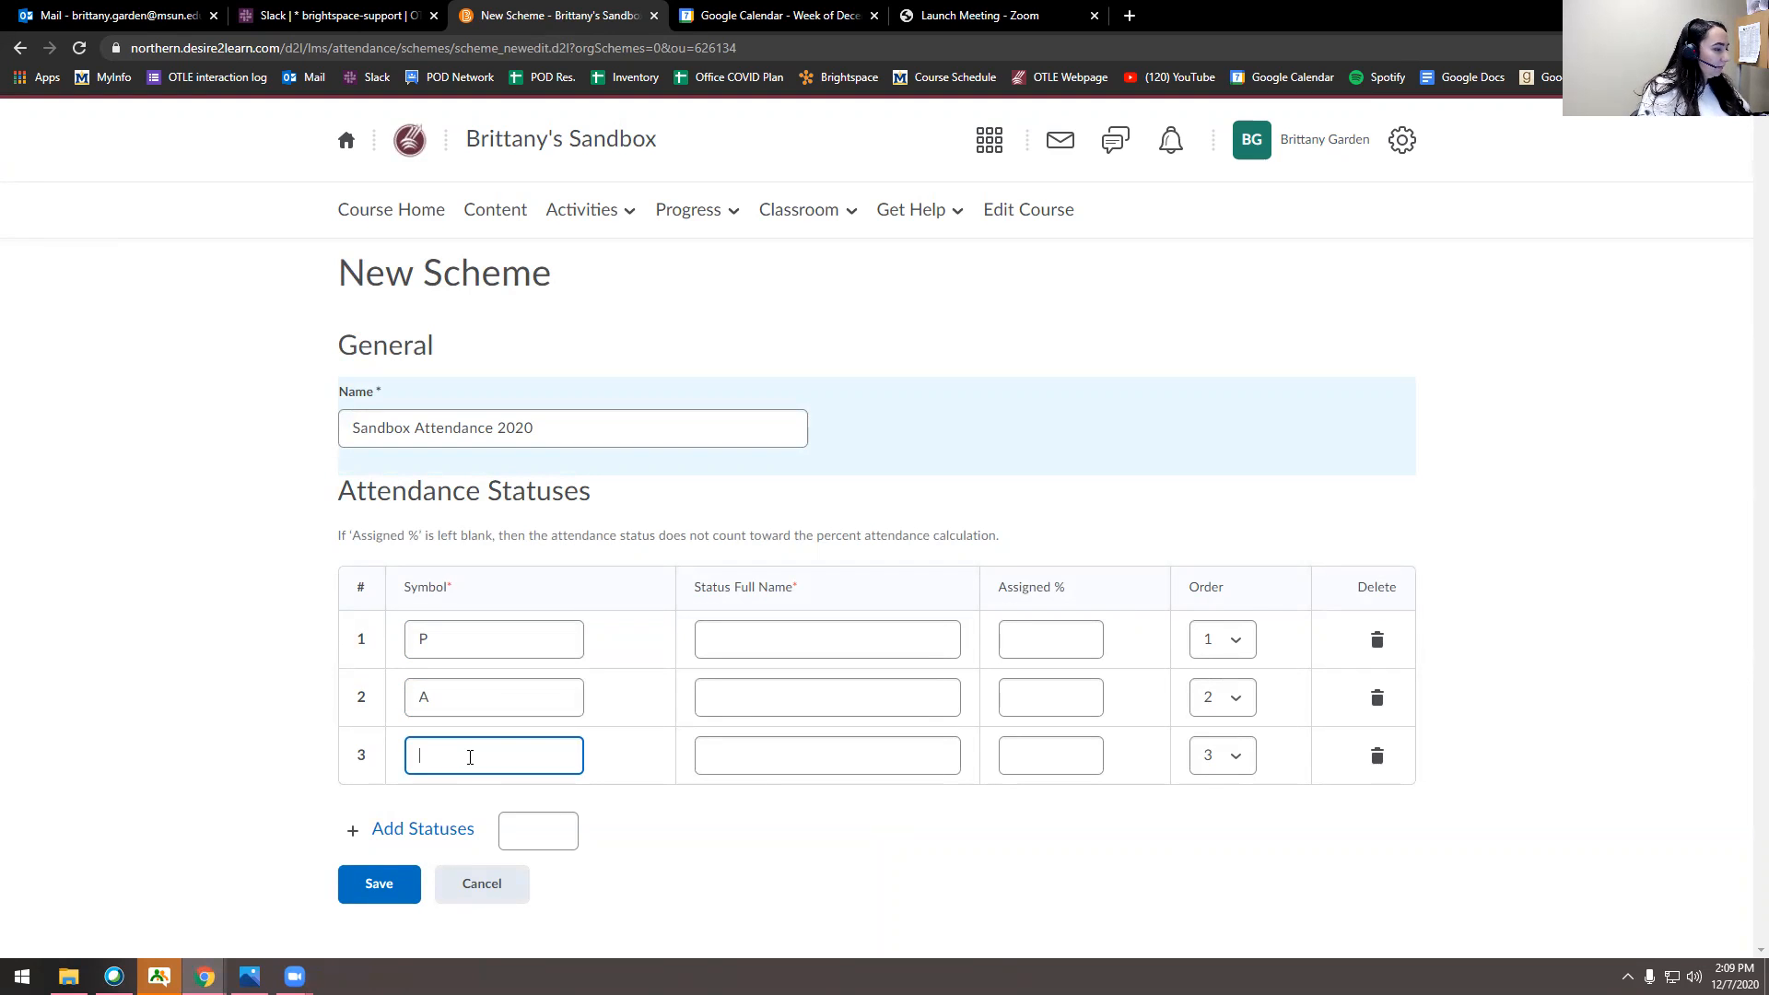
text(T)
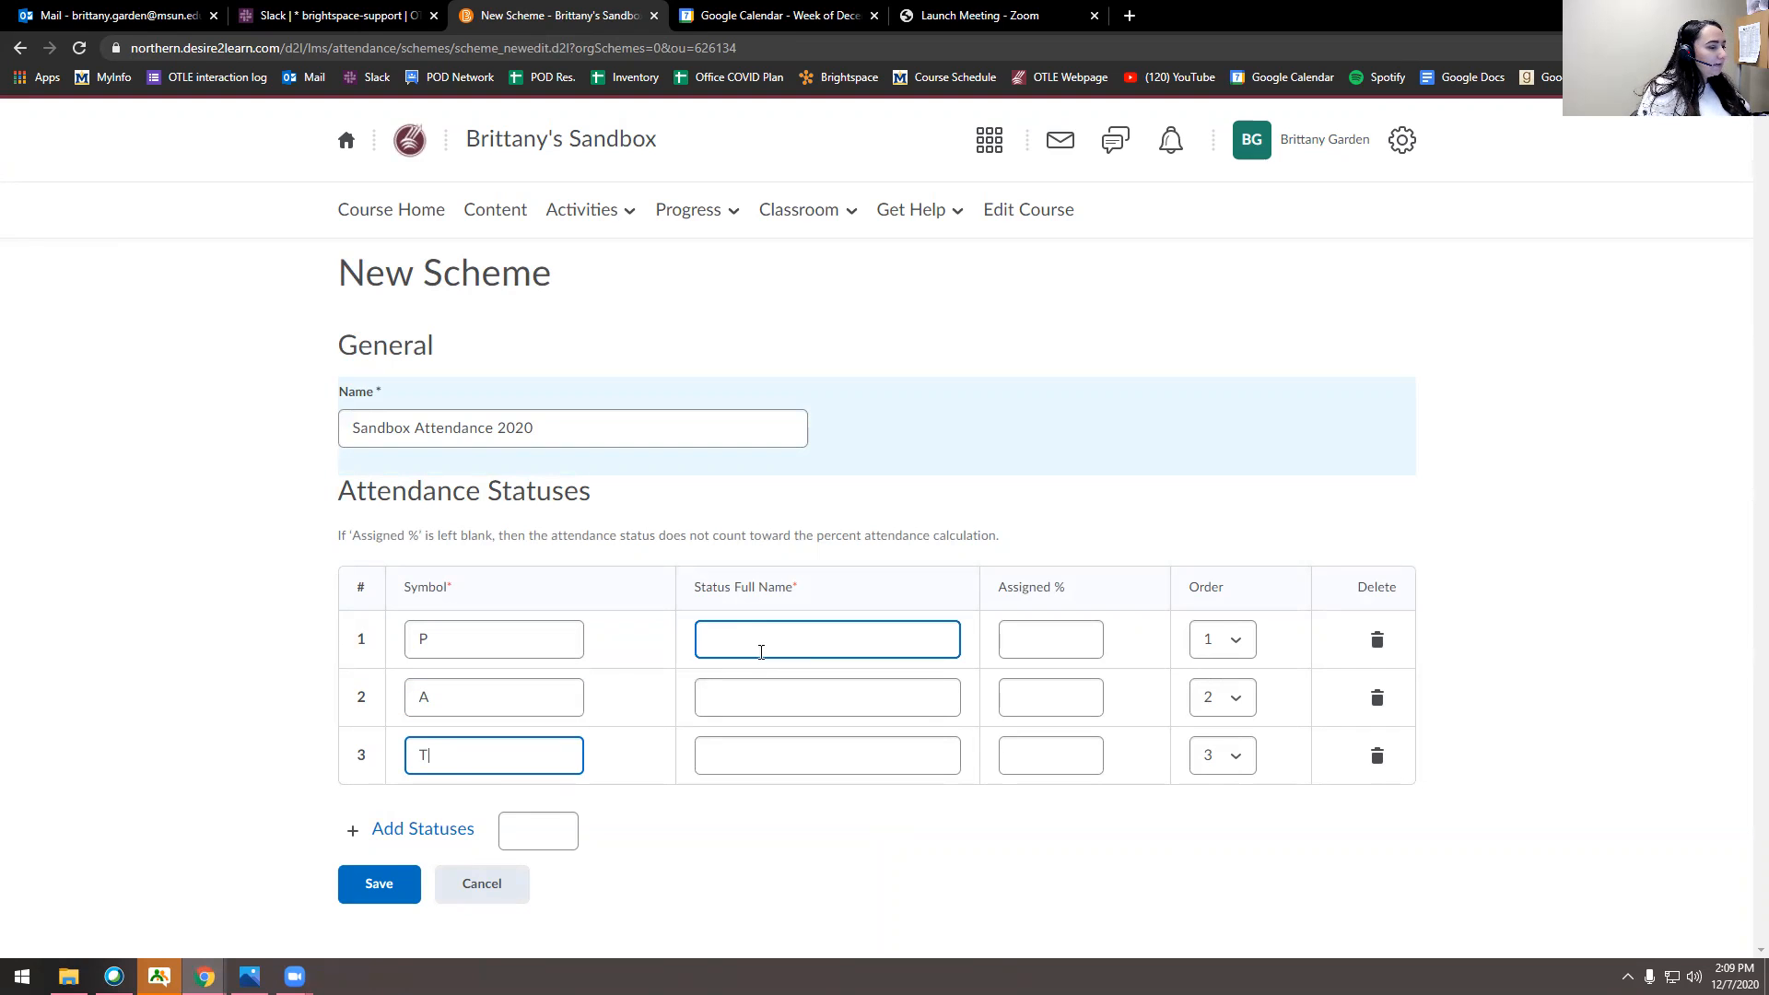
text(Present)
click(827, 697)
text(A)
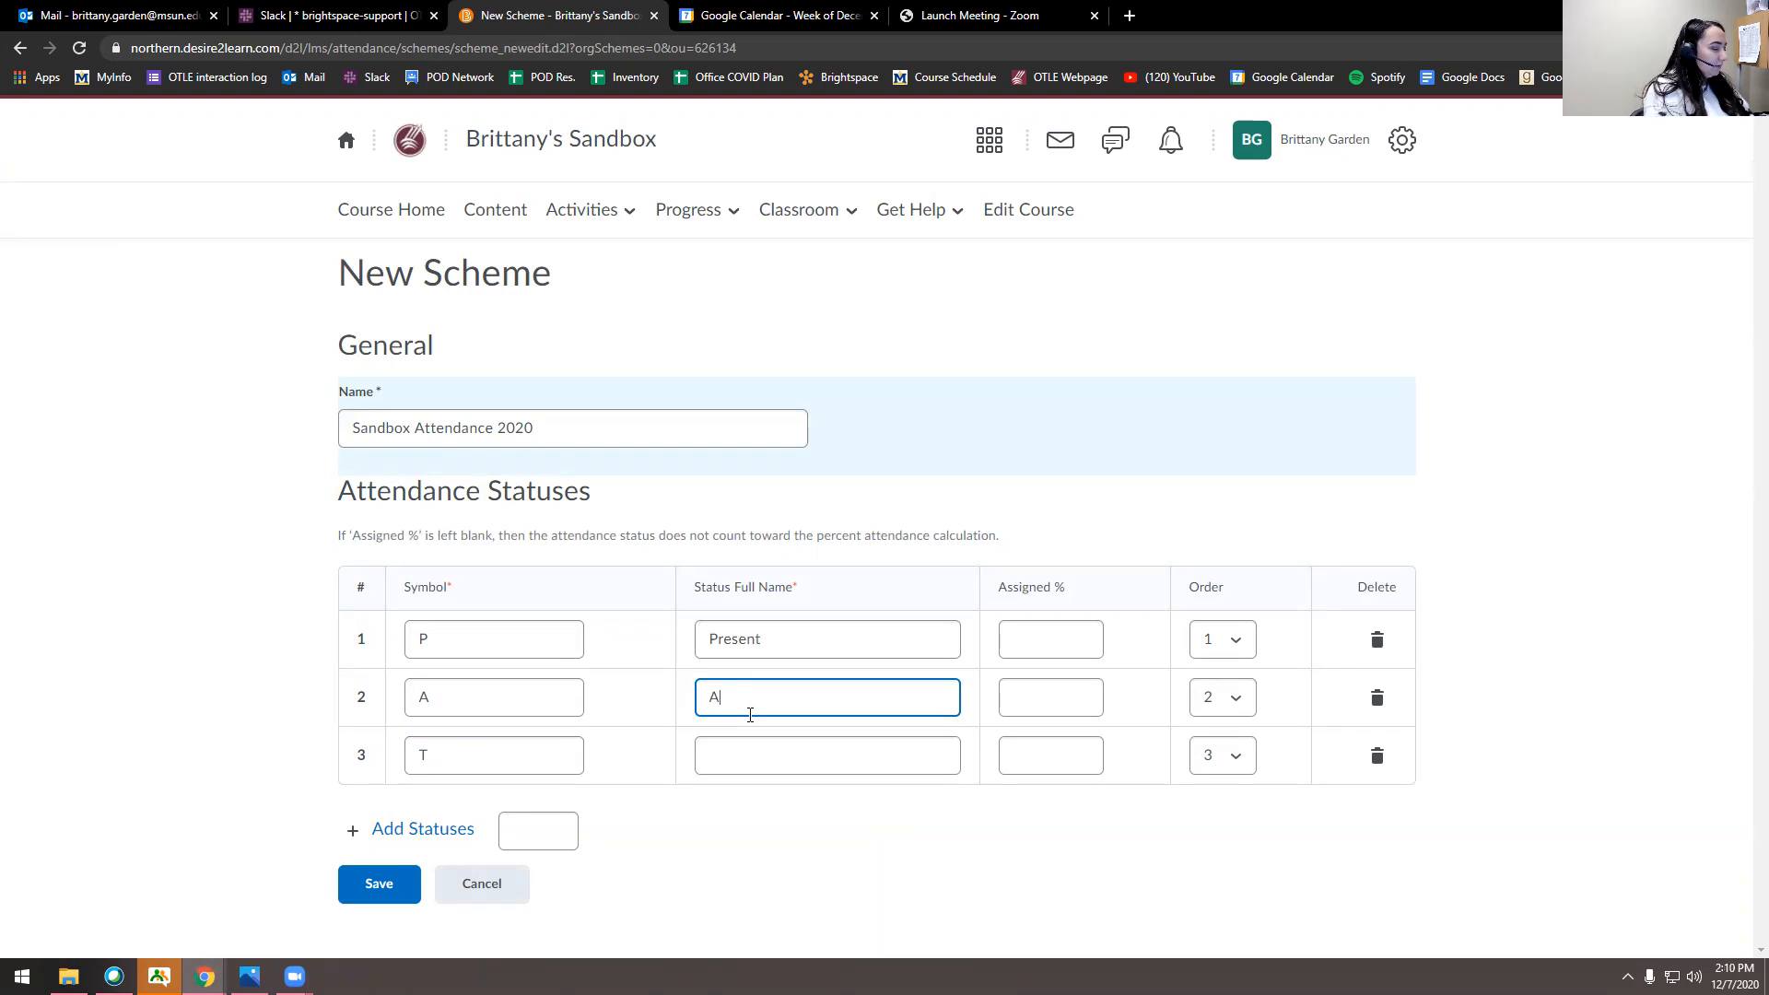
click(827, 754)
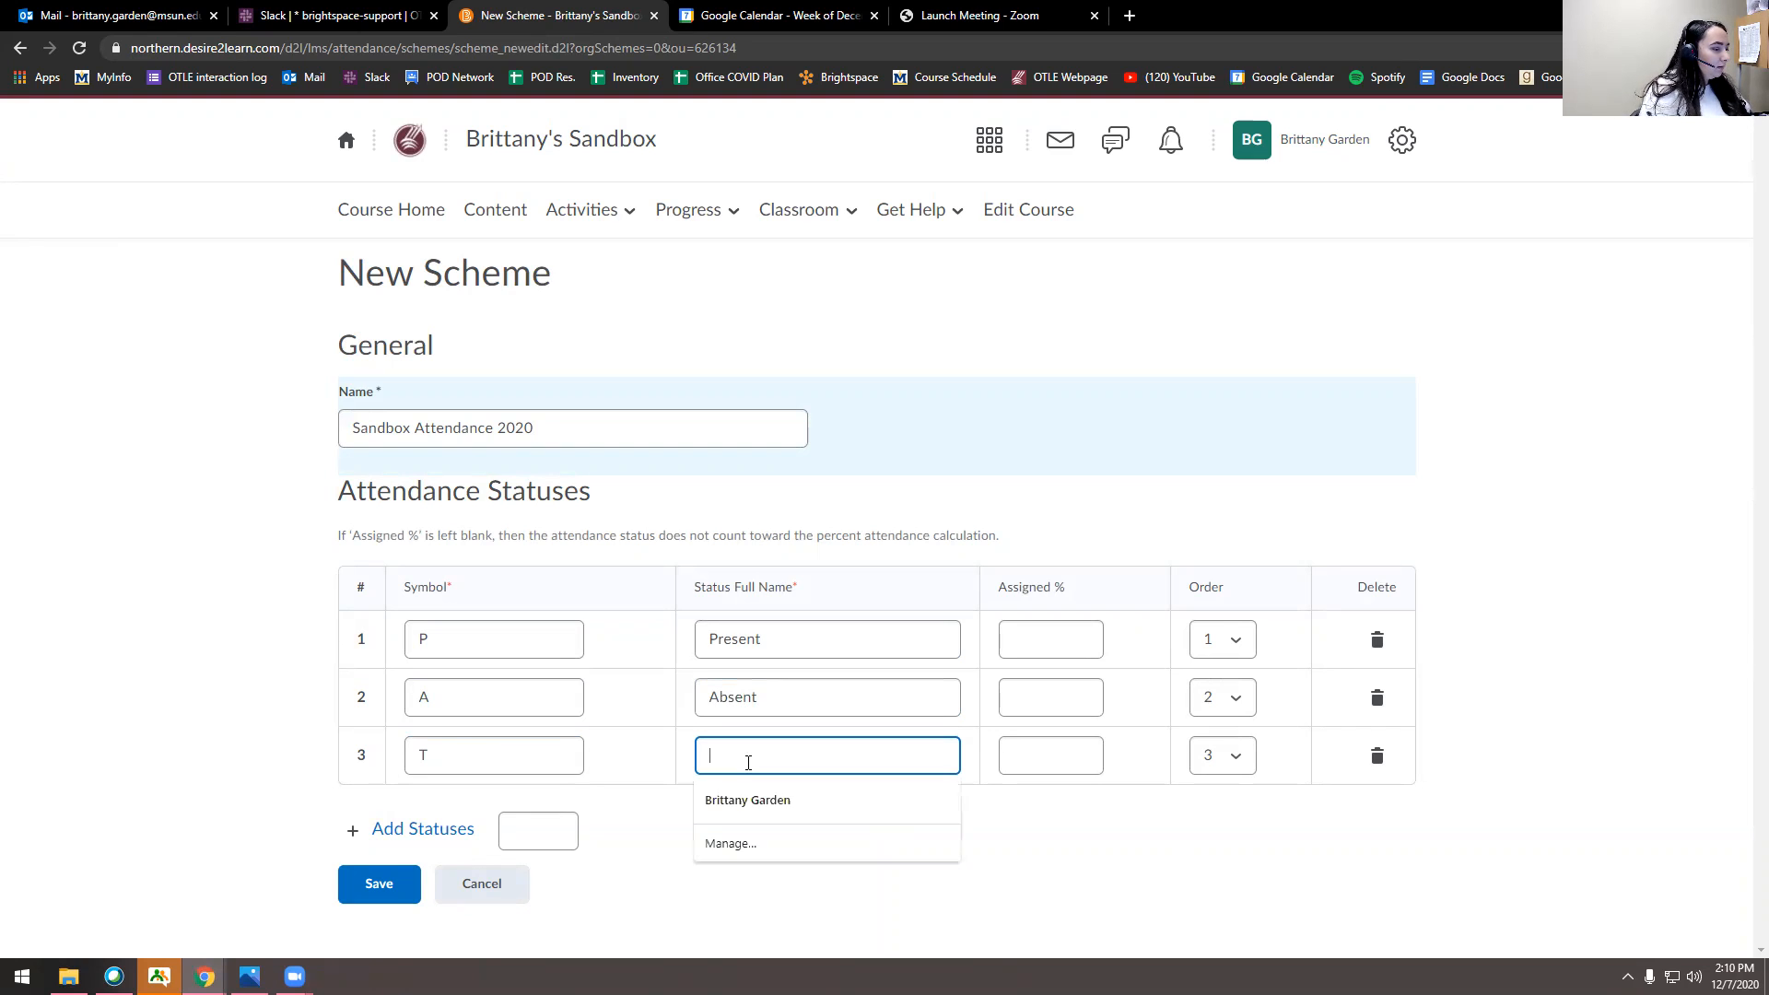
text(Tardy)
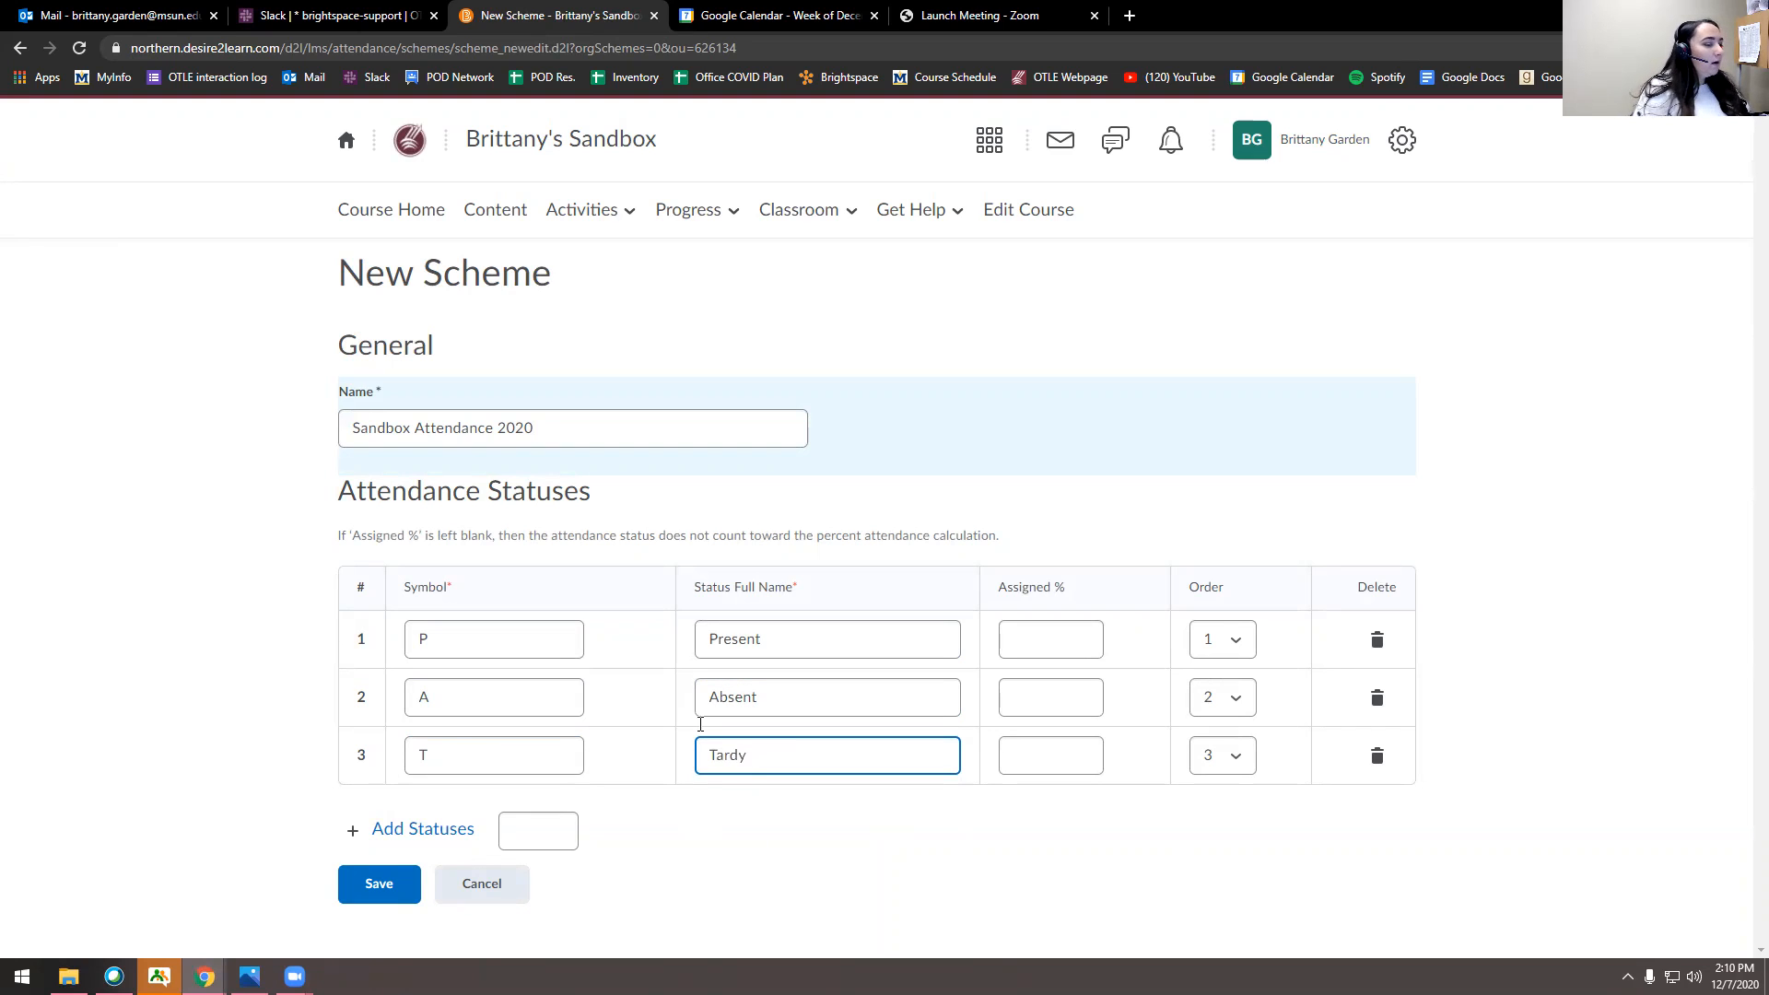
mouse_move(996, 594)
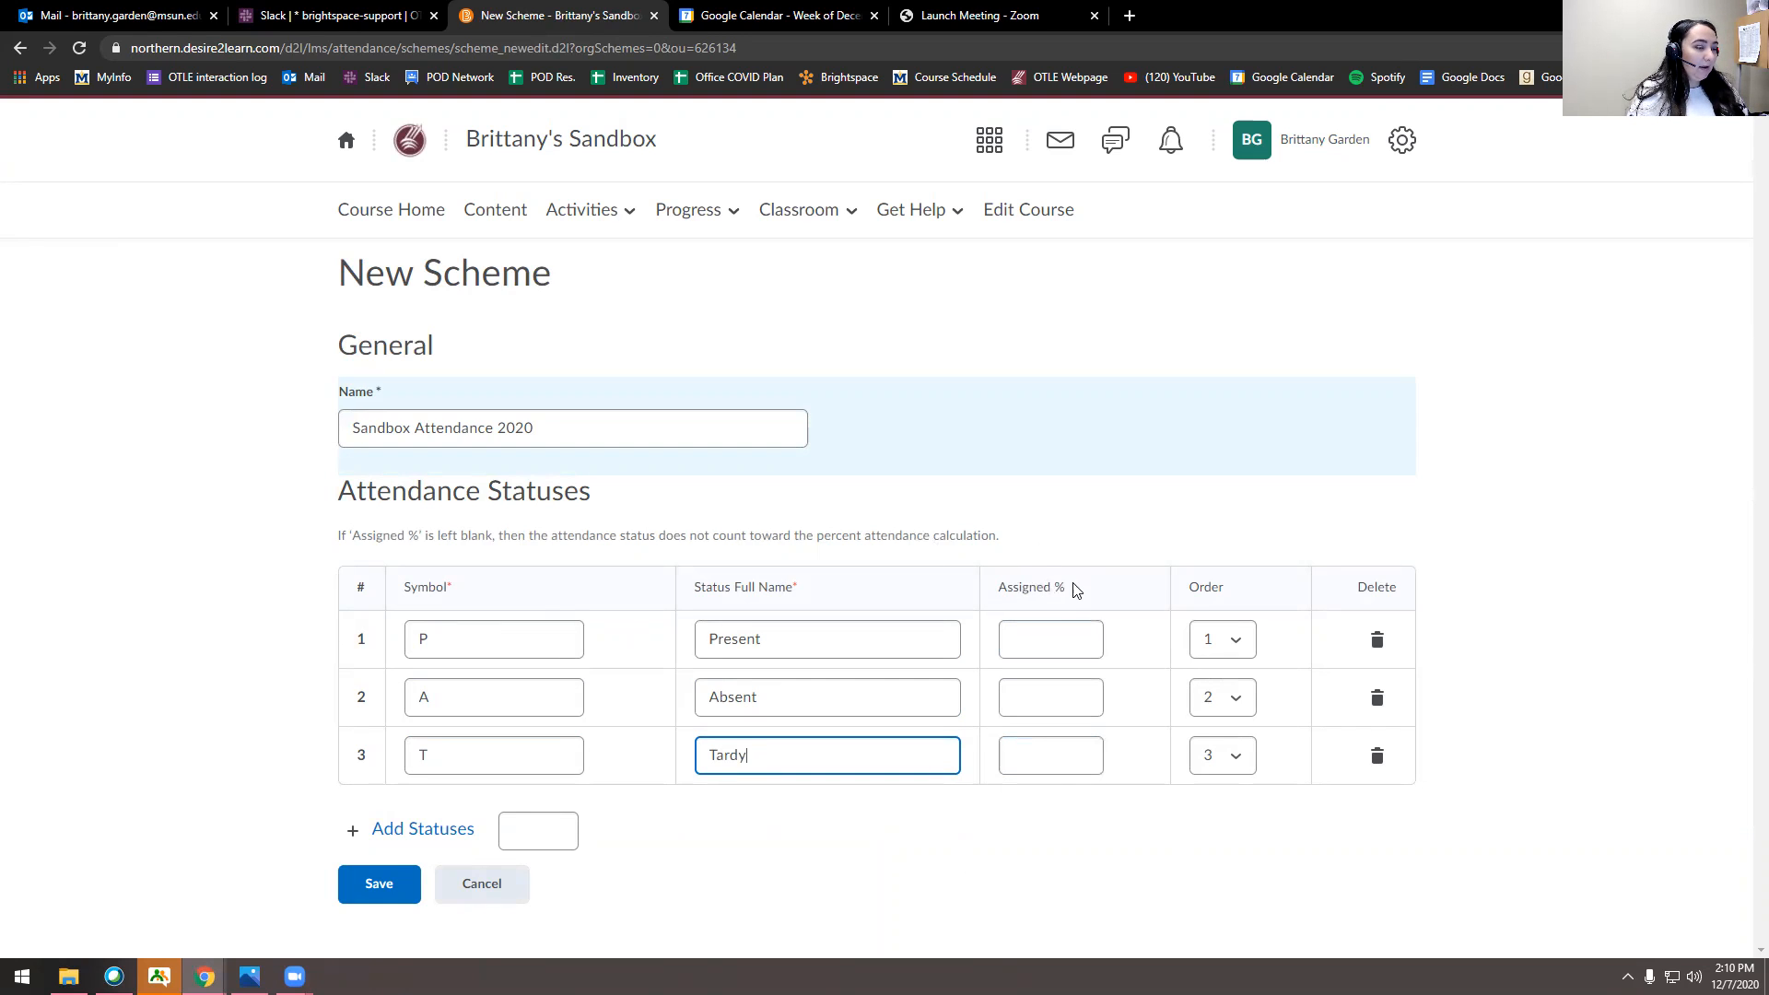
click(1049, 638)
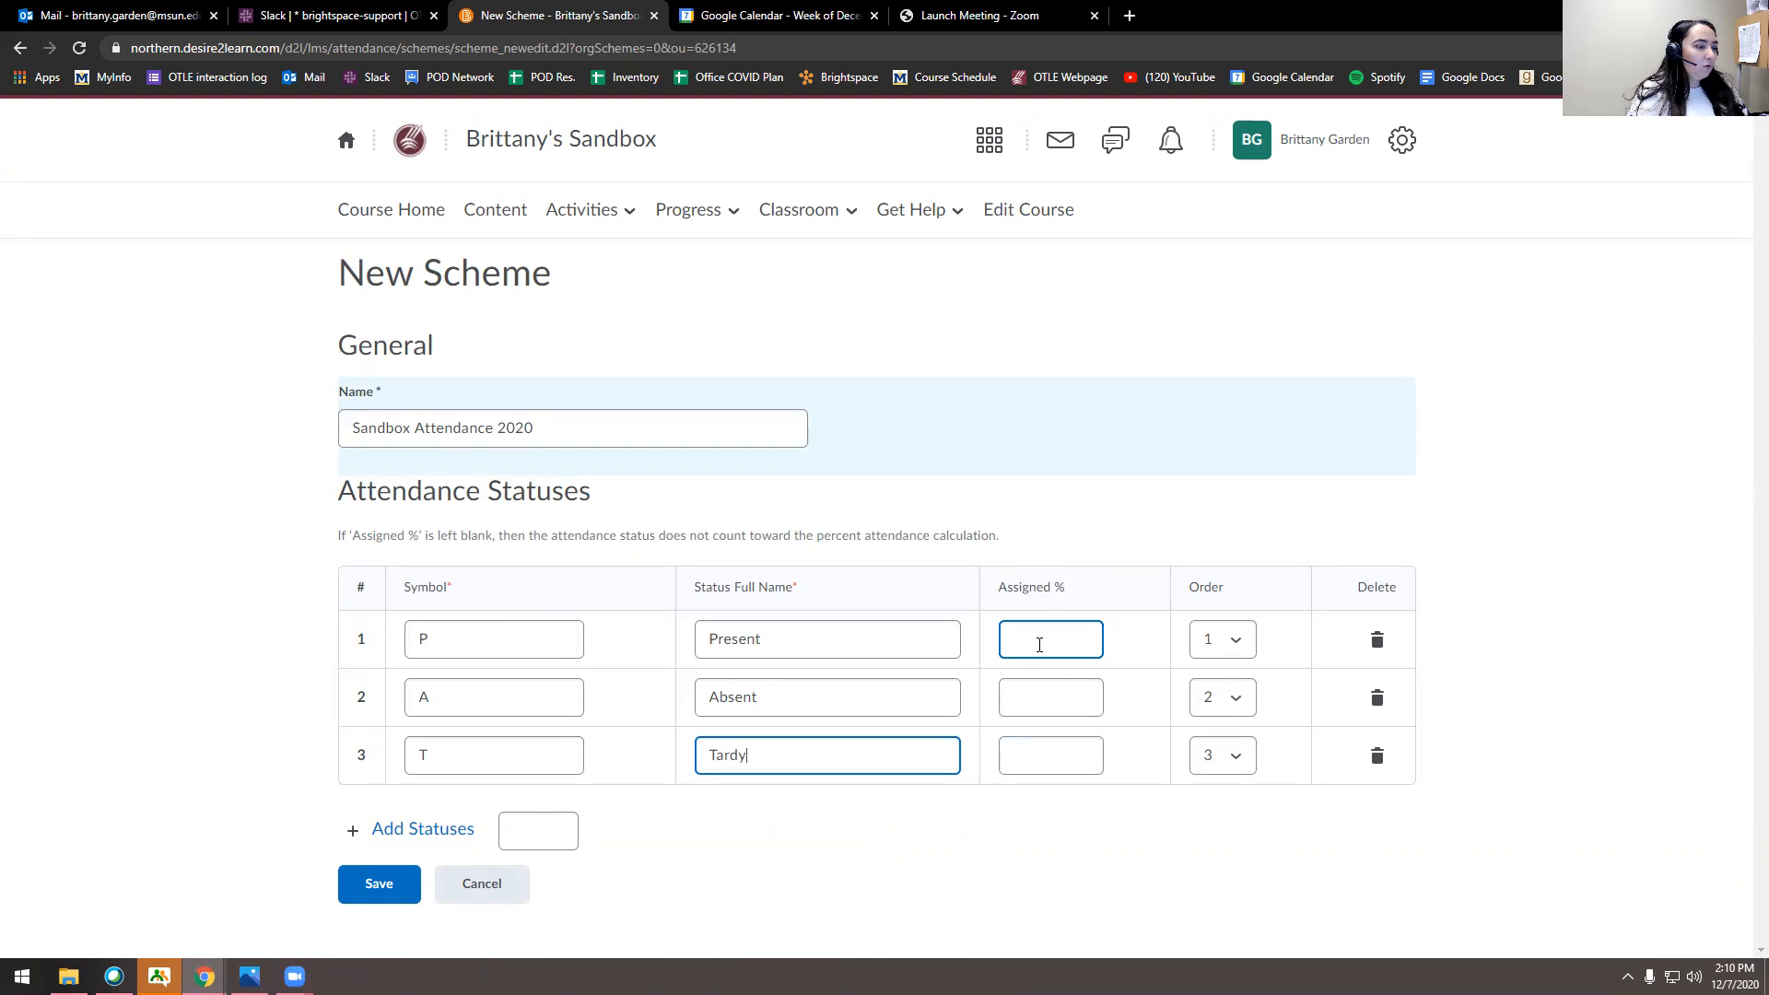
click(1048, 638)
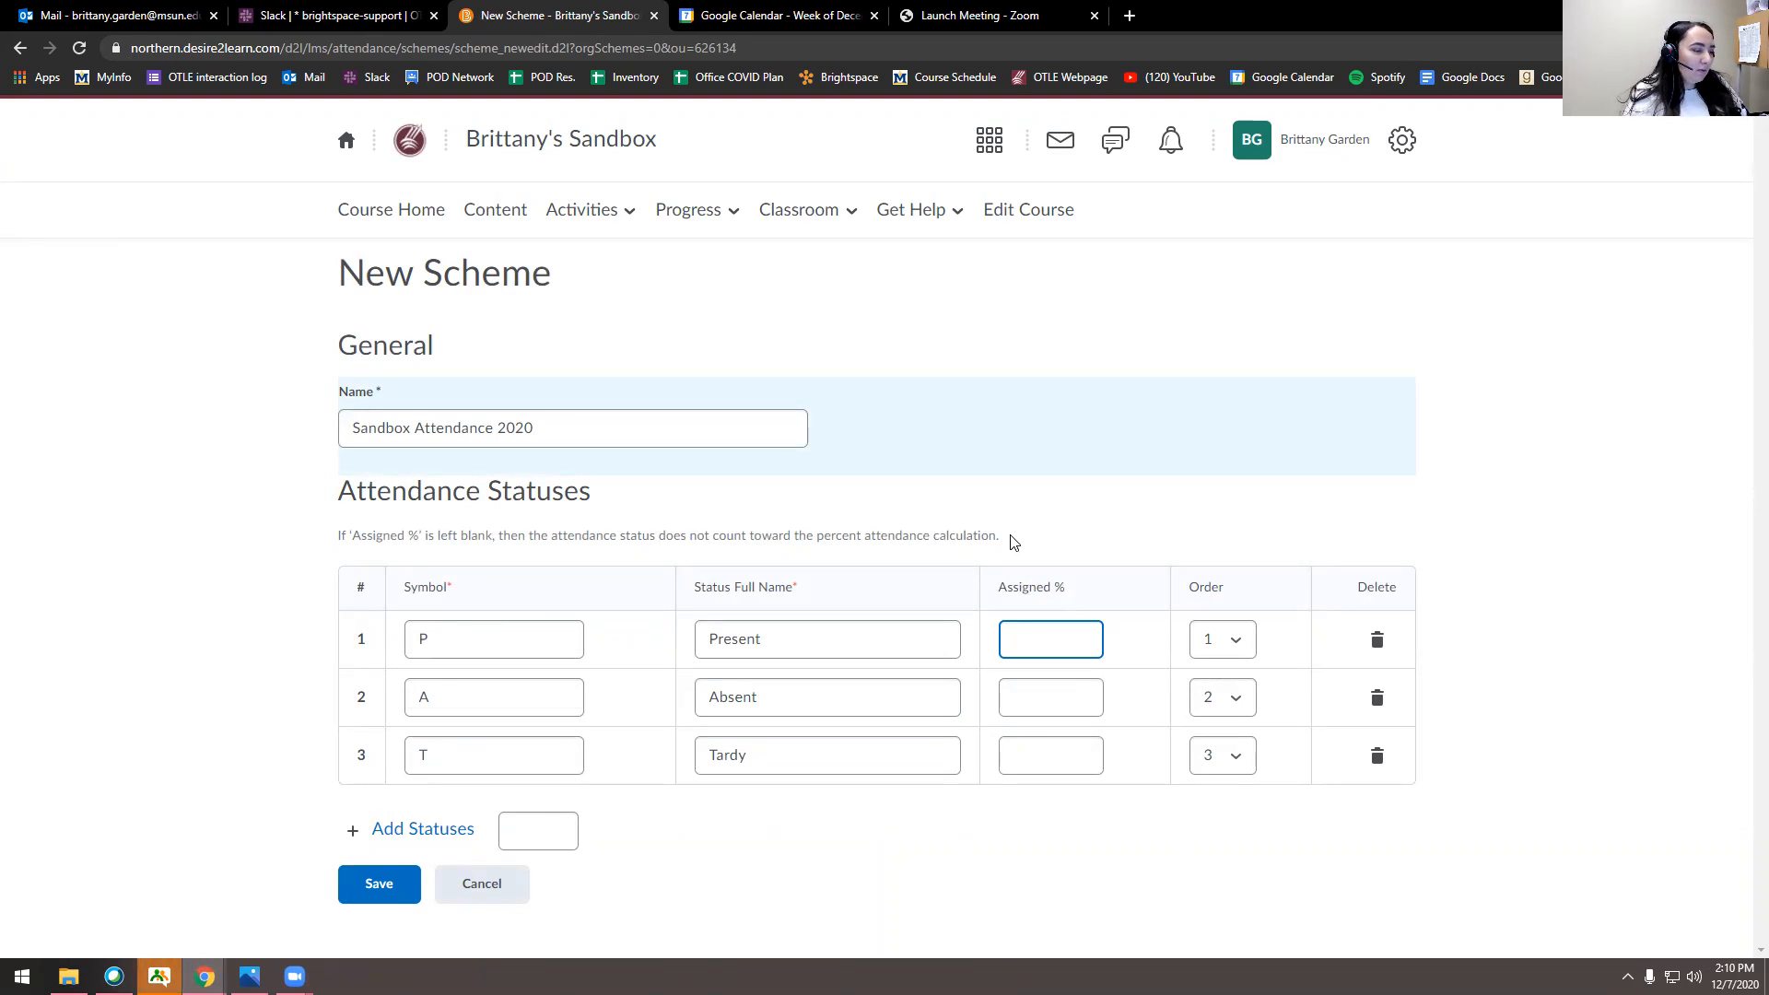
mouse_move(865, 508)
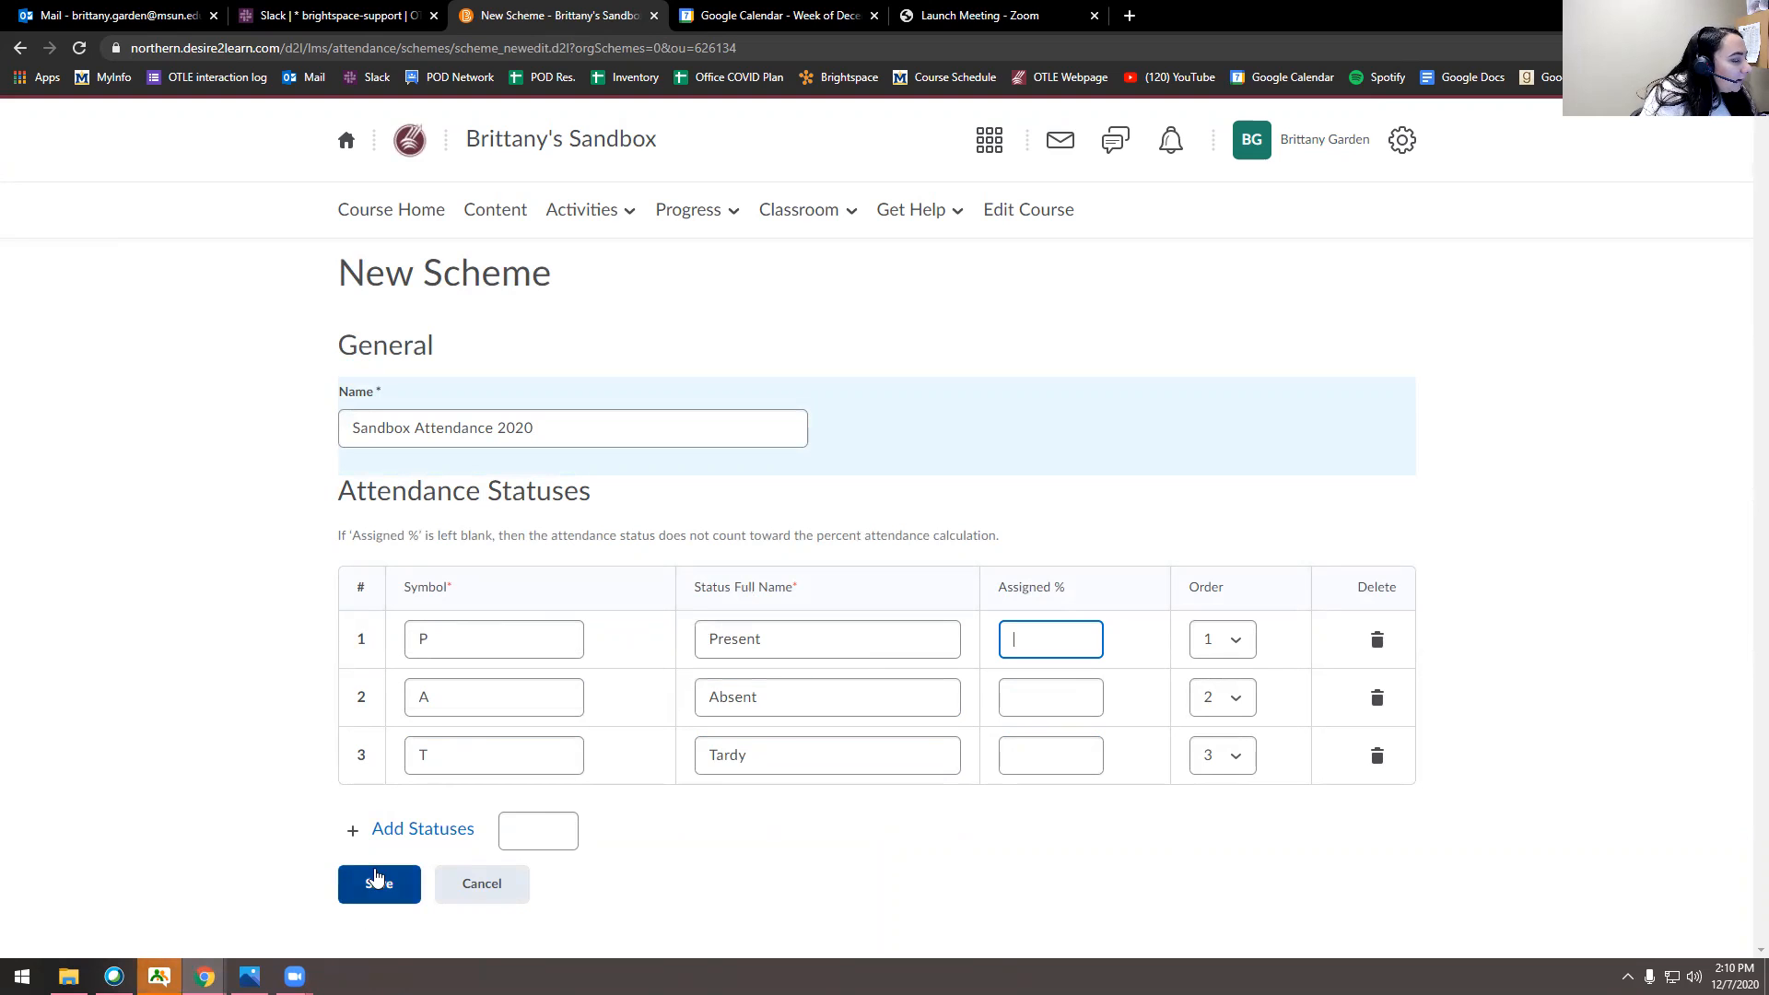
- Save the Sandbox Attendance 2020 scheme so it appears under Course Schemes
click(379, 884)
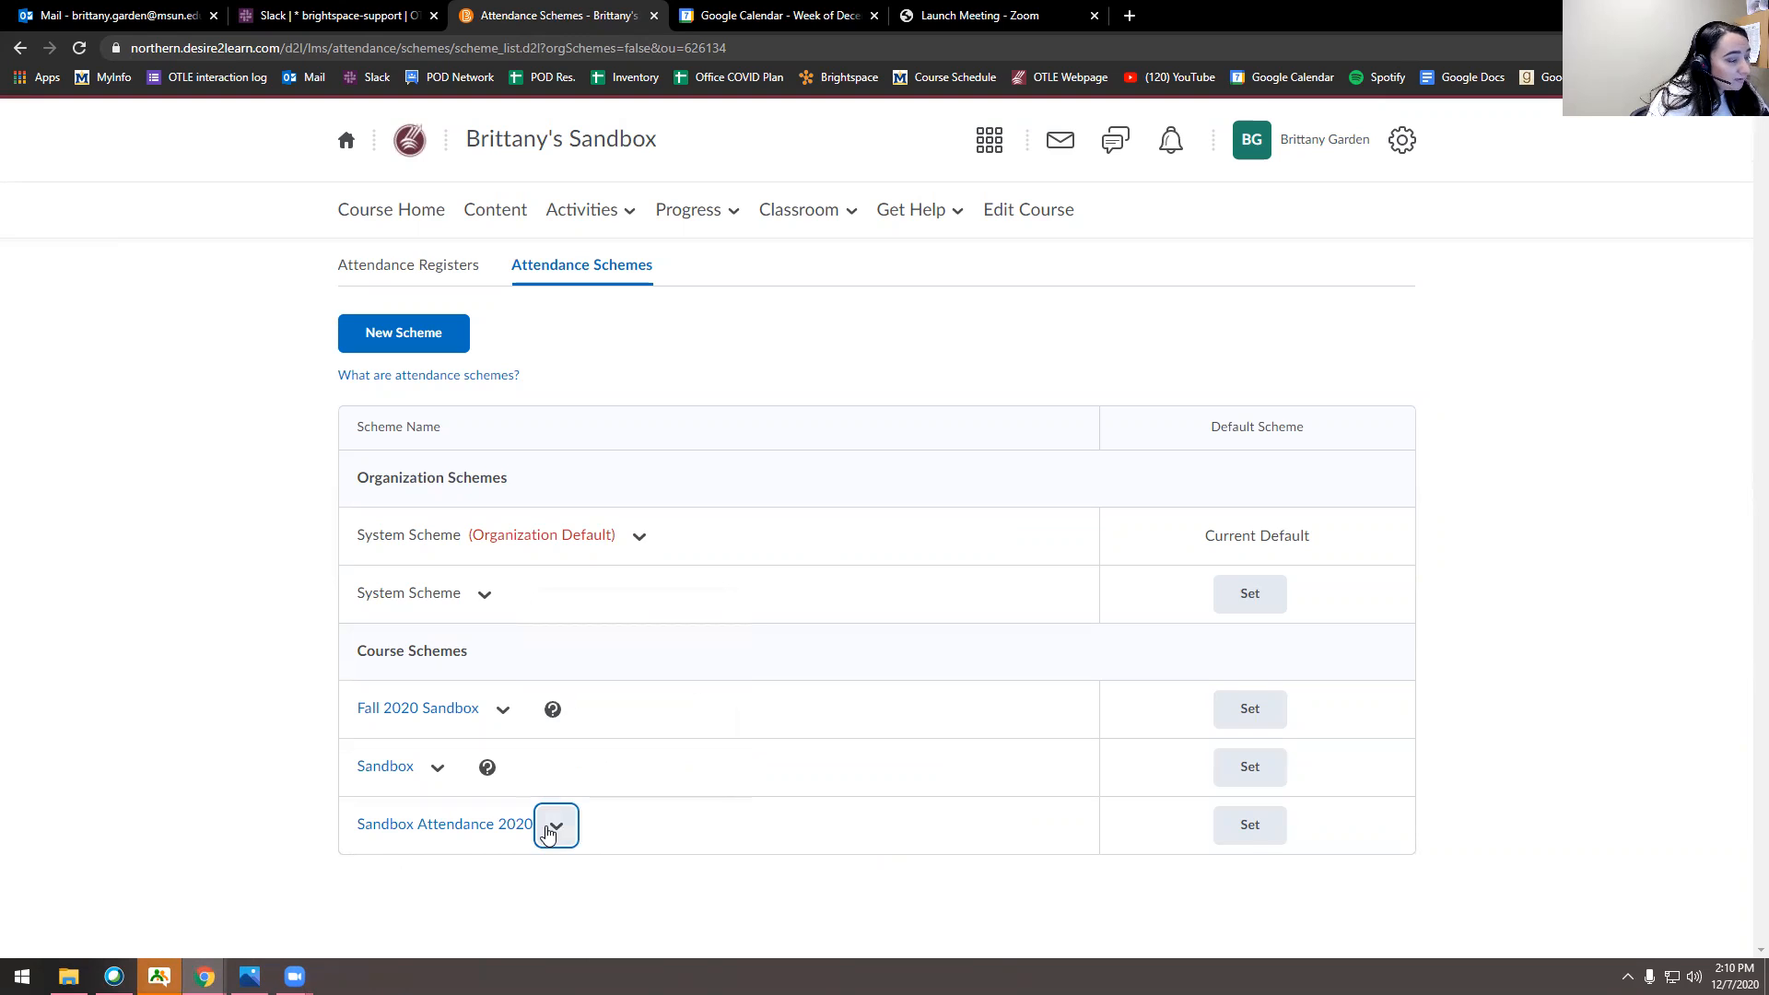
mouse_move(446, 507)
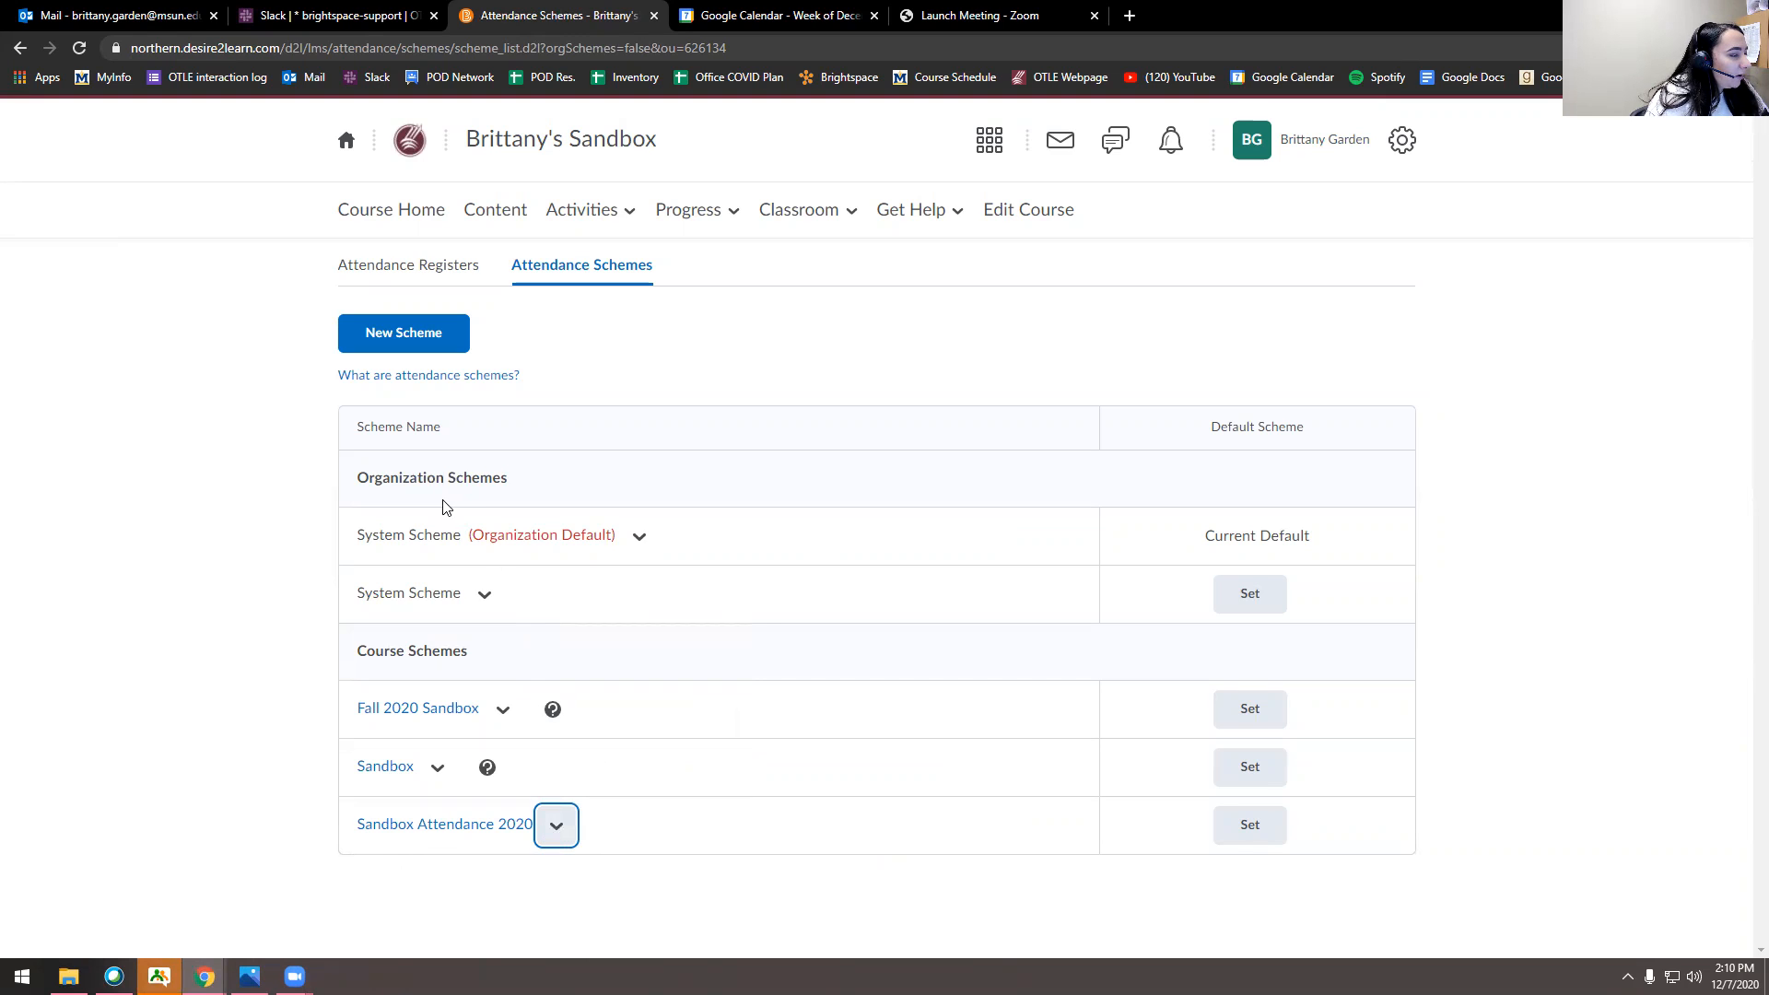
mouse_move(412, 547)
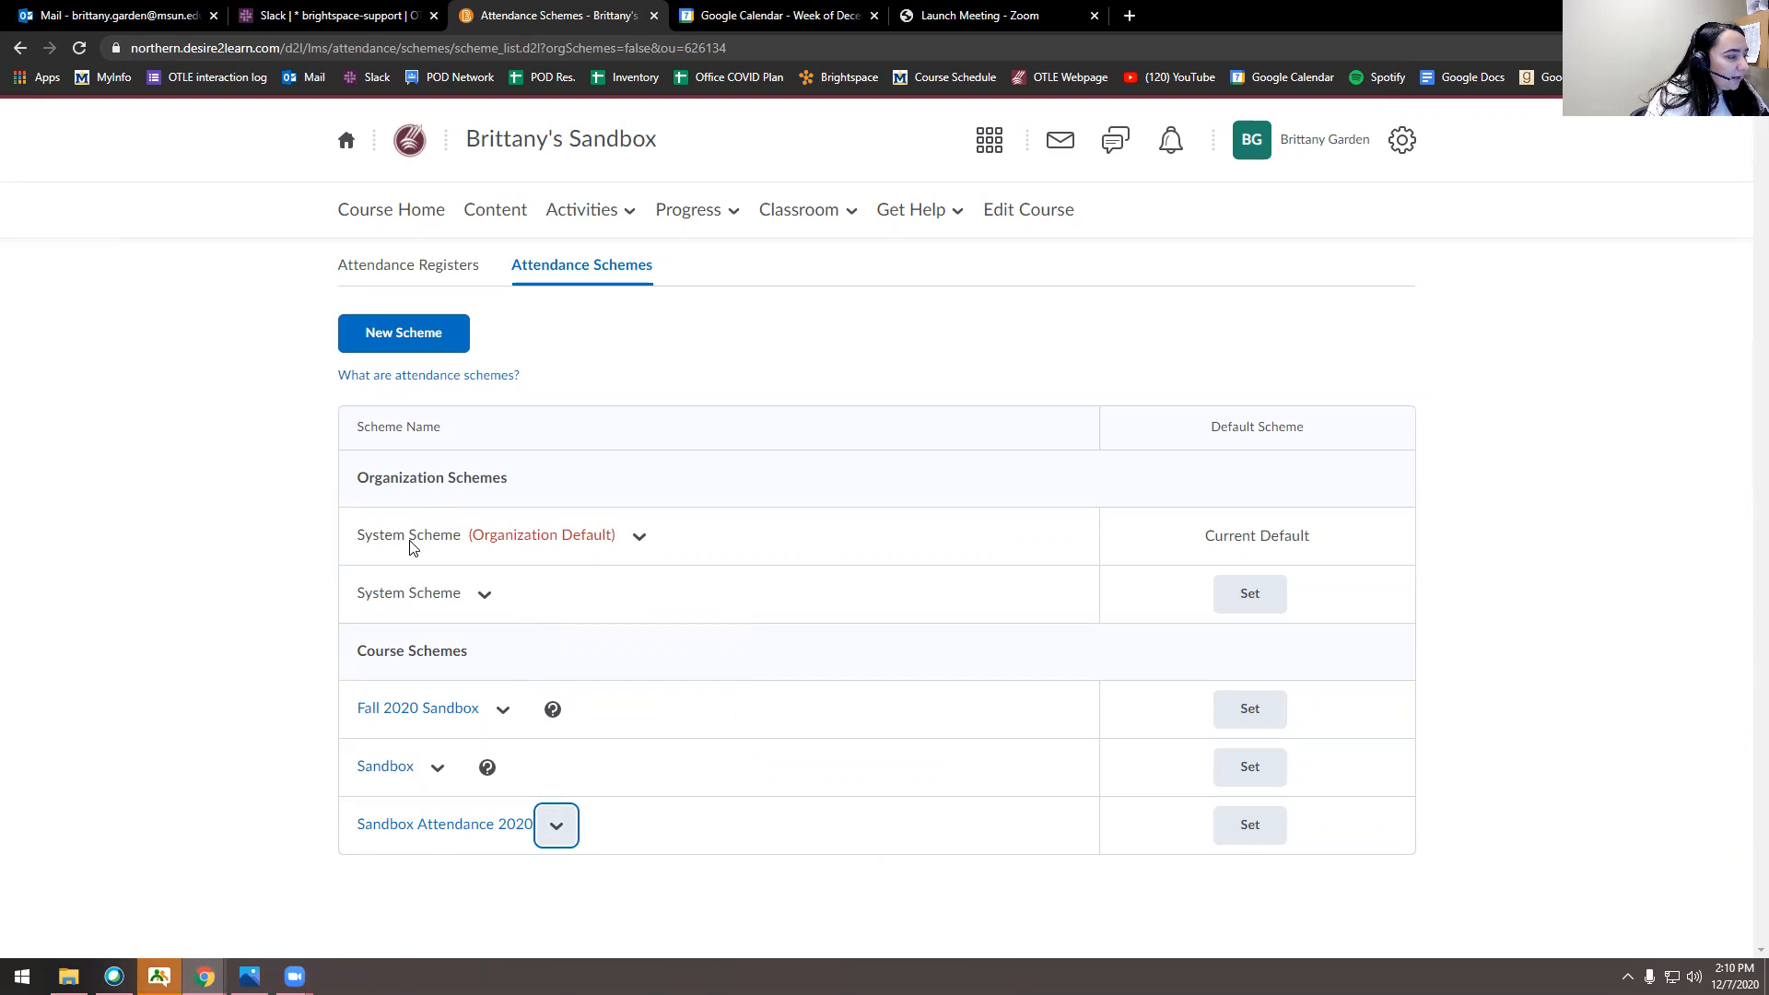
mouse_move(798, 790)
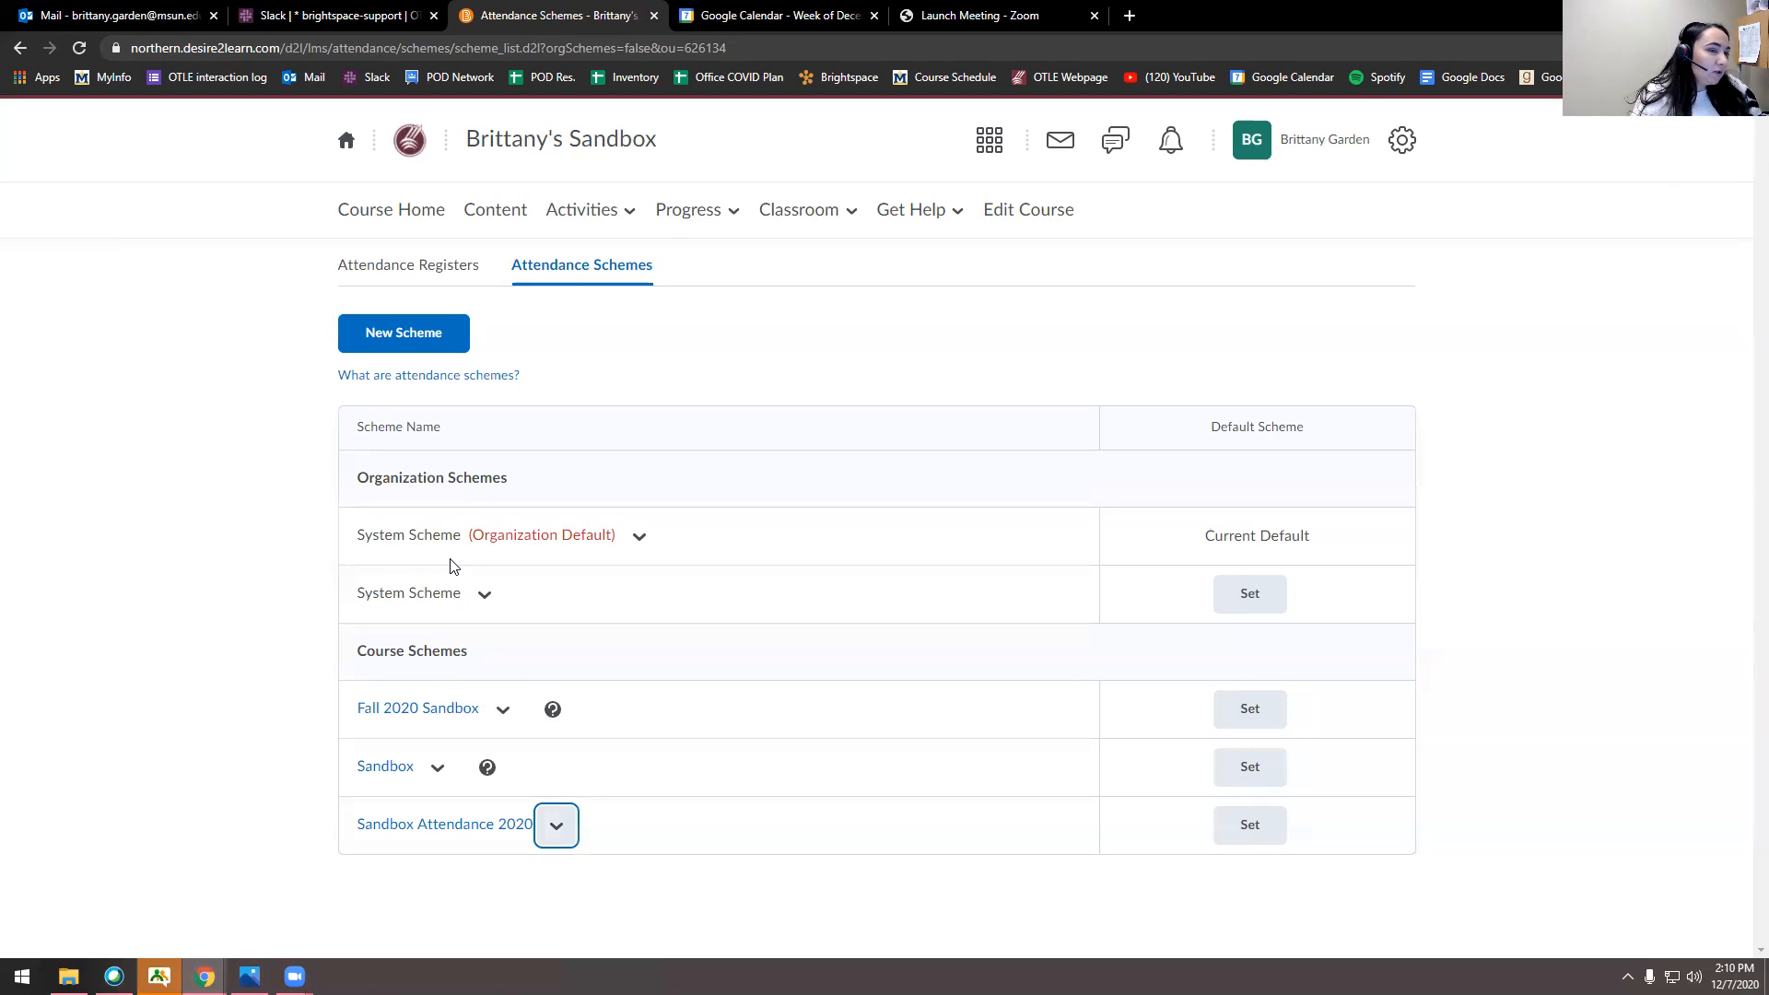
- Create a new attendance register and name it 'Fall 2020 Sandbox'
click(407, 265)
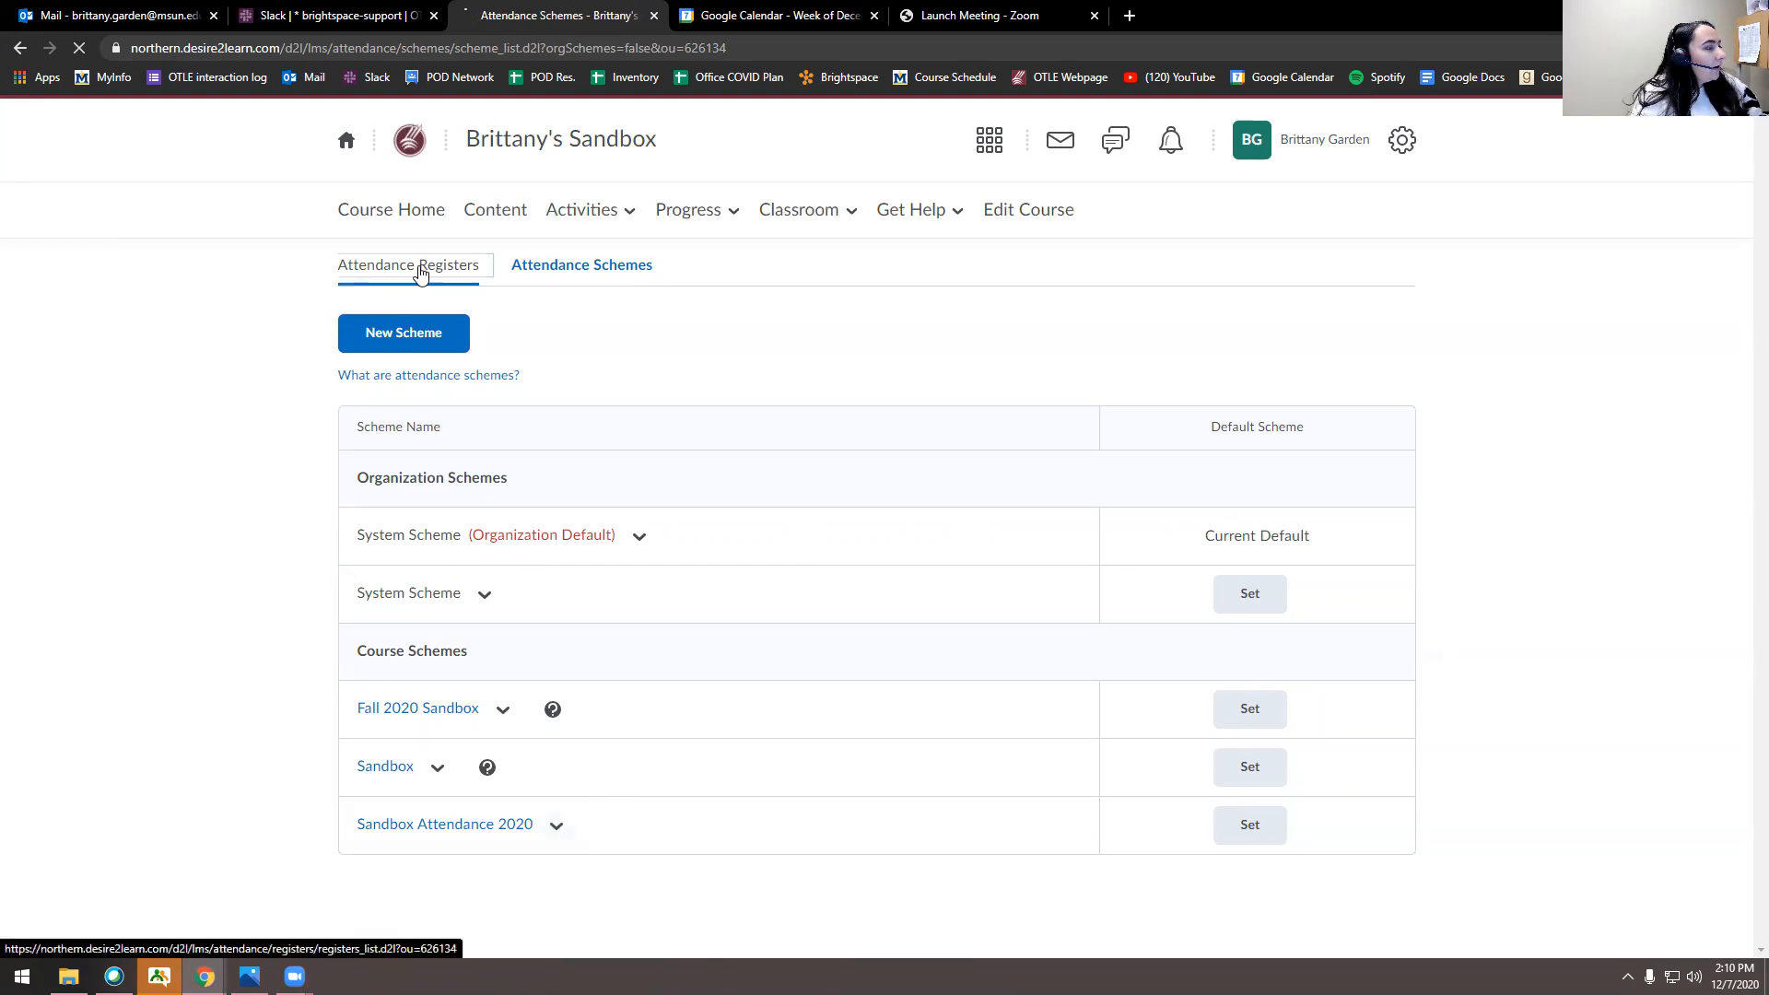
click(408, 264)
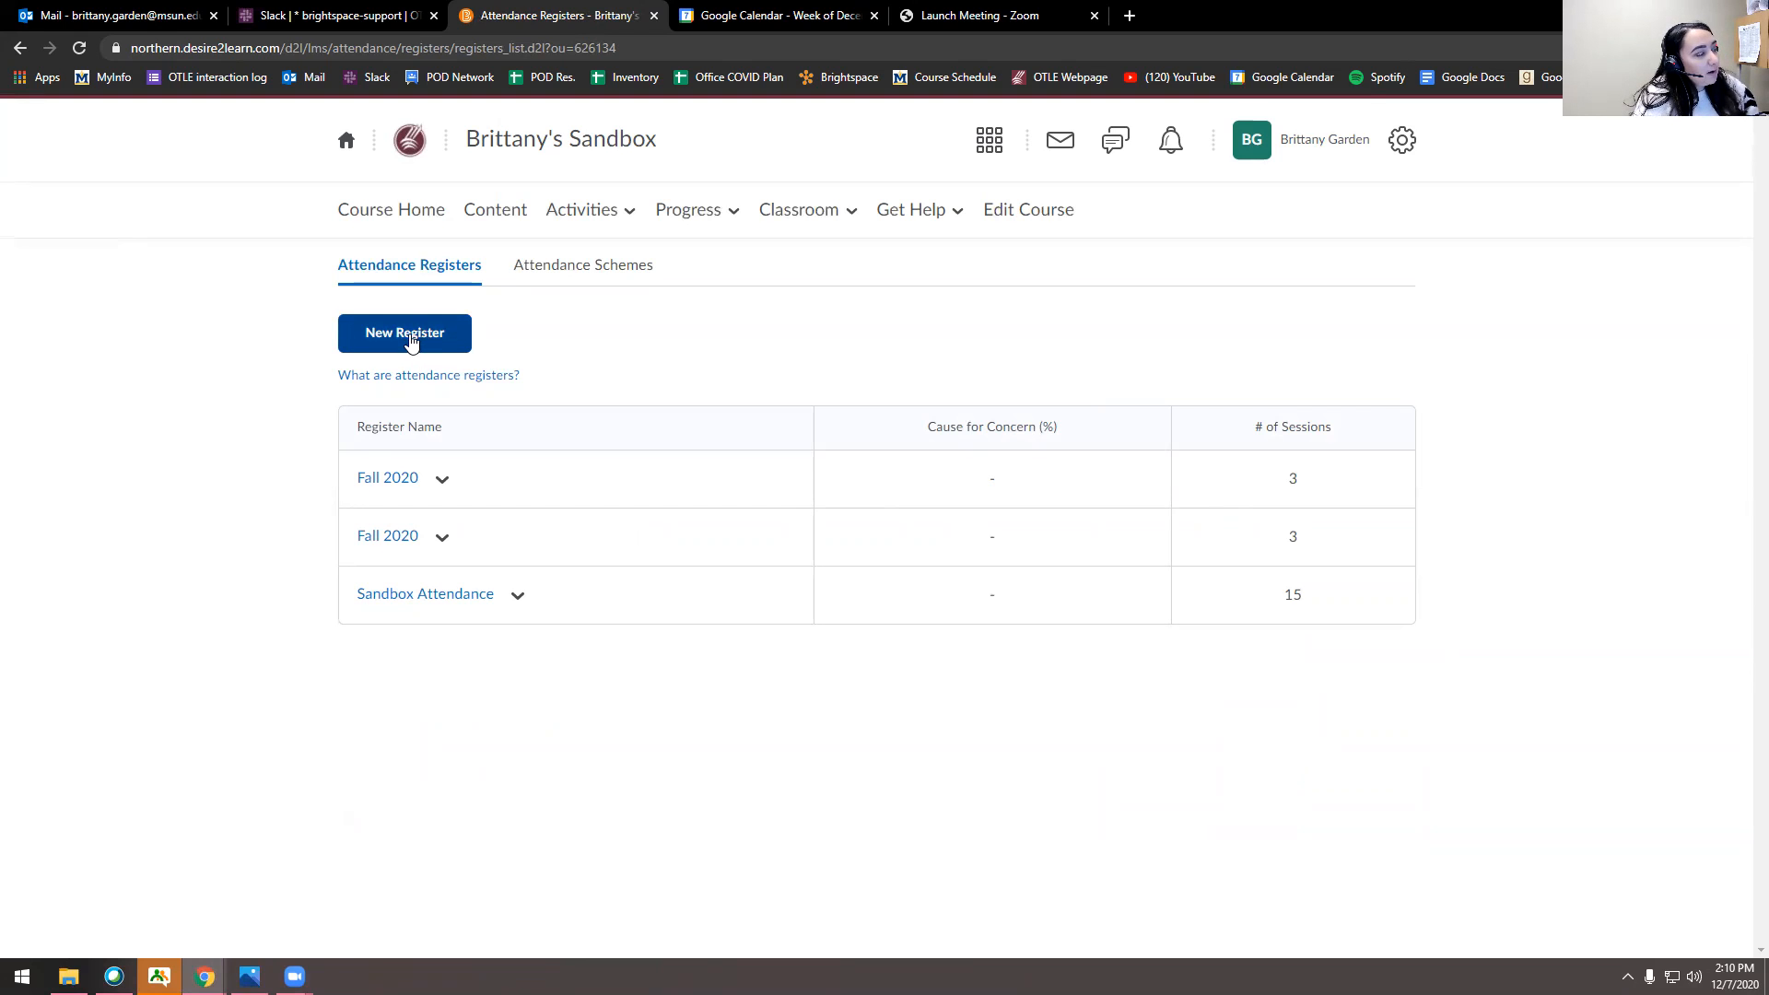
click(403, 332)
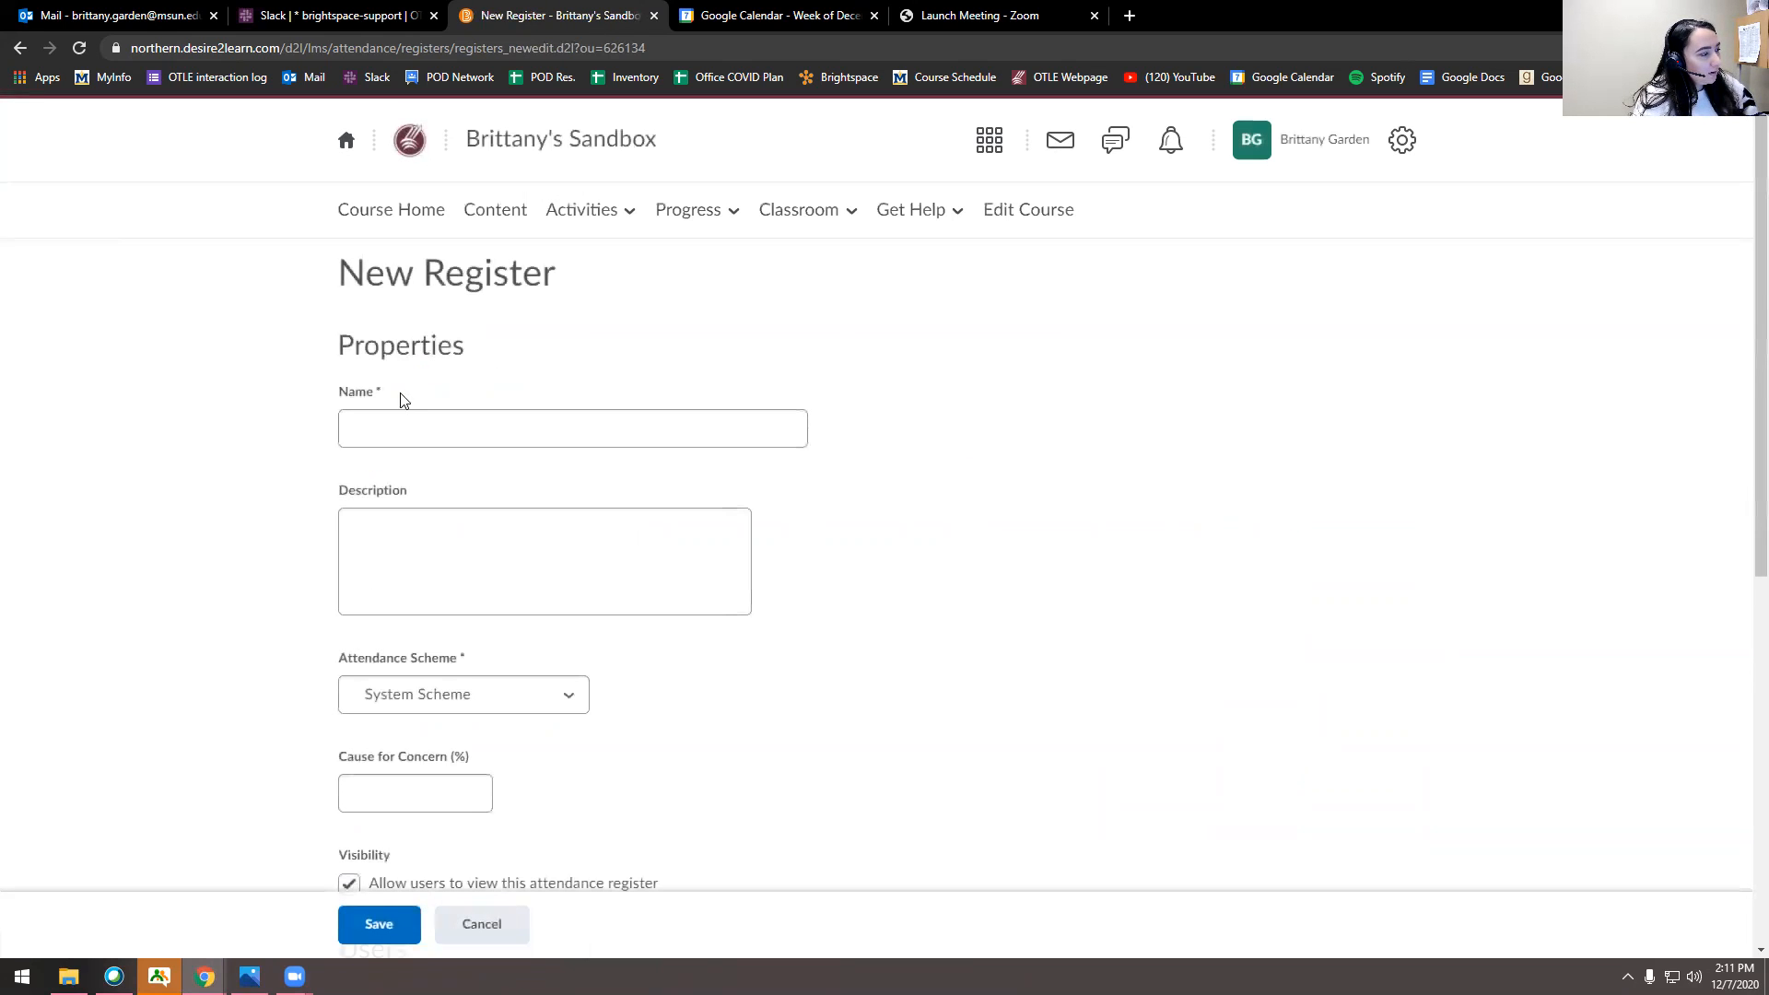
click(572, 428)
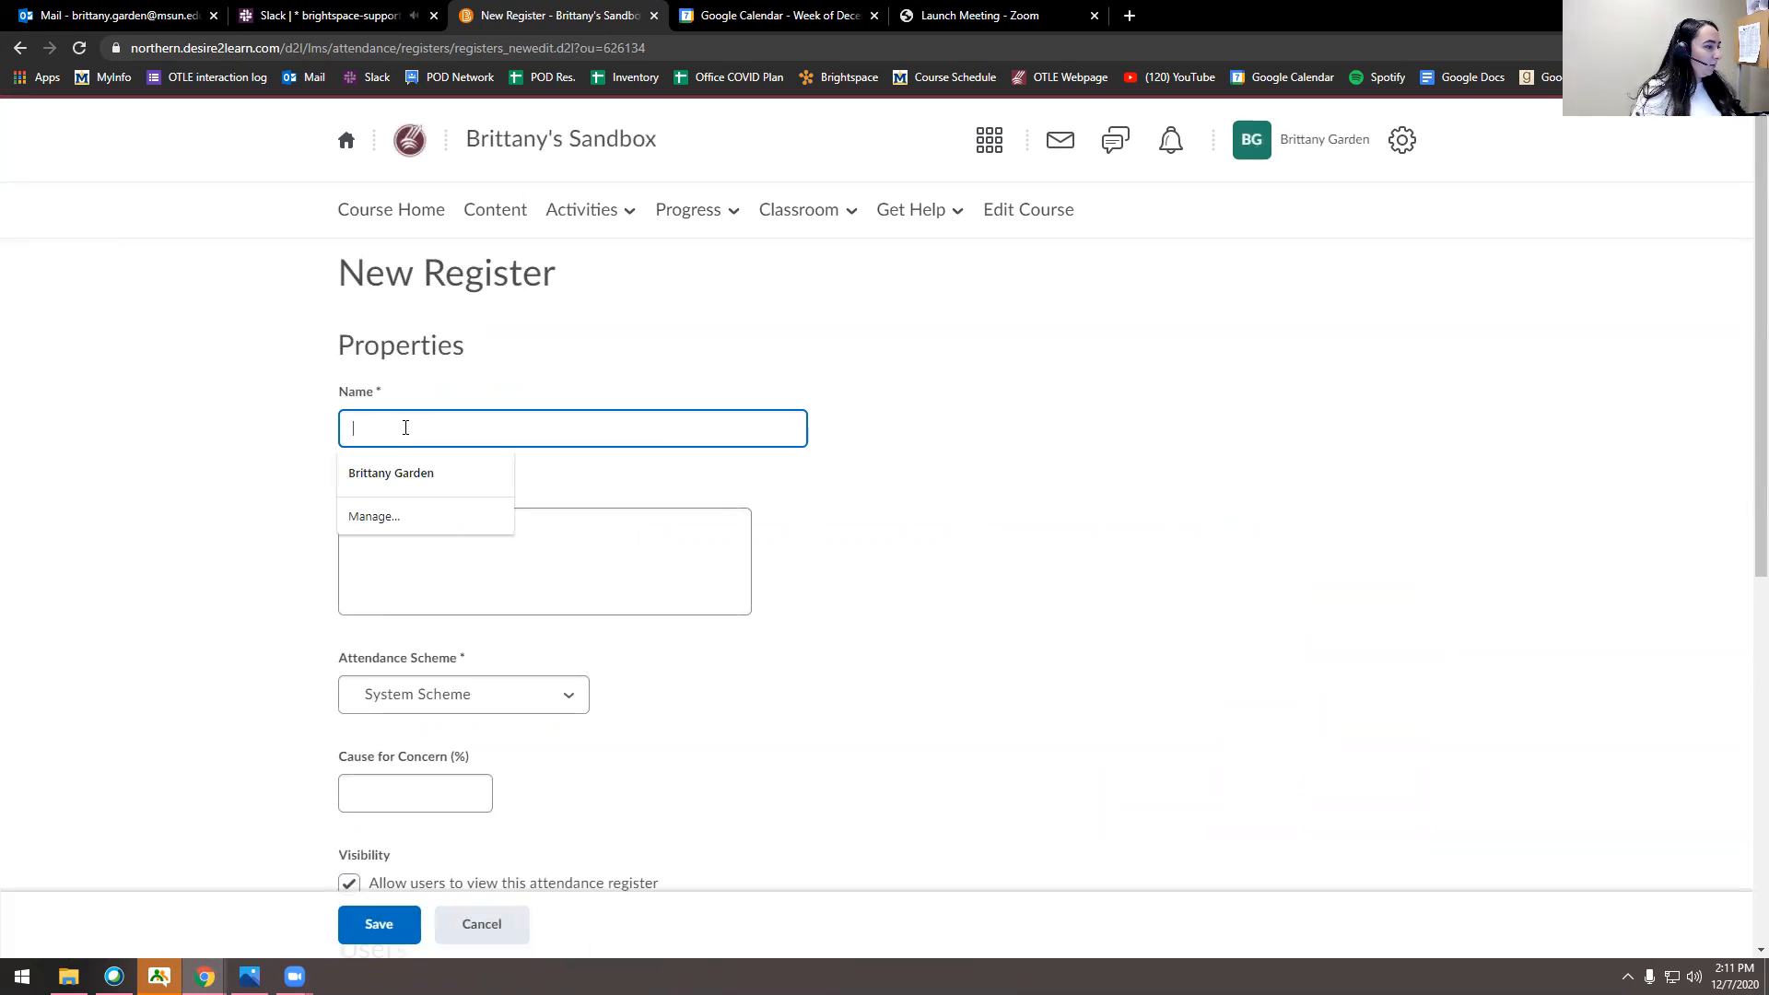
text(Fall)
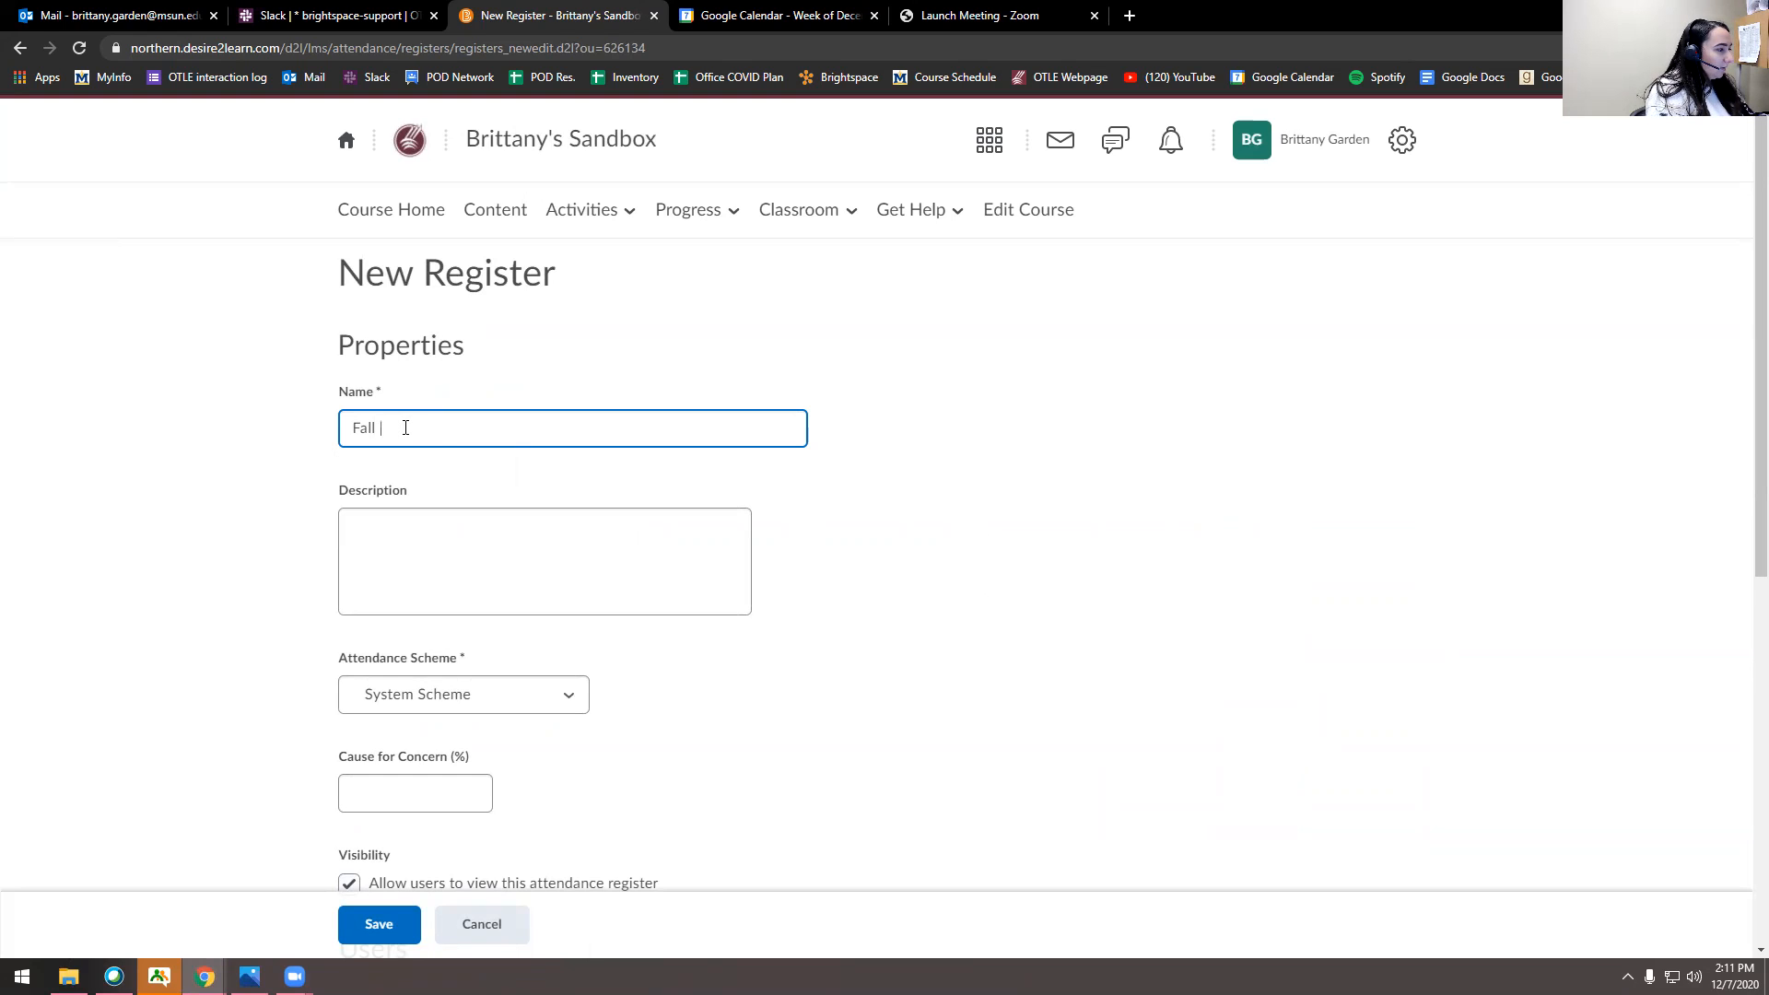
text(2020 Sand)
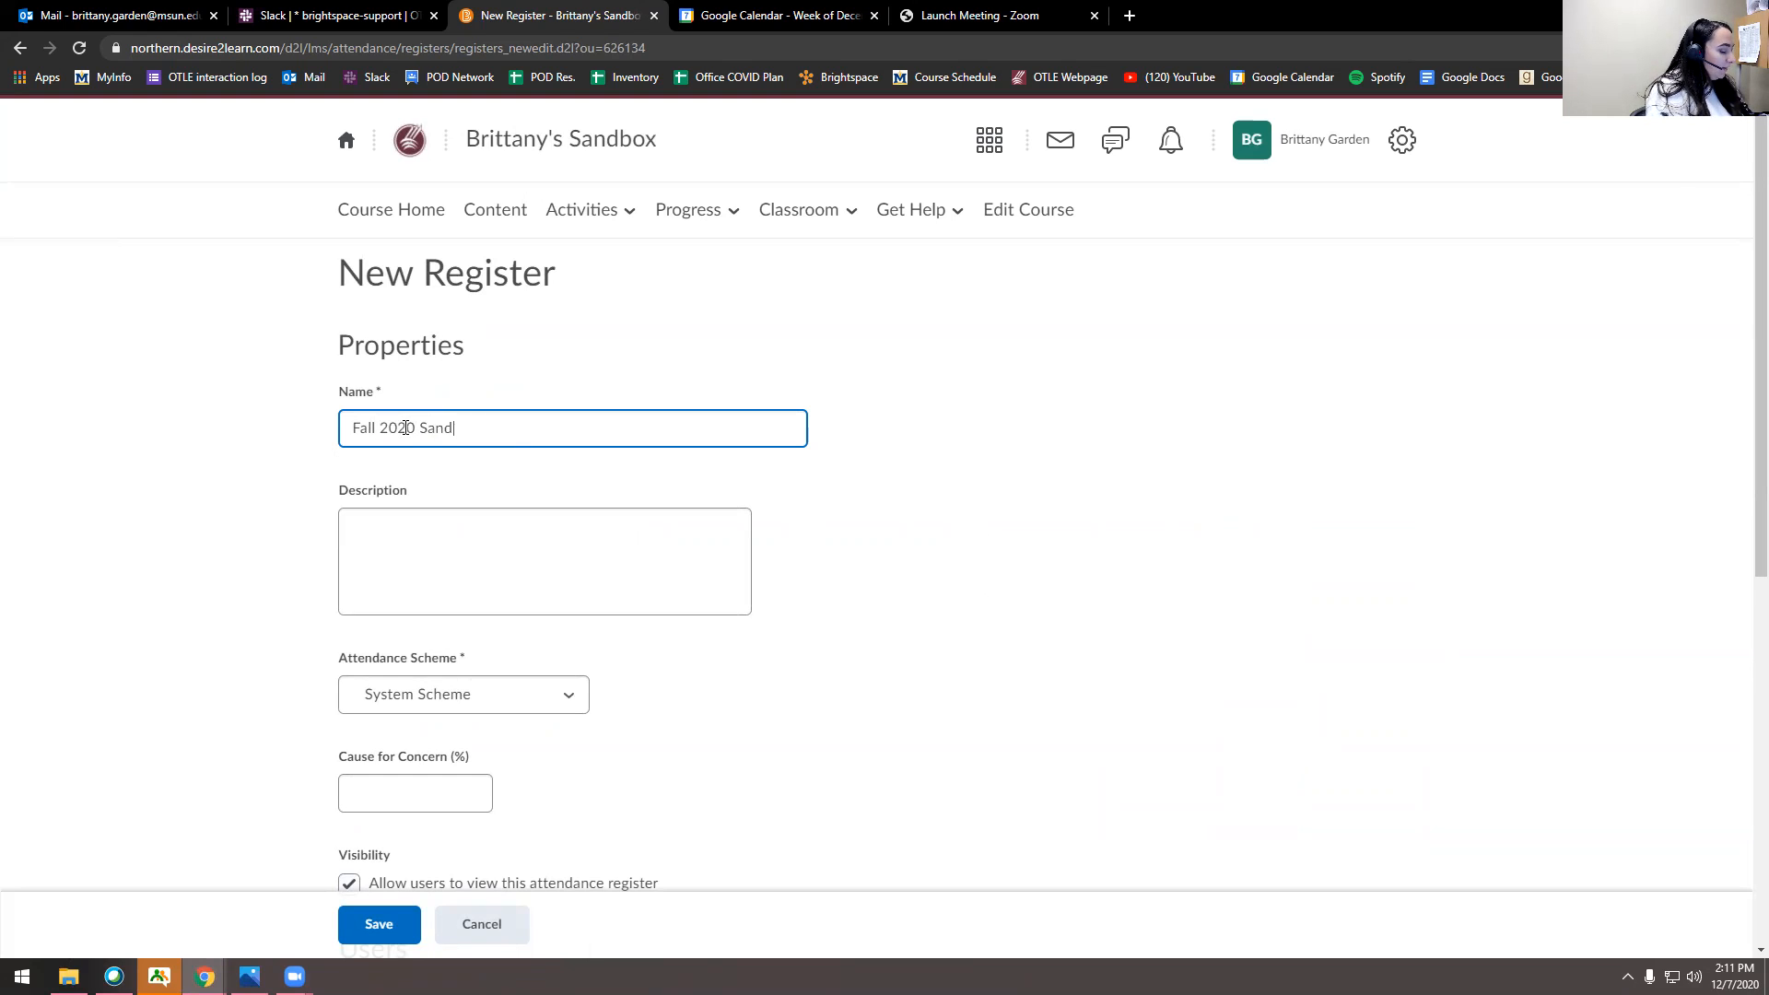
text(box)
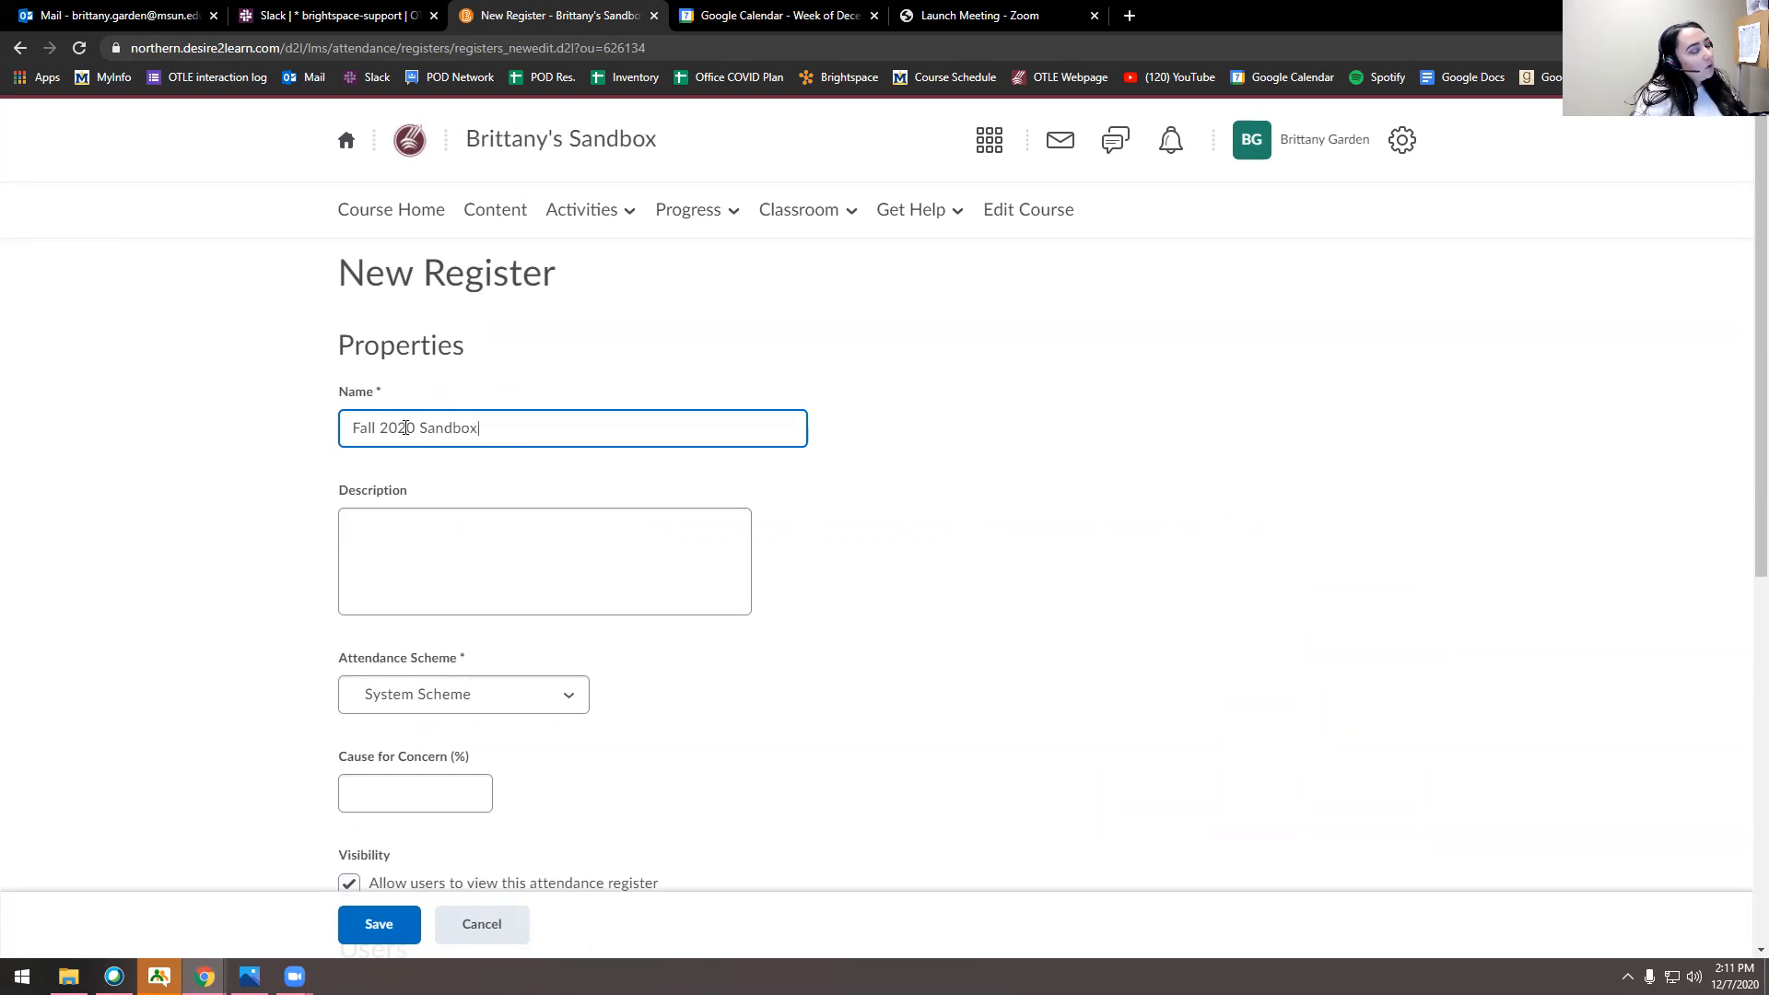
mouse_move(79, 440)
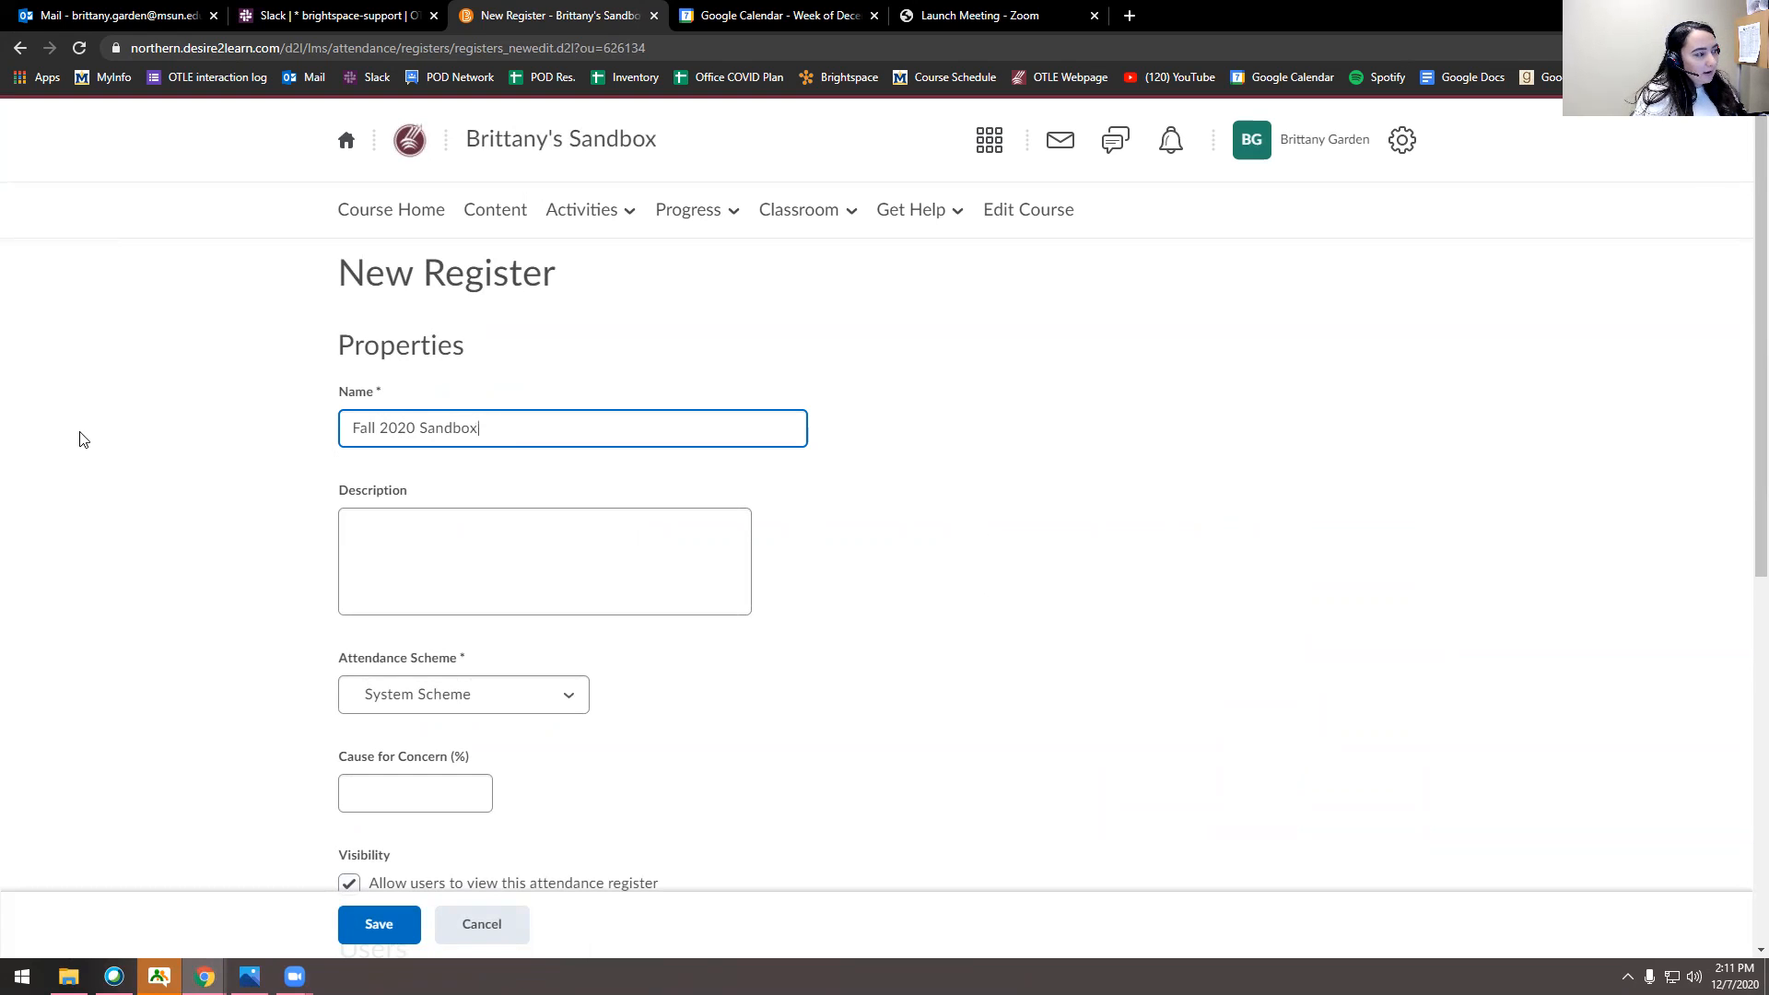
- Choose Sandbox Attendance 2020 as the register's scheme and scroll down to Sessions
scroll(down, 3)
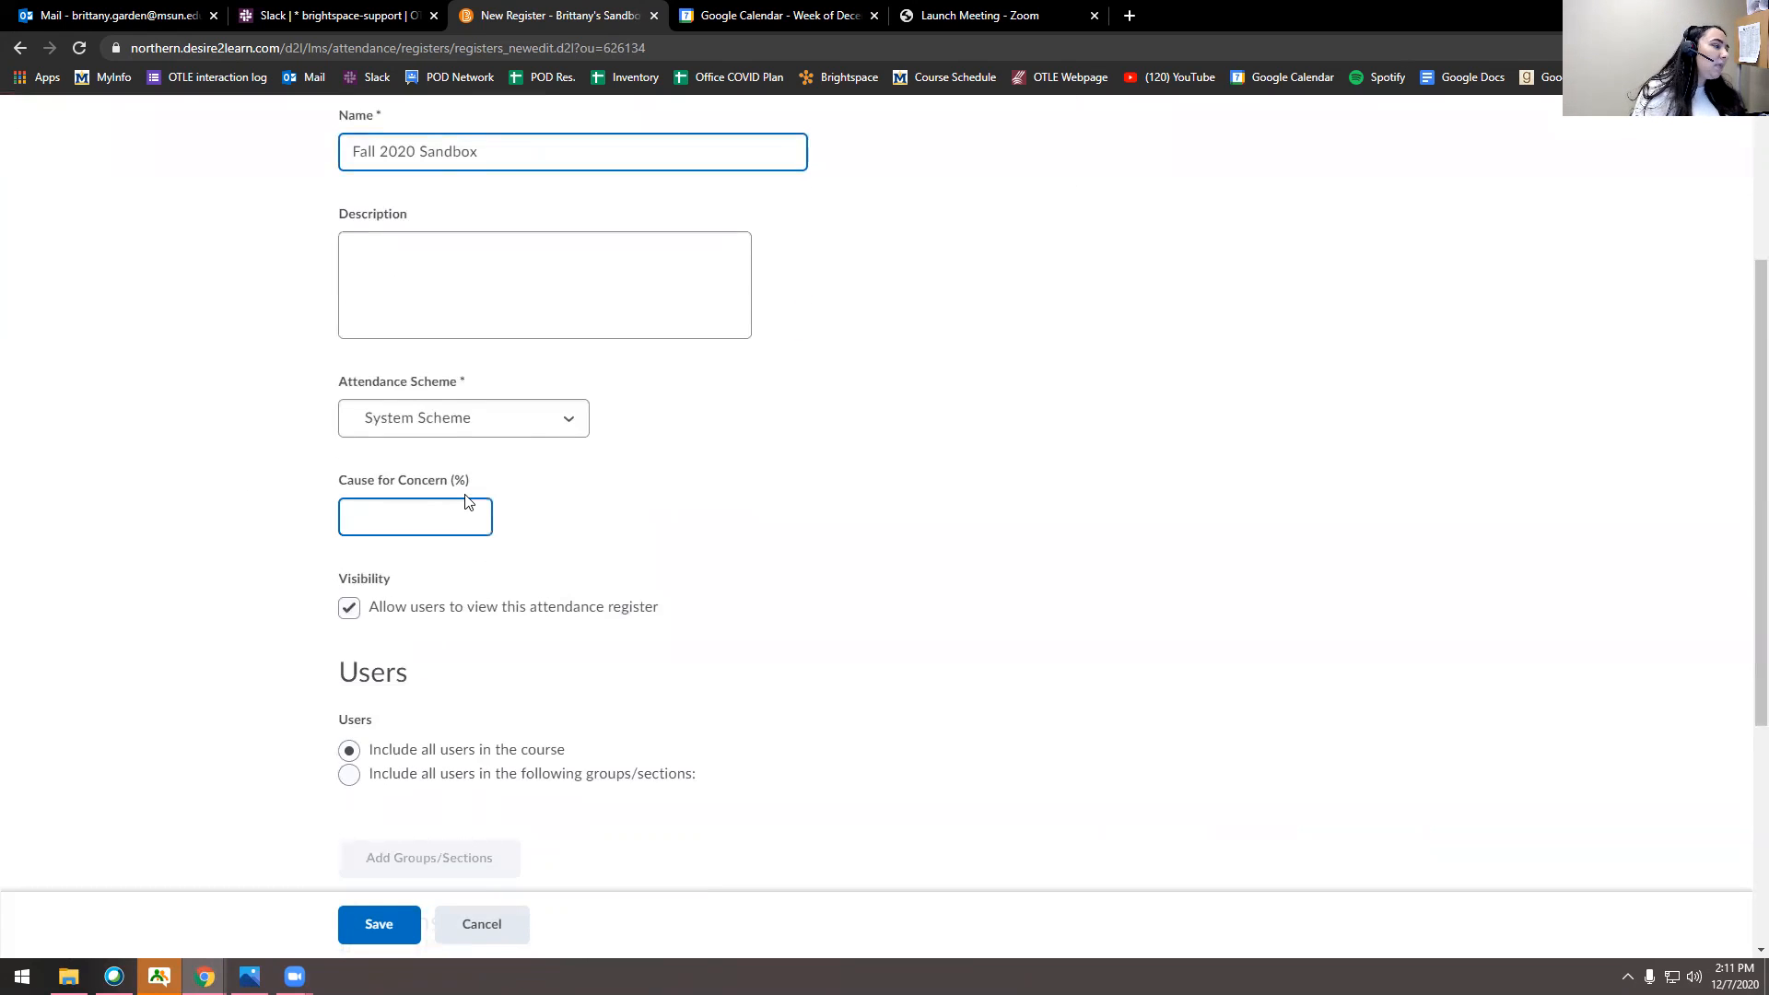
click(462, 418)
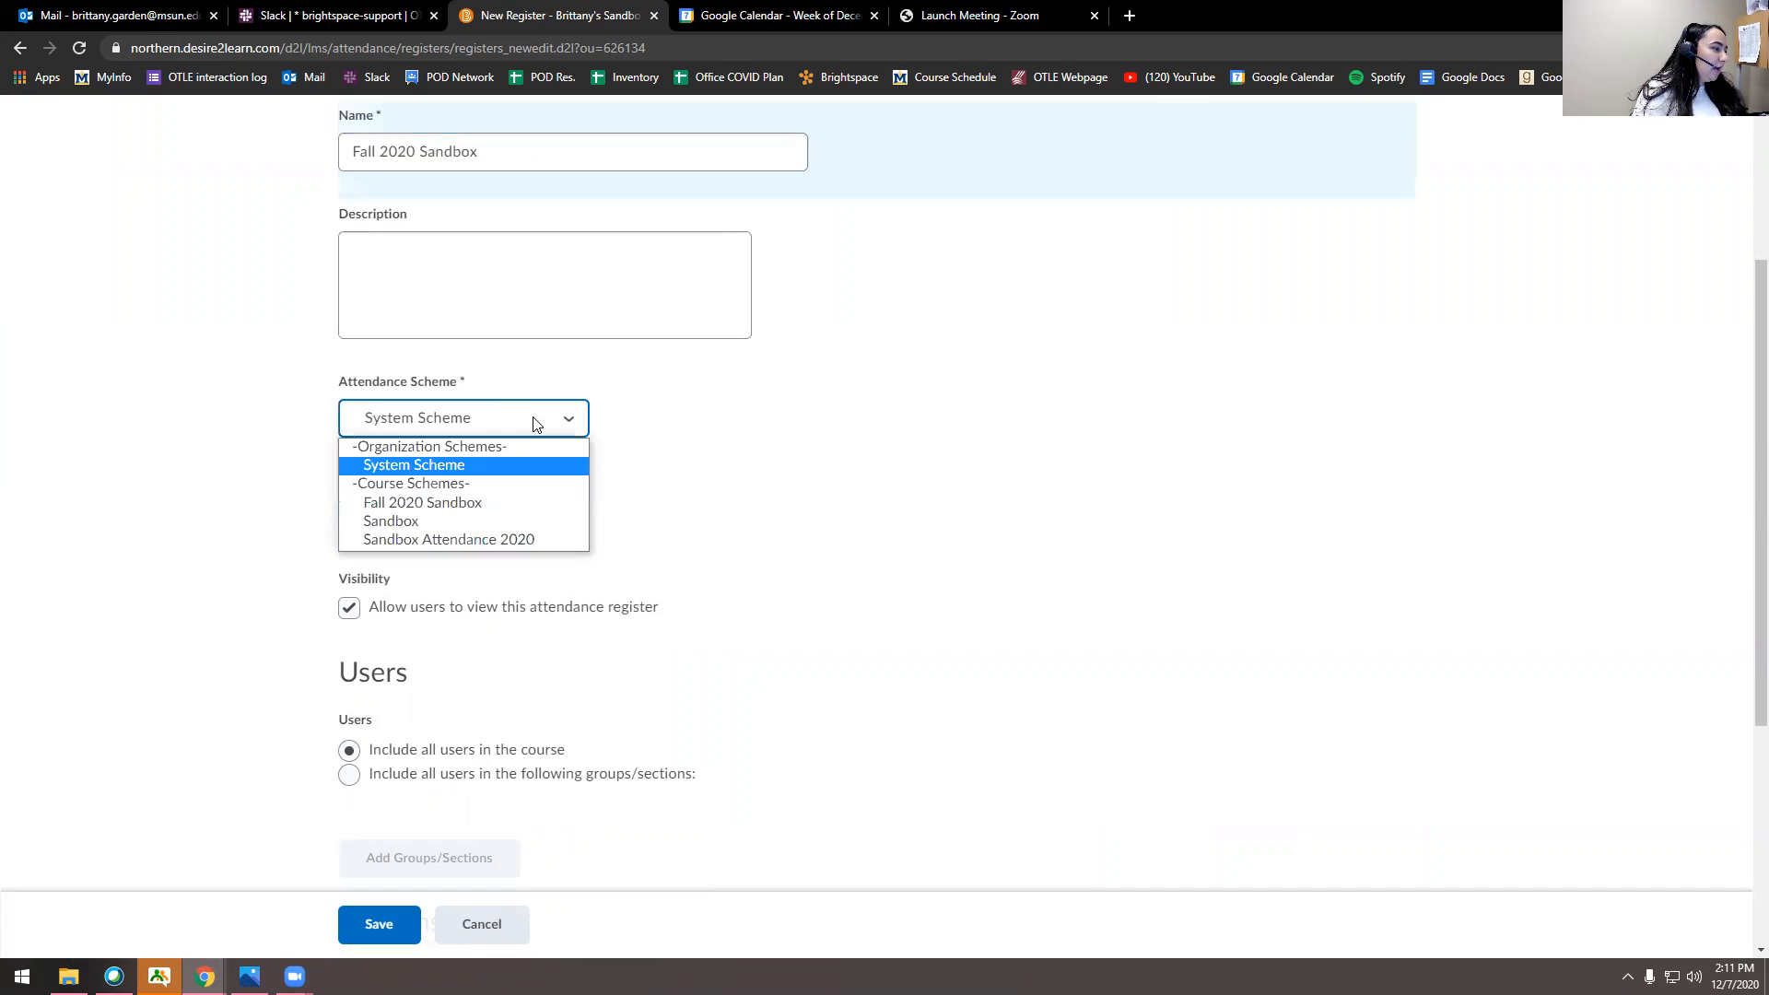
click(414, 465)
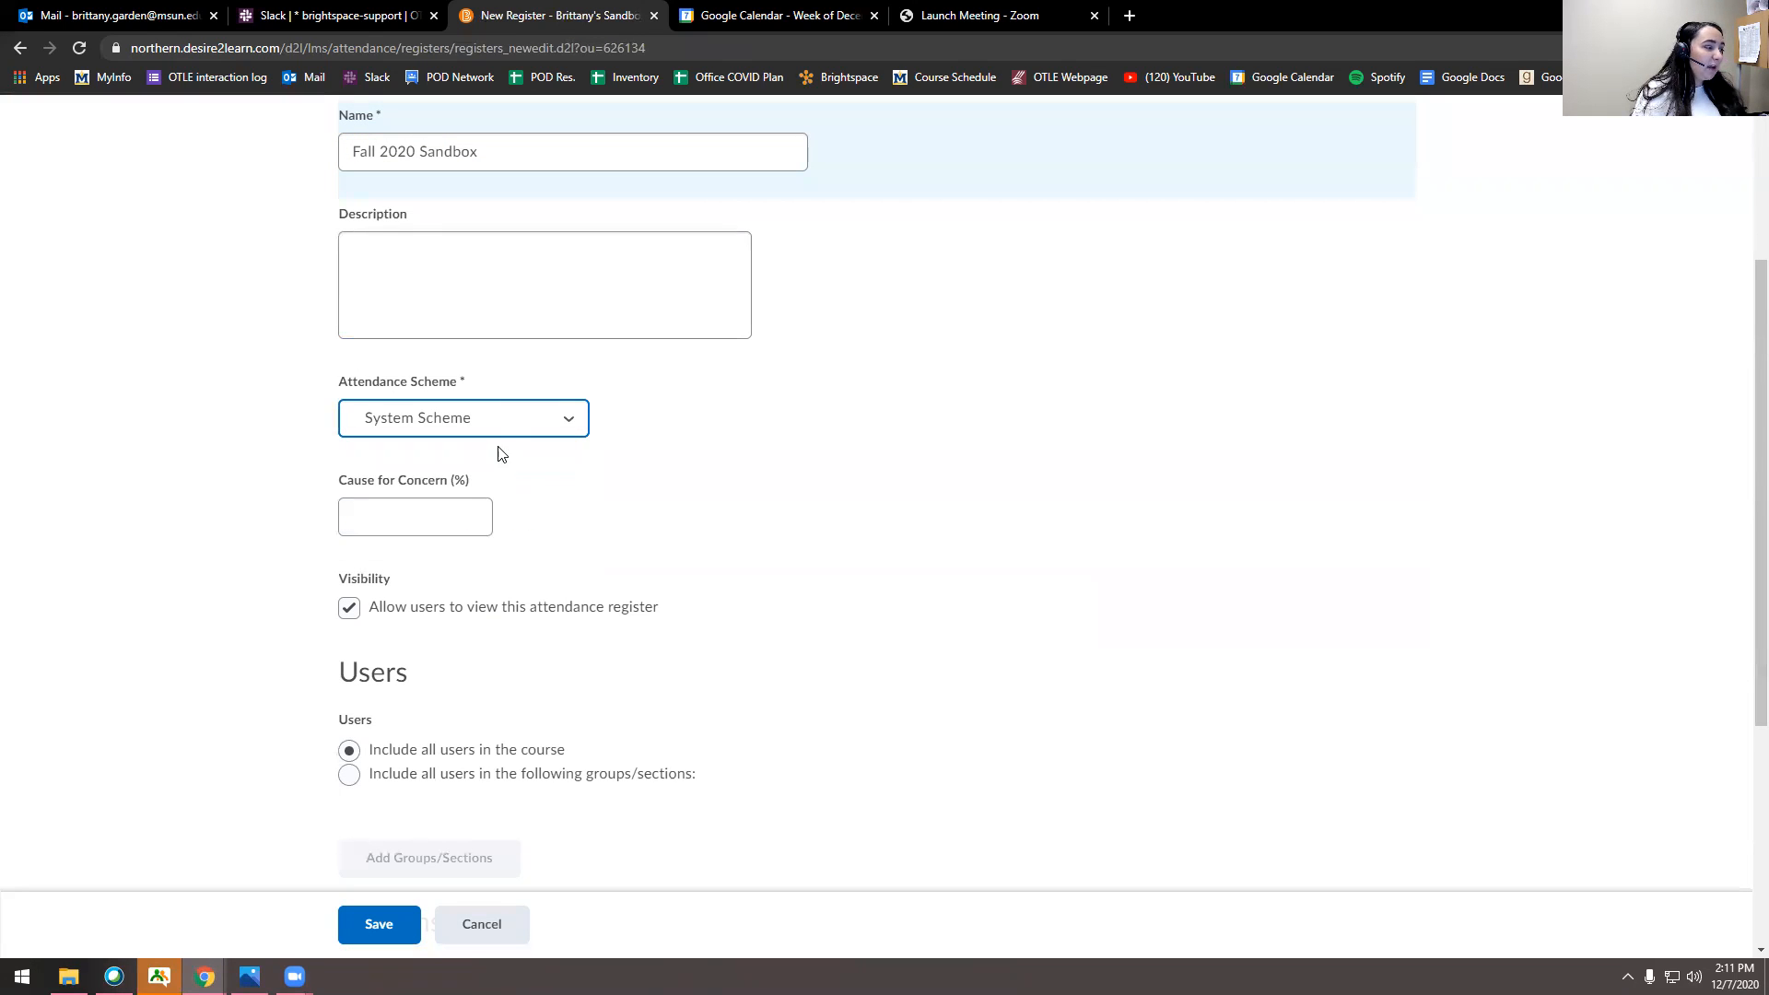
click(462, 418)
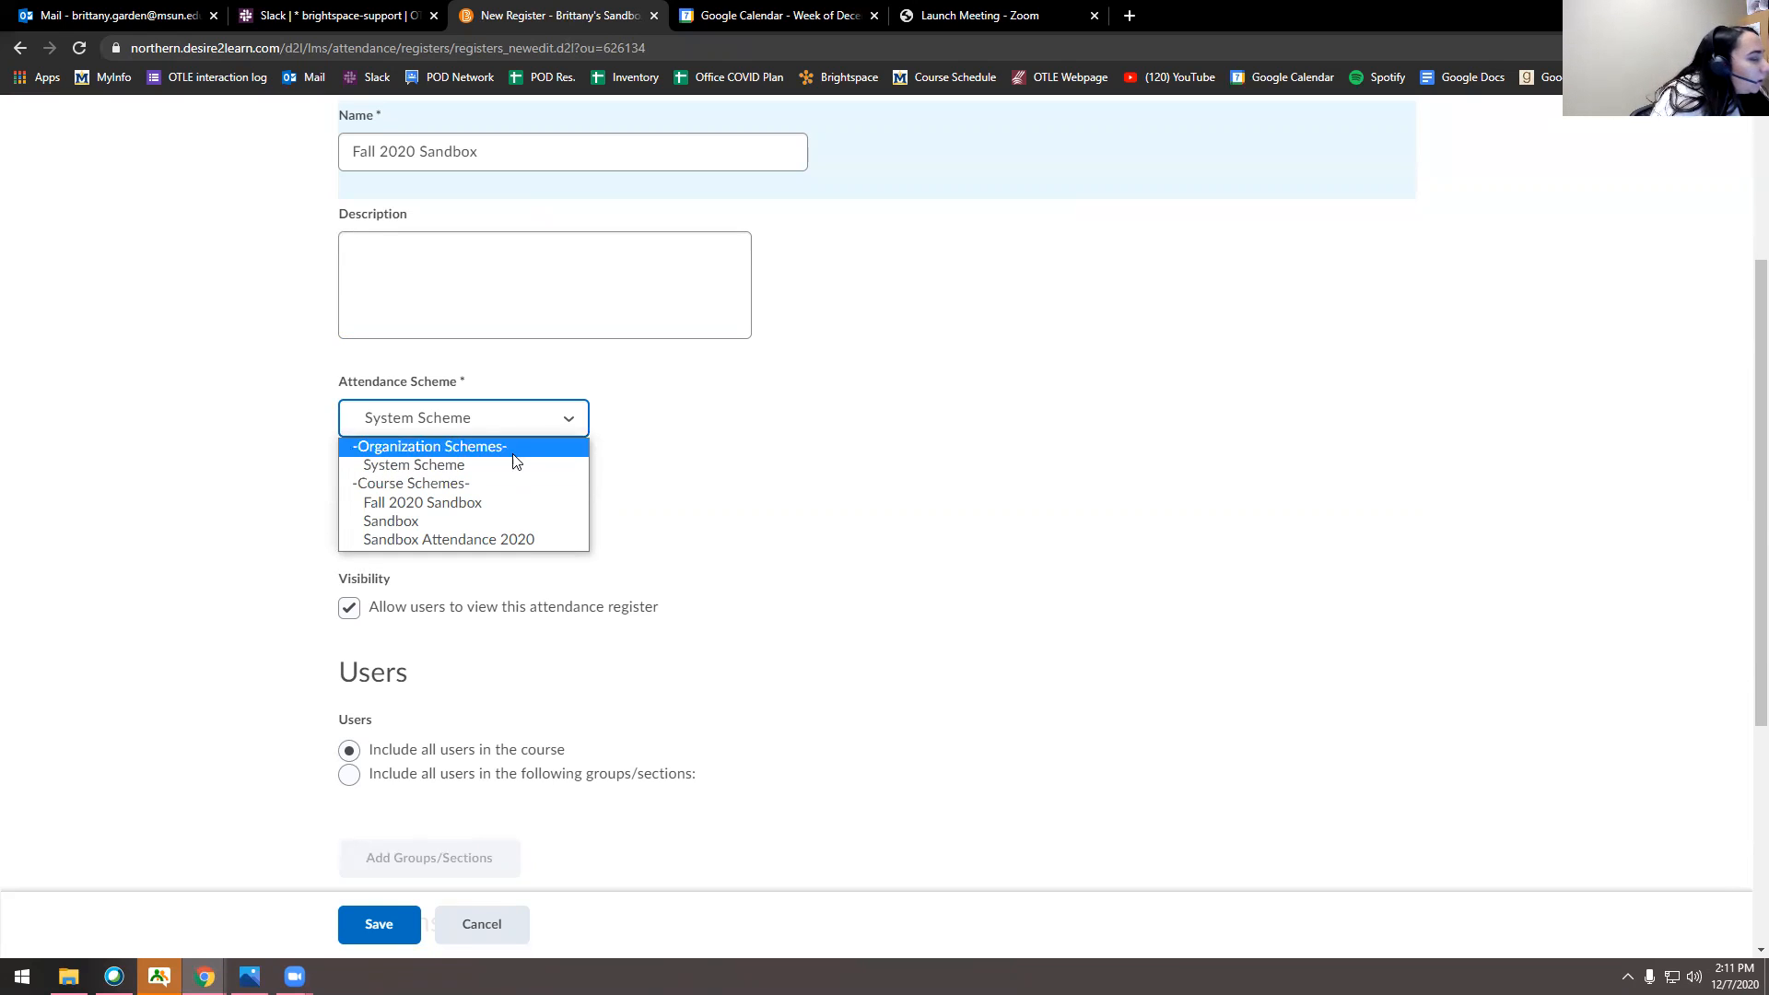
click(448, 539)
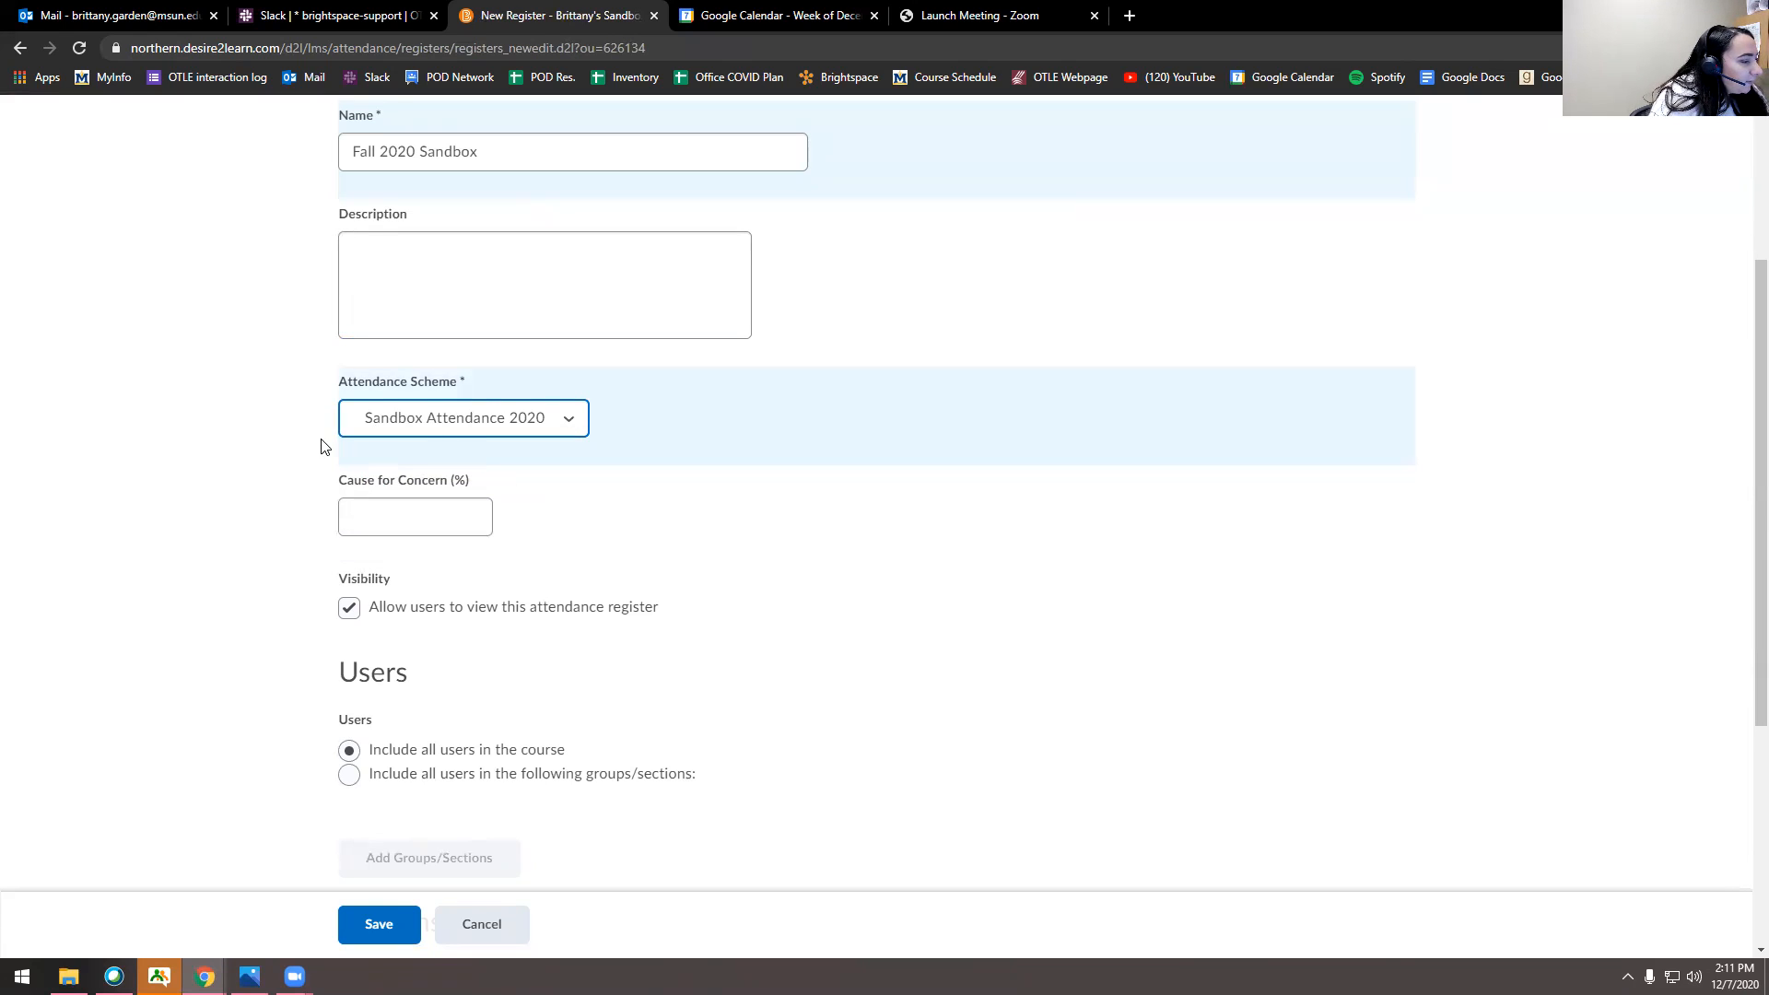
click(413, 516)
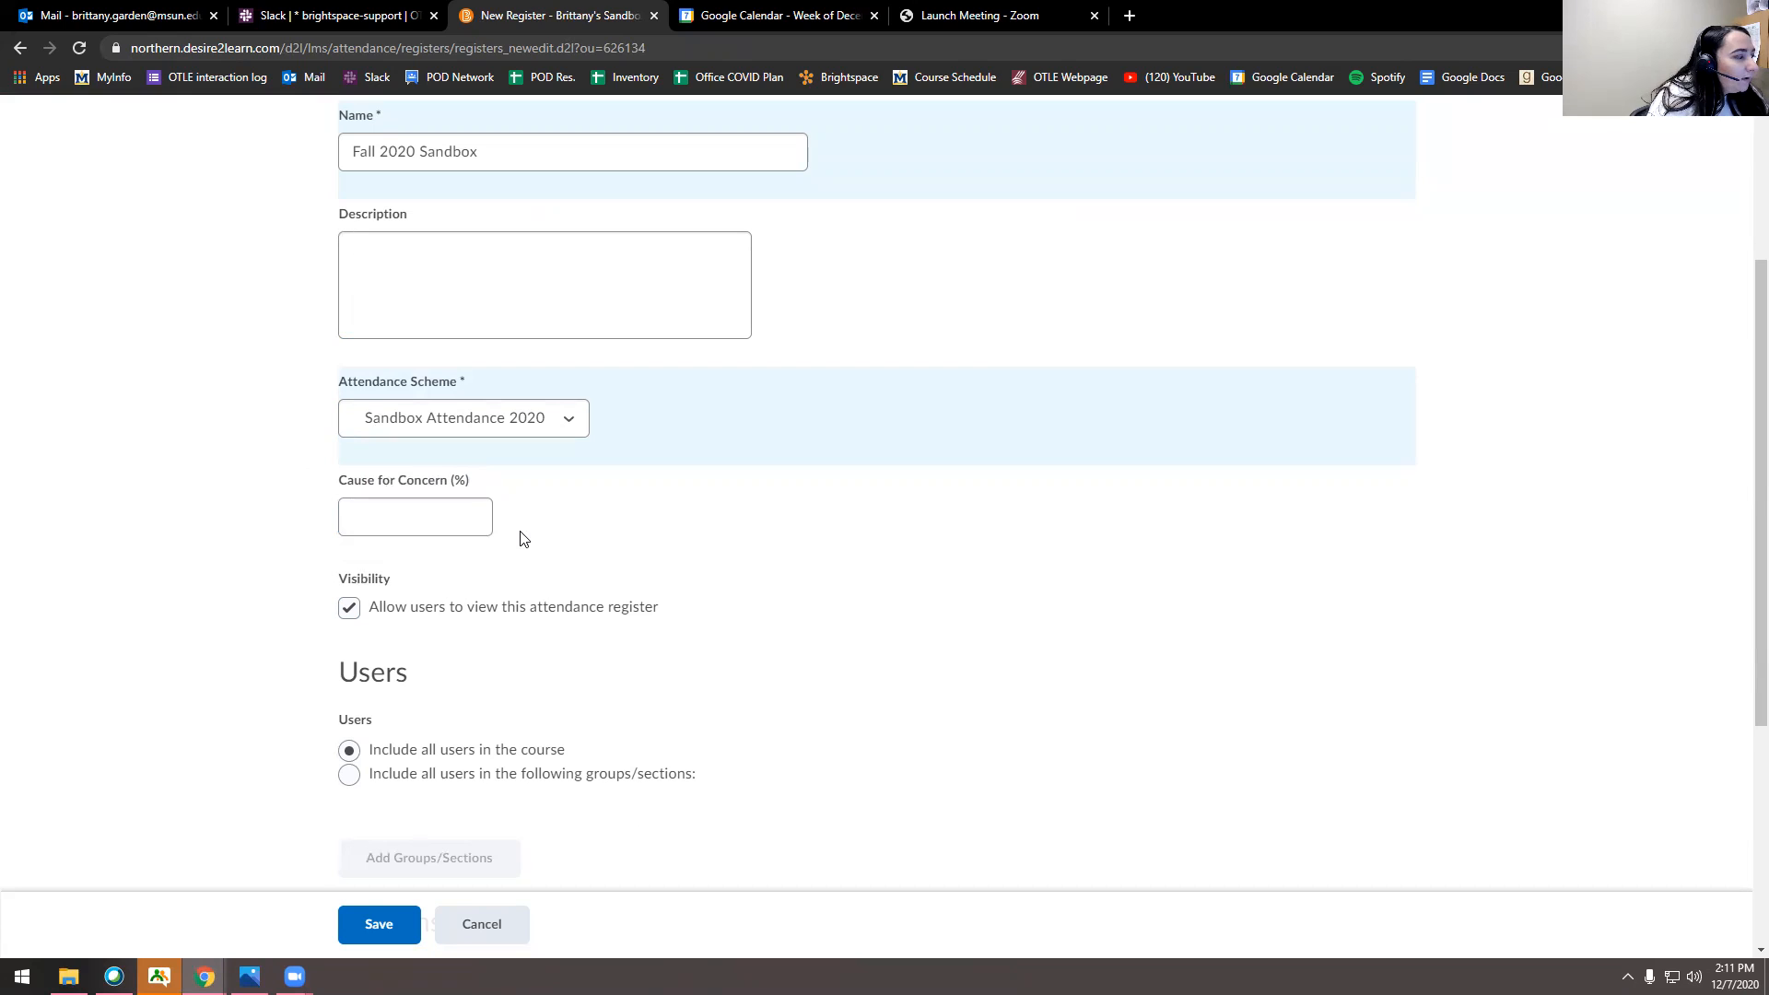
mouse_move(587, 610)
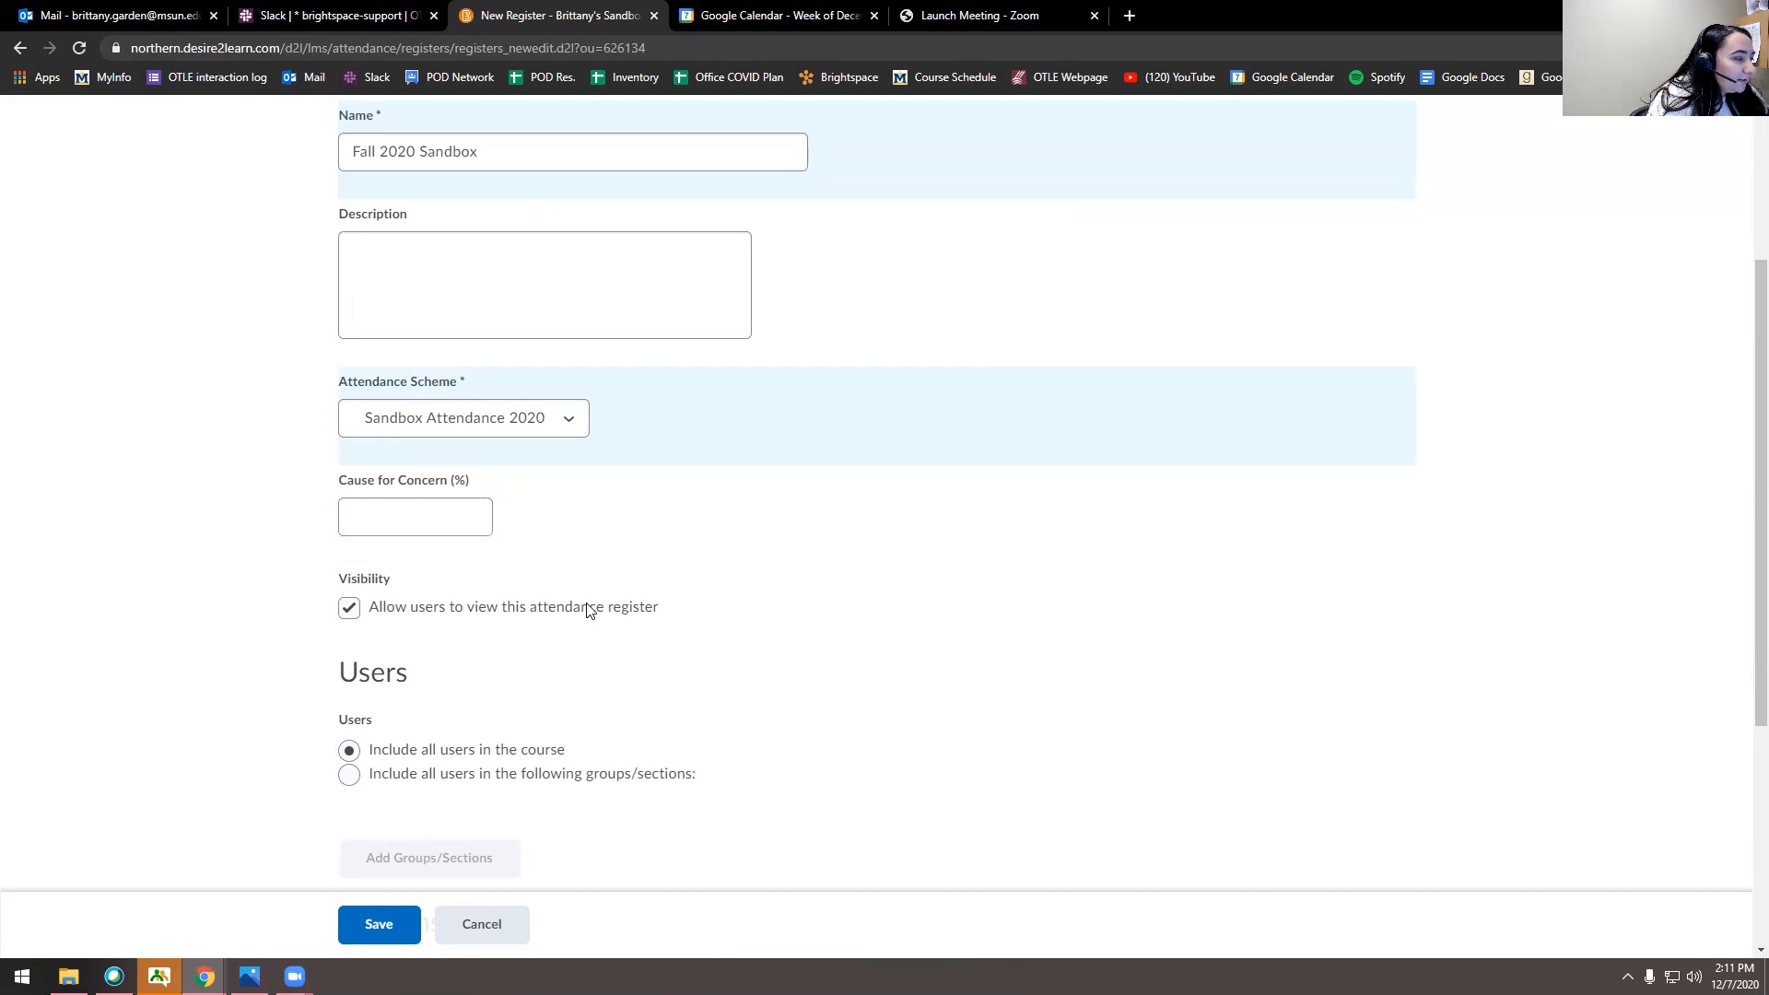
click(414, 516)
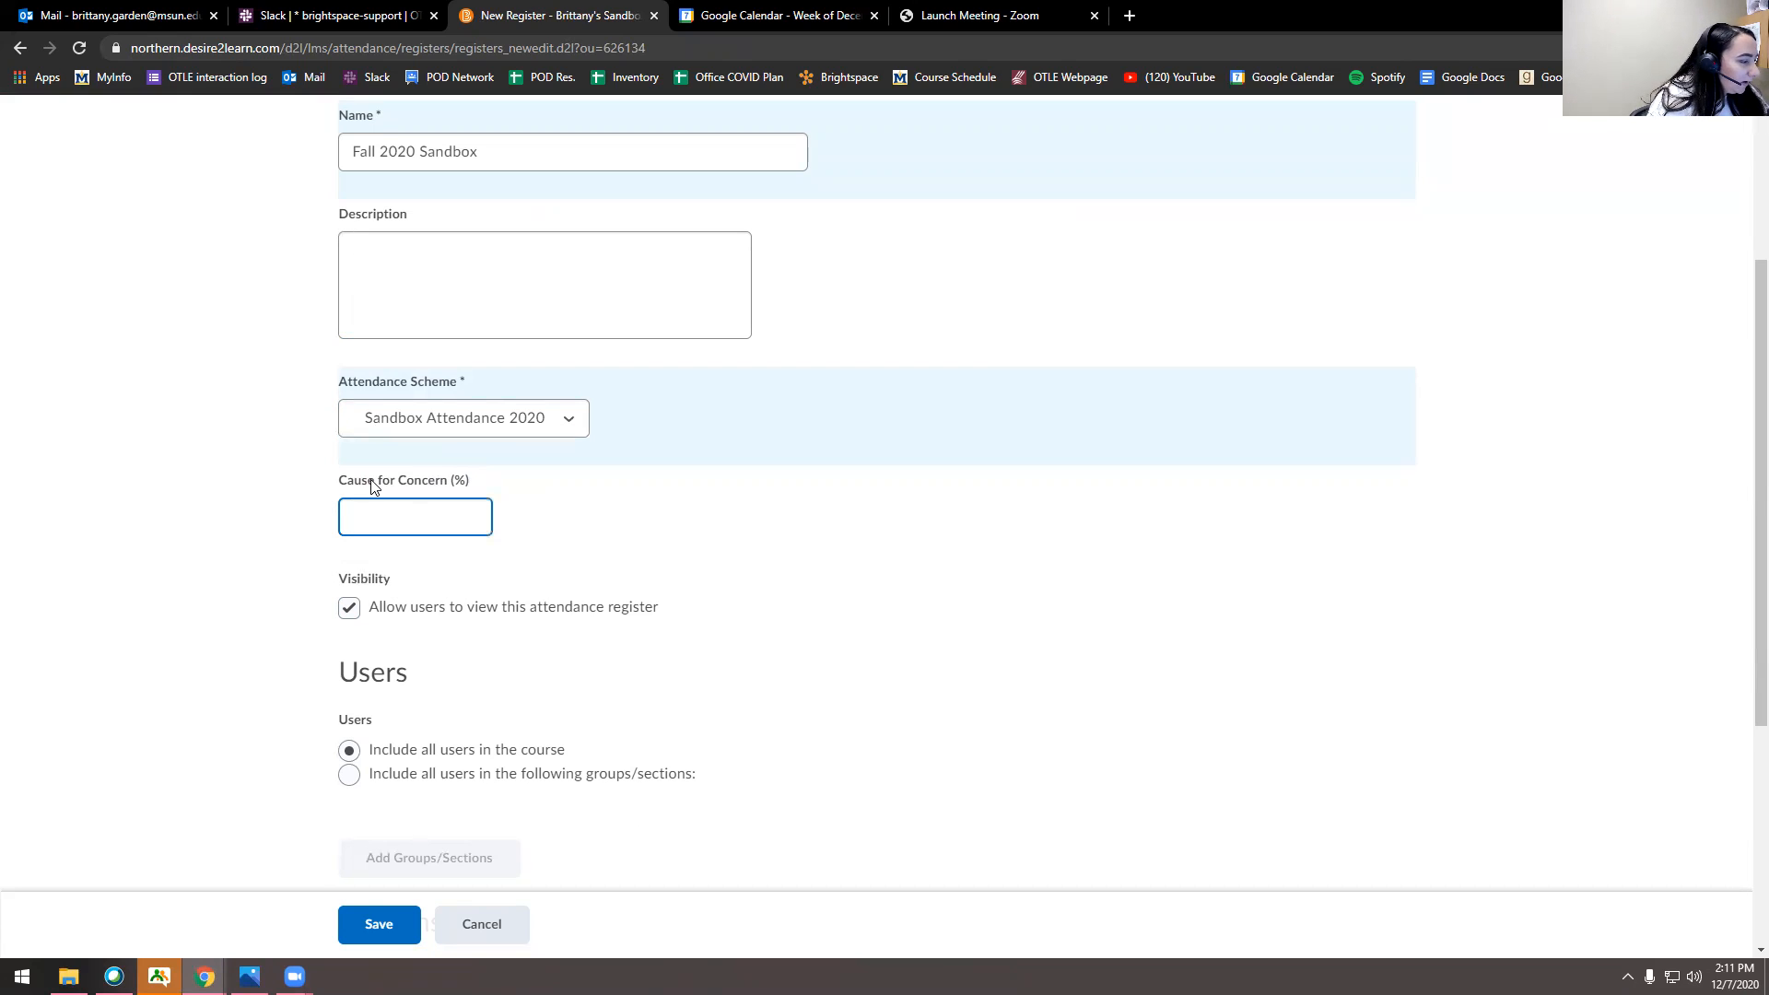
scroll(down, 3)
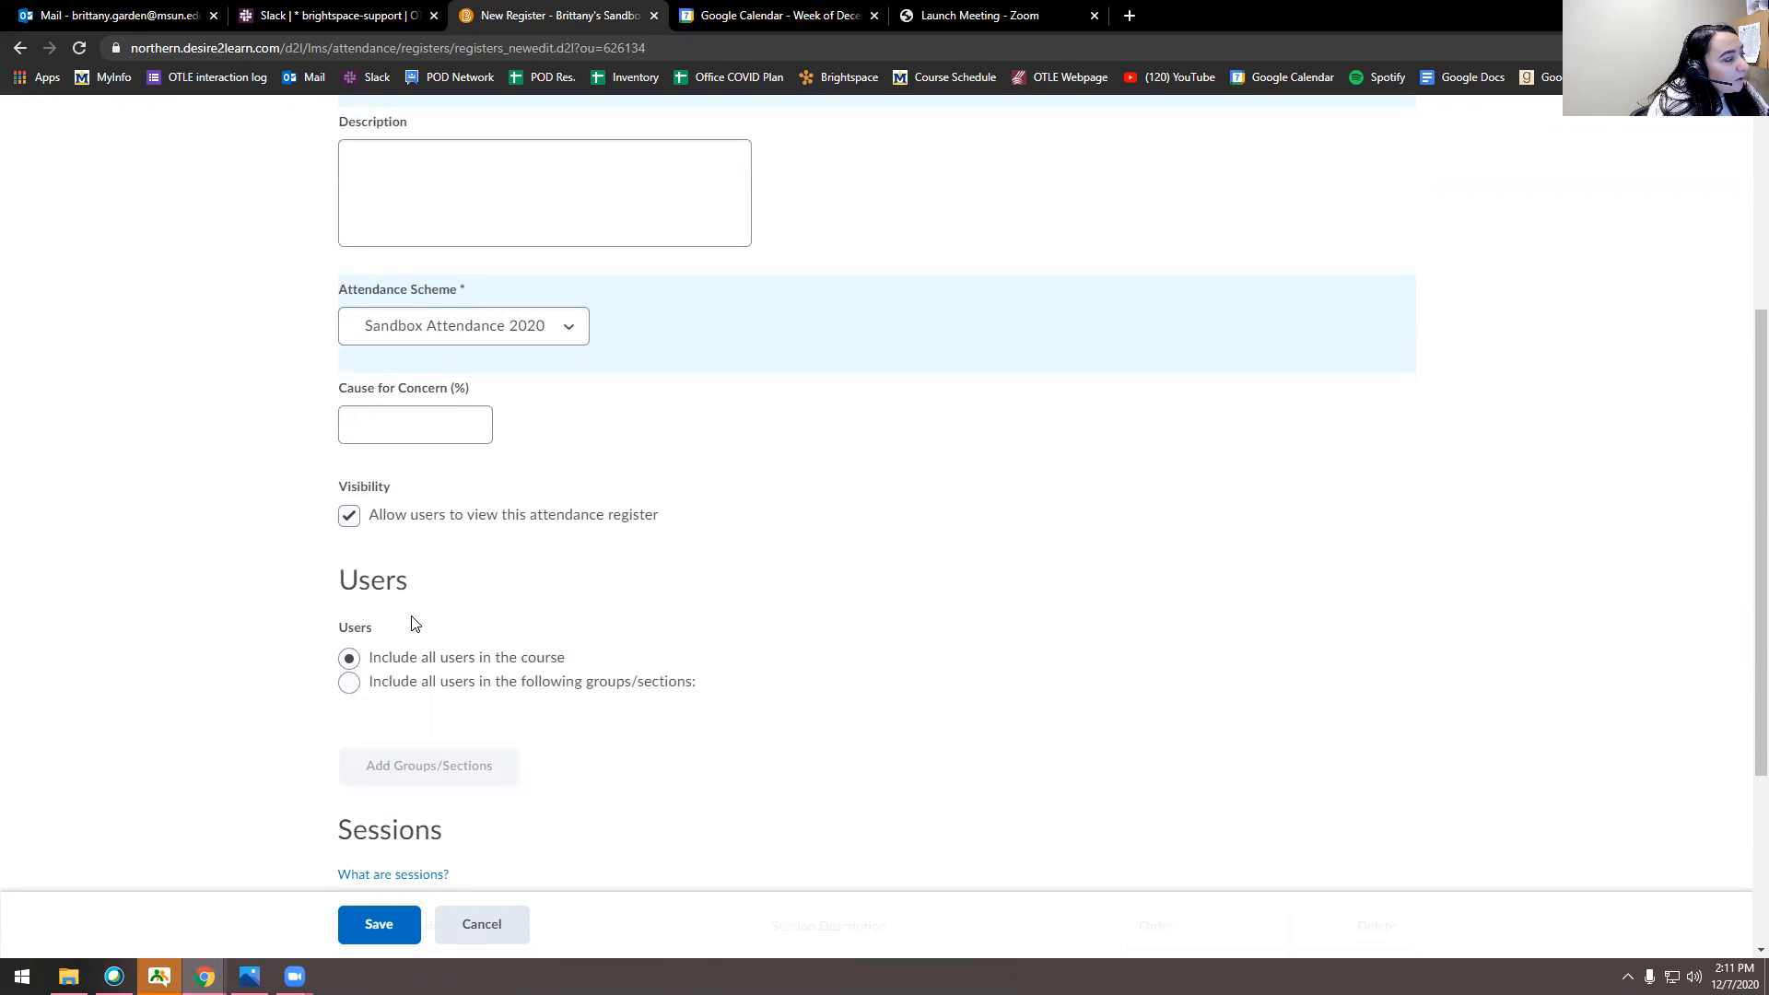
mouse_move(395, 617)
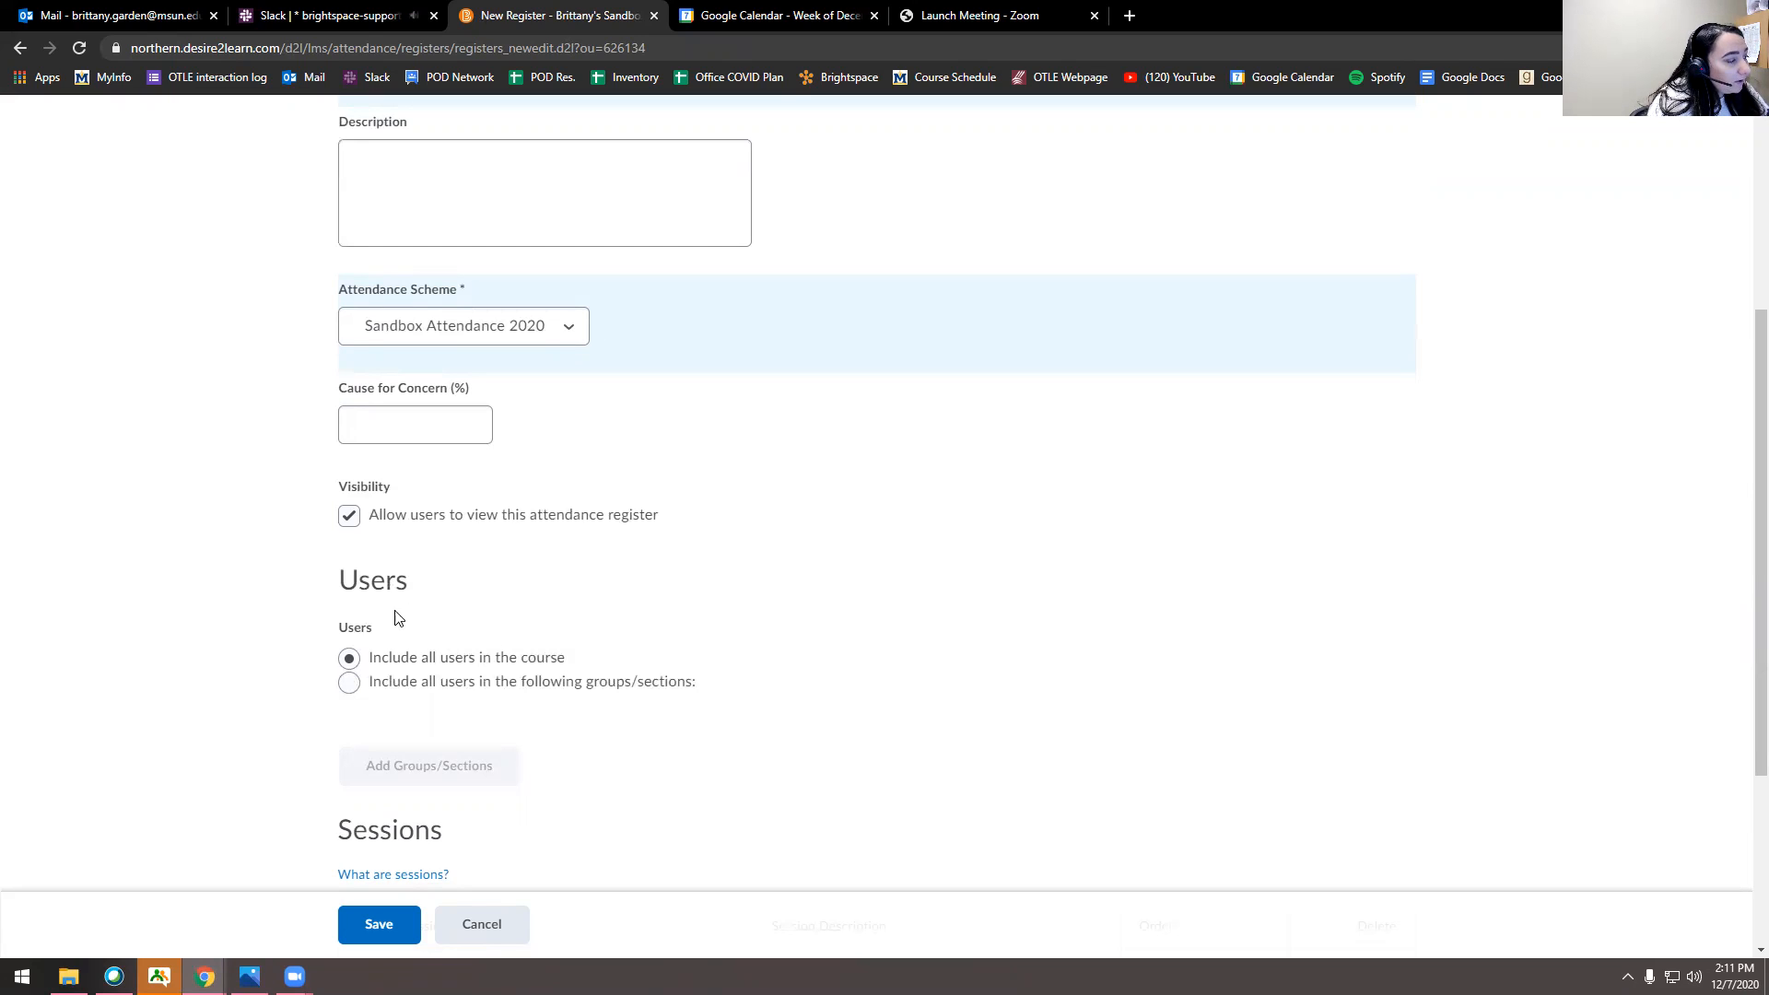
click(349, 514)
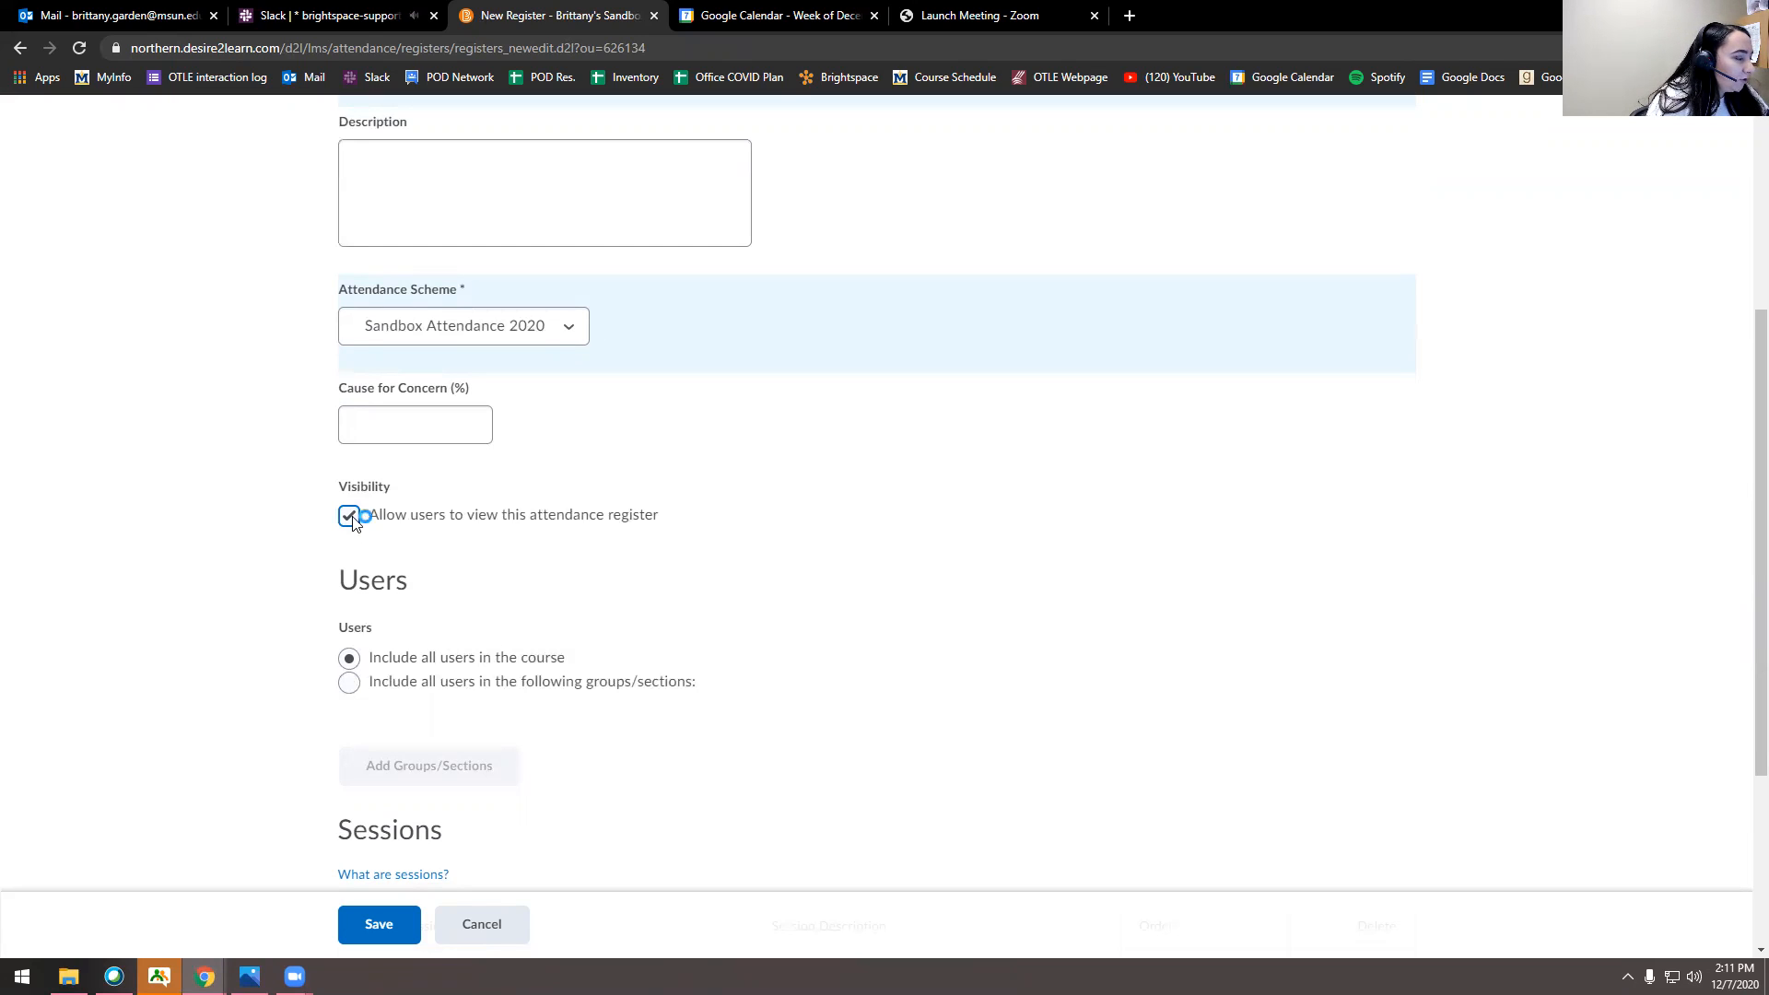
scroll(down, 3)
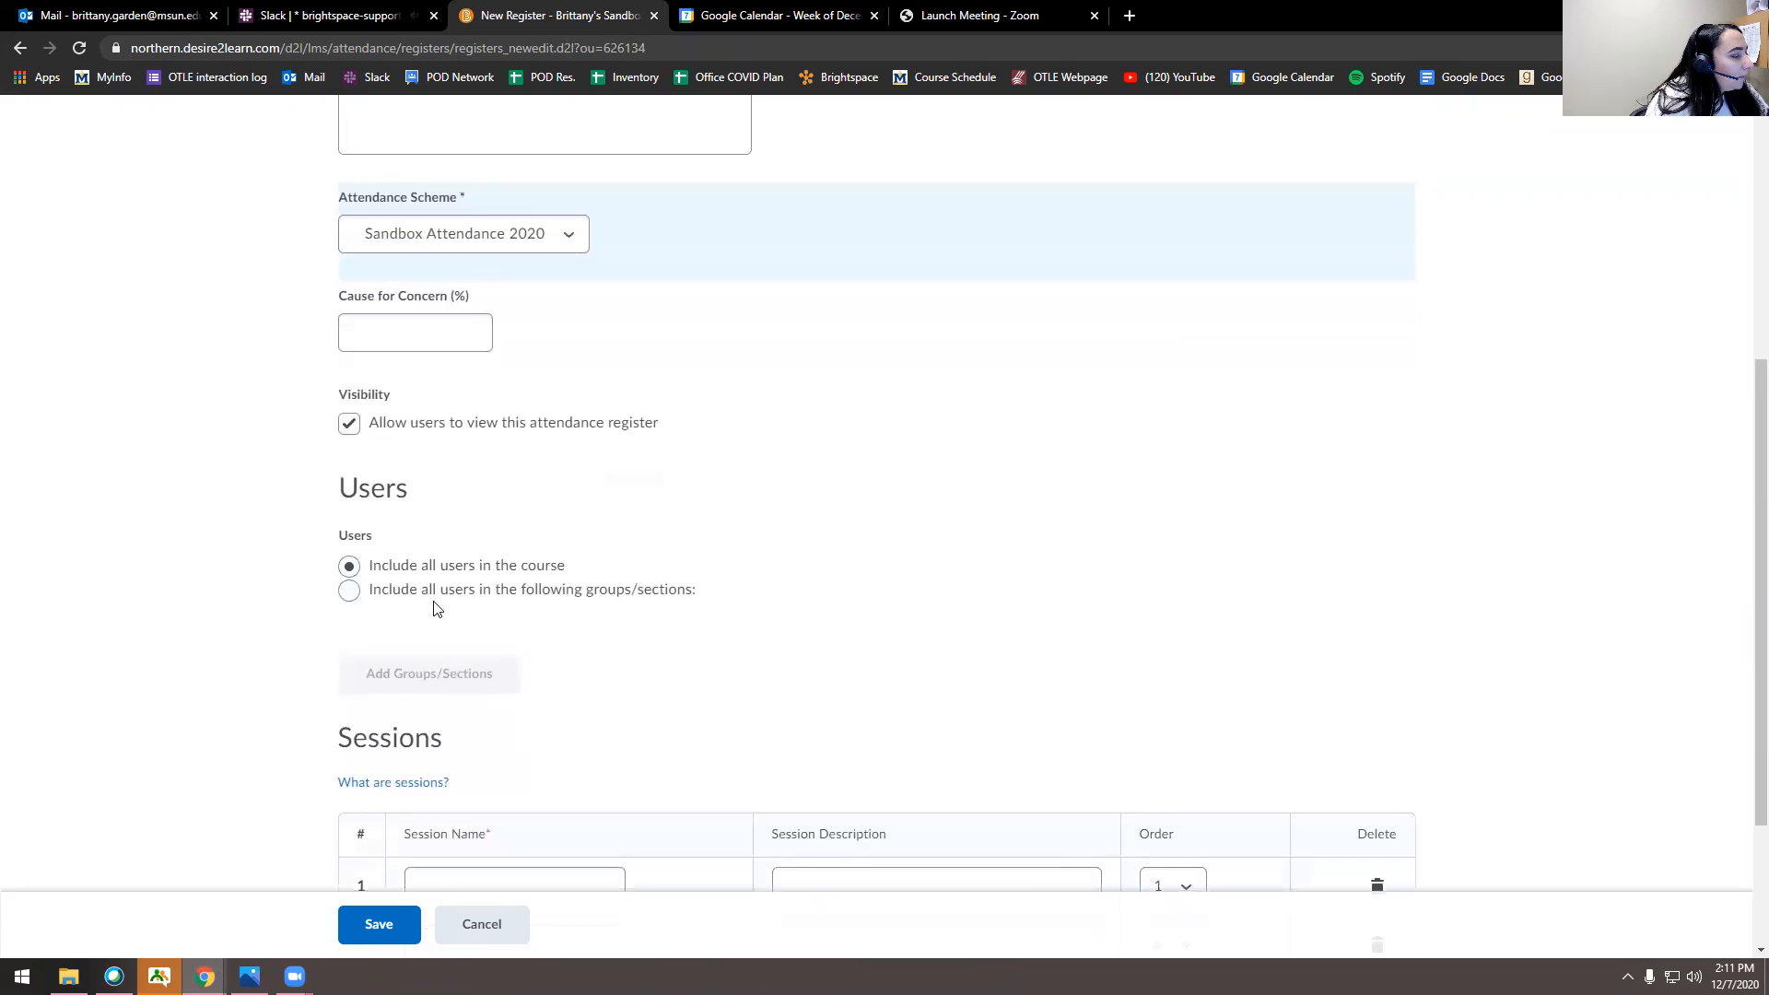
scroll(down, 3)
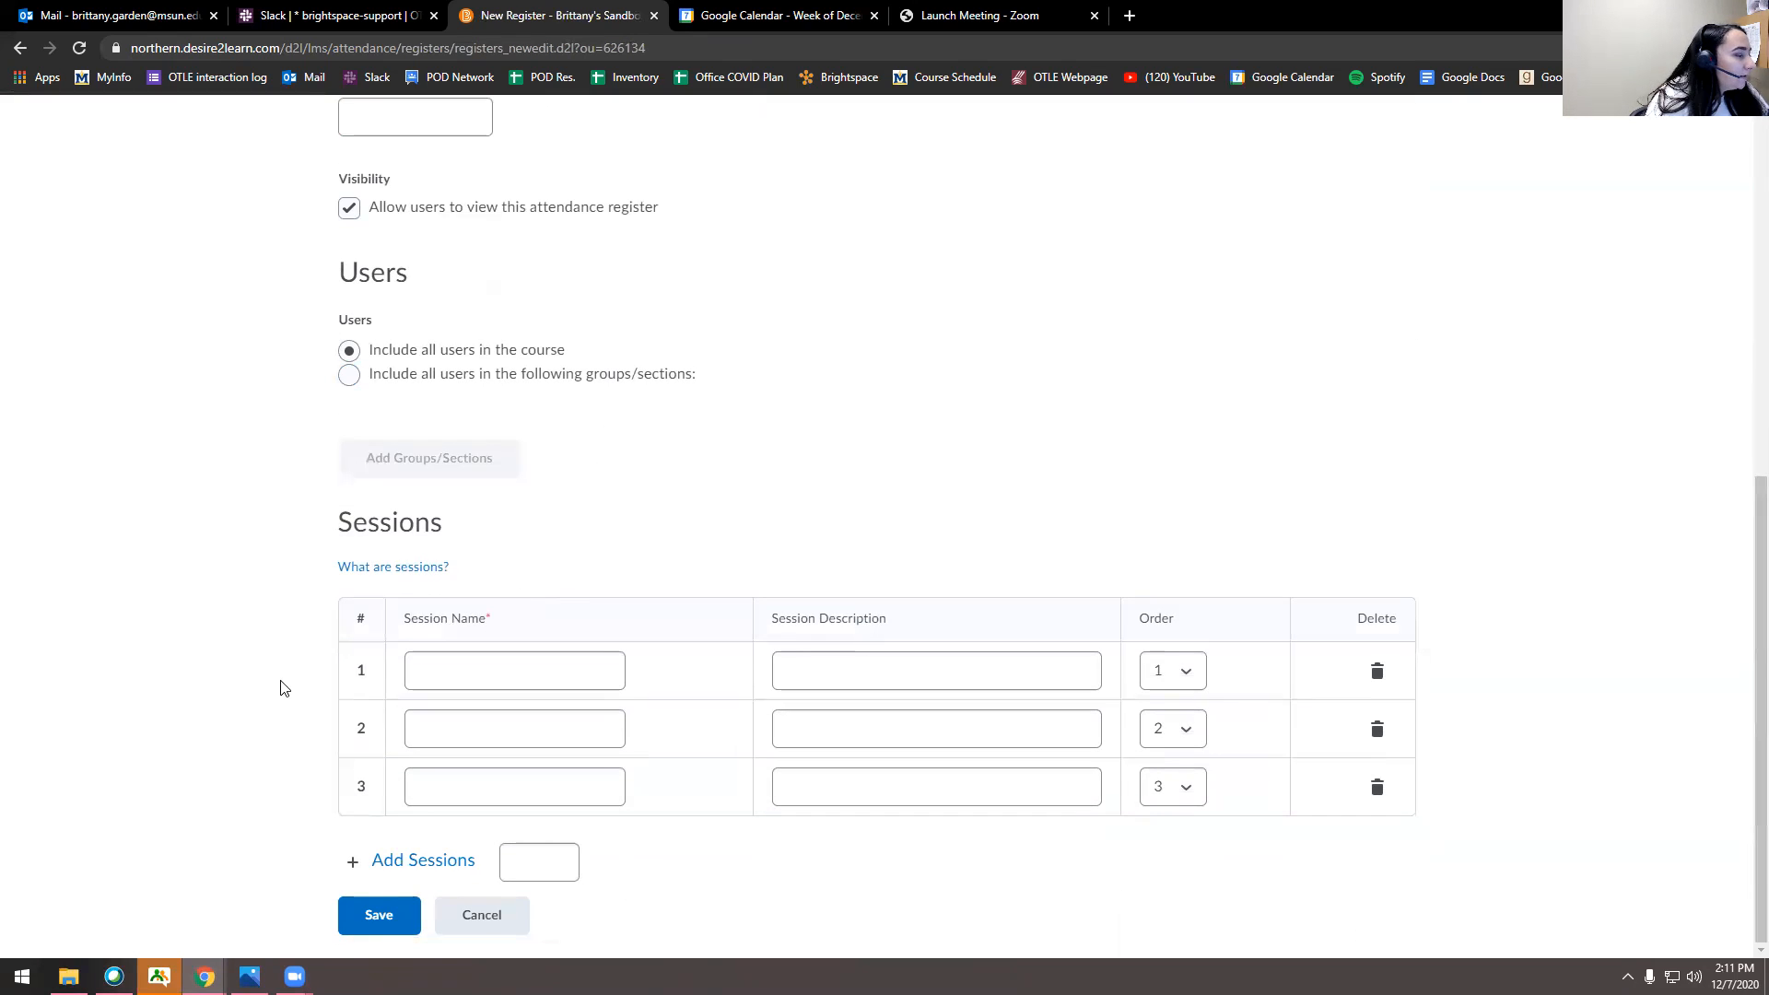
- Name the register's three sessions Week 1, Week 2 and Week 3
click(513, 670)
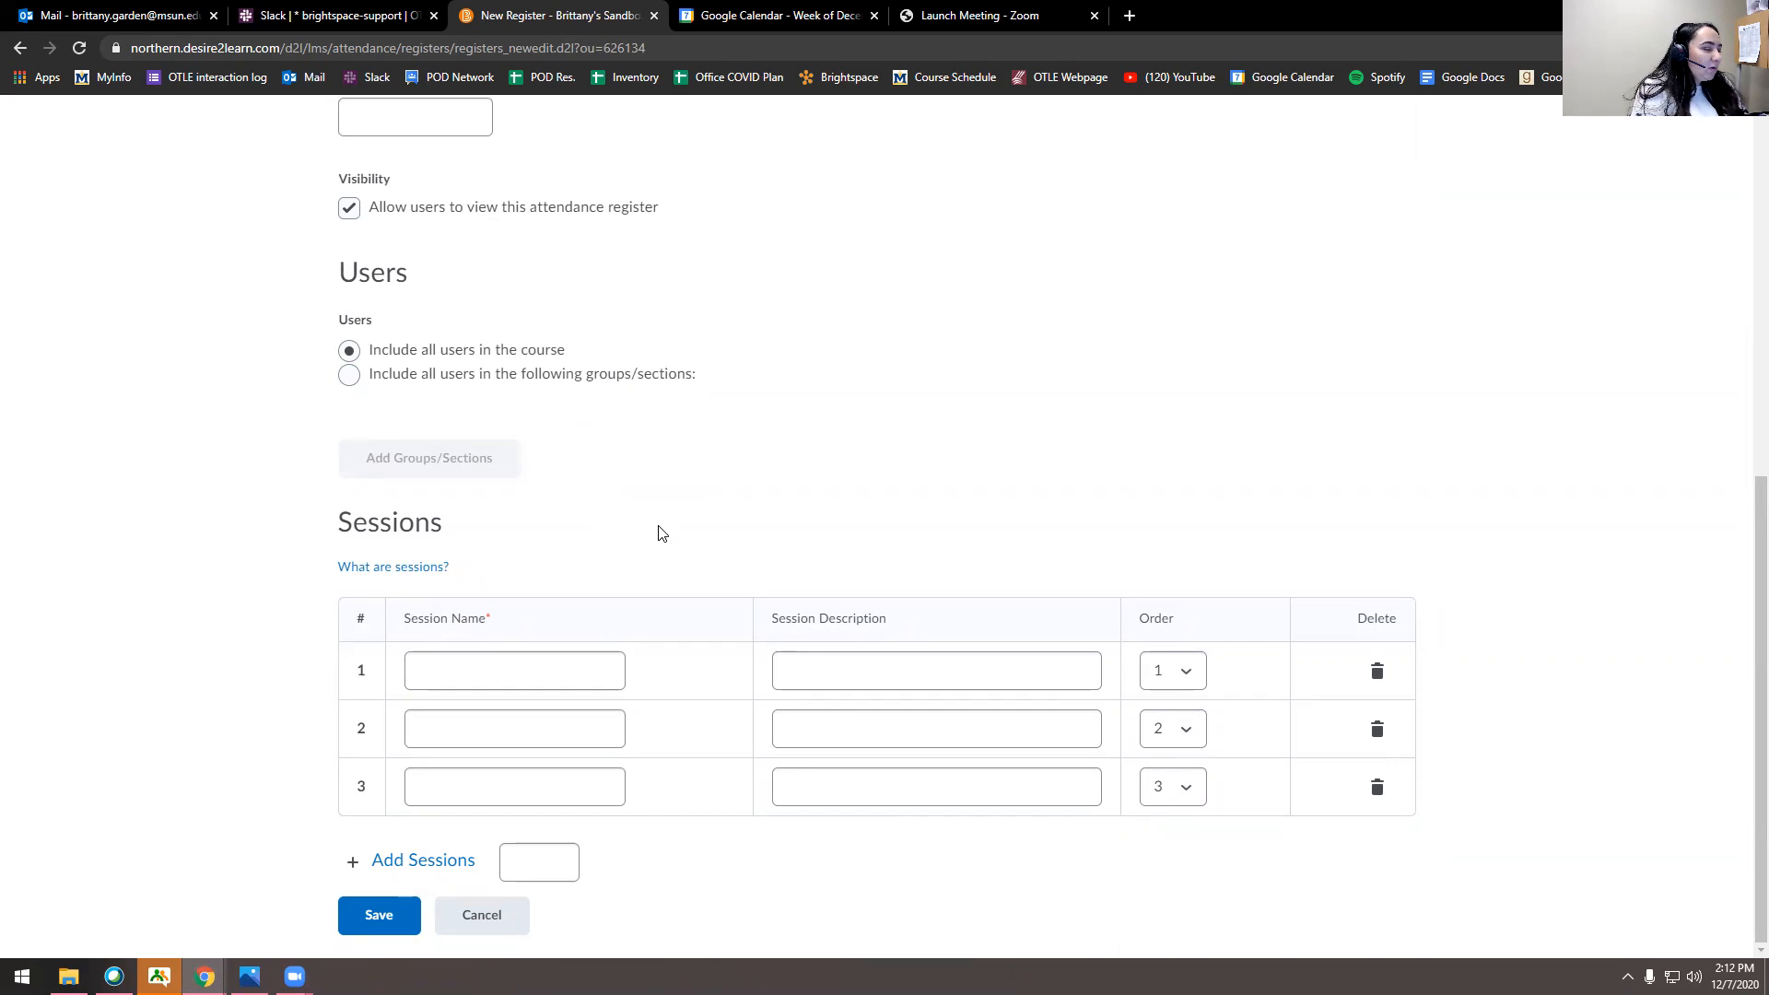
click(513, 669)
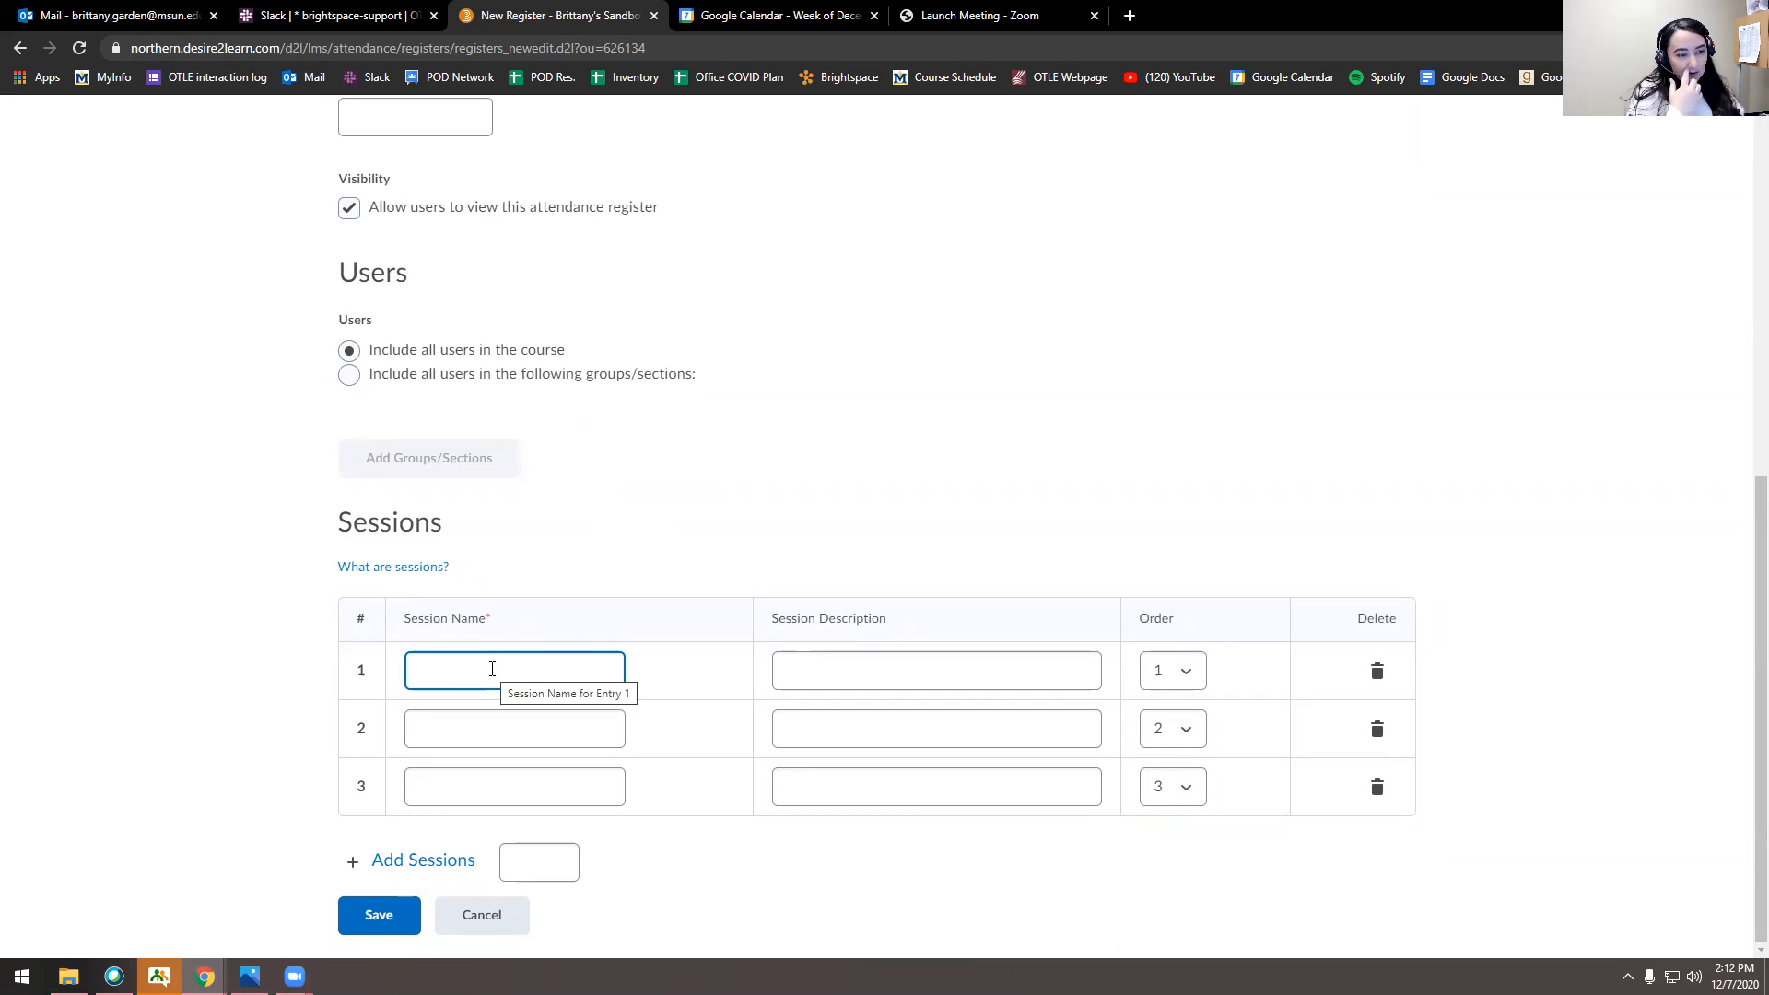
text(We)
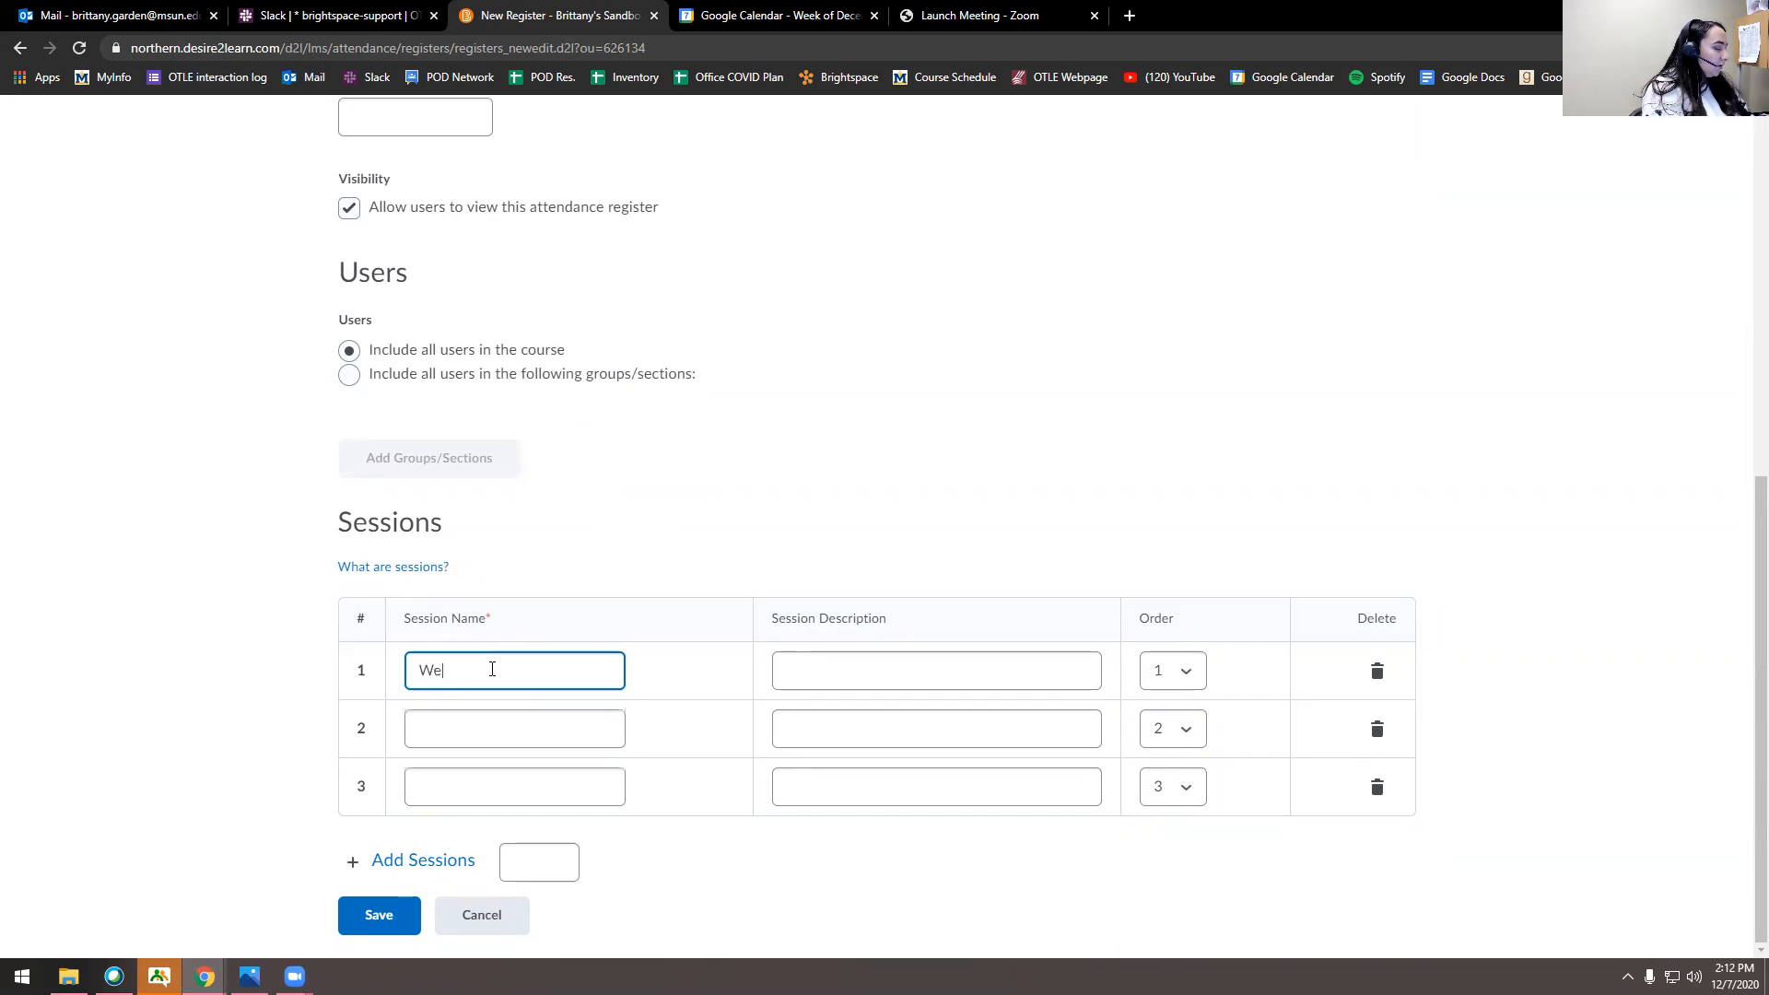
text(Week 2)
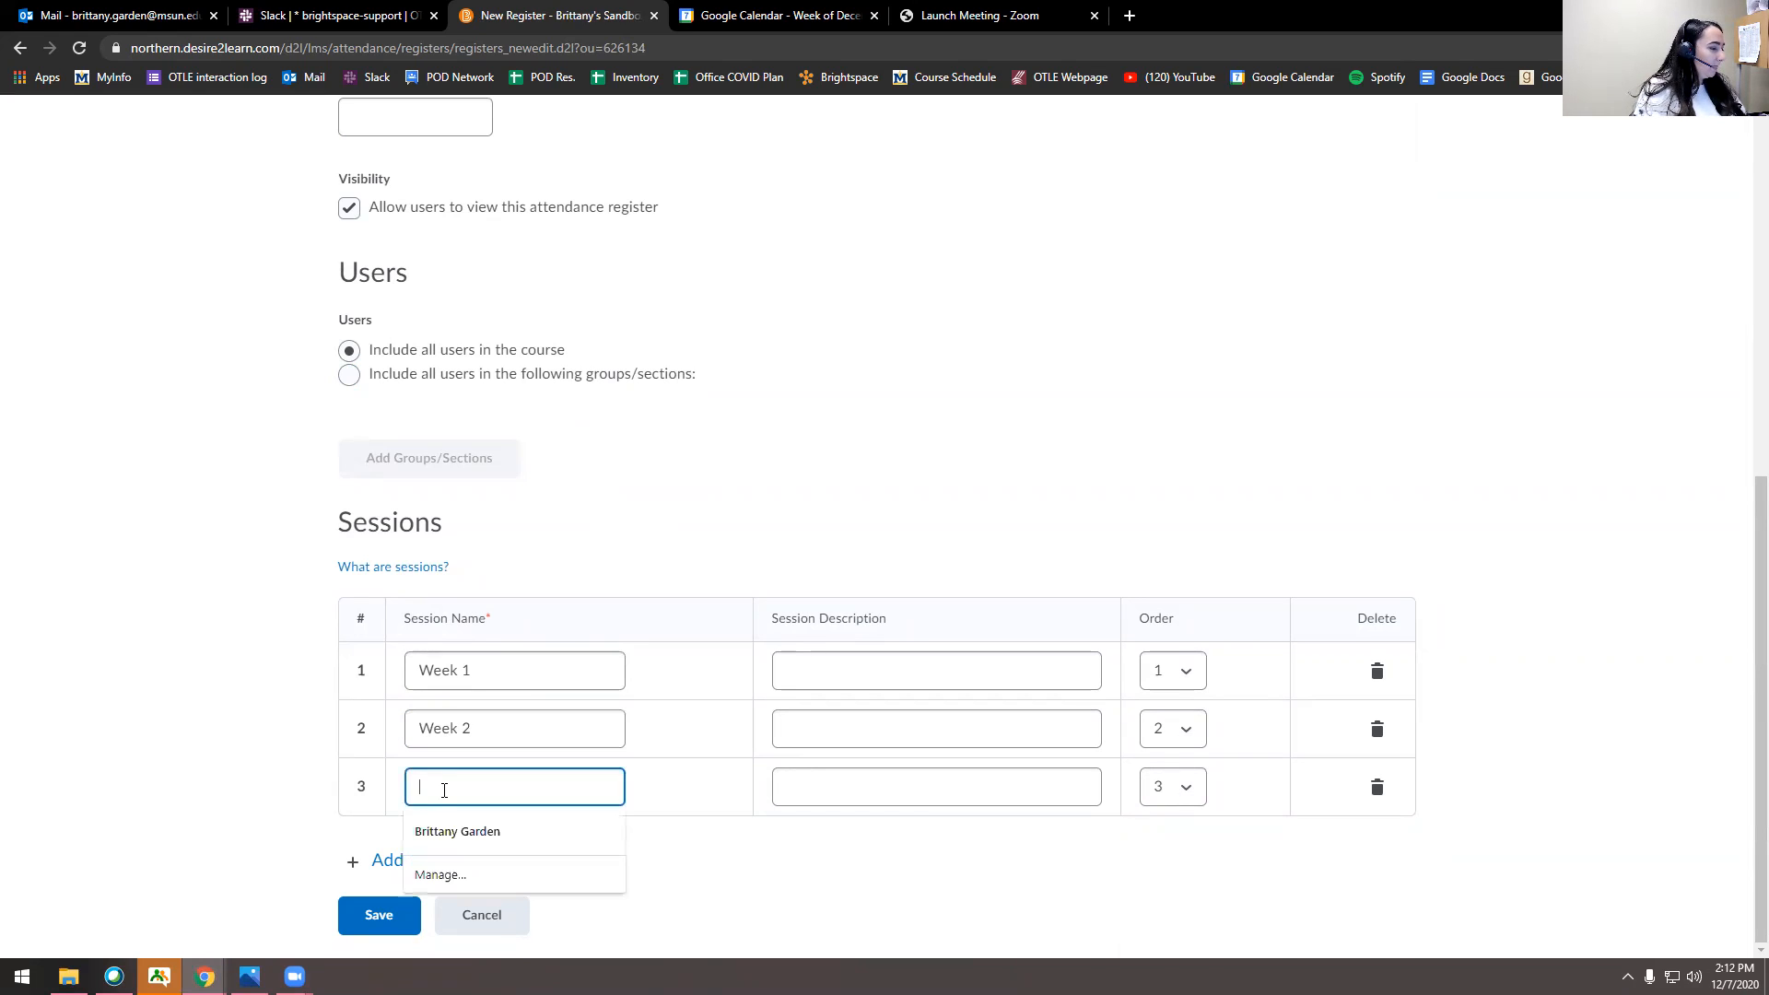
text(Week 3)
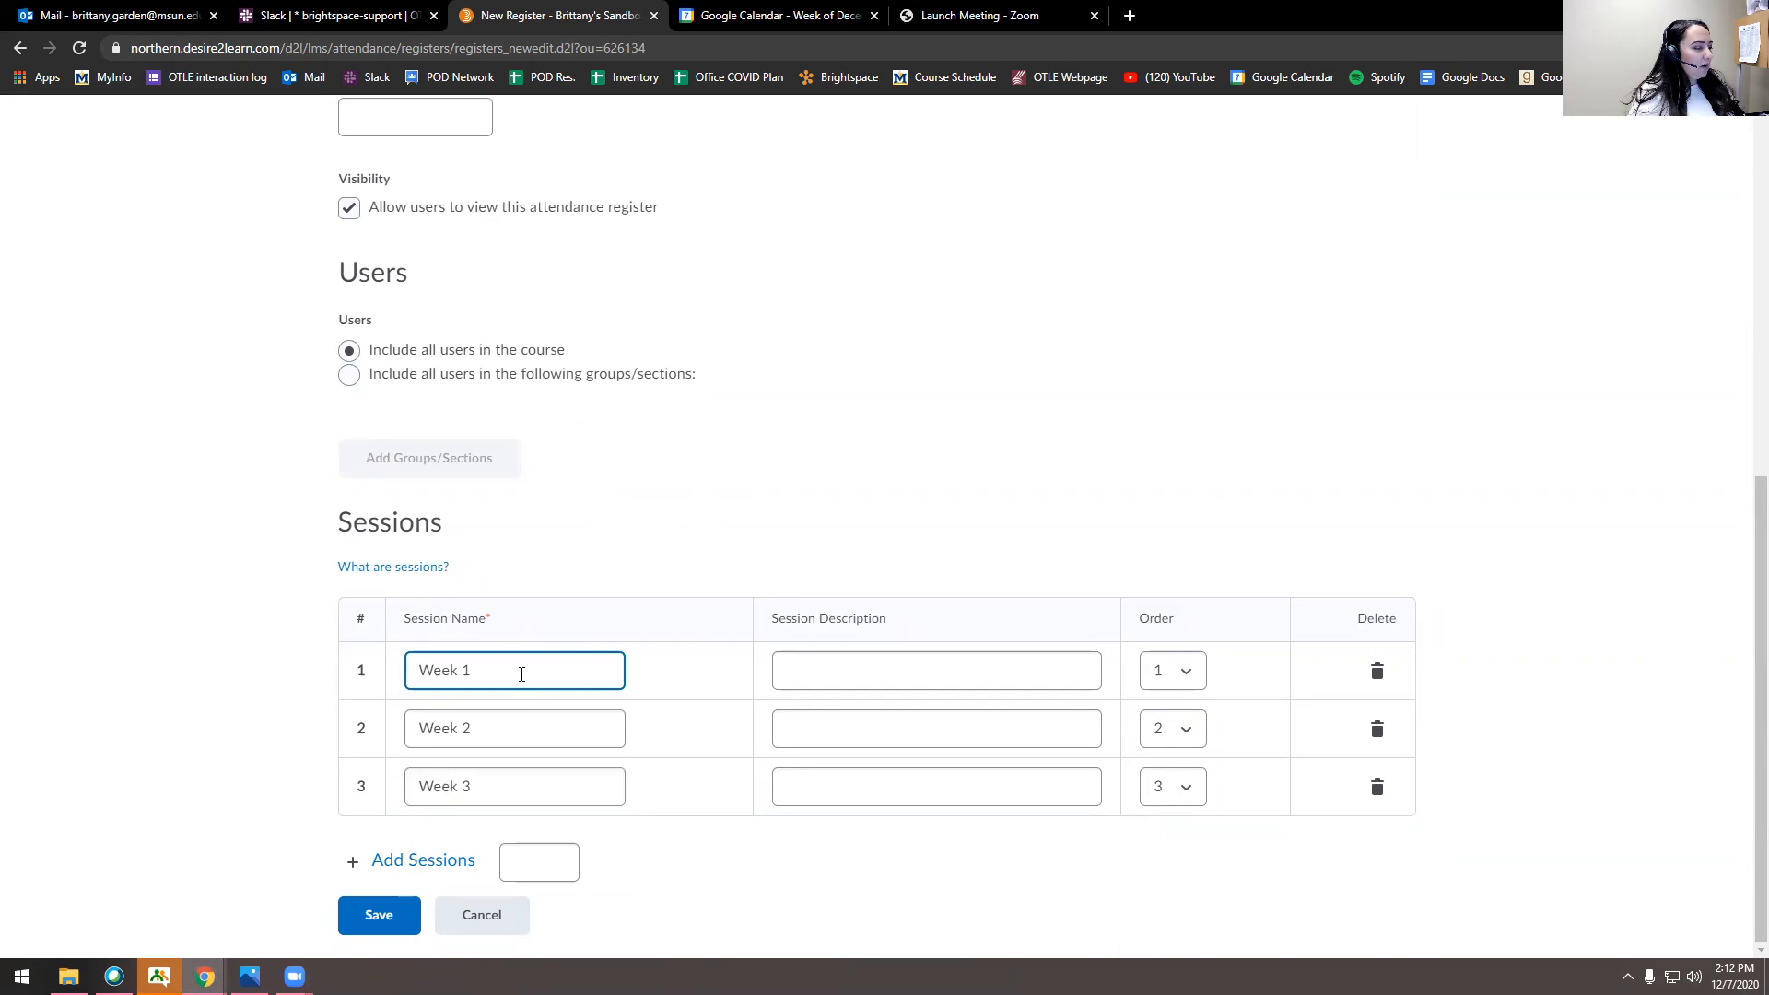
mouse_move(513, 669)
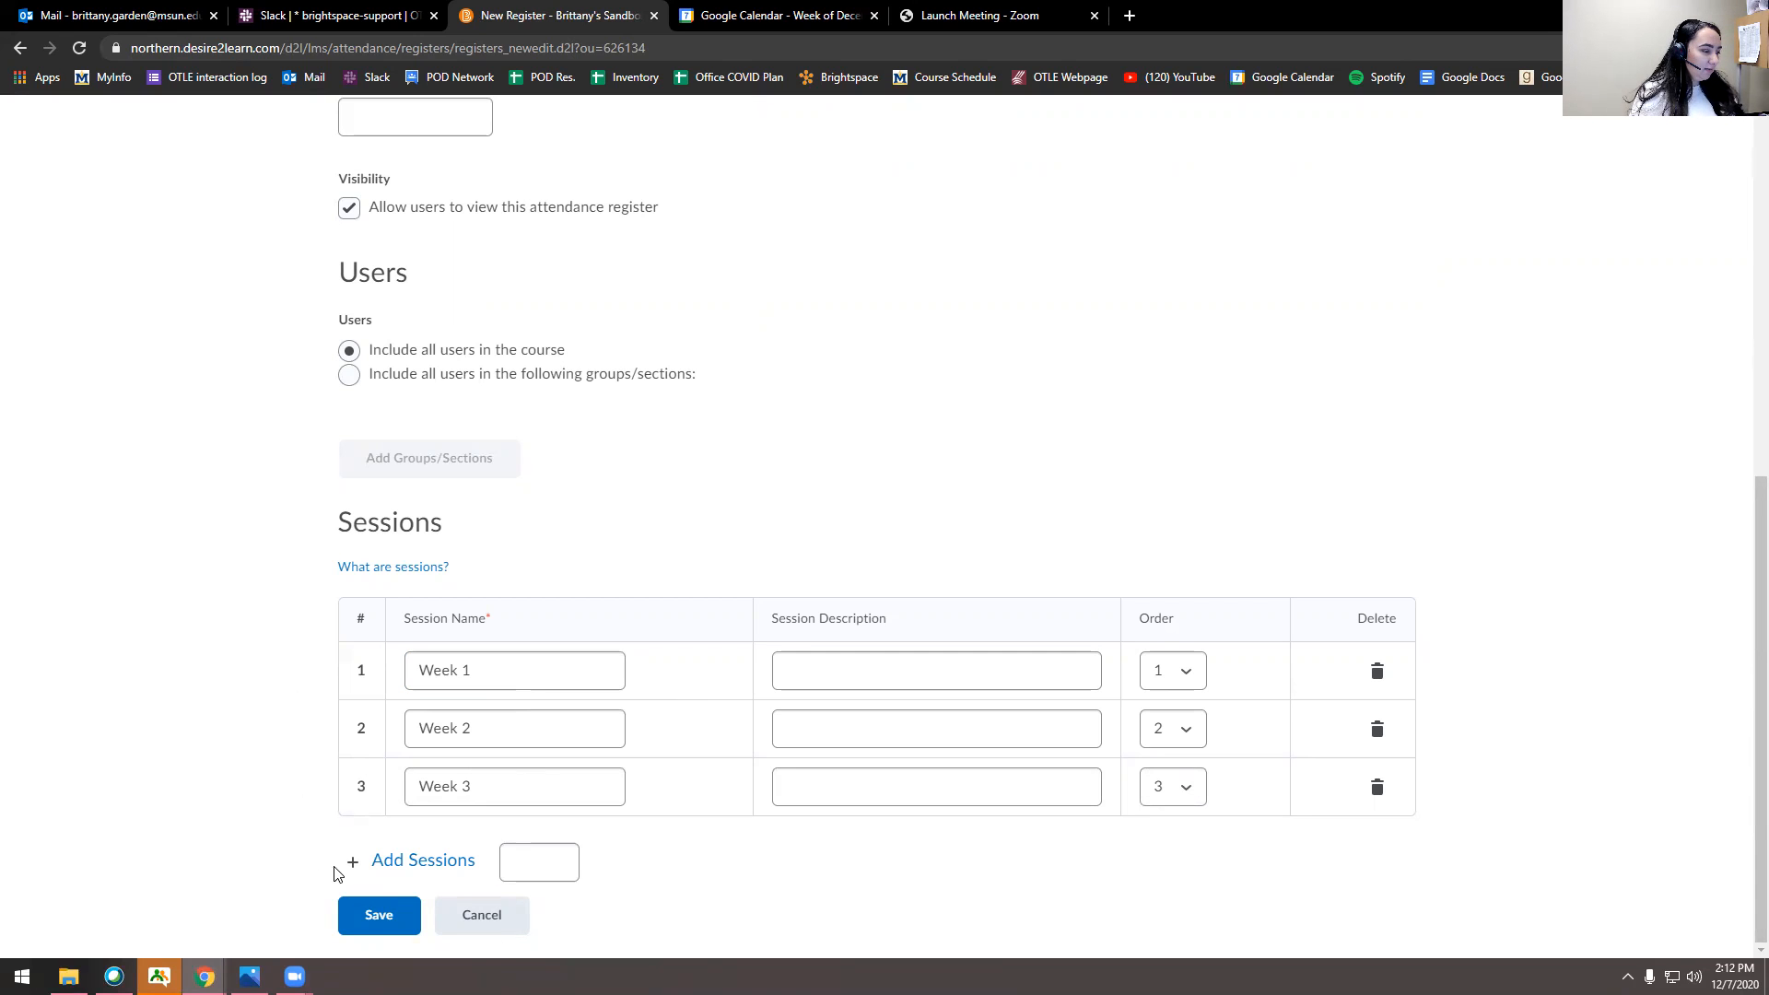
- Adjust the remaining session fields and save the Fall 2020 Sandbox register
click(422, 860)
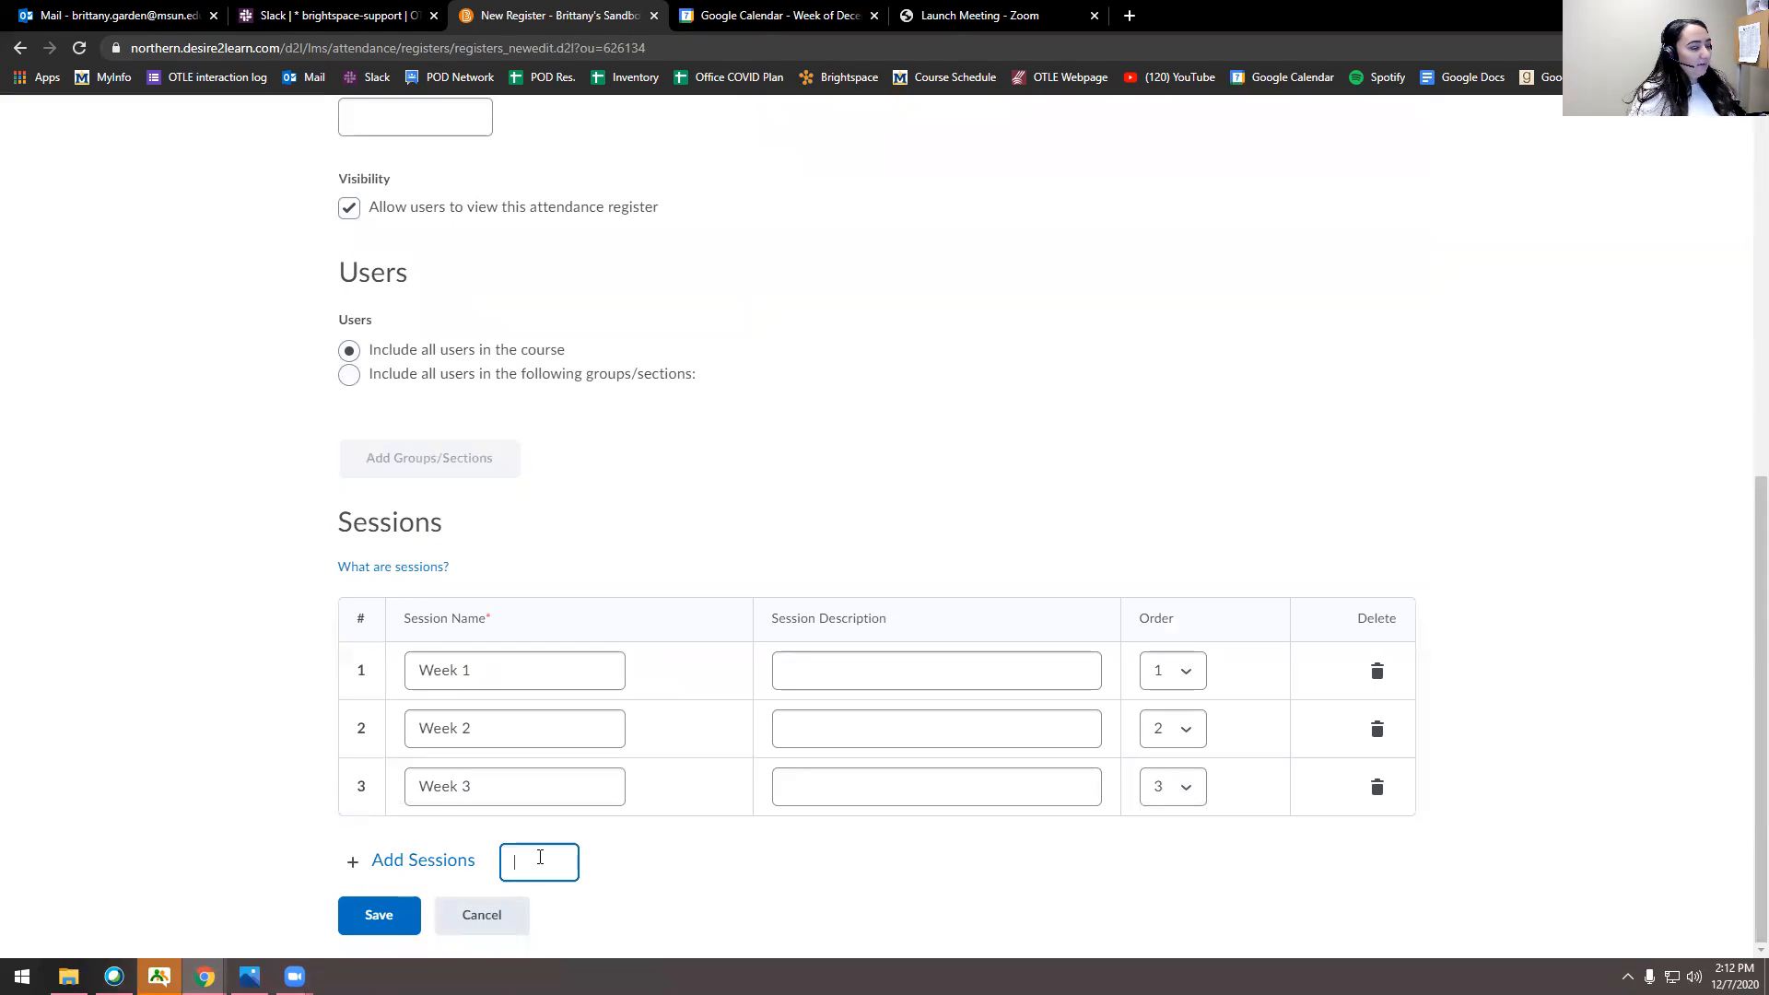
text(5)
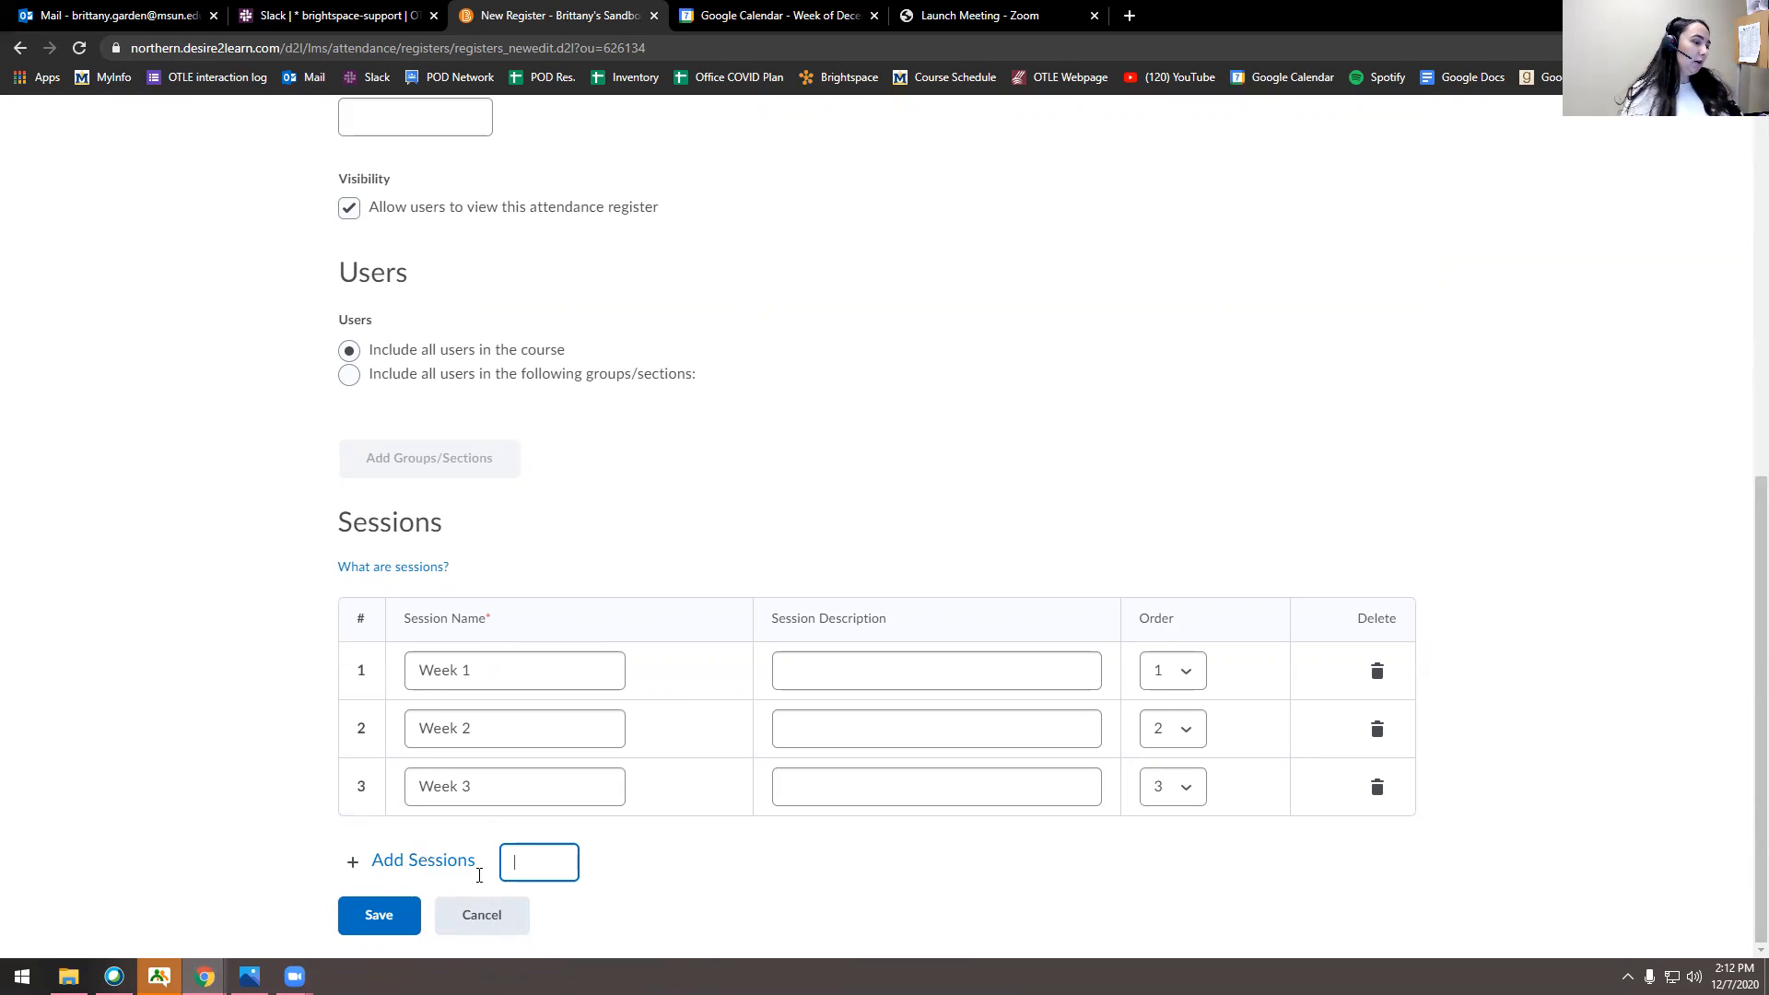
click(935, 669)
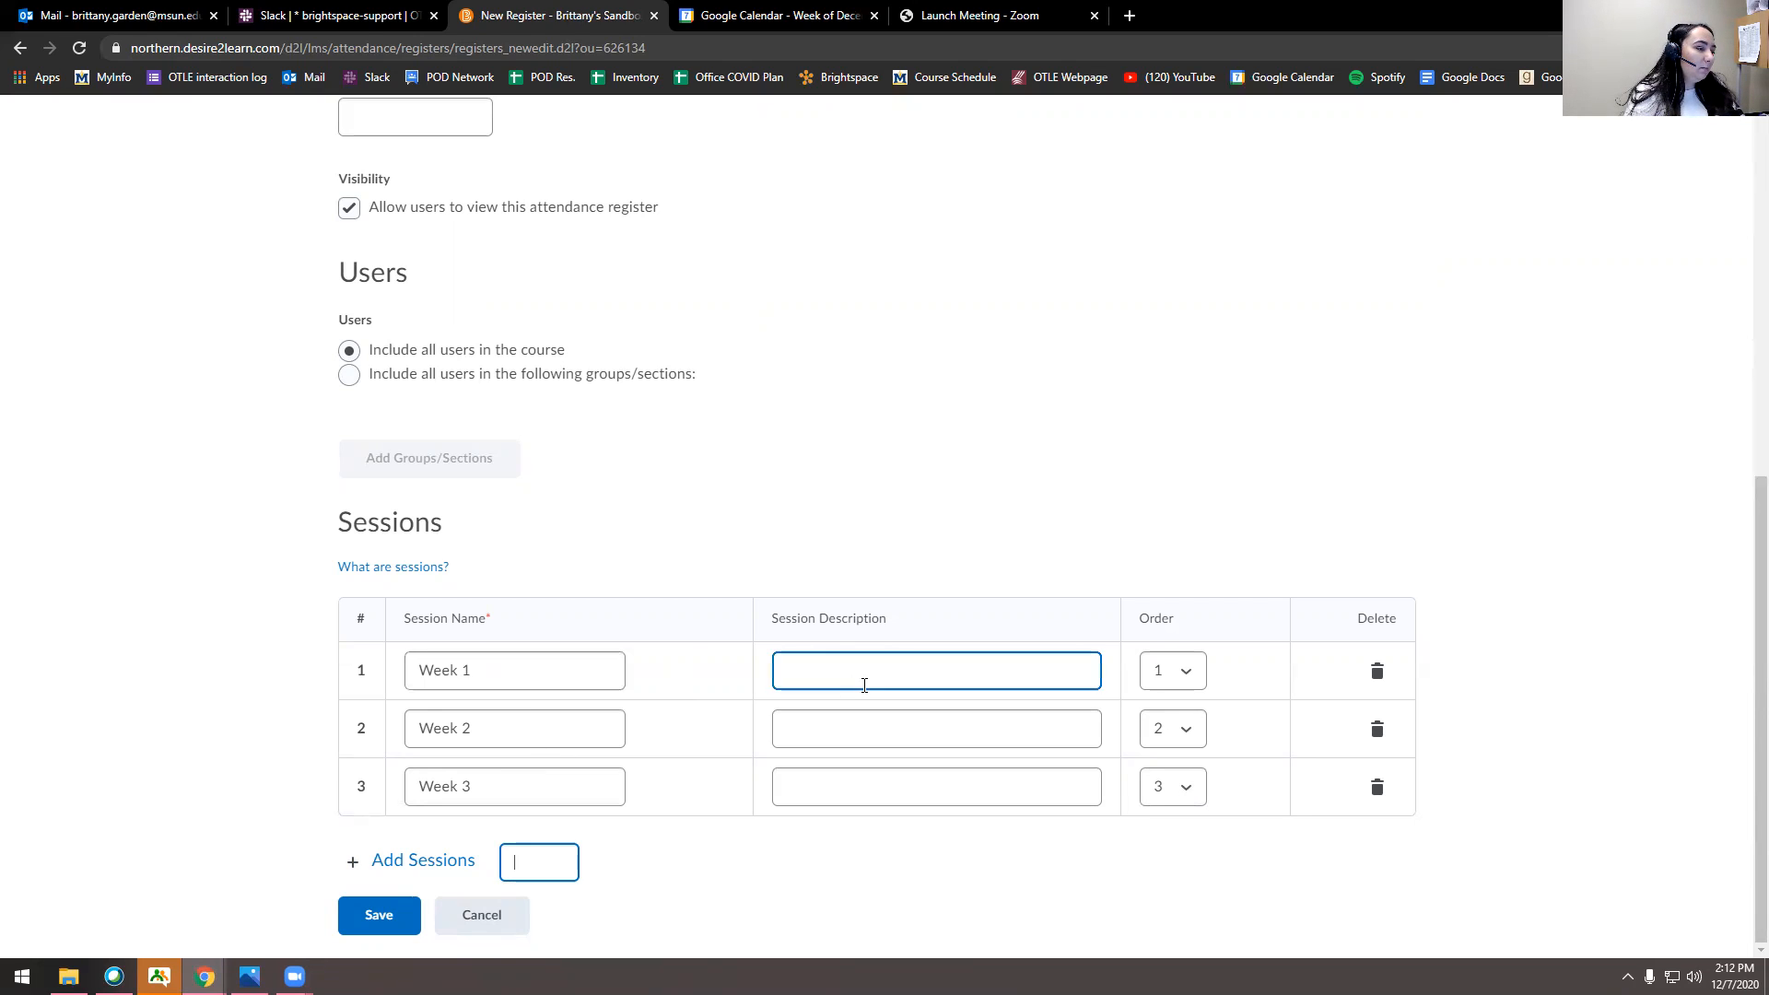
click(1171, 728)
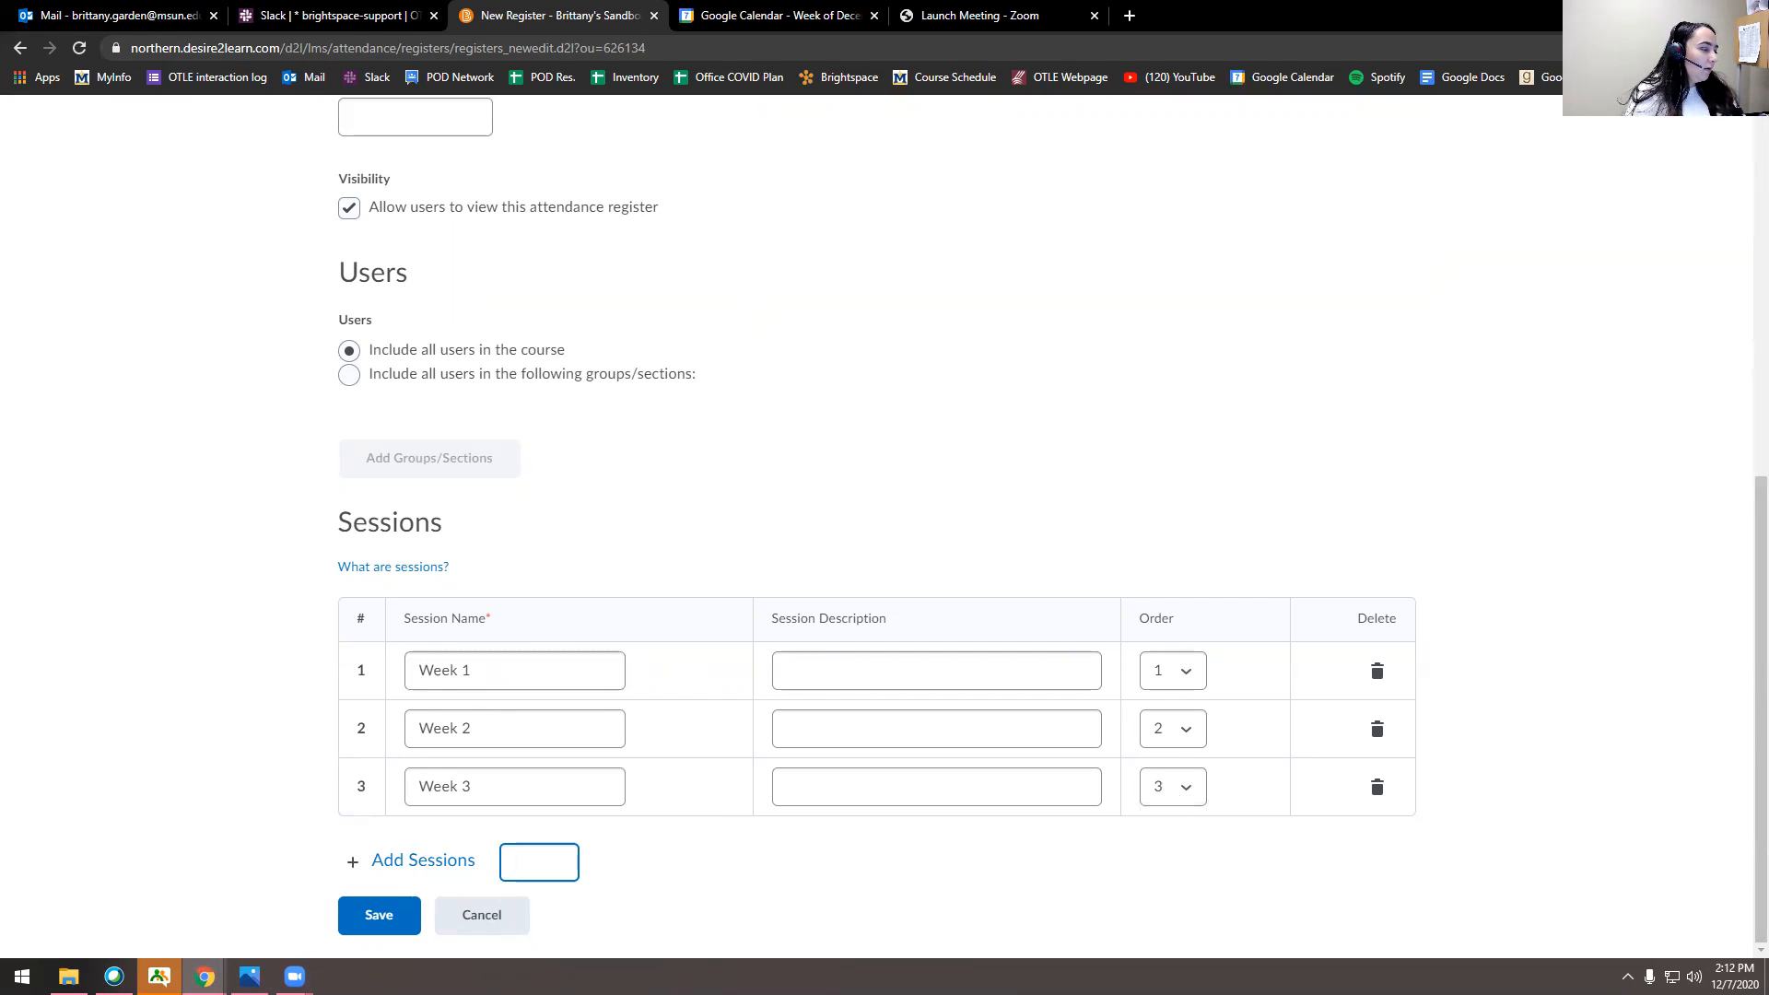
click(377, 915)
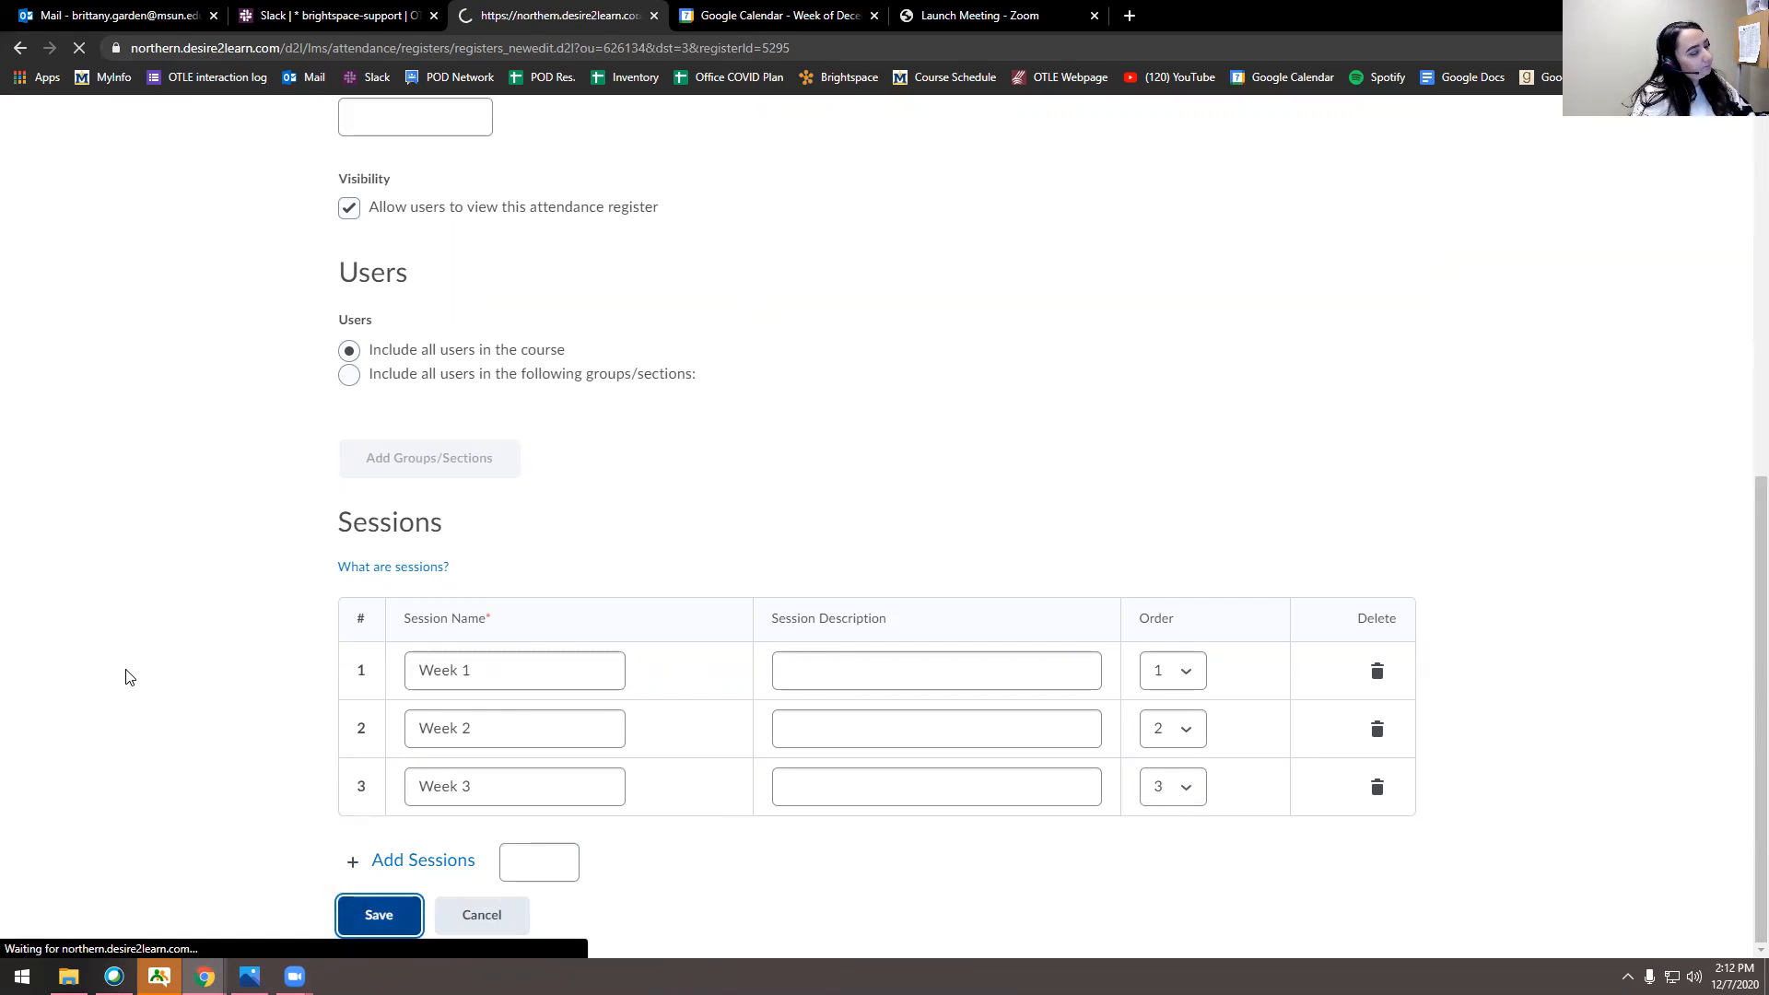
- Close the register editor and open Fall 2020 Sandbox's attendance data
click(377, 914)
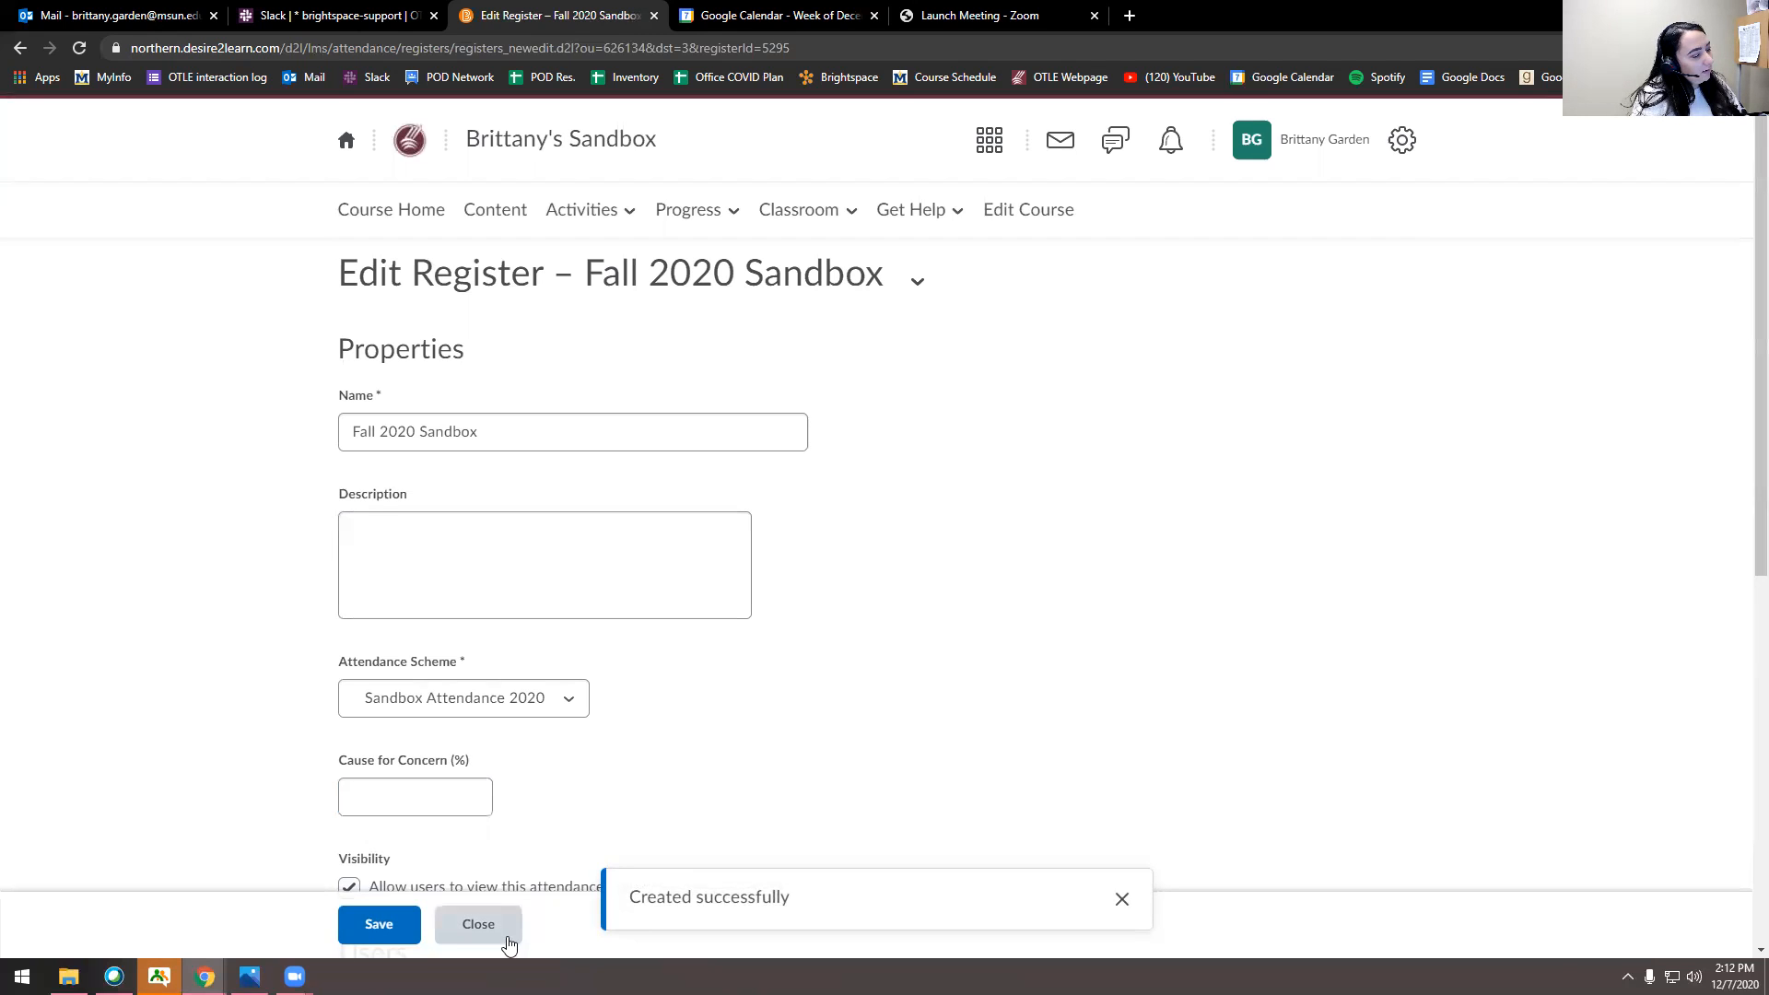
click(477, 924)
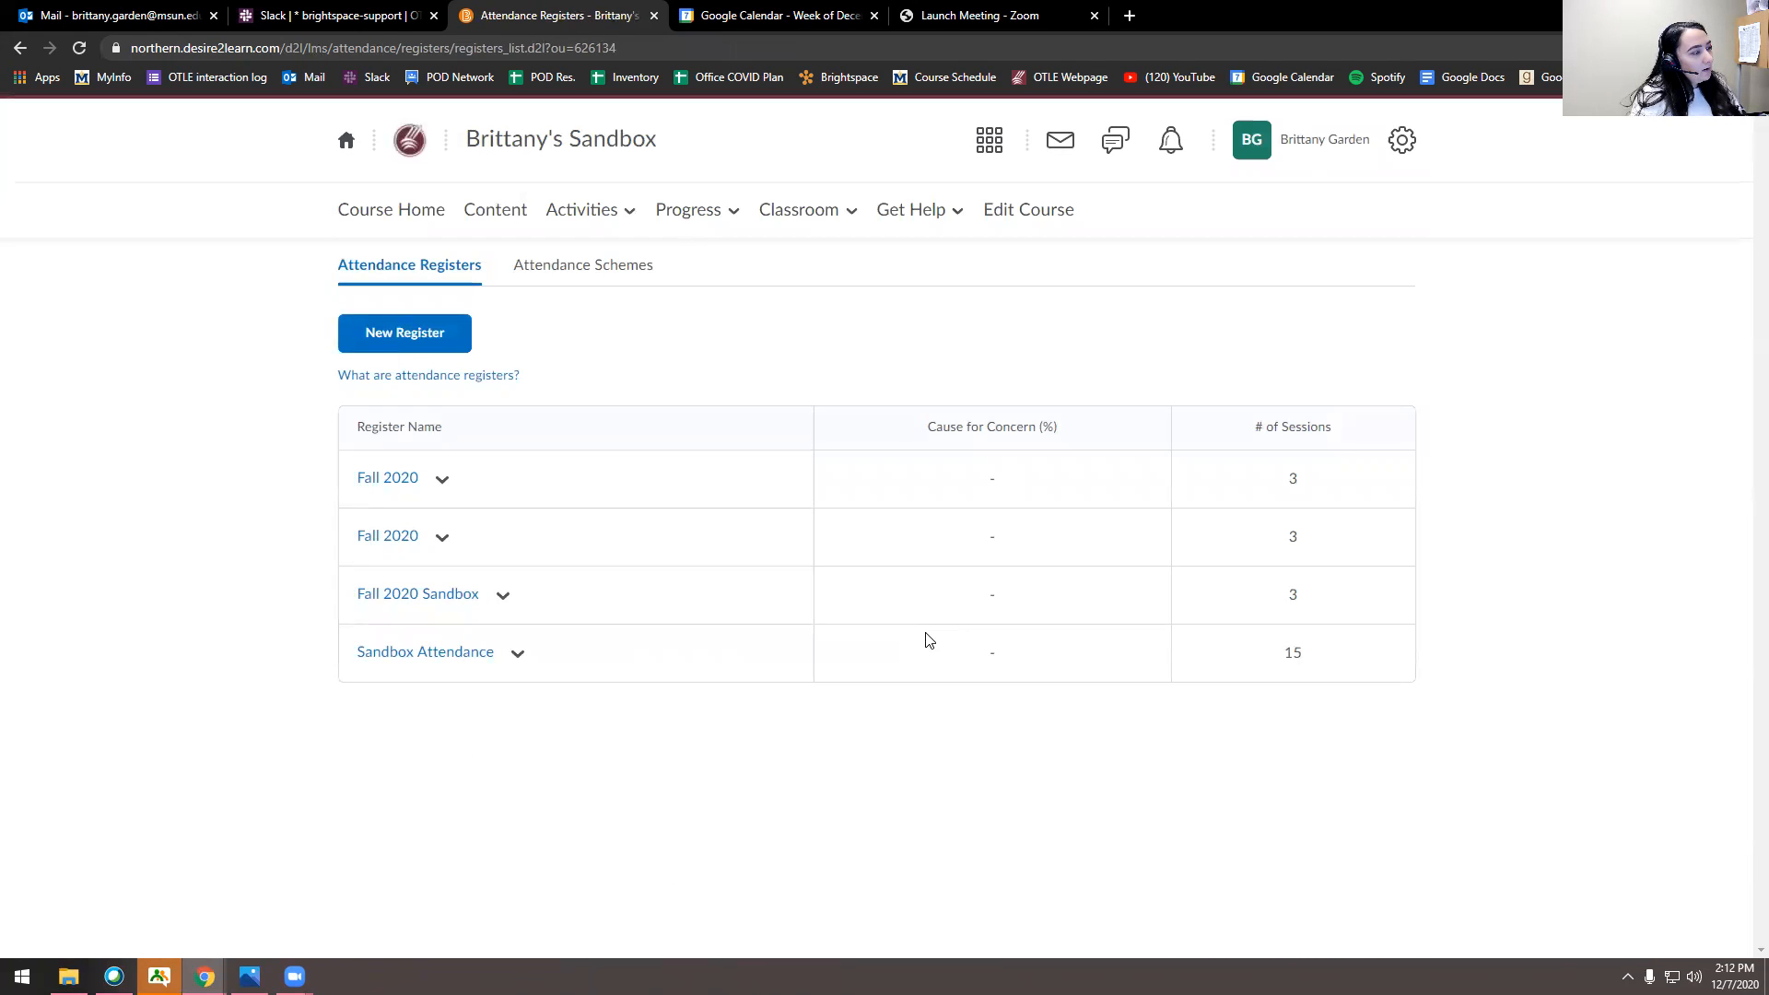
mouse_move(373, 765)
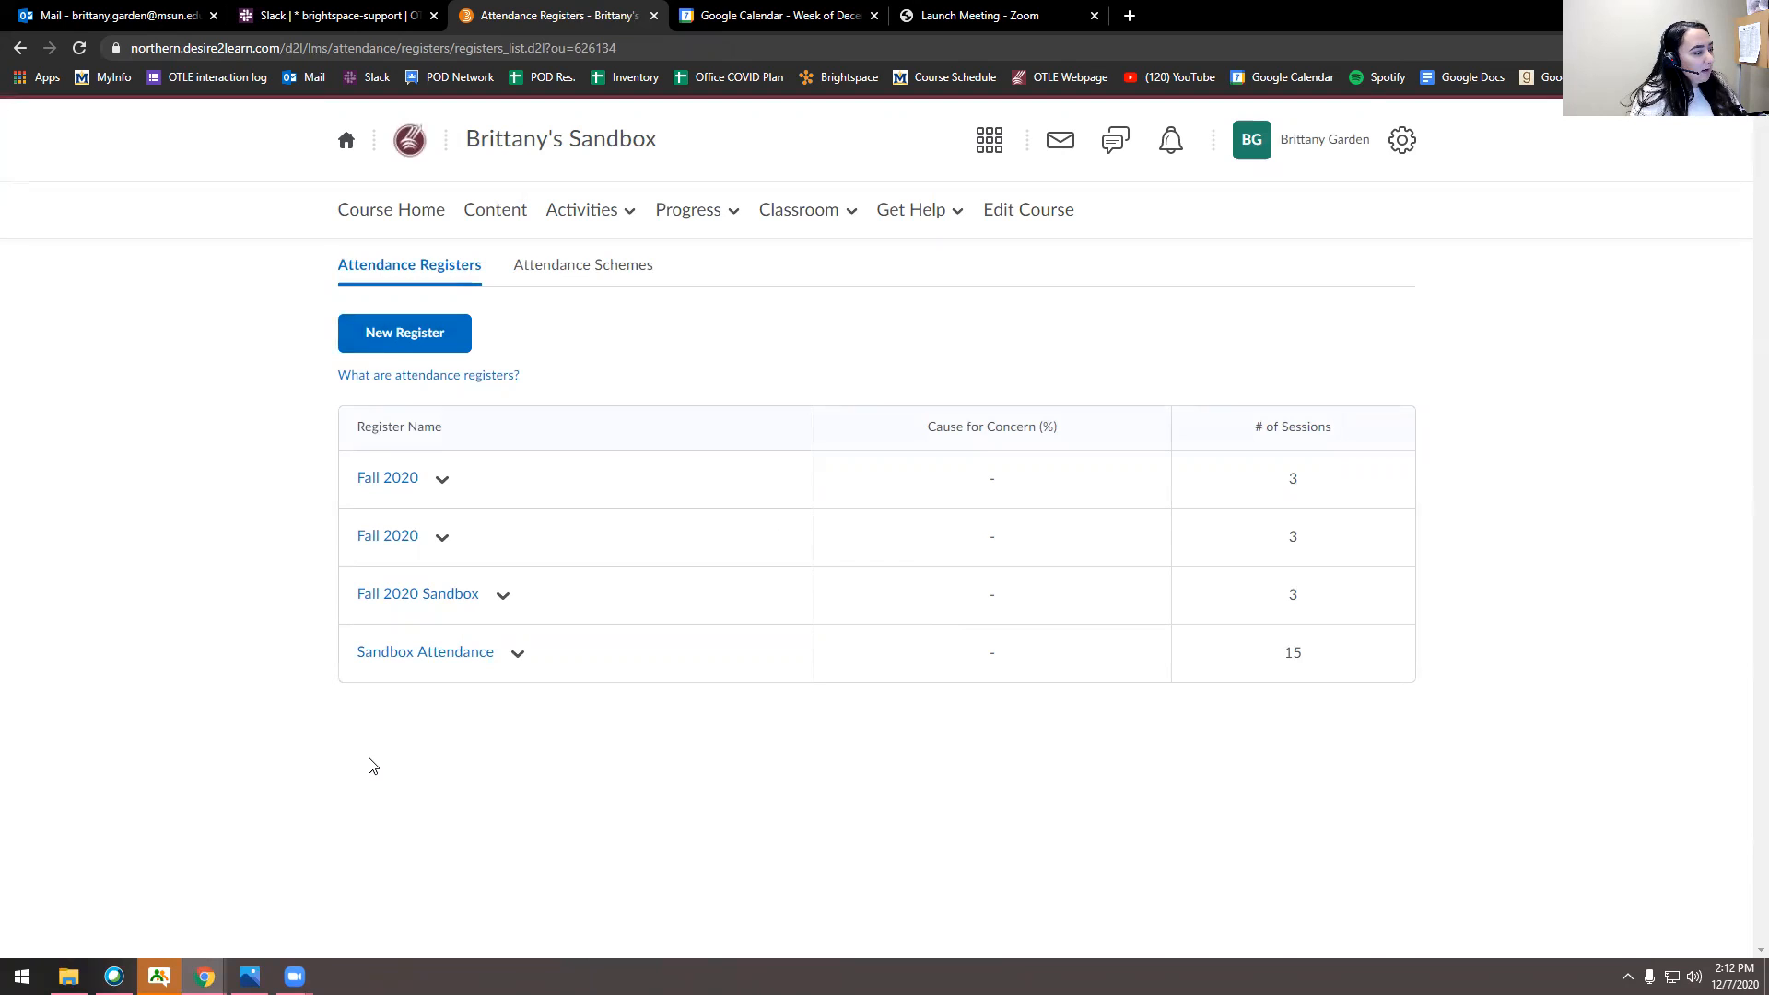
mouse_move(428, 713)
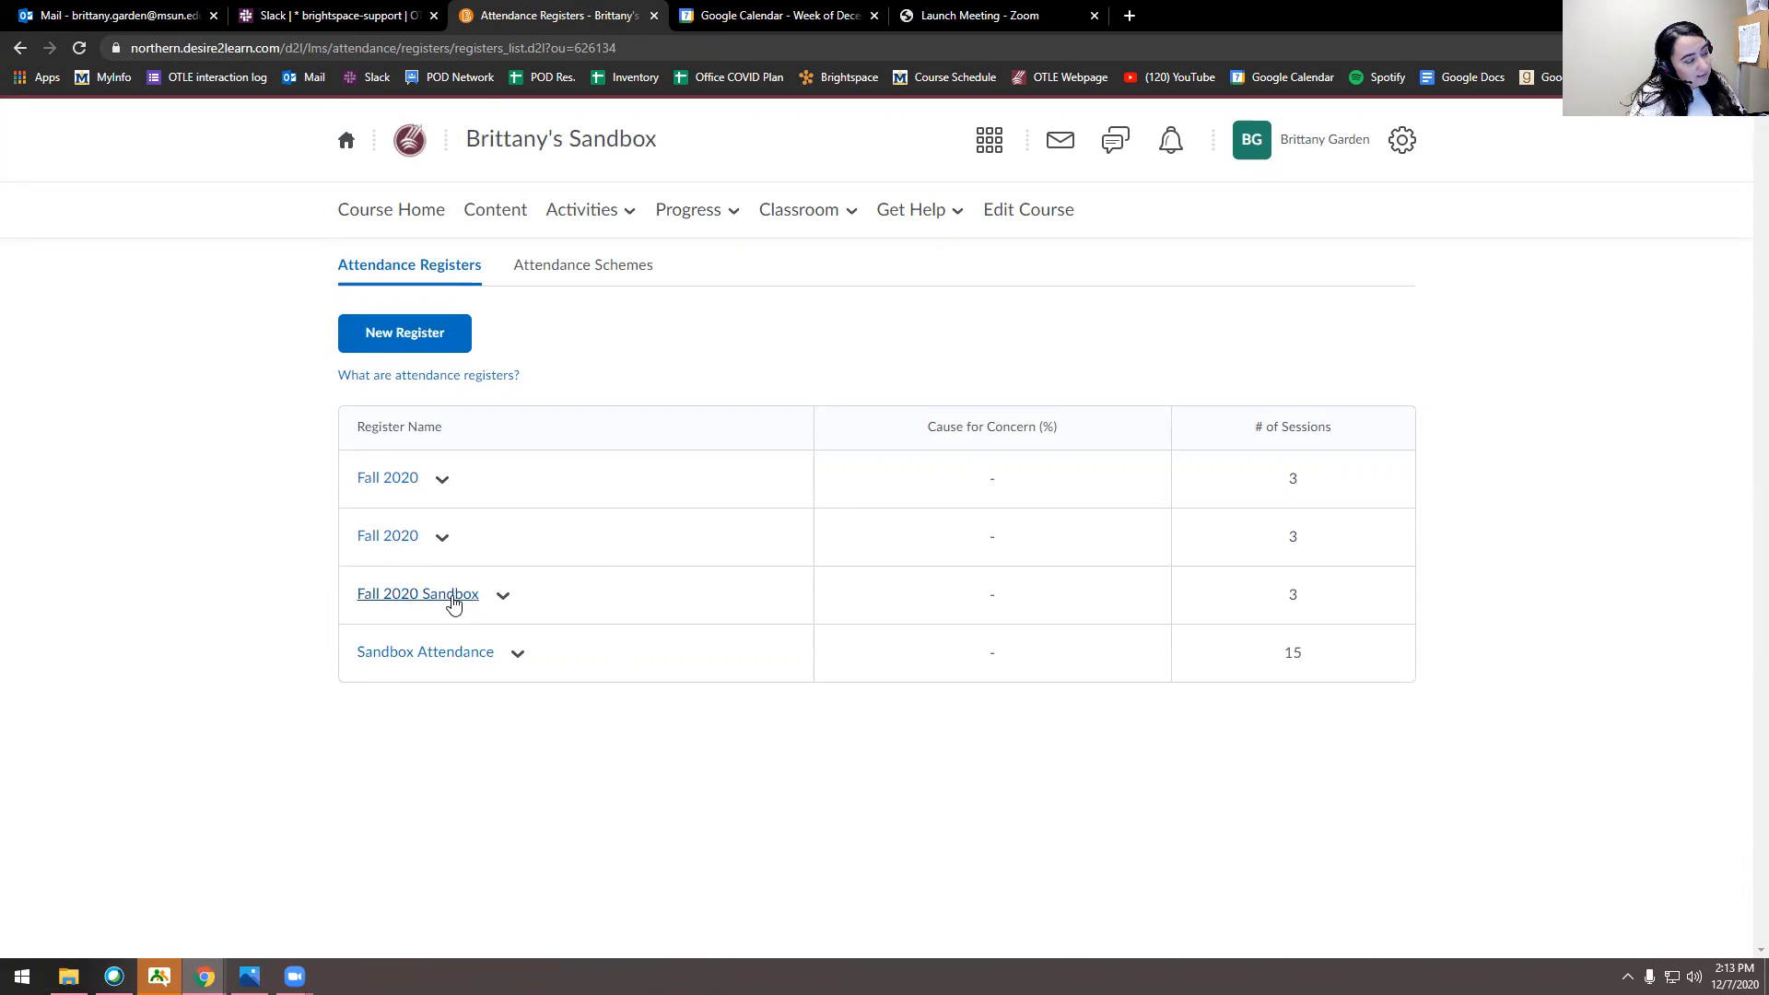
click(418, 593)
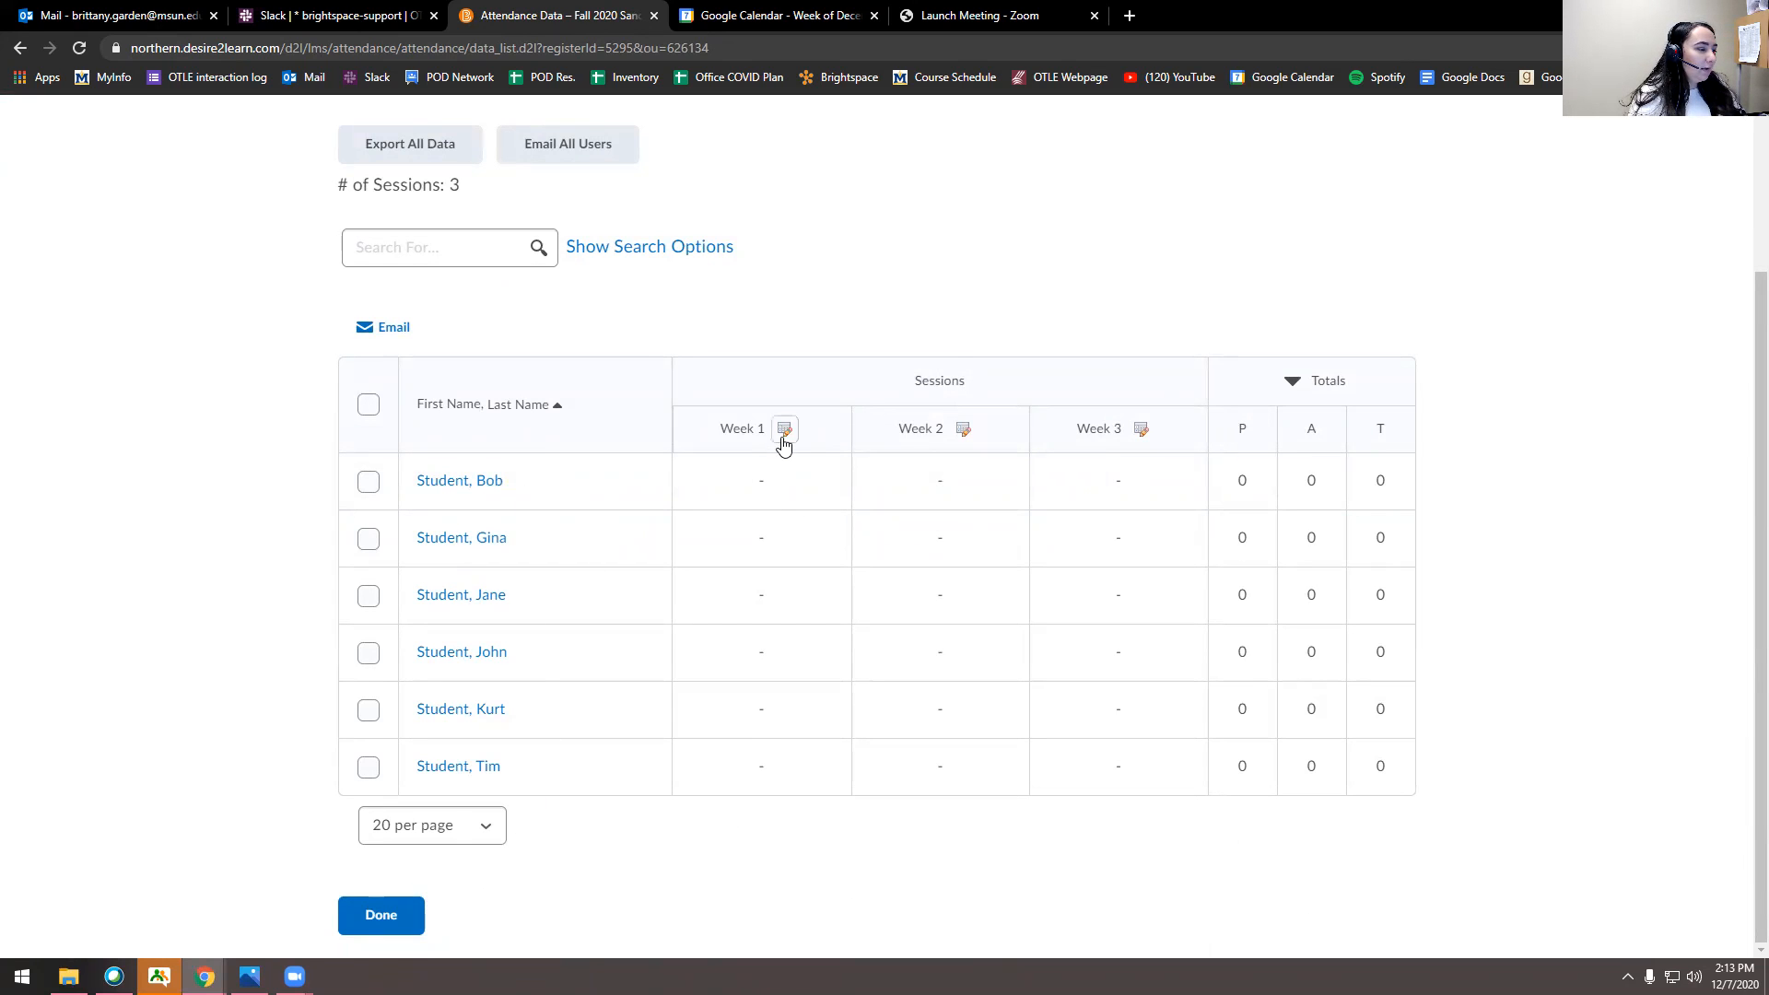
- Mark Week 1 statuses for six students (four P, one A, one T) and save
click(784, 428)
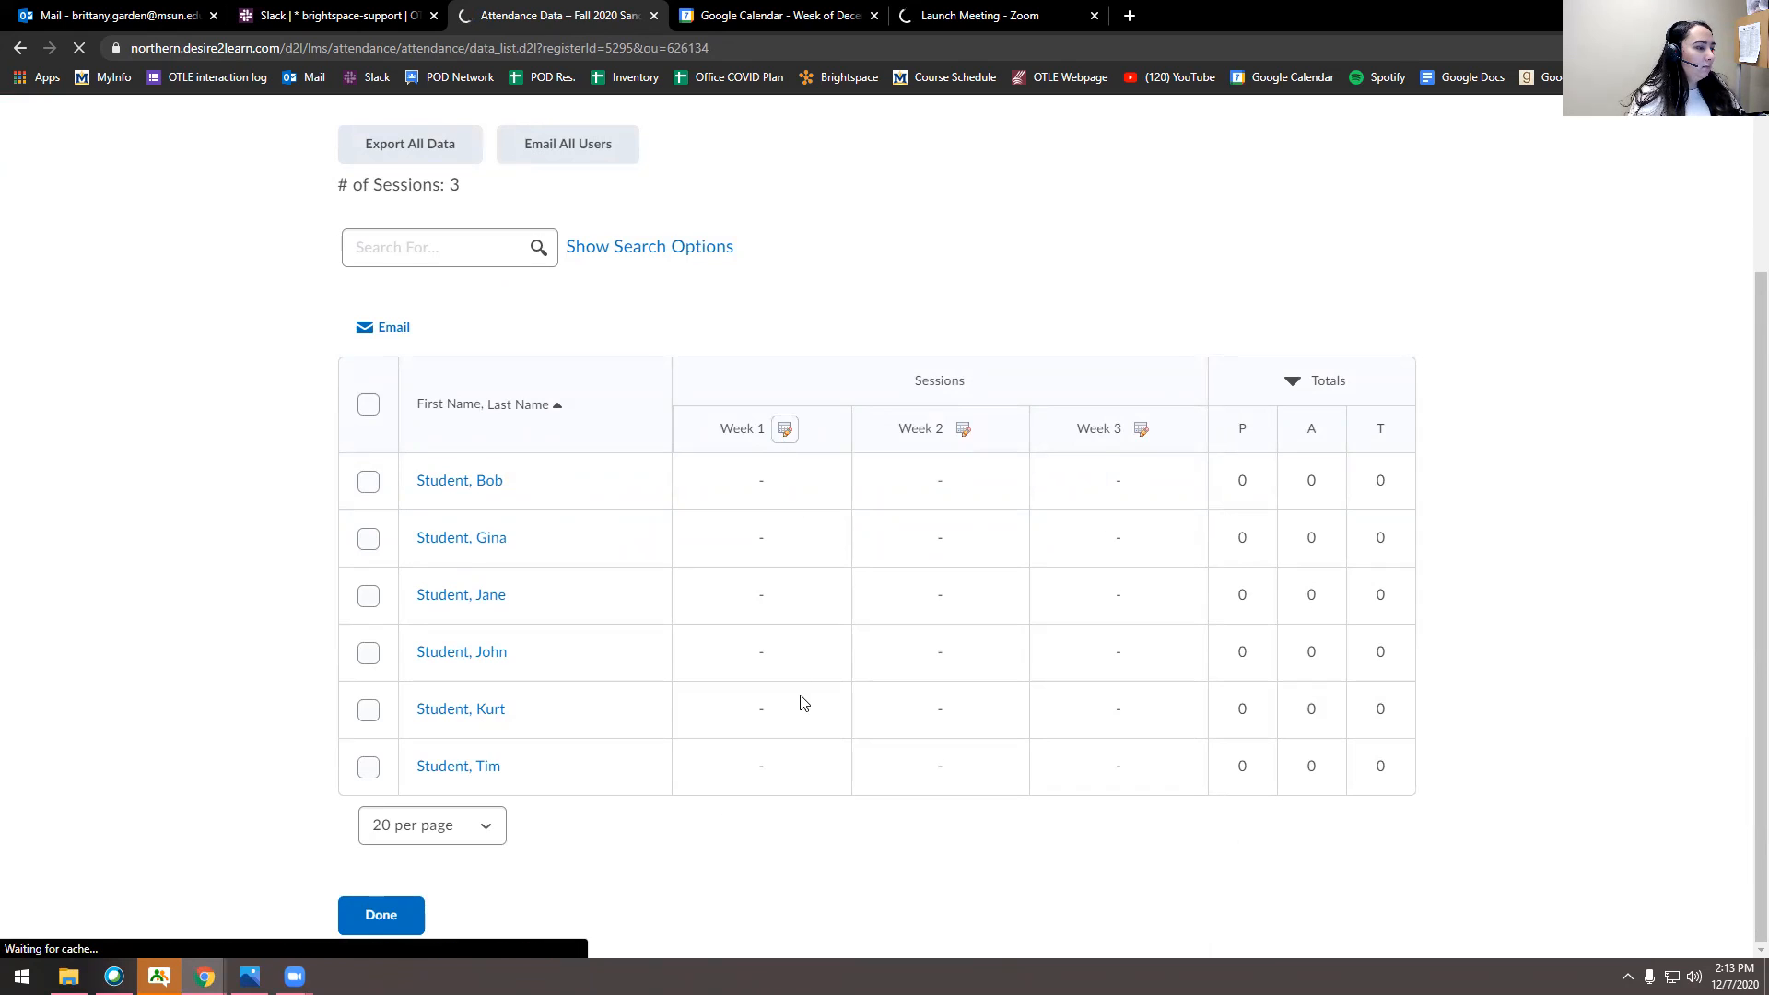
click(784, 429)
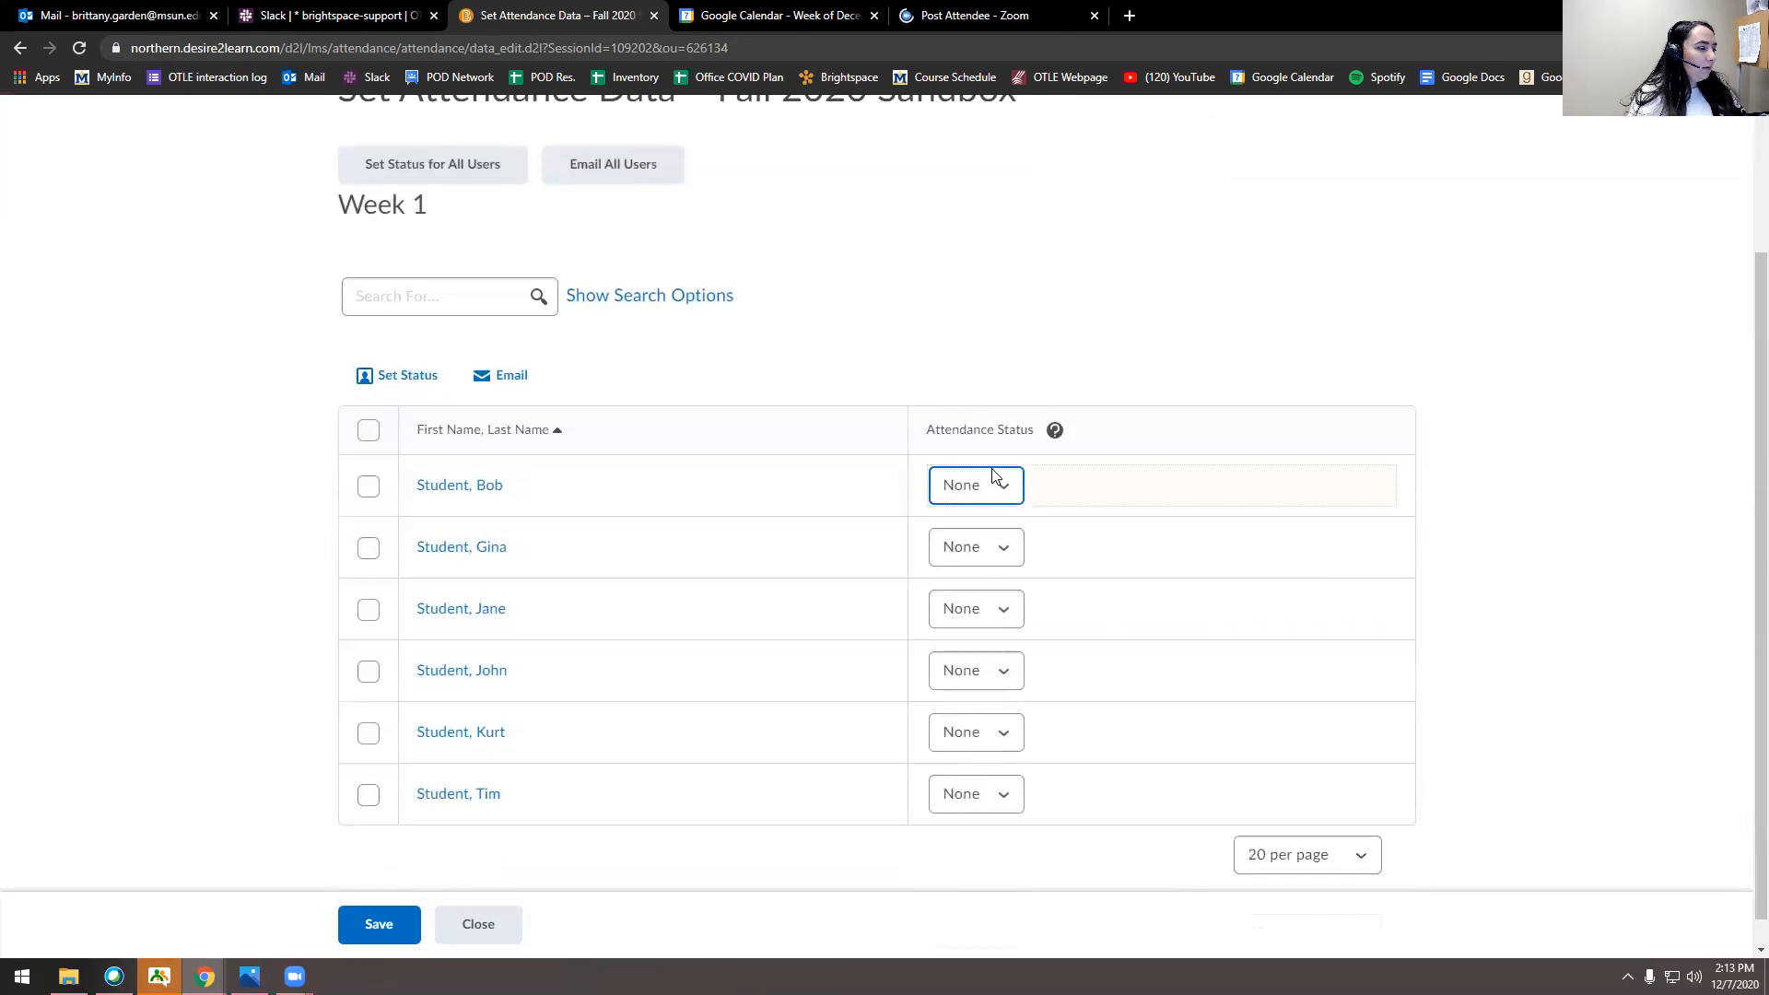
click(975, 484)
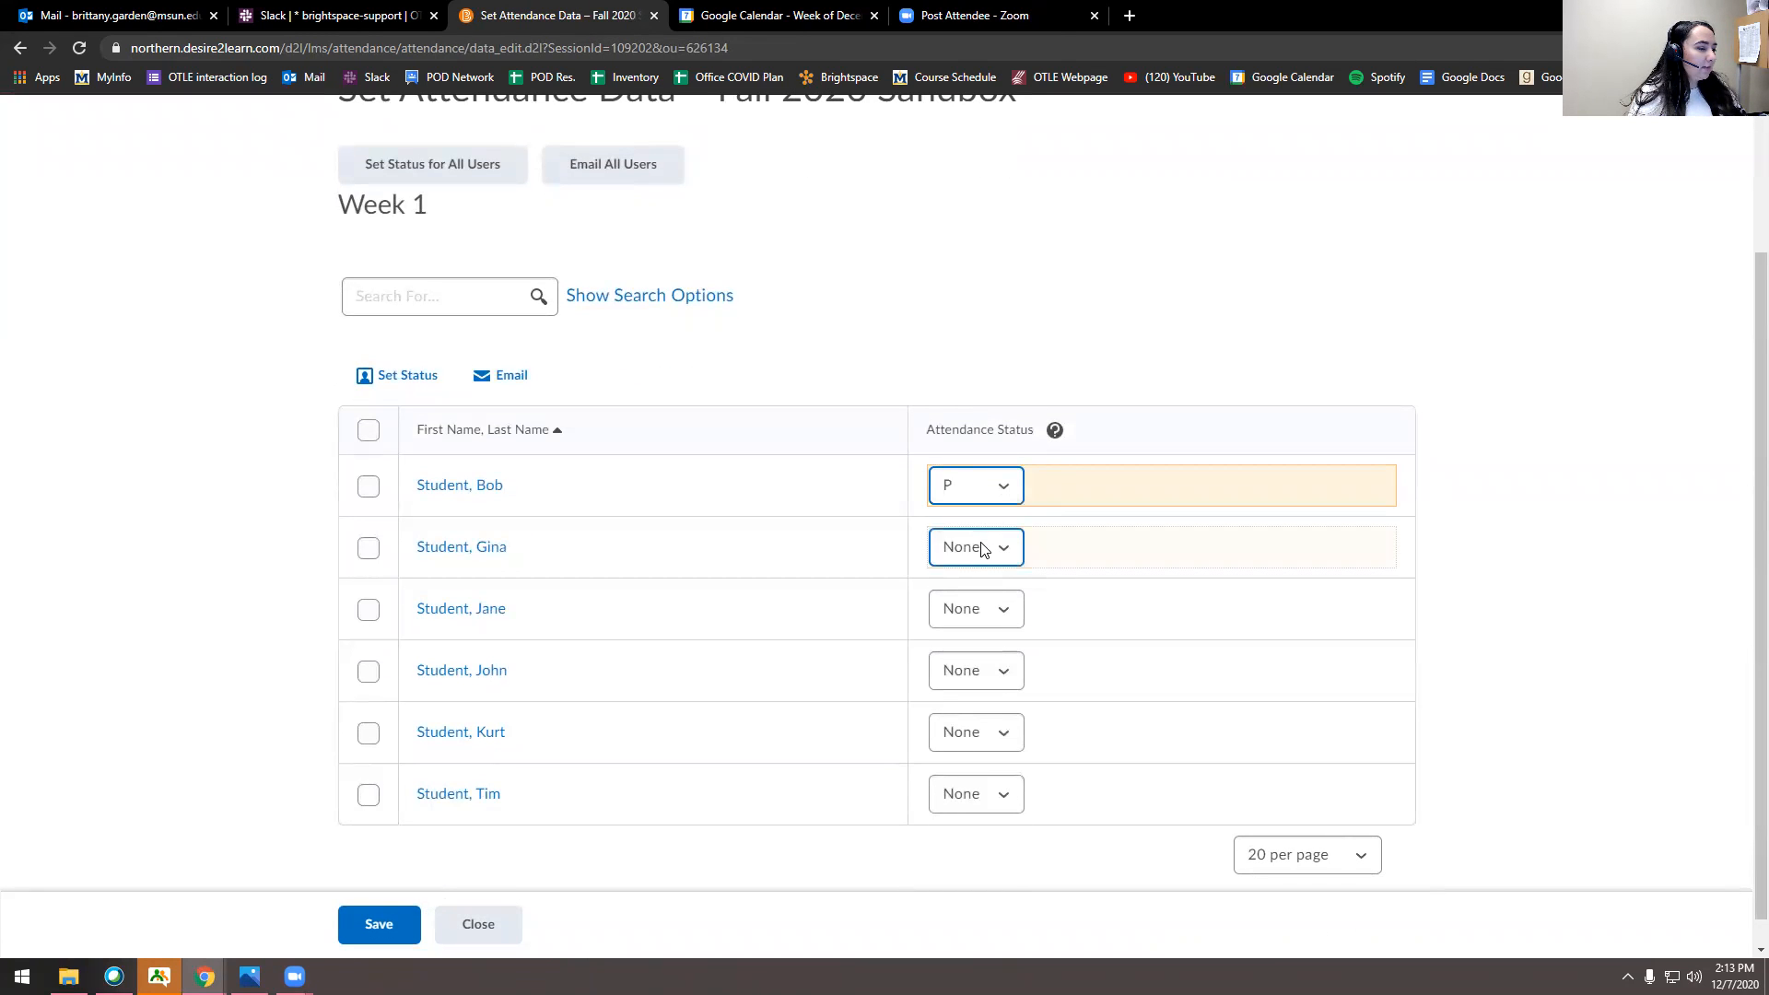
click(974, 608)
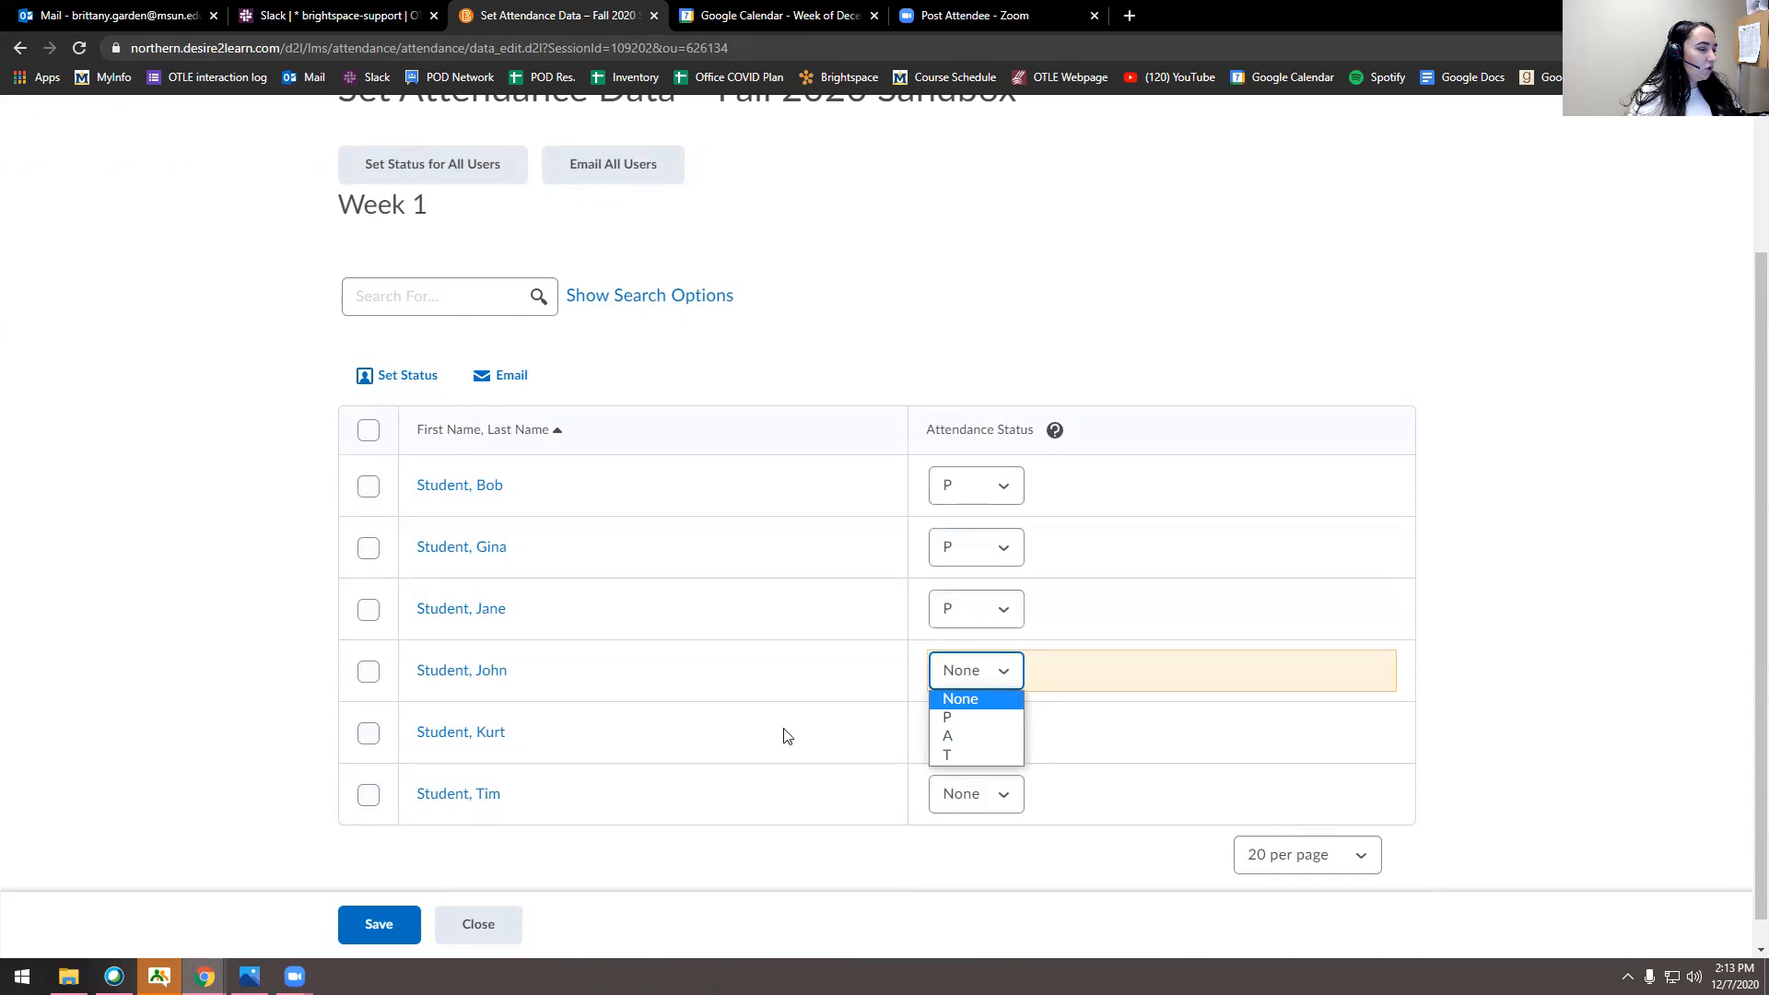
click(948, 735)
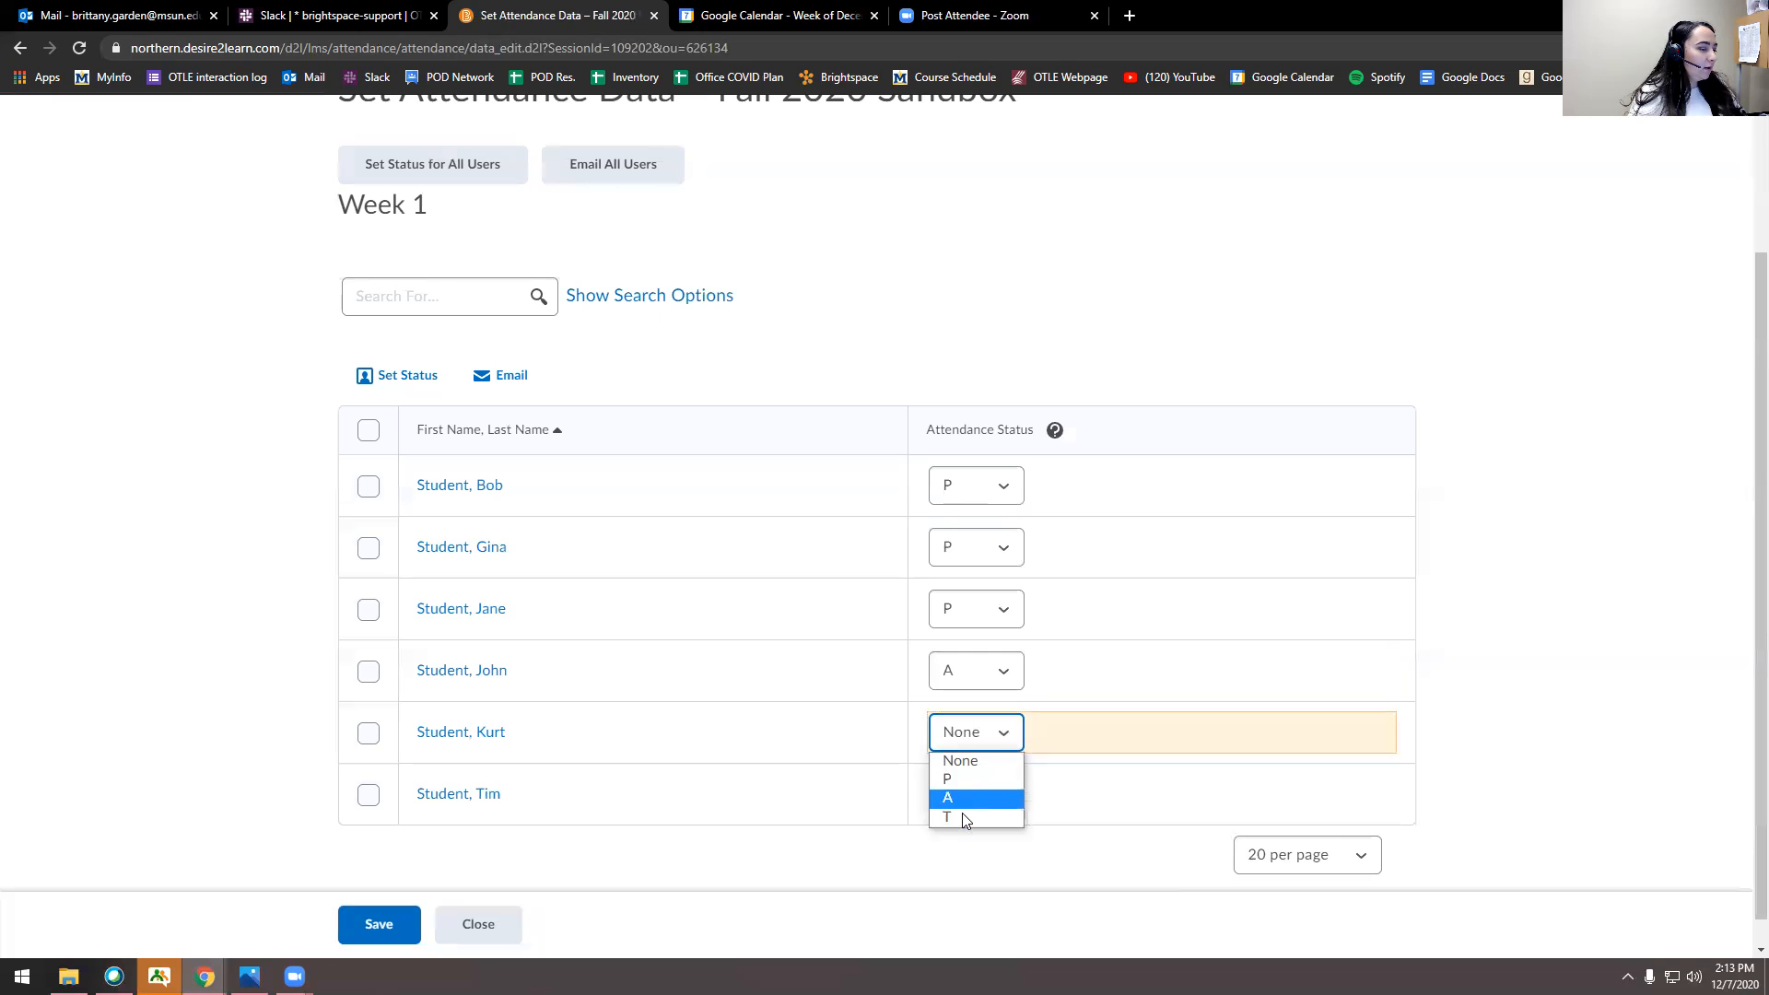
click(948, 815)
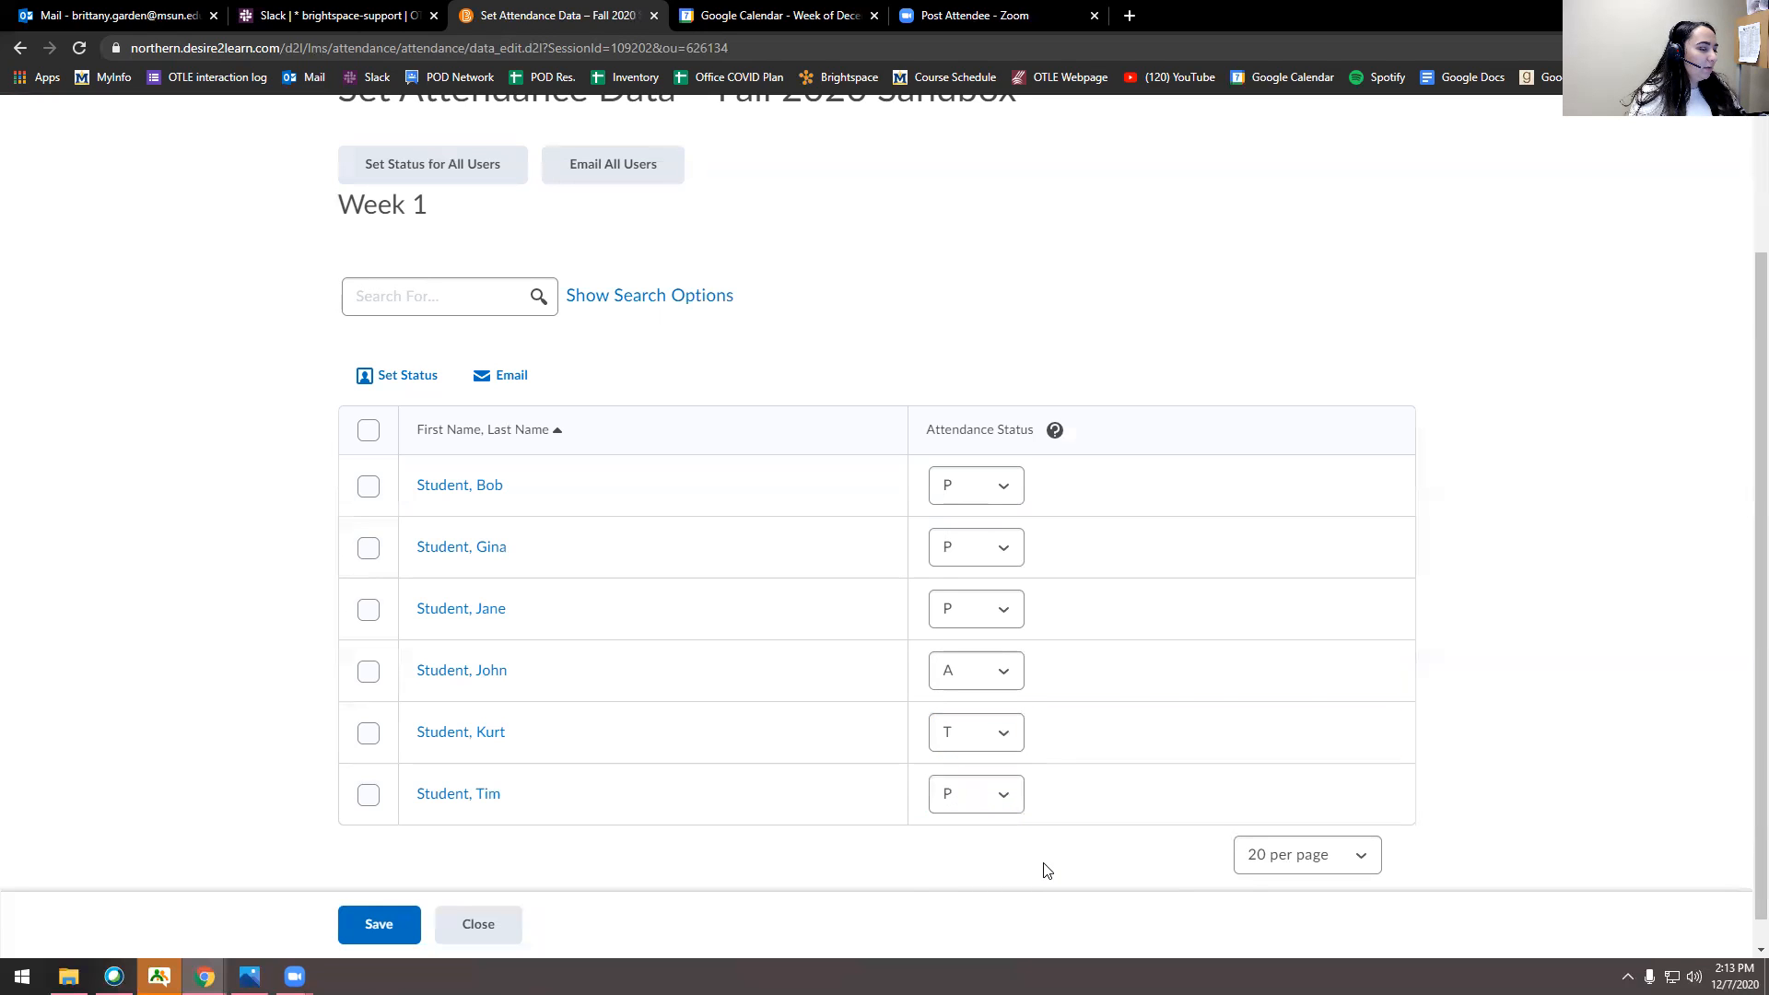
click(974, 608)
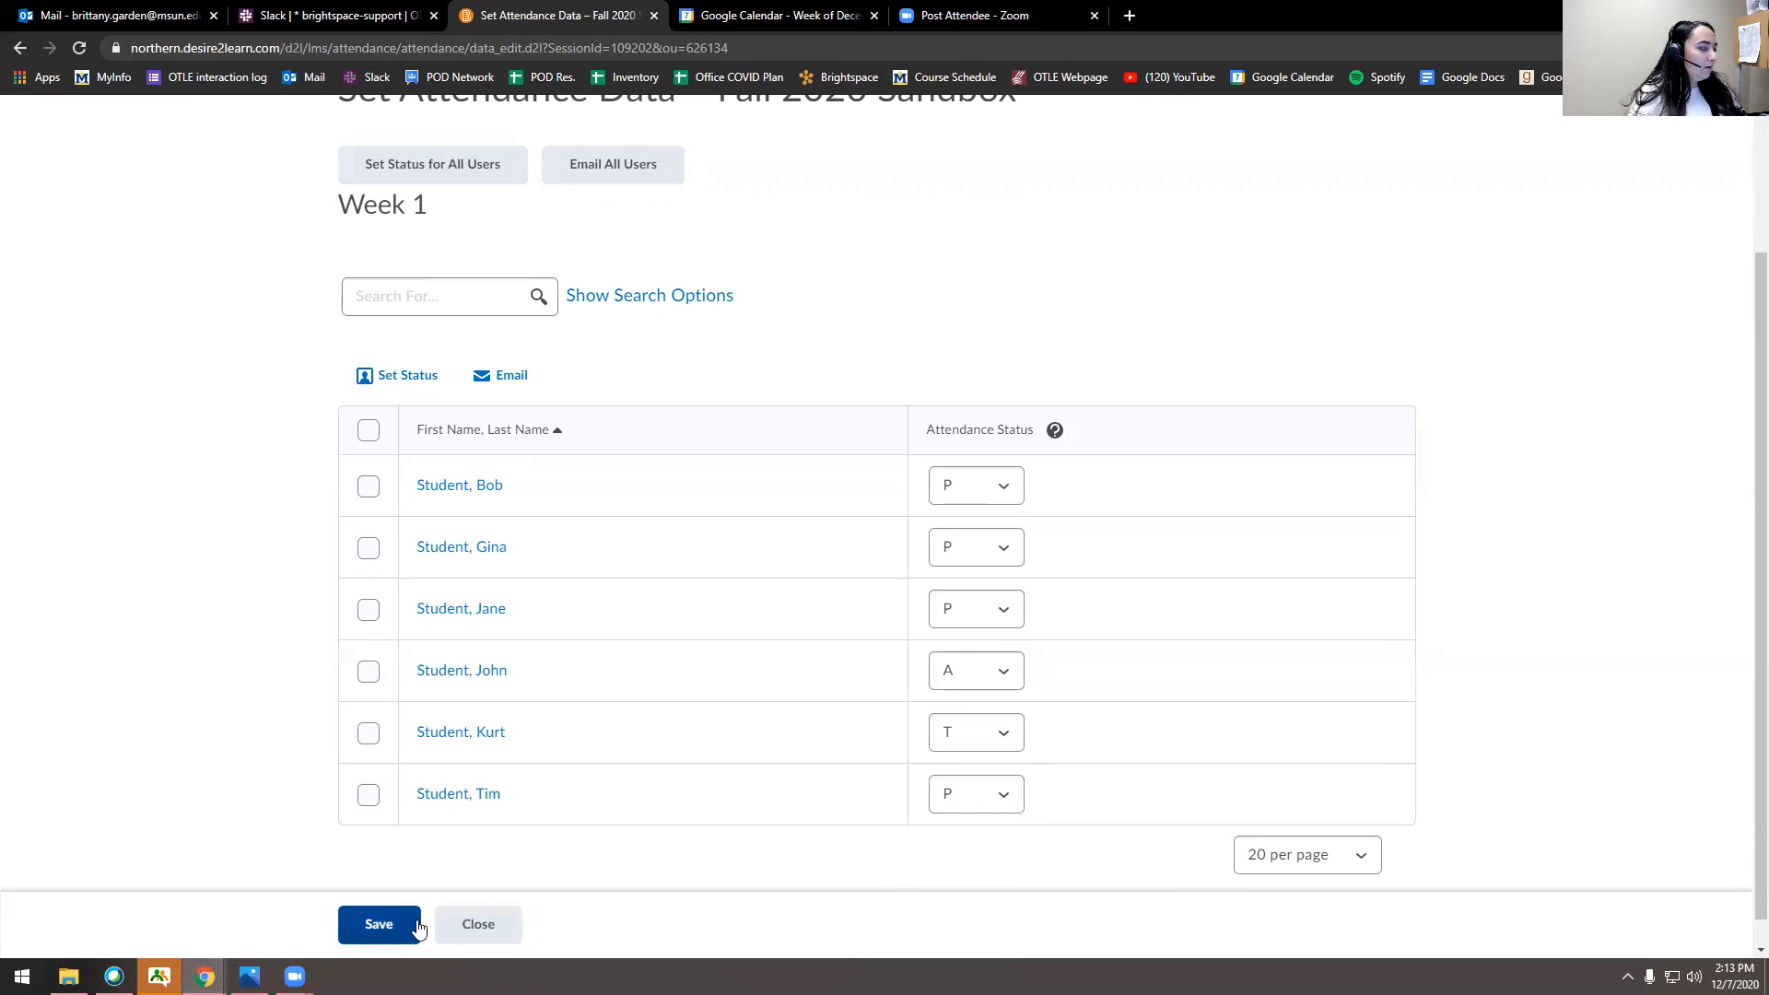
click(378, 924)
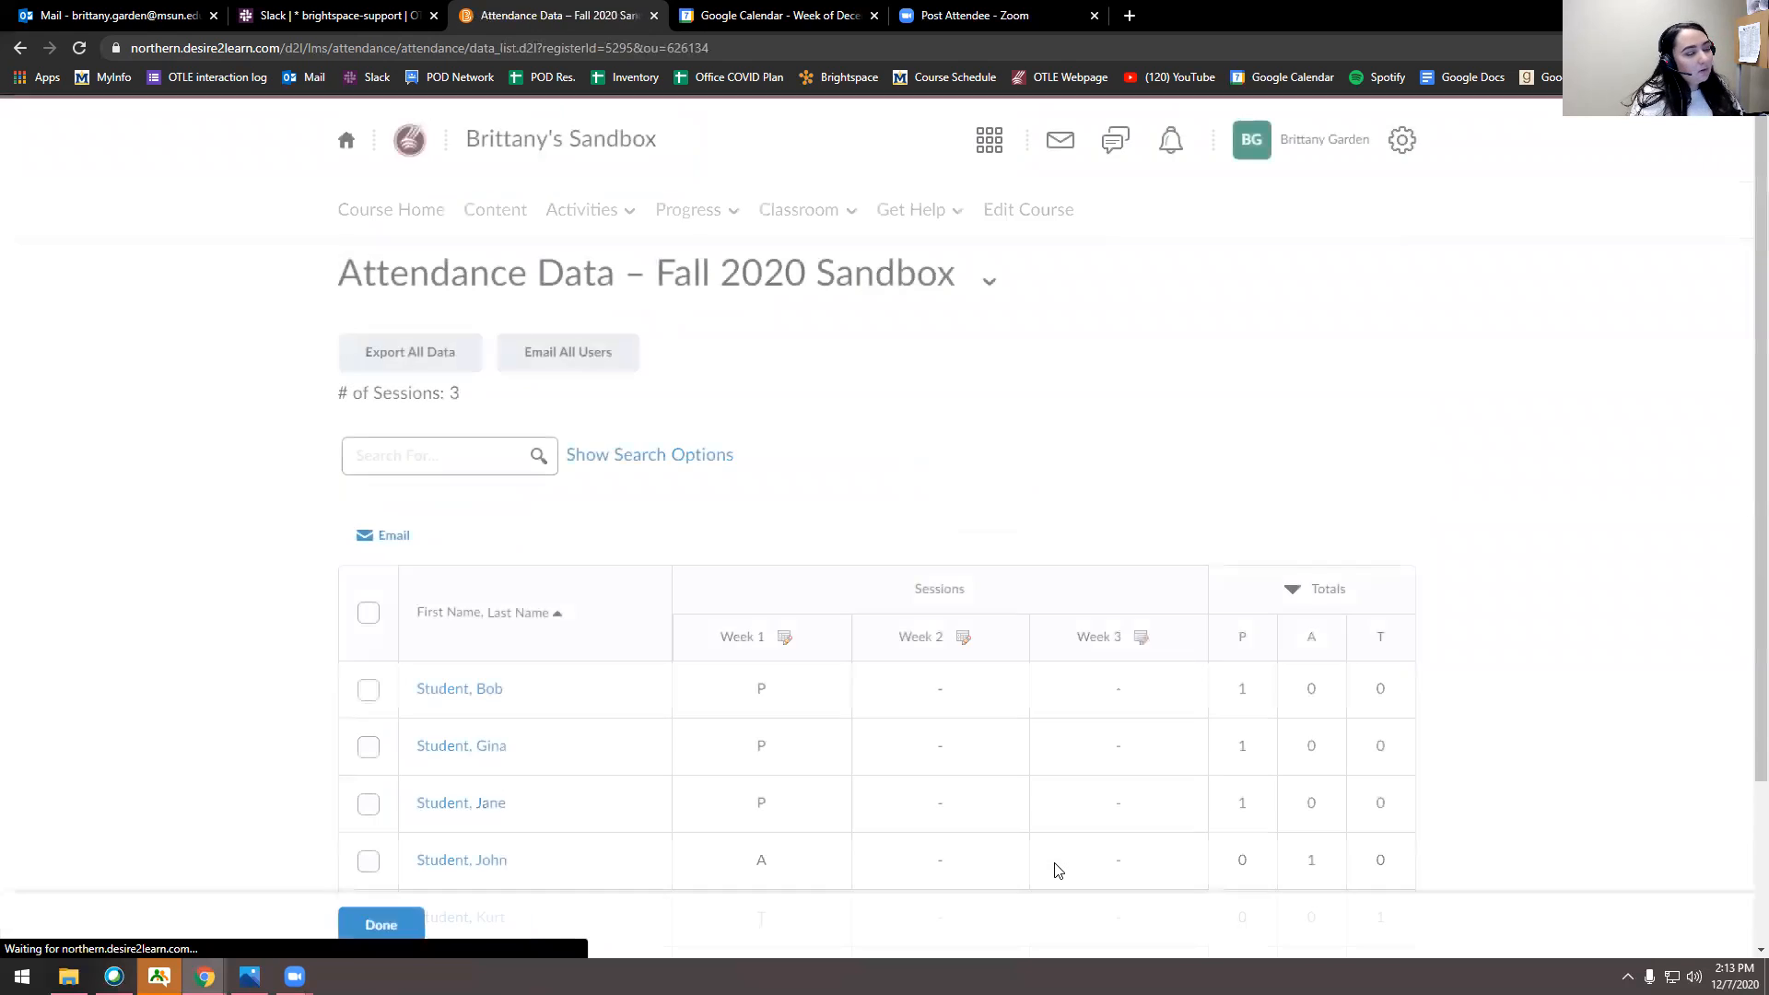
scroll(down, 3)
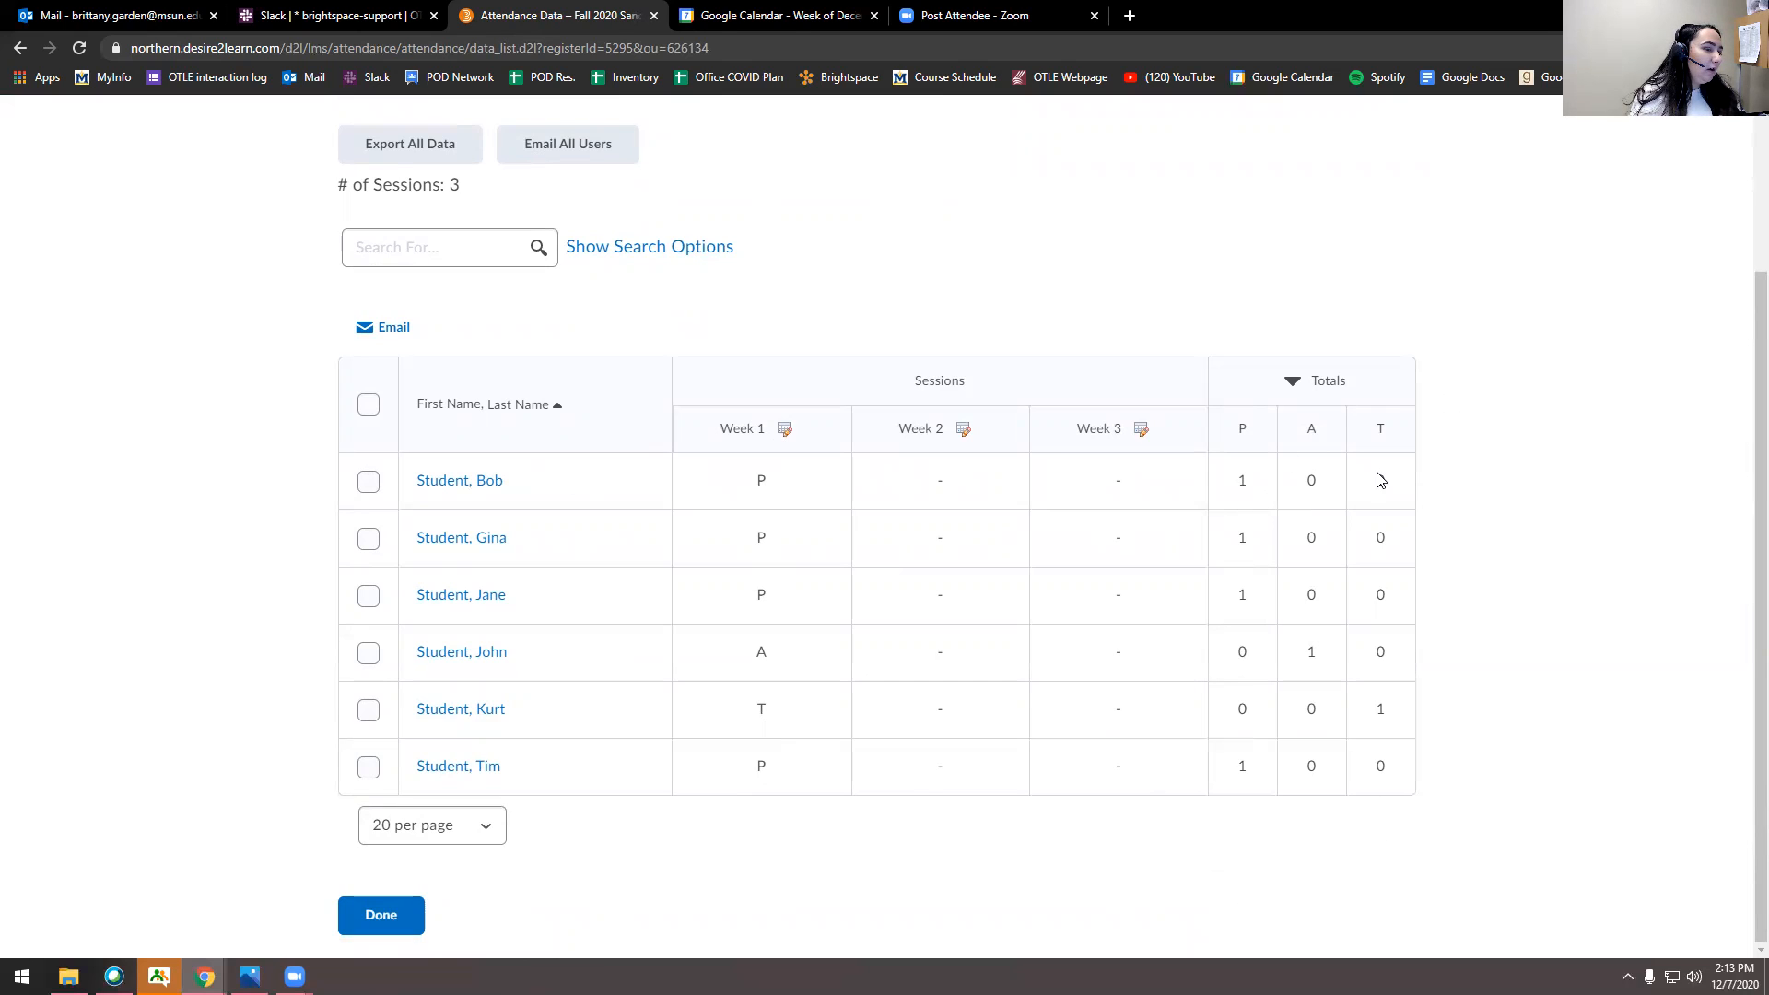
mouse_move(1241, 665)
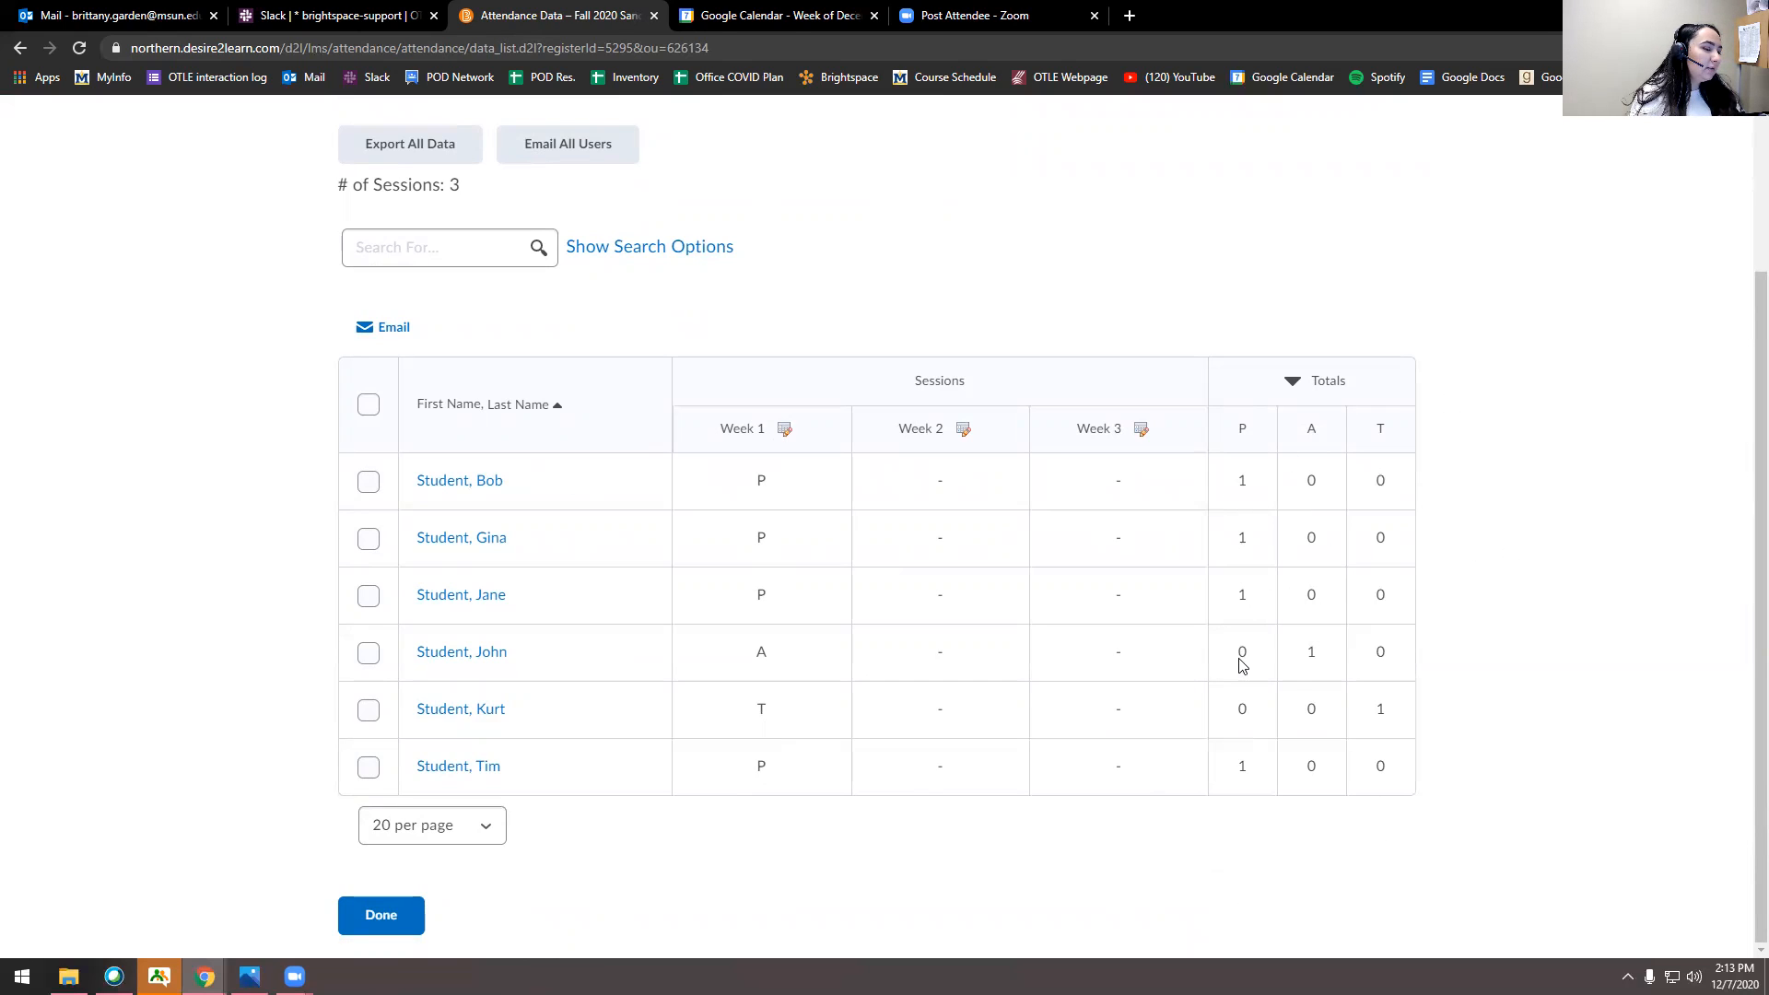
mouse_move(1228, 388)
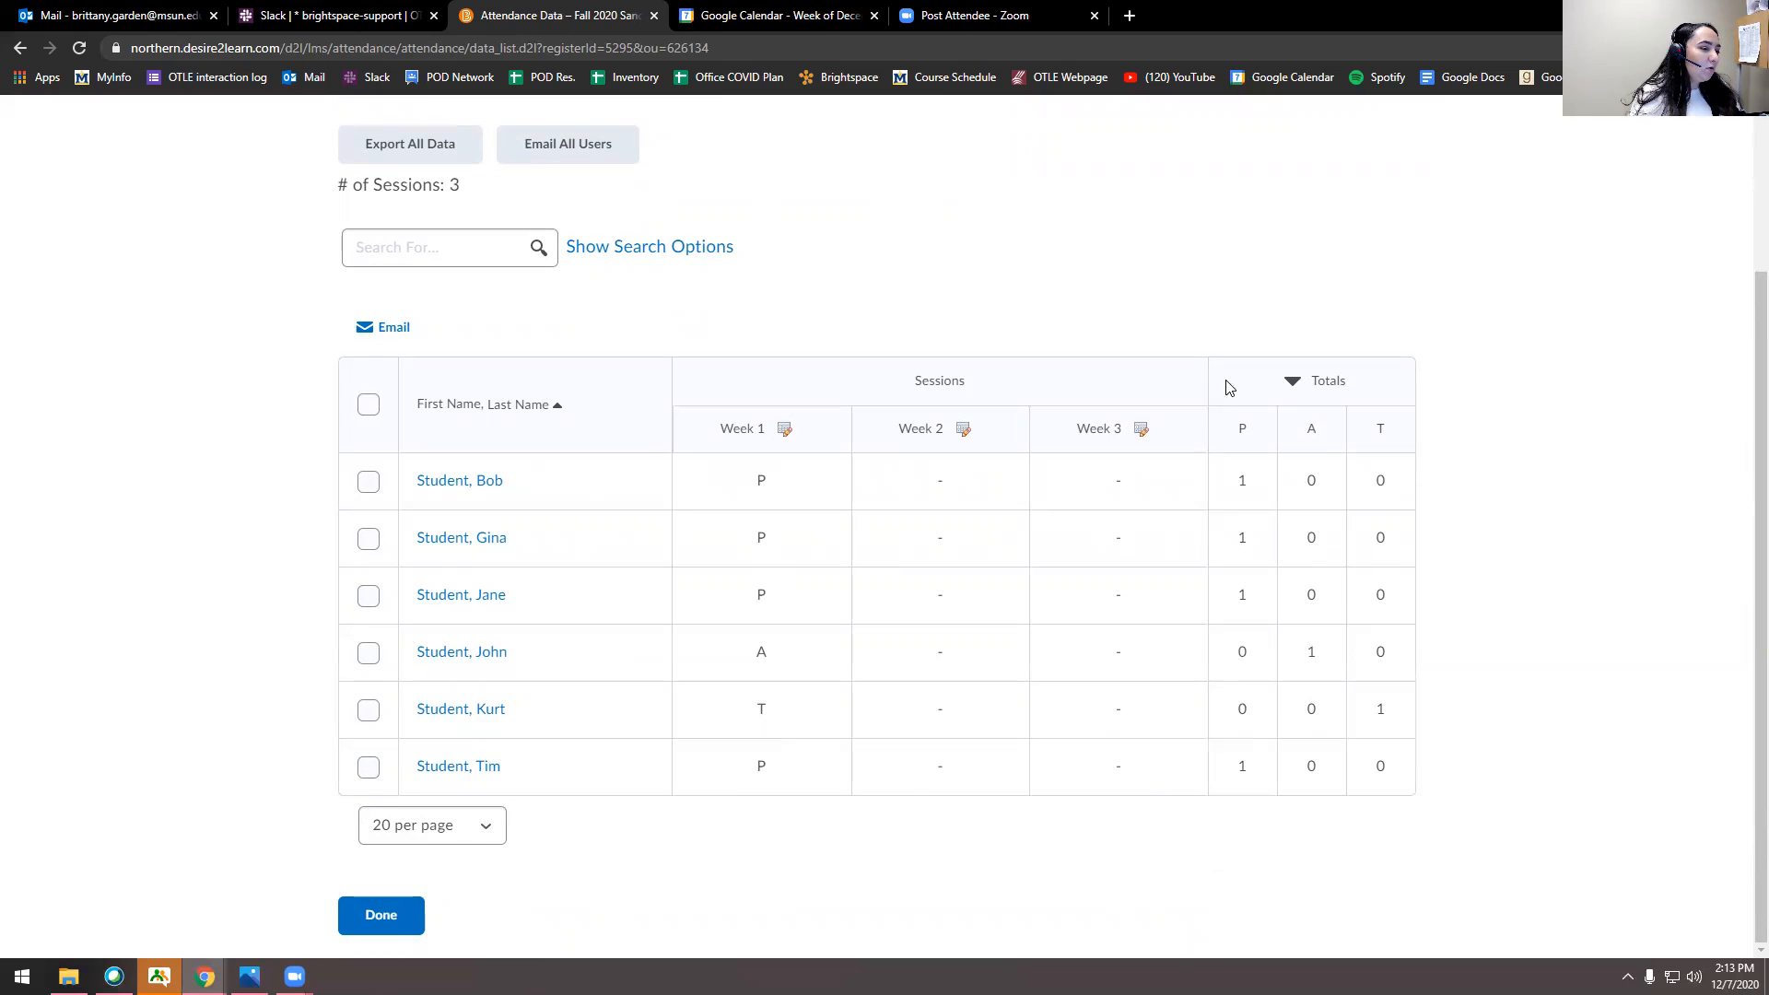
mouse_move(1267, 607)
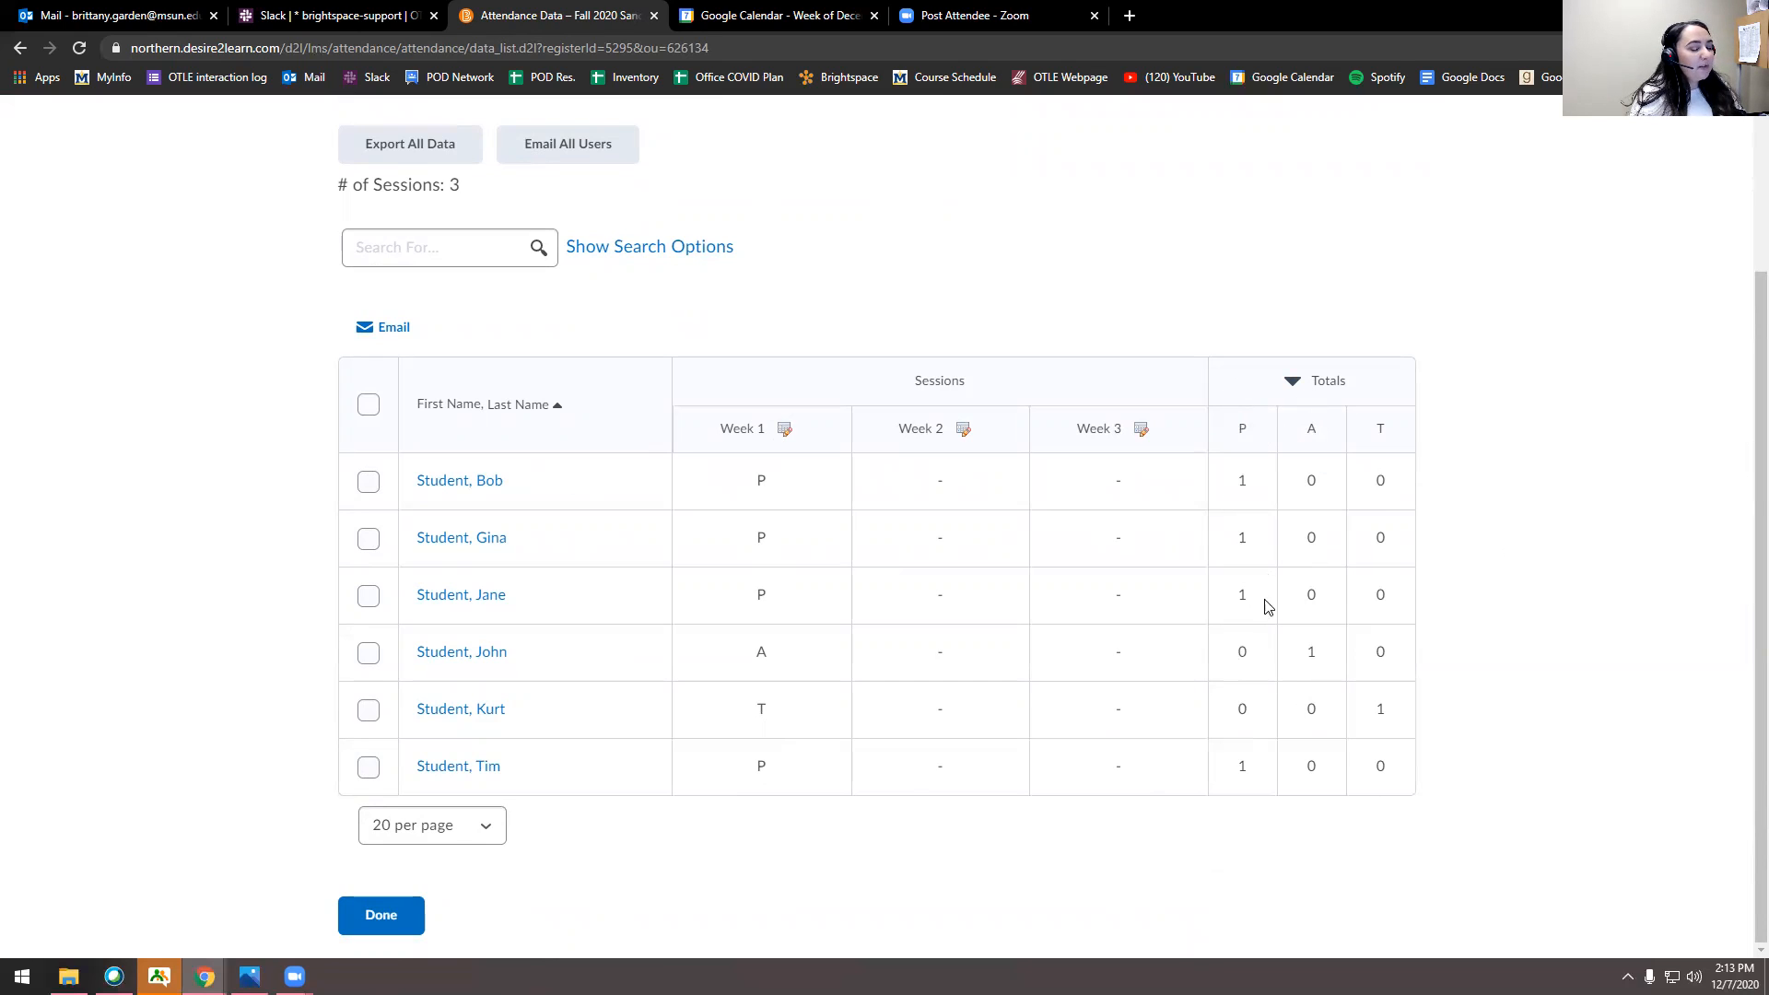
mouse_move(1371, 430)
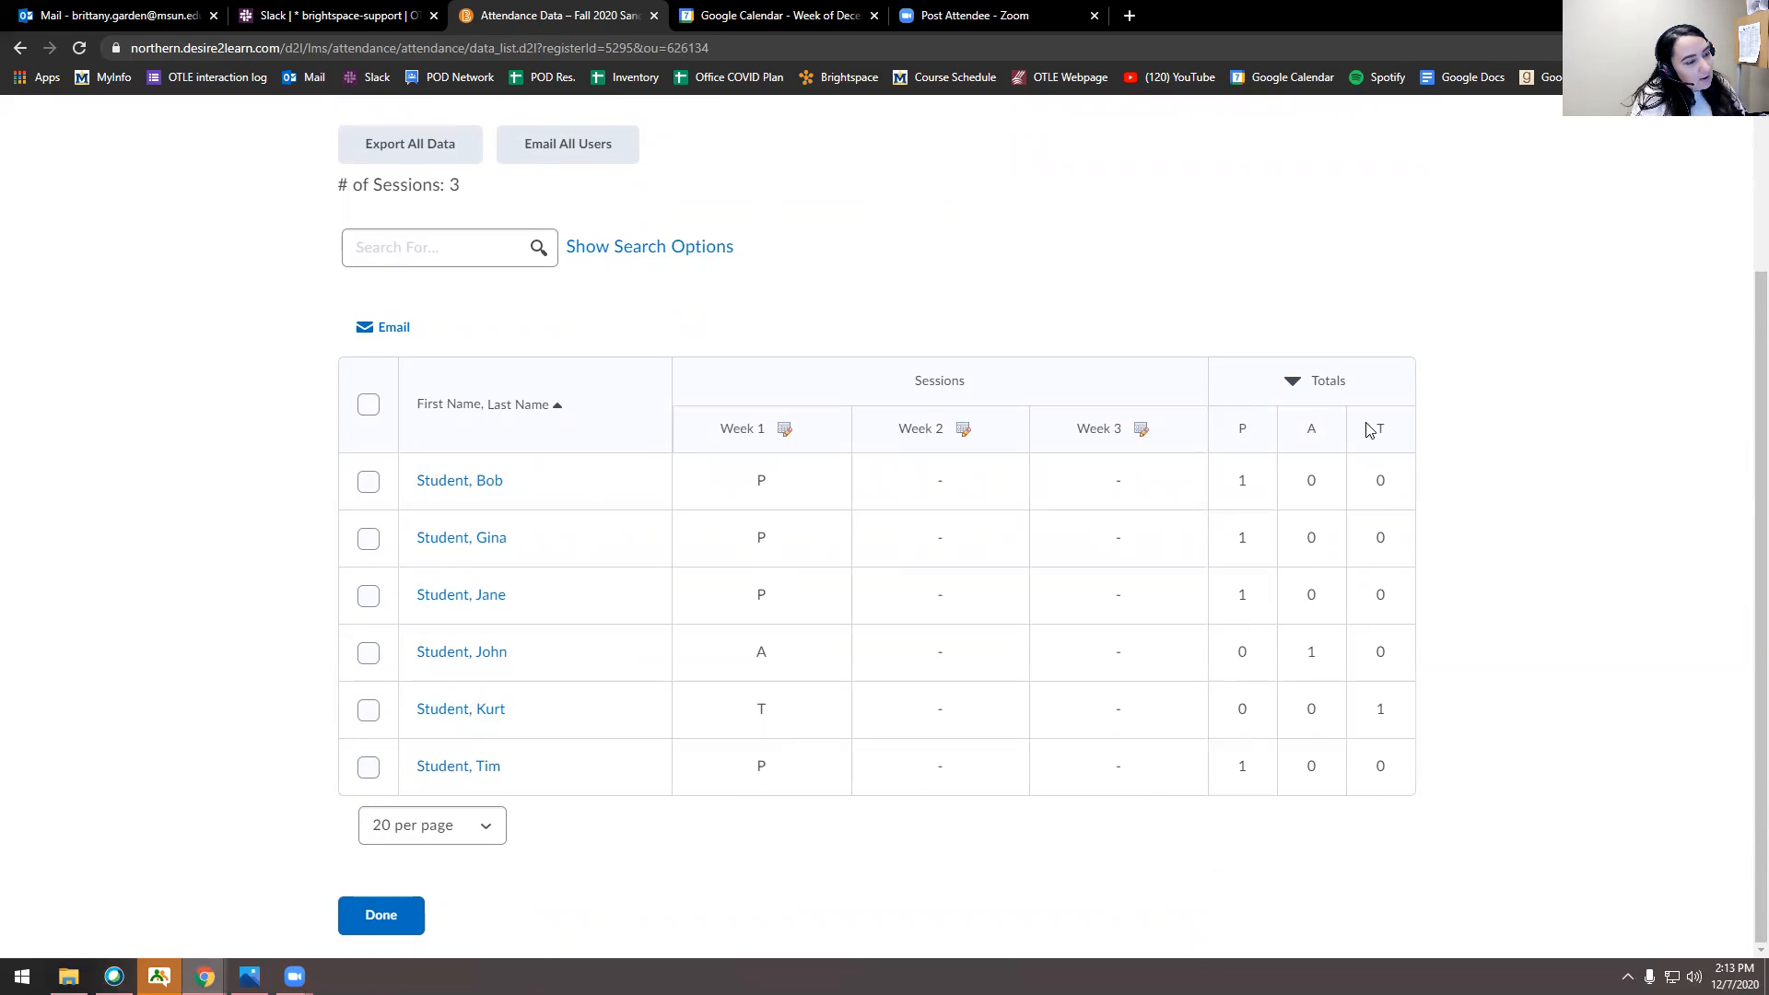
mouse_move(1402, 749)
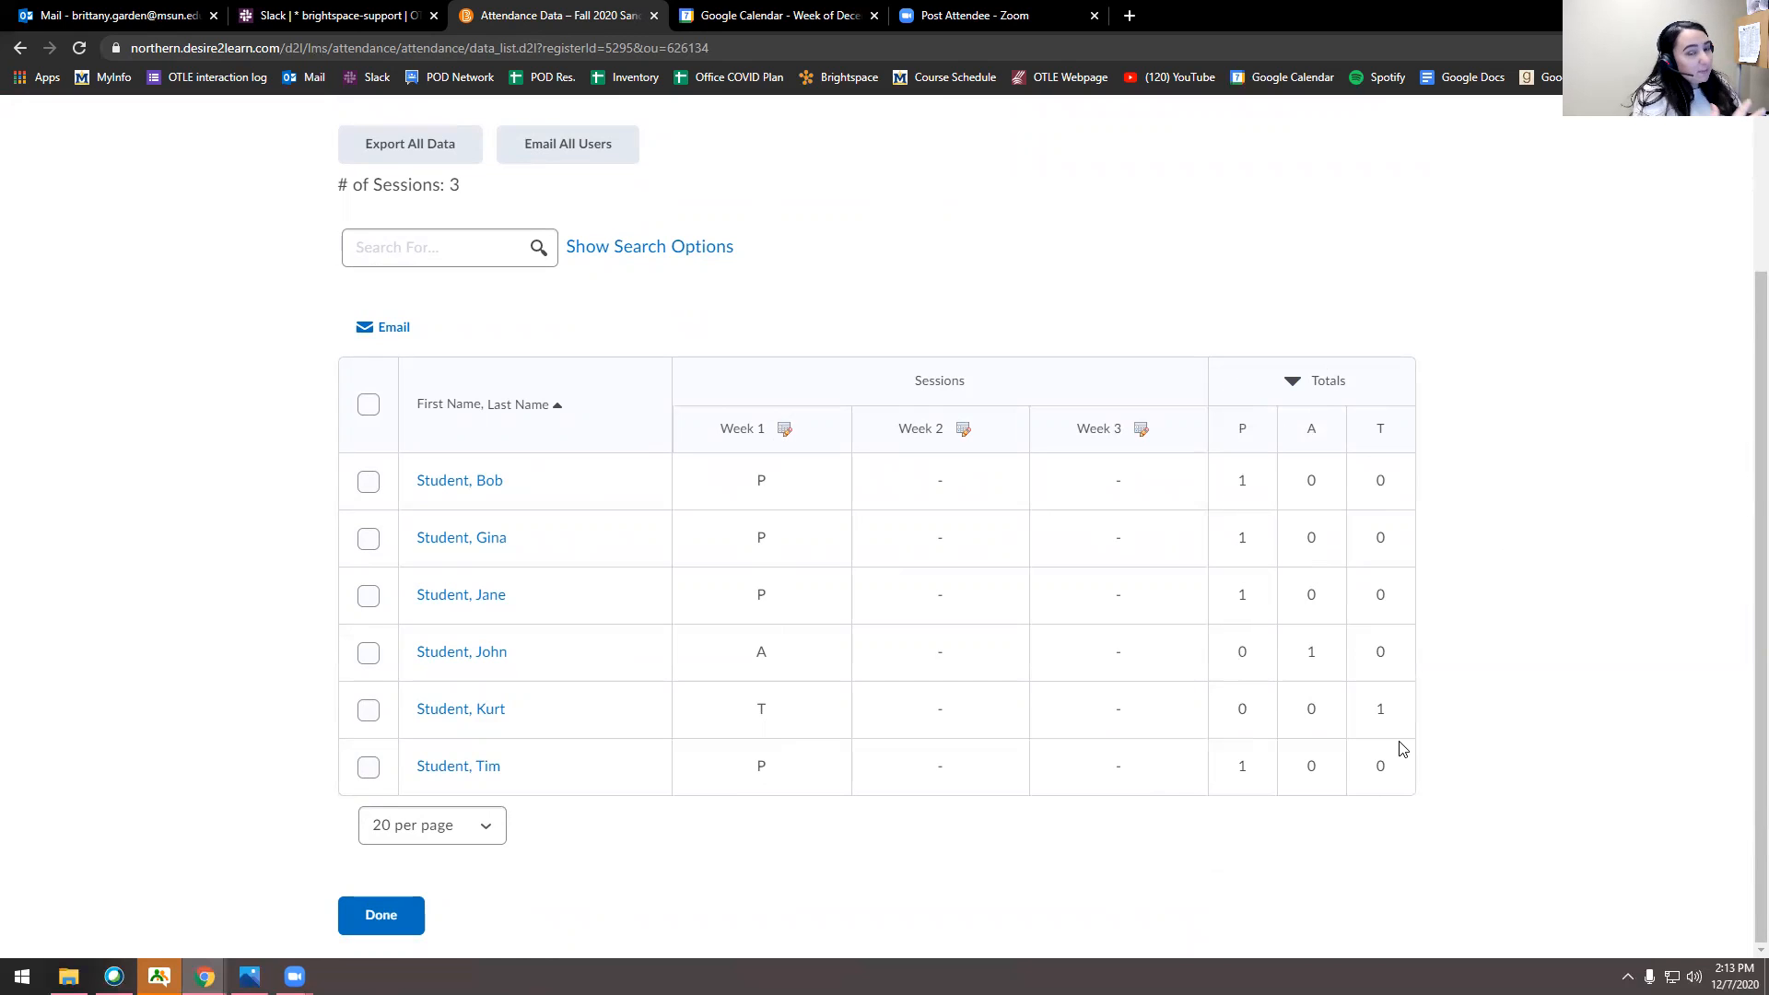
mouse_move(935, 438)
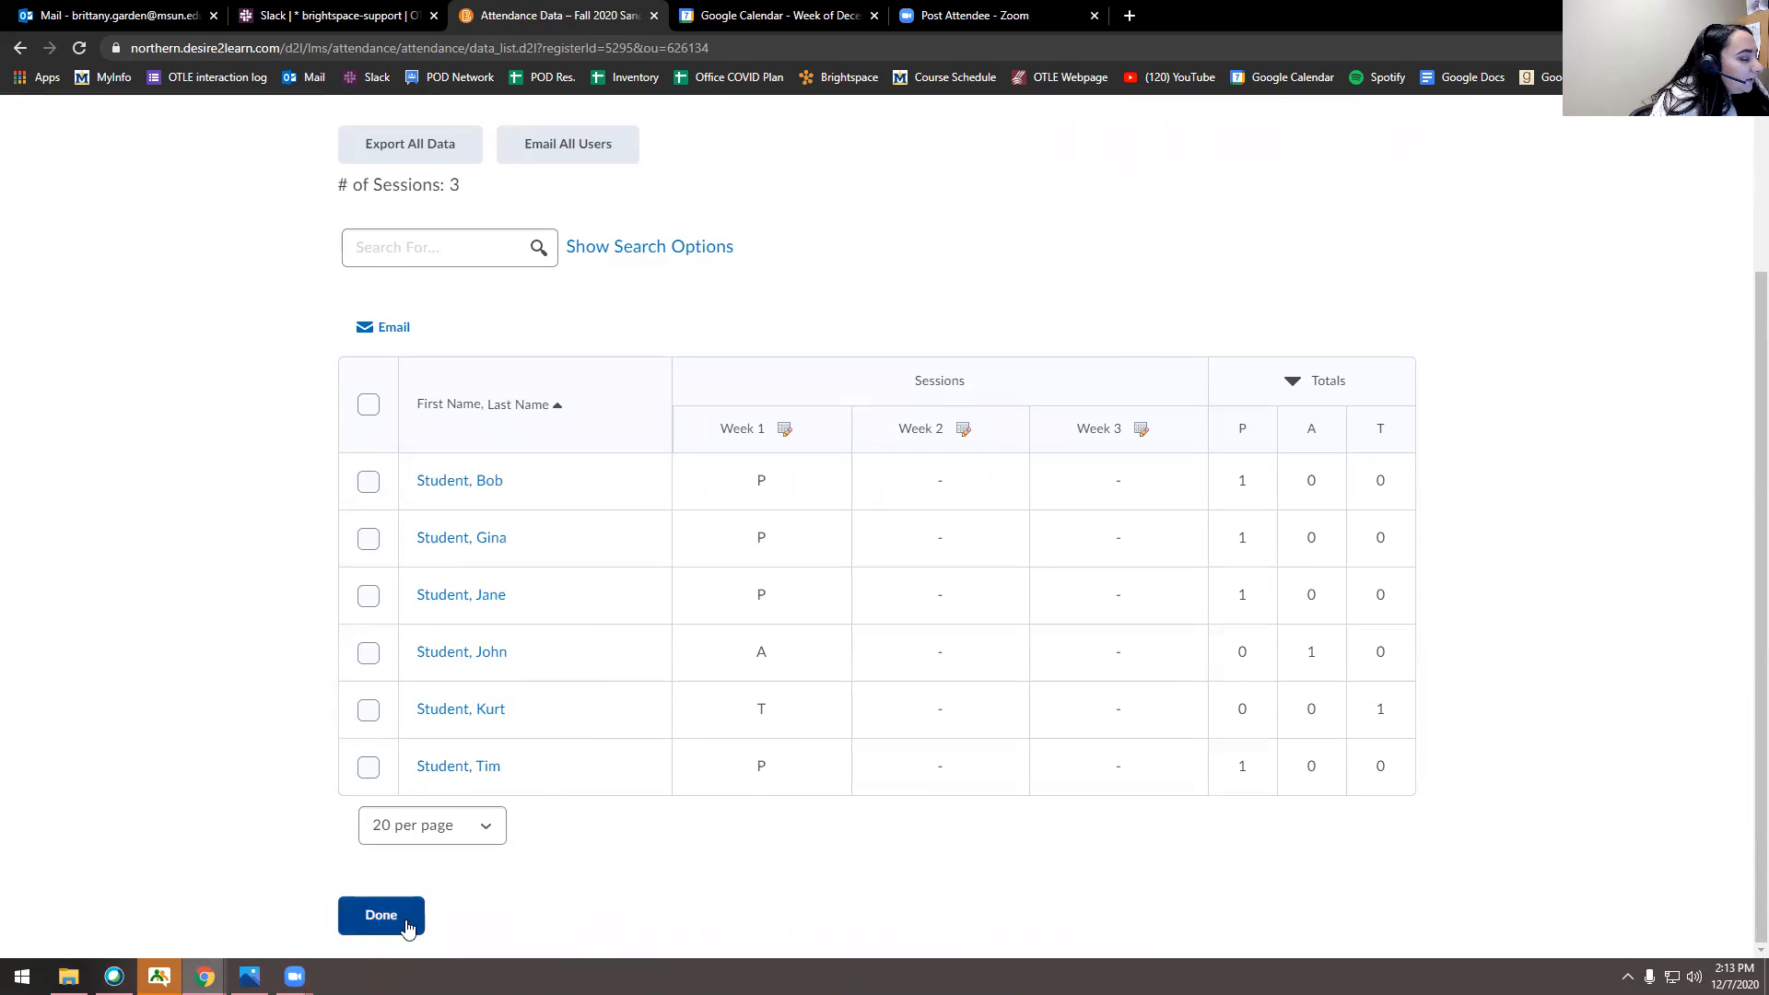
- Click Done to return to the registers list showing Fall 2020 Sandbox with 3 sessions
click(380, 915)
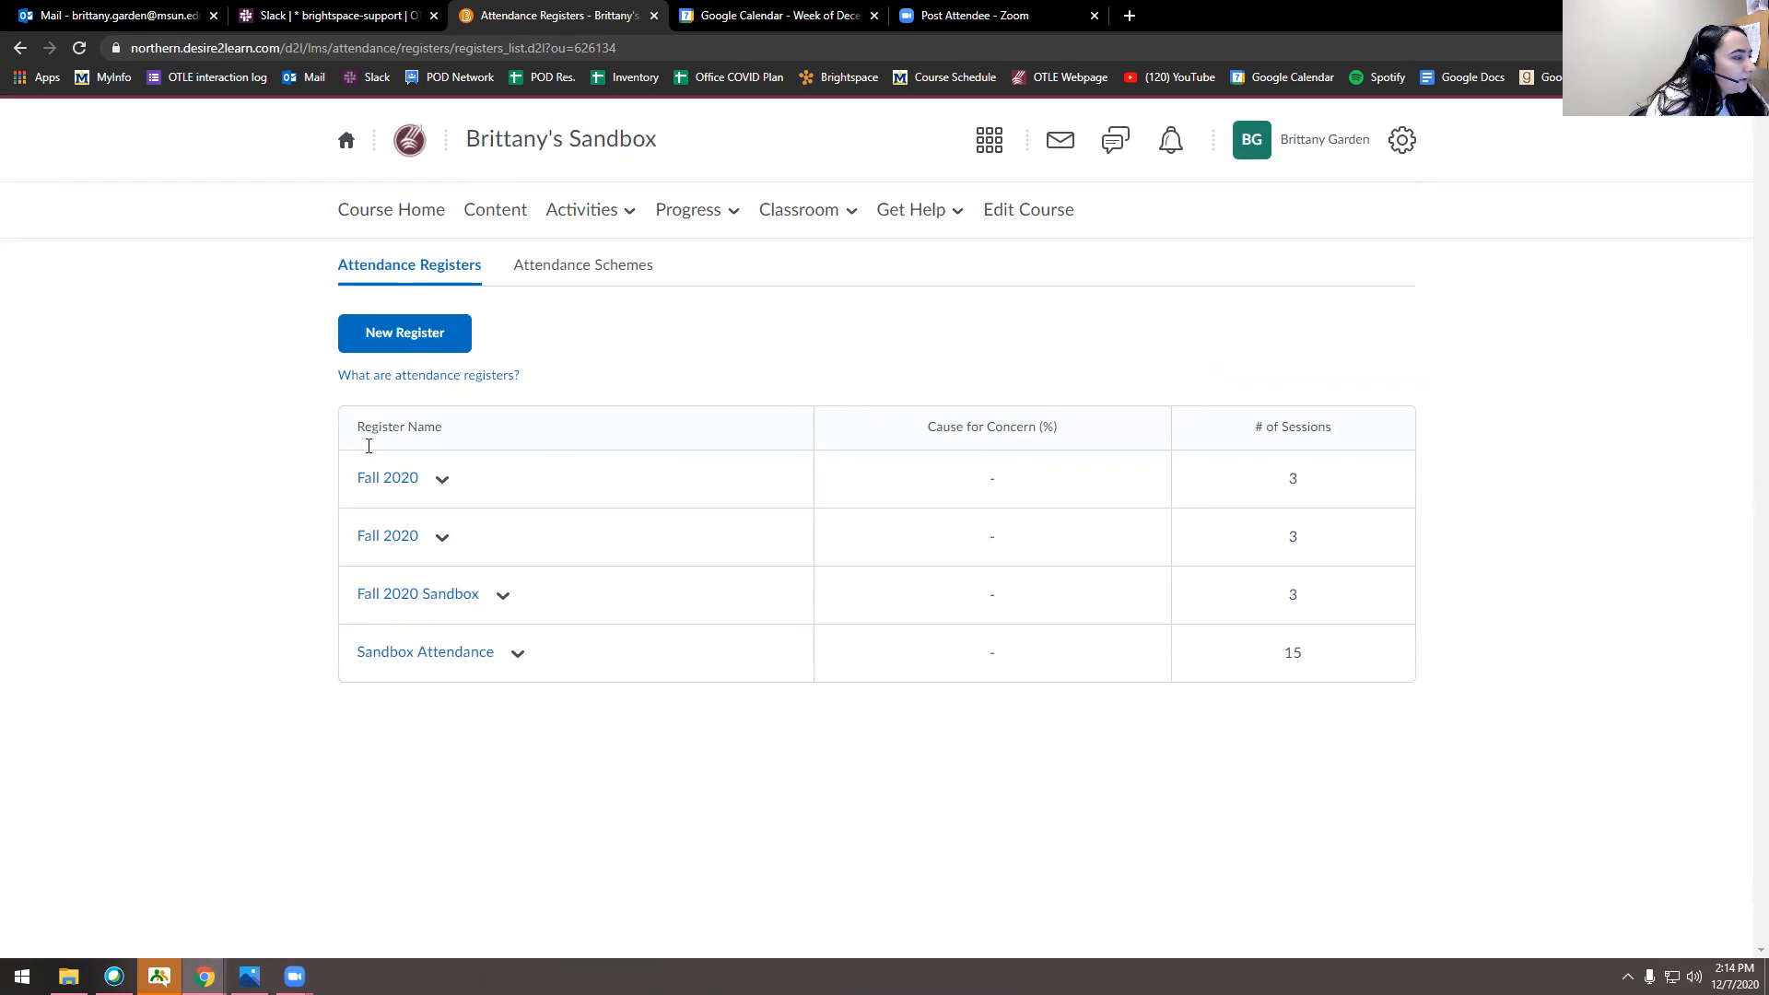
mouse_move(352, 459)
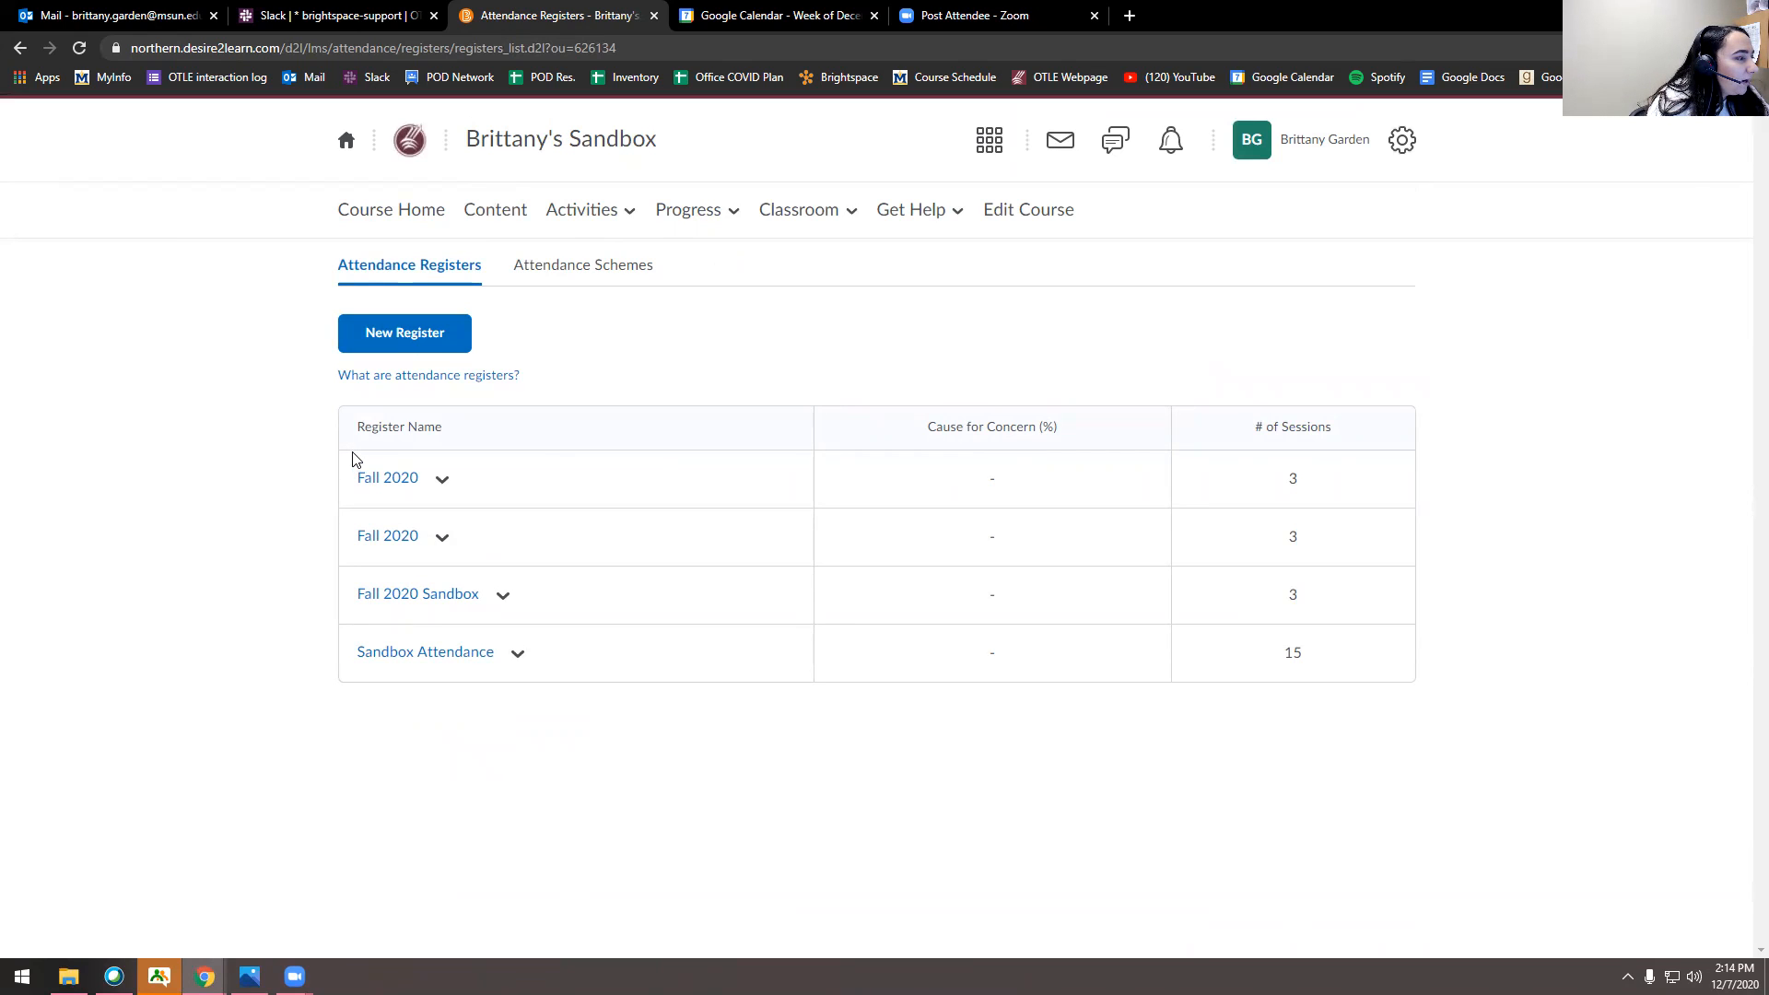